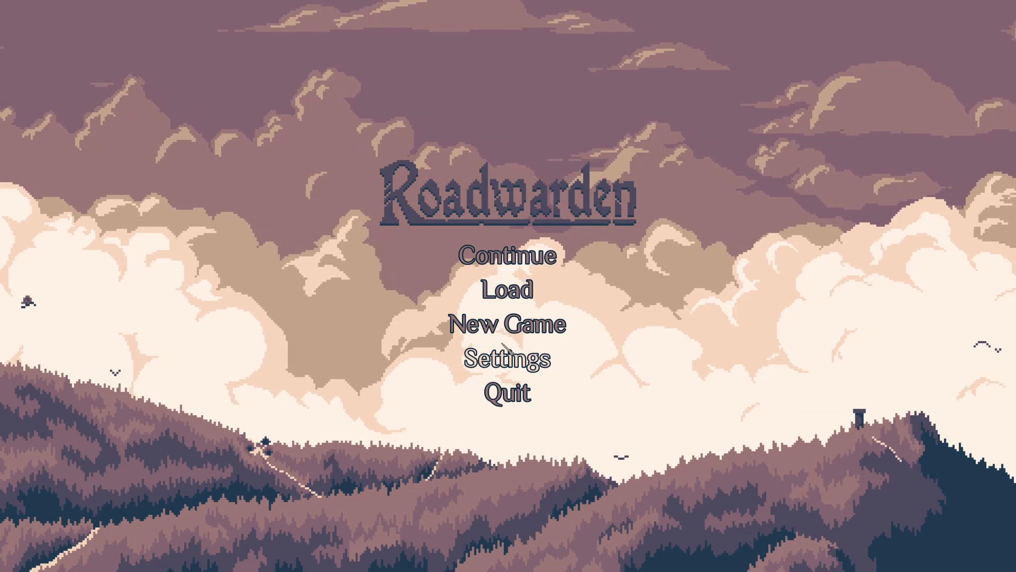
- Begin a fresh playthrough from the title menu
left_click(508, 323)
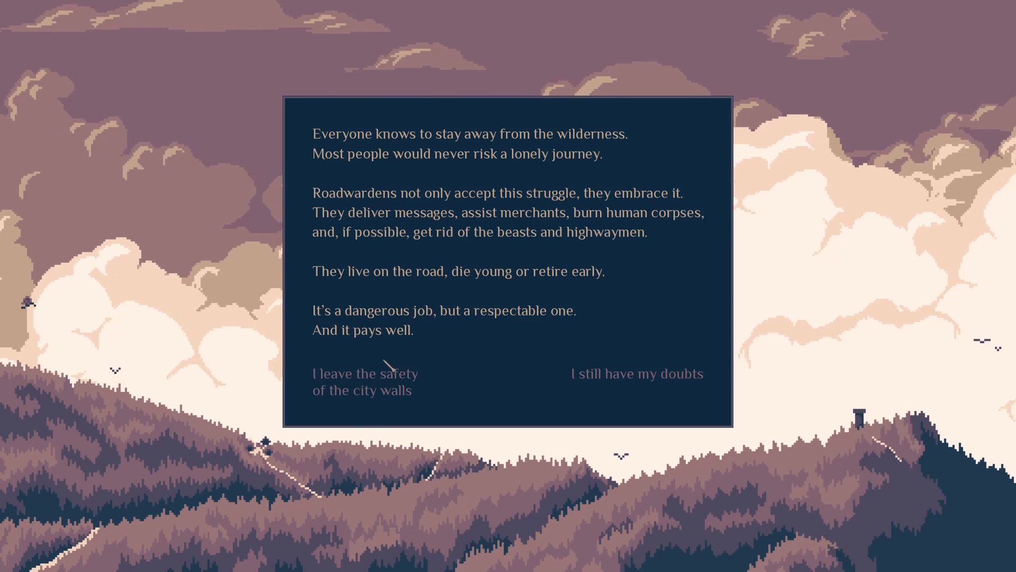
- Leave the city walls, then dismount and enter the fenced camp briskly
left_click(369, 373)
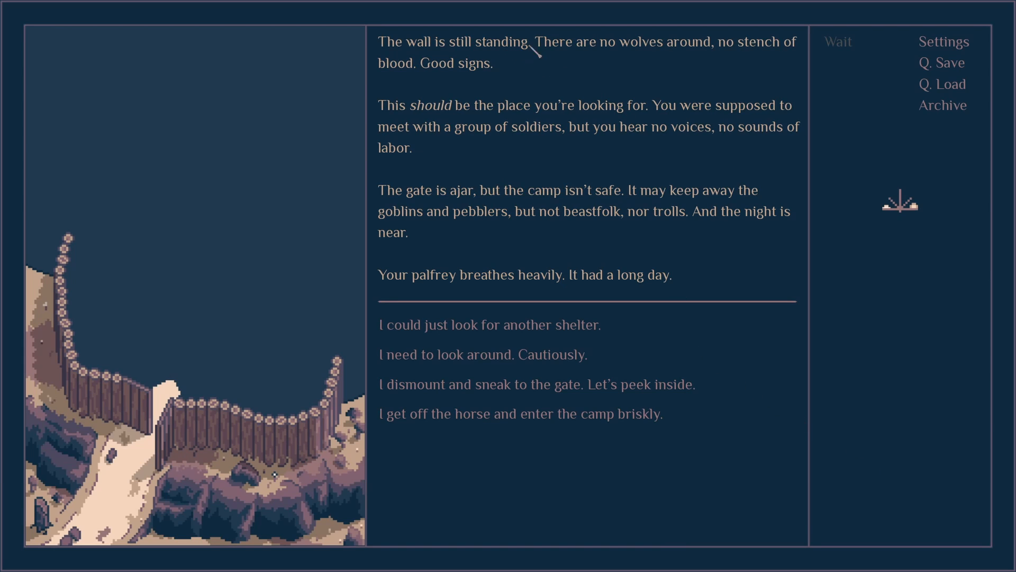
mouse_move(568, 98)
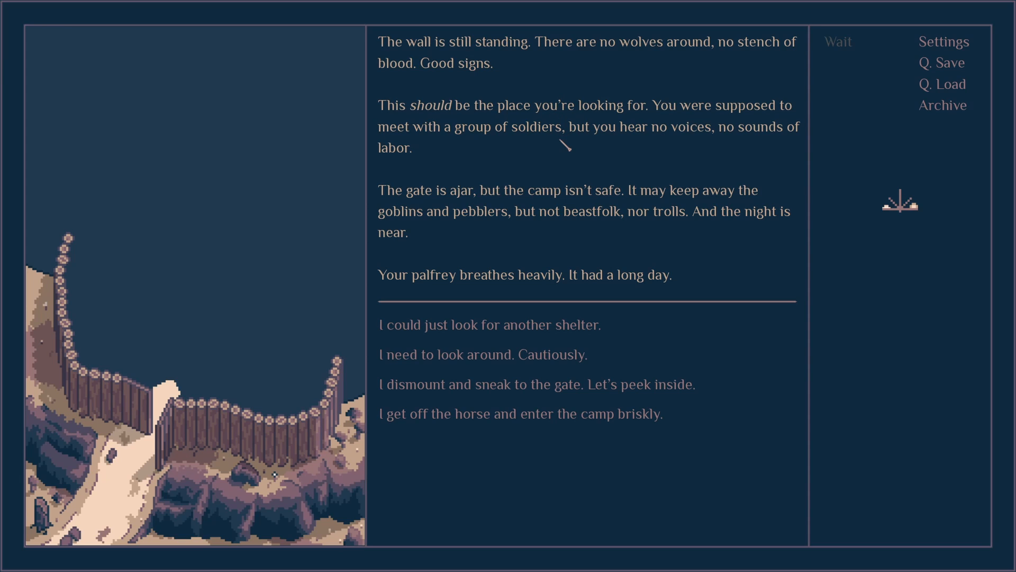
mouse_move(562, 207)
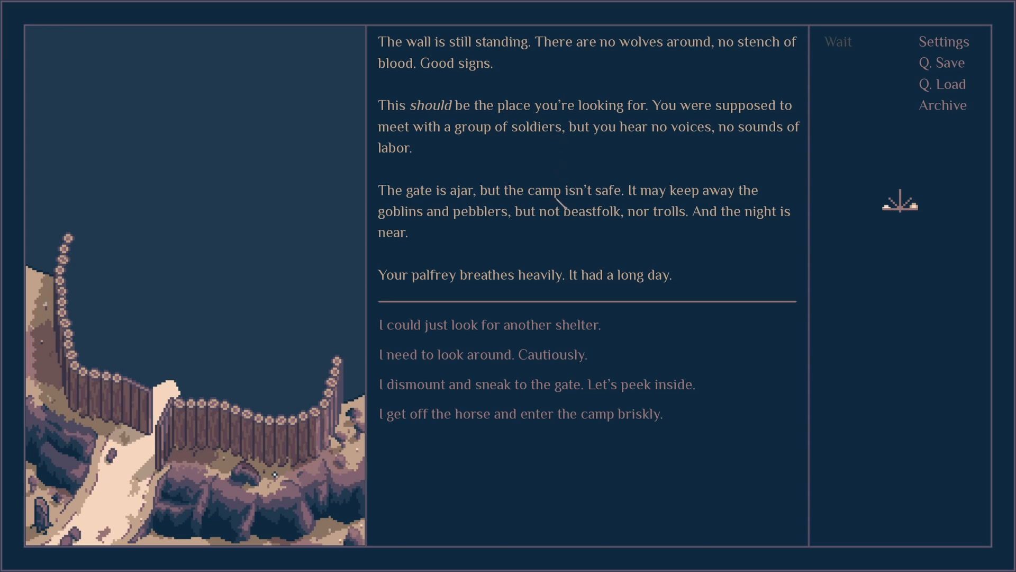
mouse_move(619, 244)
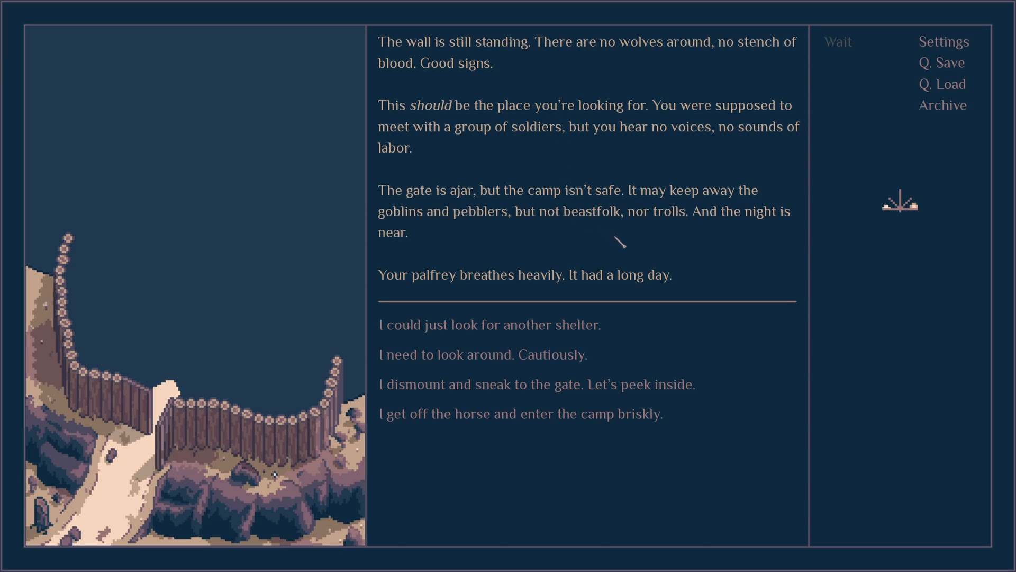
mouse_move(577, 236)
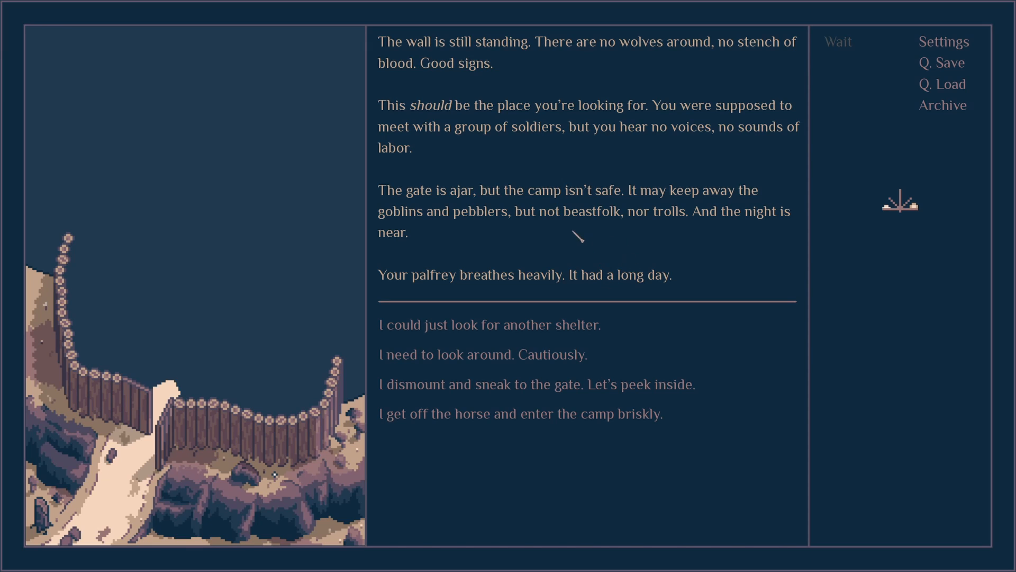
mouse_move(630, 466)
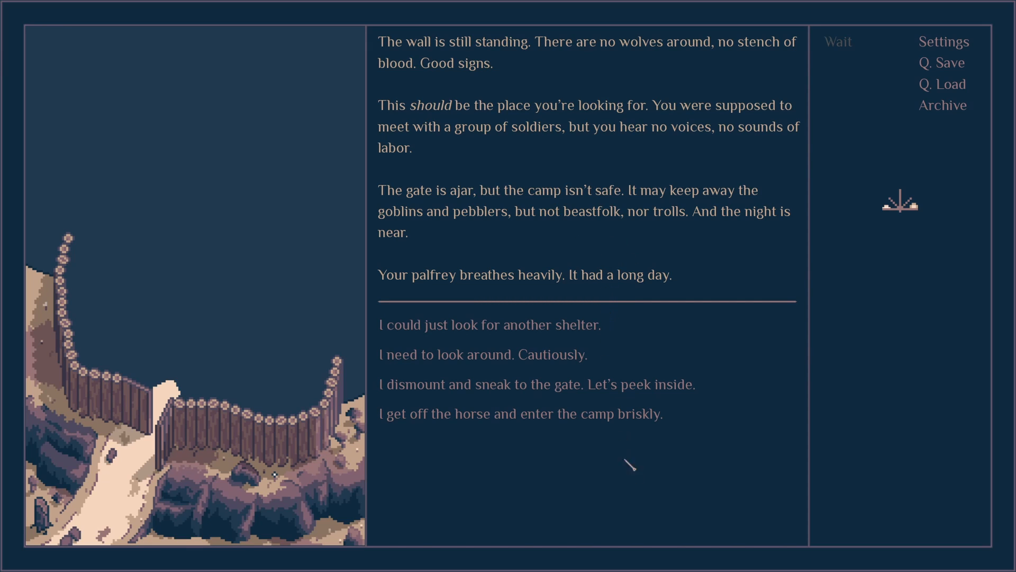
mouse_move(587, 382)
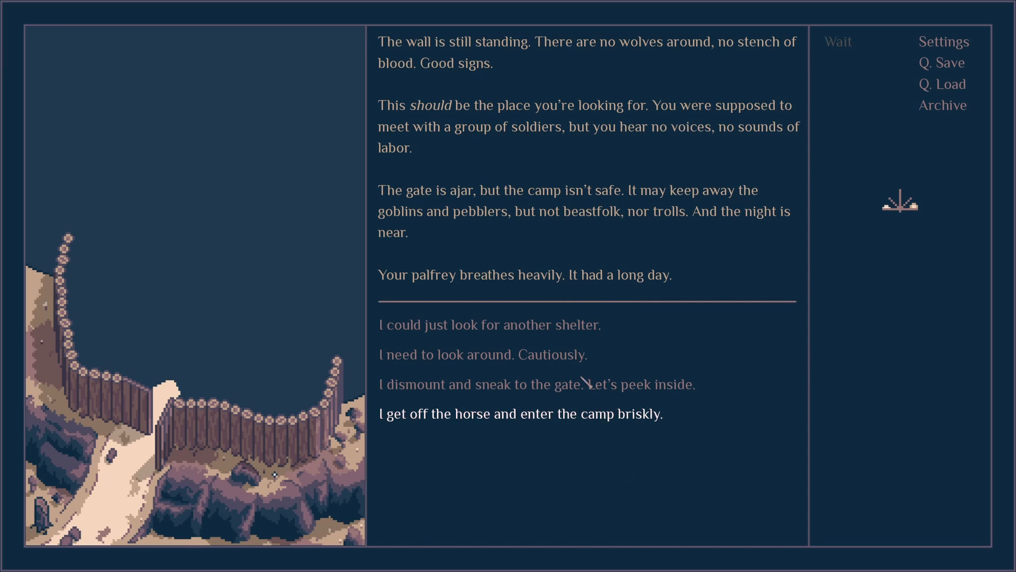
left_click(520, 414)
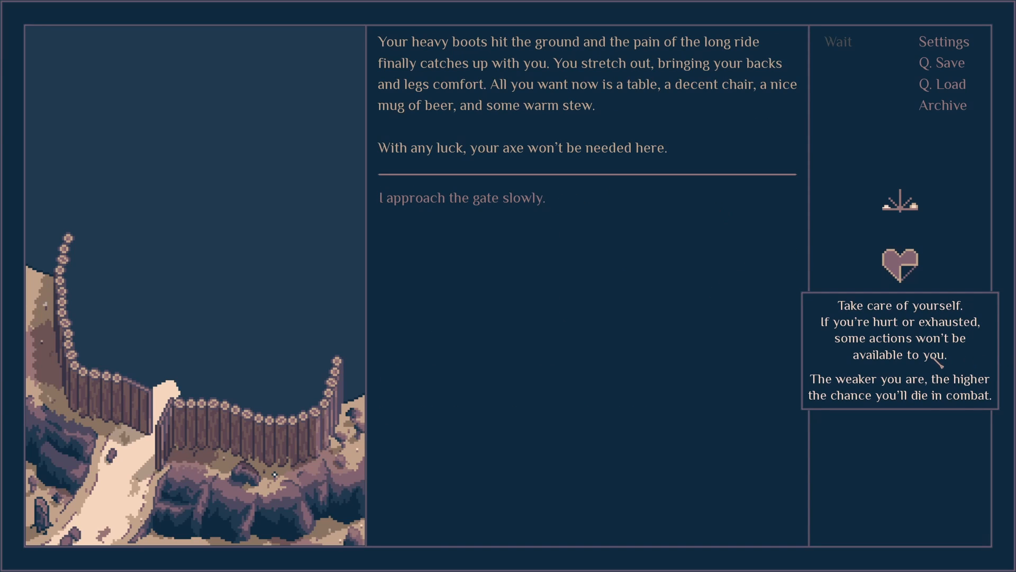
mouse_move(953, 406)
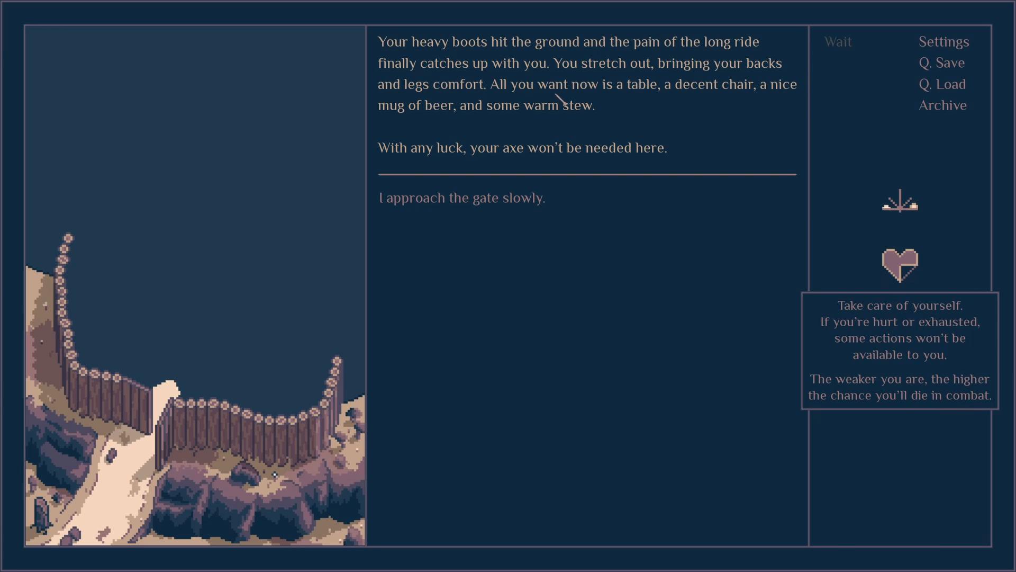
mouse_move(614, 138)
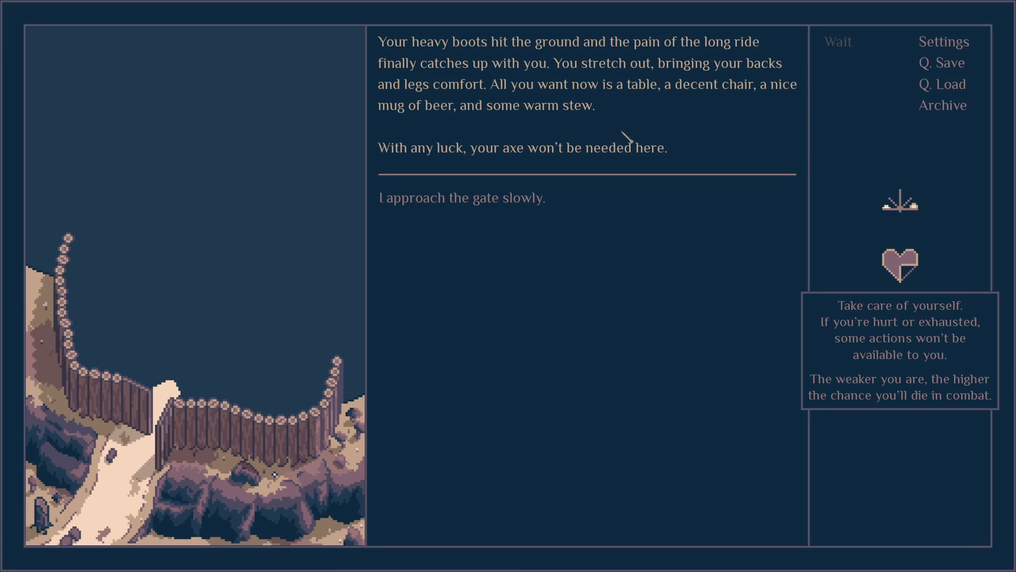
mouse_move(696, 71)
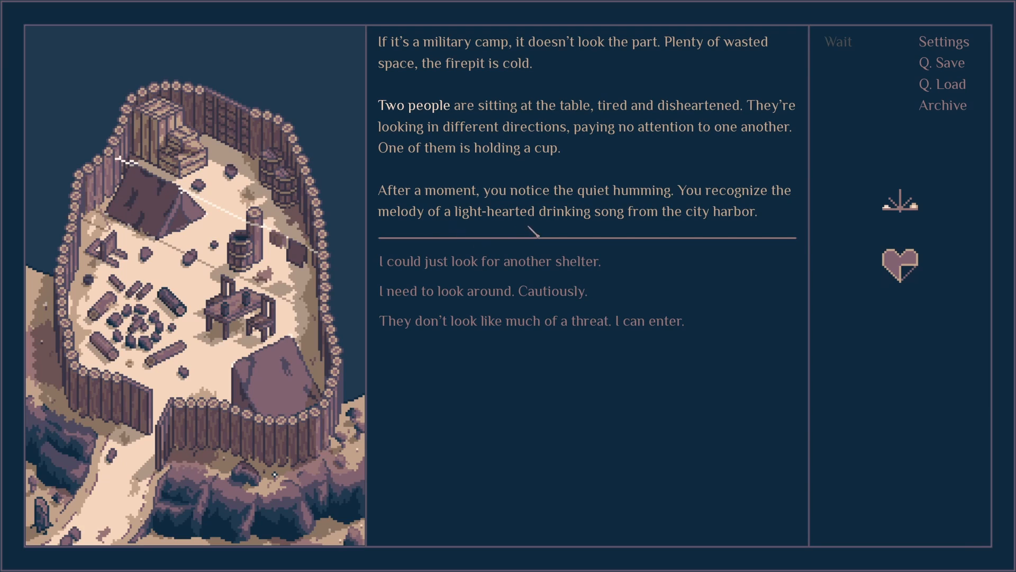
mouse_move(454, 92)
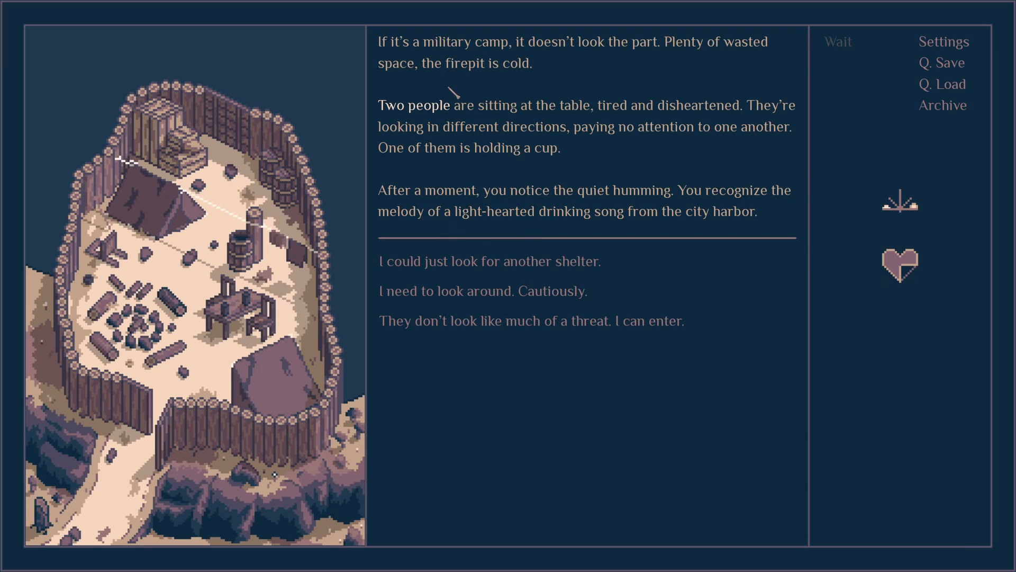
mouse_move(681, 85)
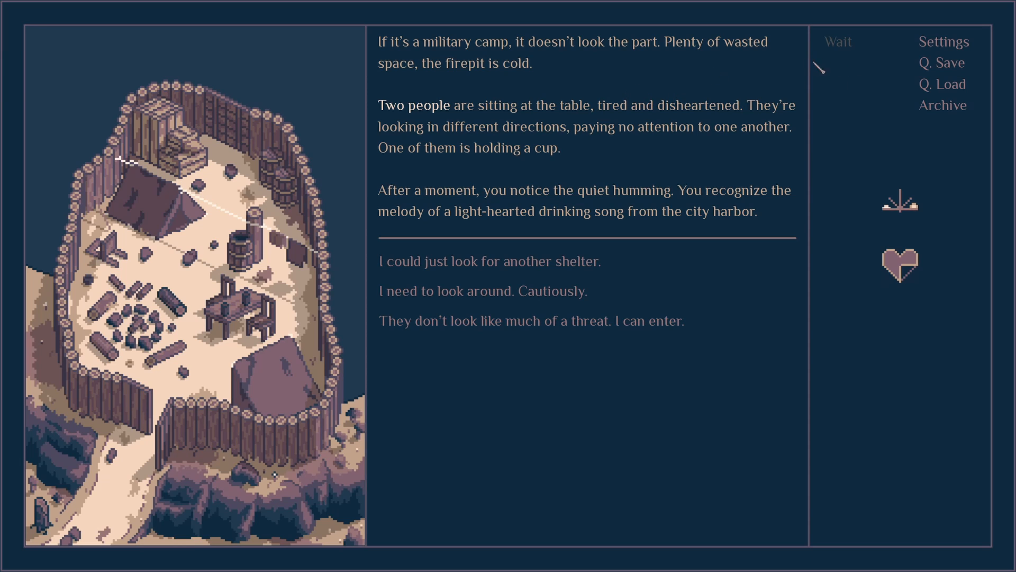
- Look around the camp cautiously, judge it safe to enter, and study the second soldier
left_click(943, 41)
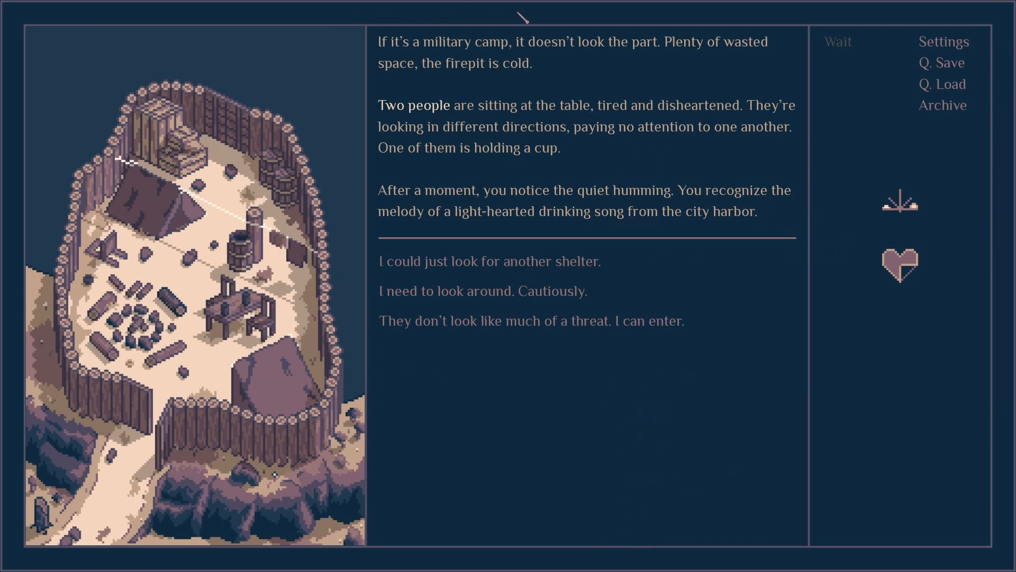
mouse_move(659, 151)
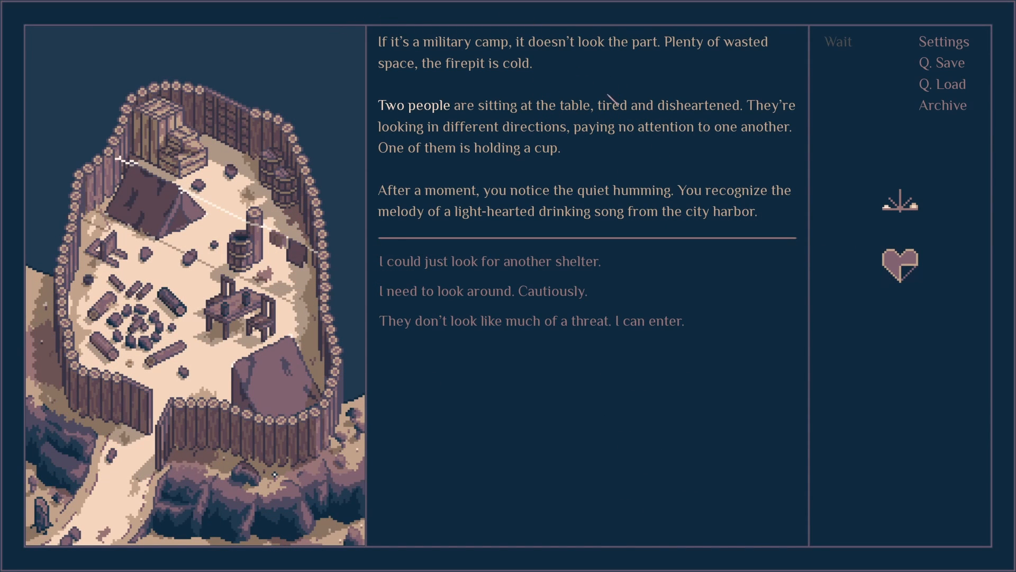
mouse_move(593, 139)
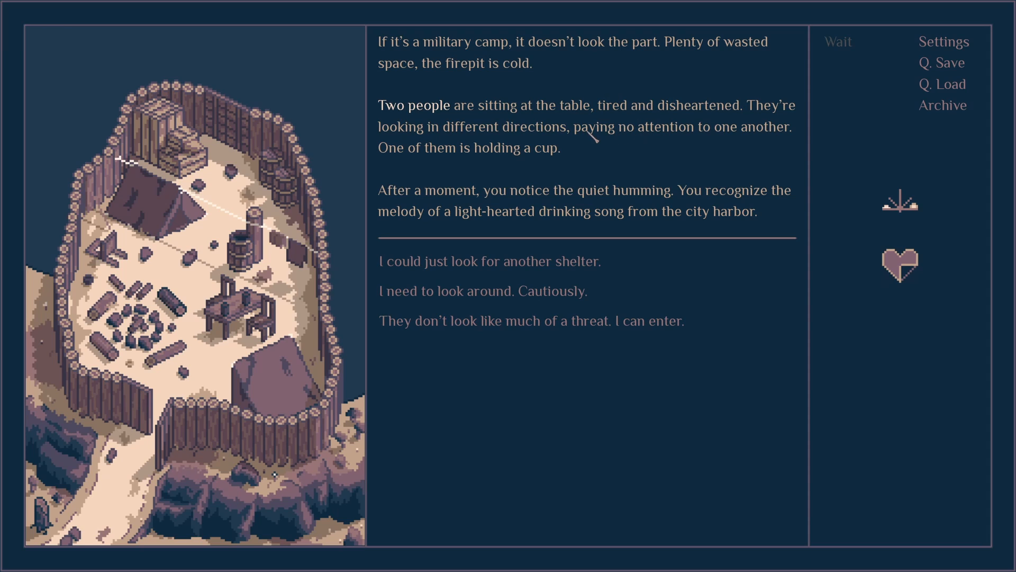
mouse_move(660, 250)
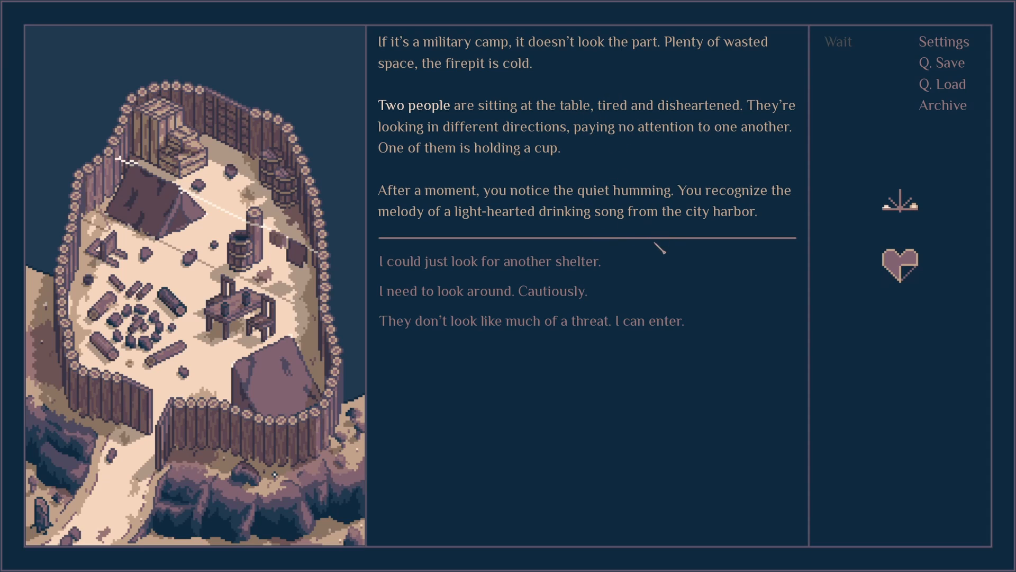
mouse_move(573, 282)
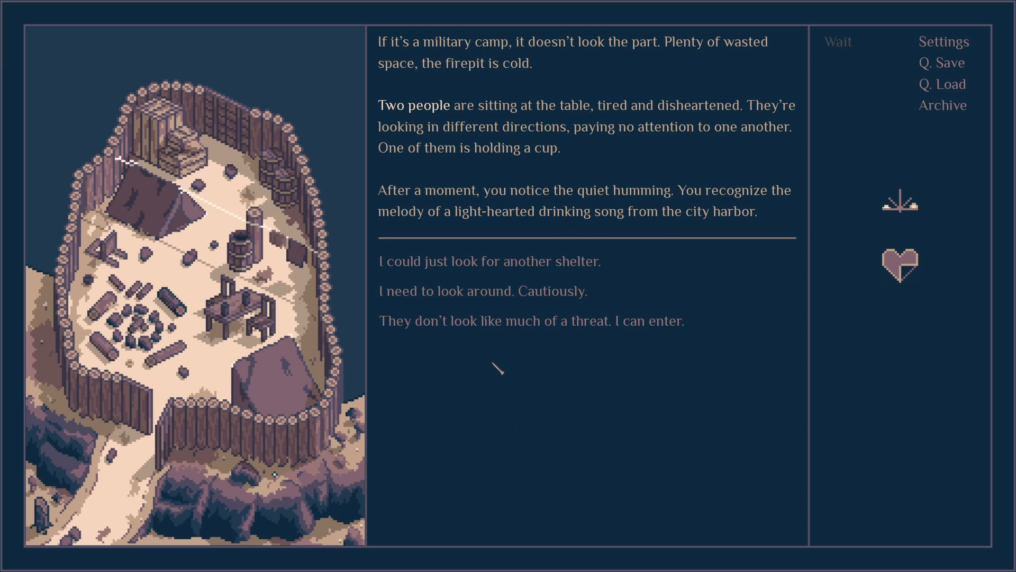
mouse_move(476, 291)
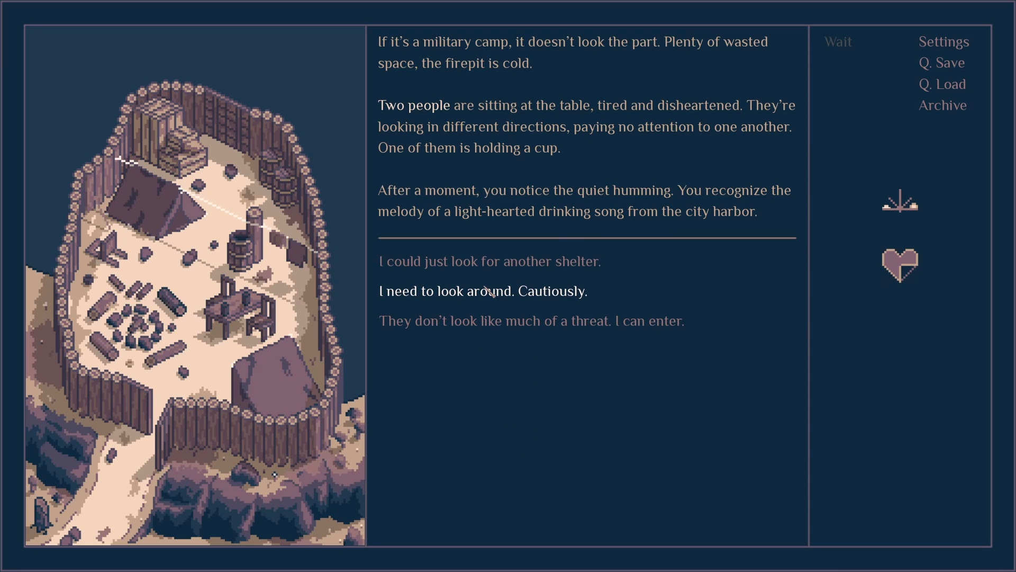
left_click(483, 290)
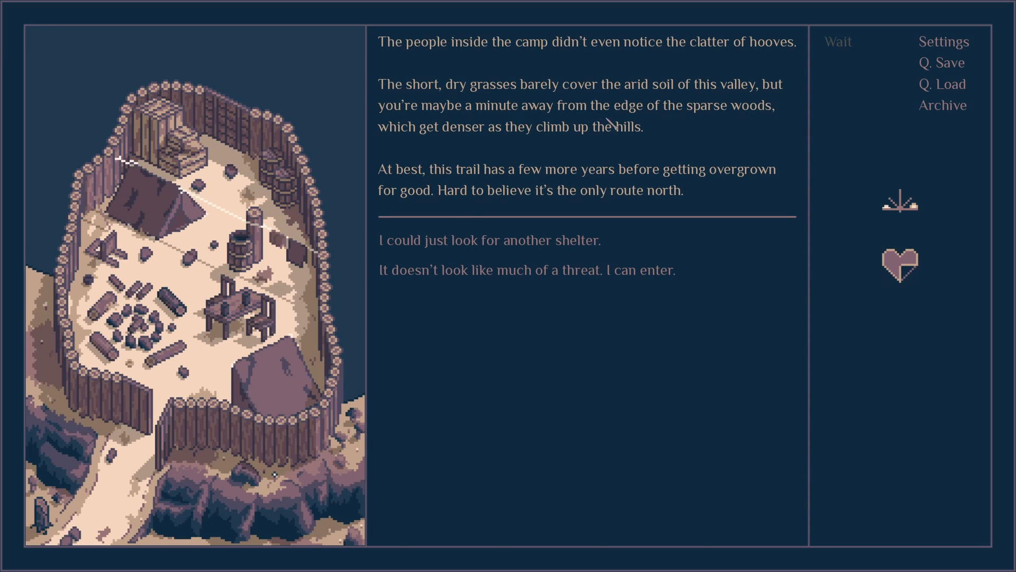
mouse_move(458, 175)
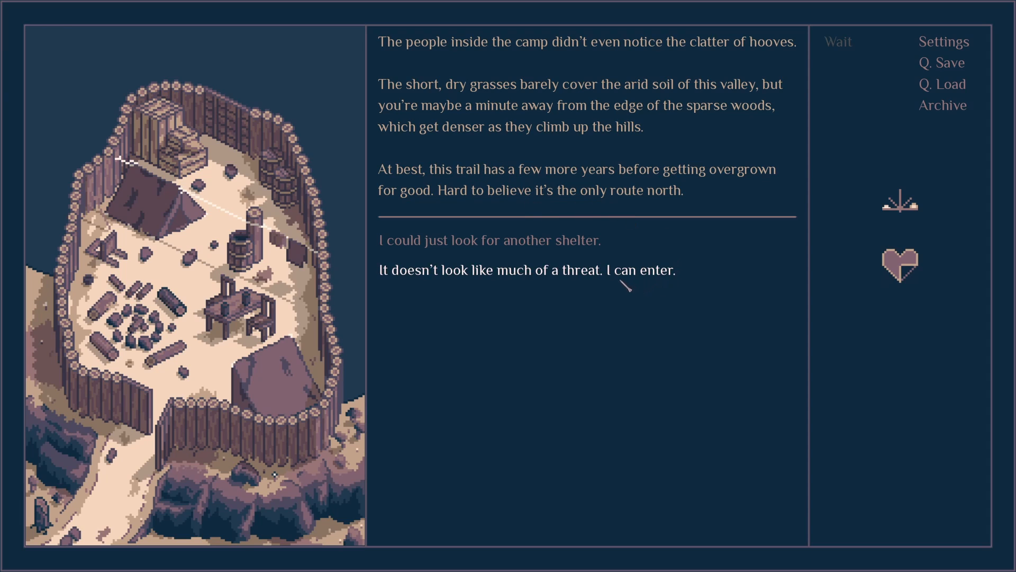
left_click(527, 270)
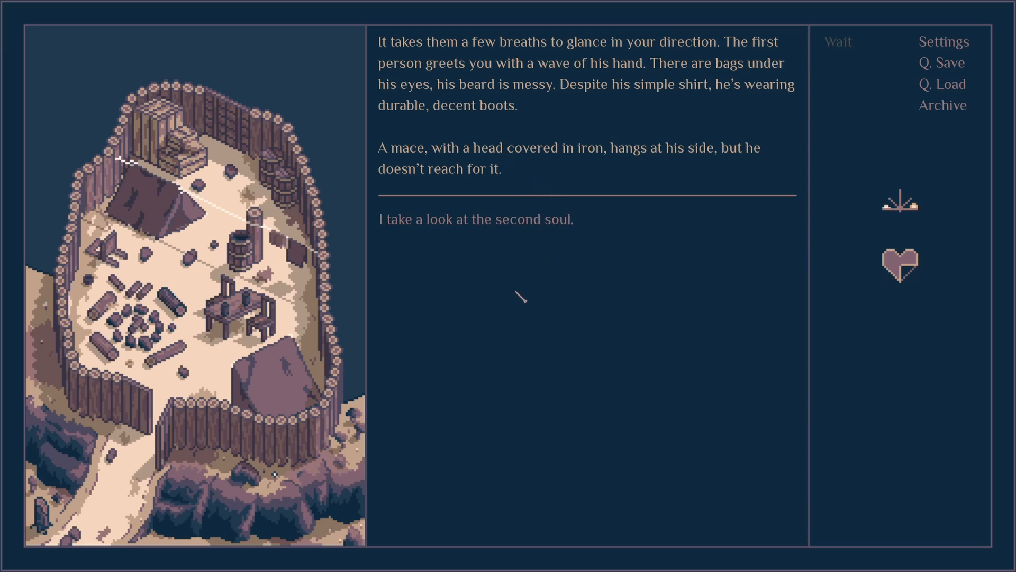
left_click(475, 218)
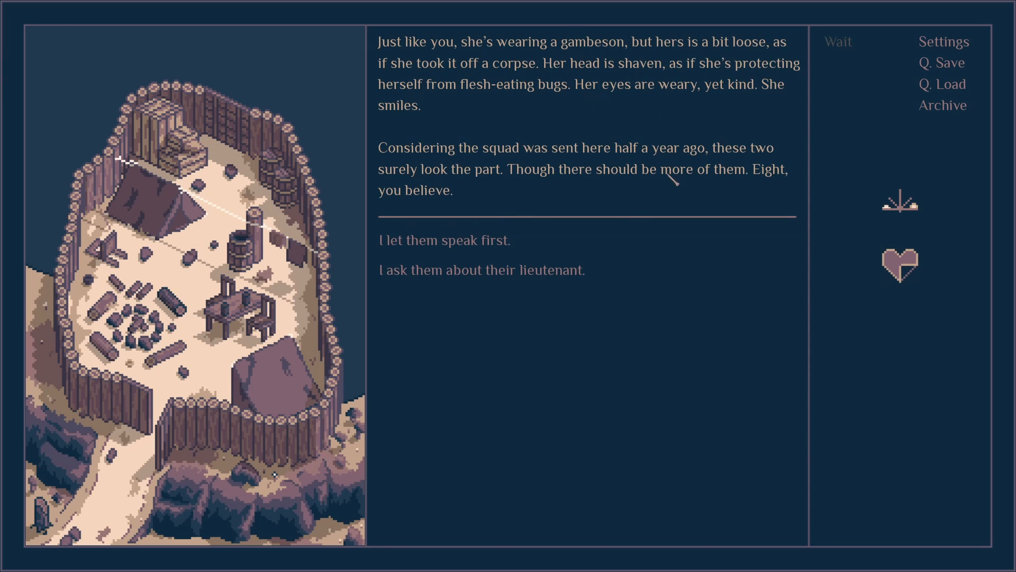
mouse_move(745, 152)
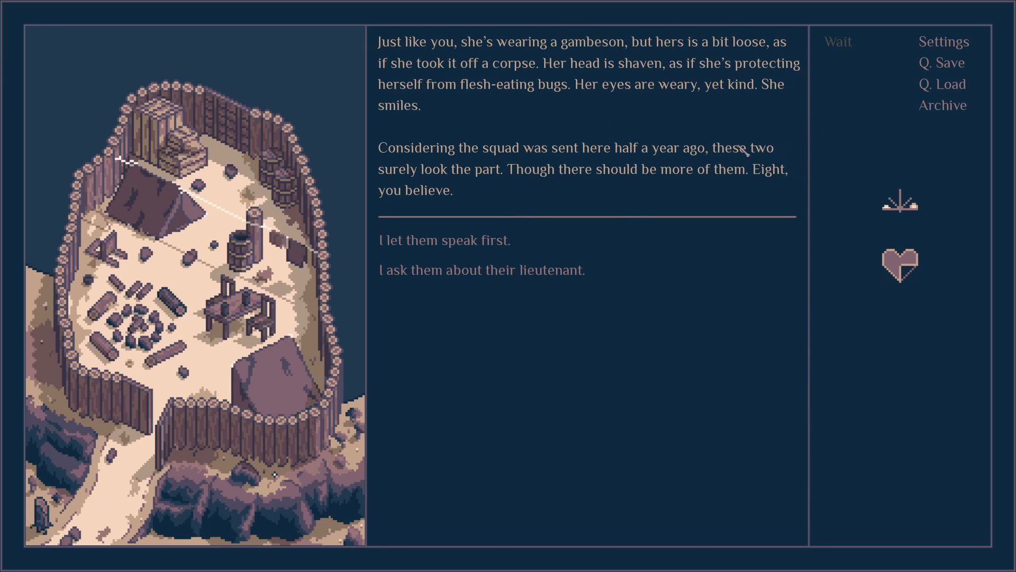
mouse_move(624, 149)
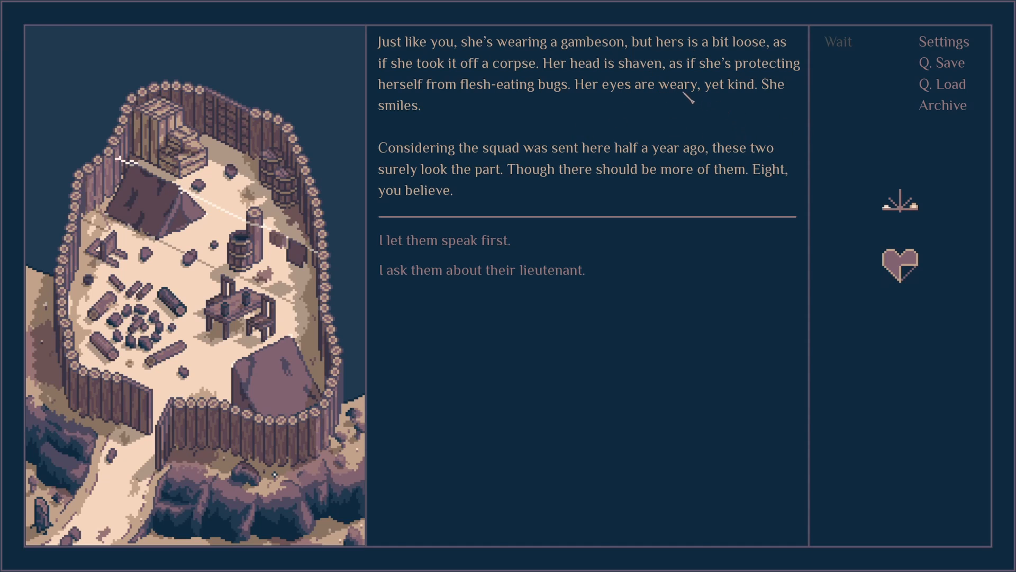
mouse_move(610, 46)
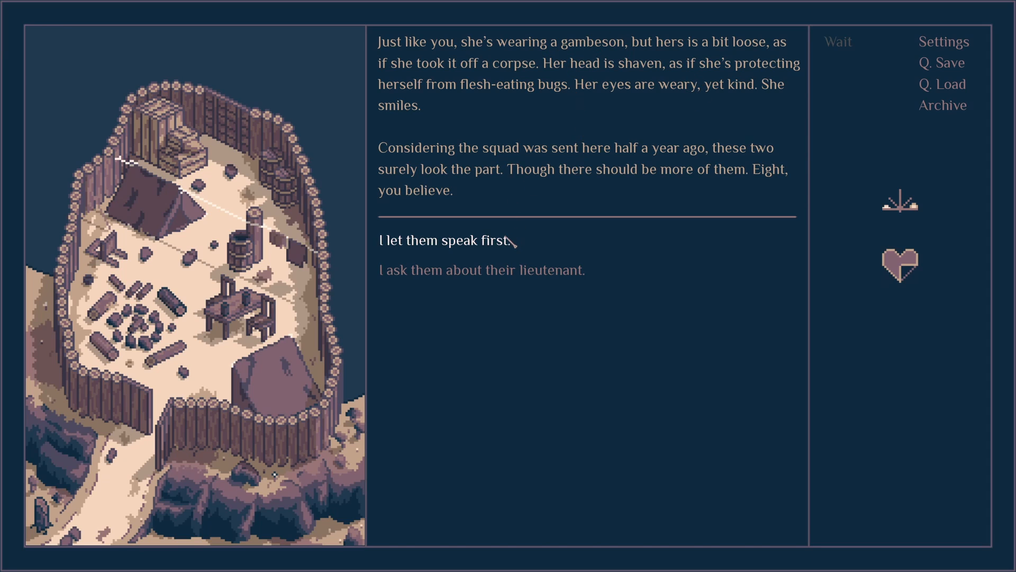
- Let the soldiers speak first and accept taking the first watch
left_click(445, 240)
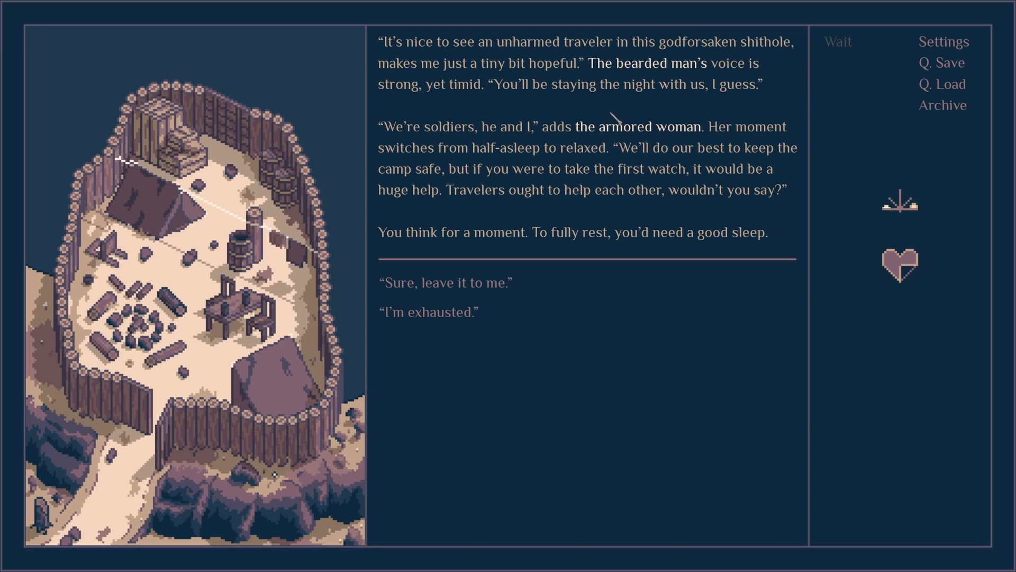
mouse_move(679, 167)
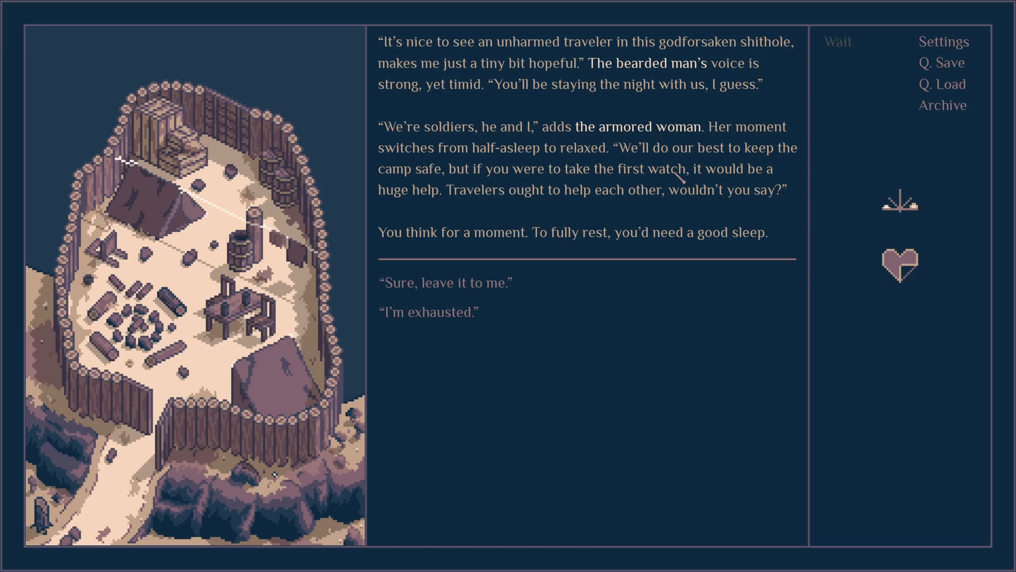
mouse_move(717, 266)
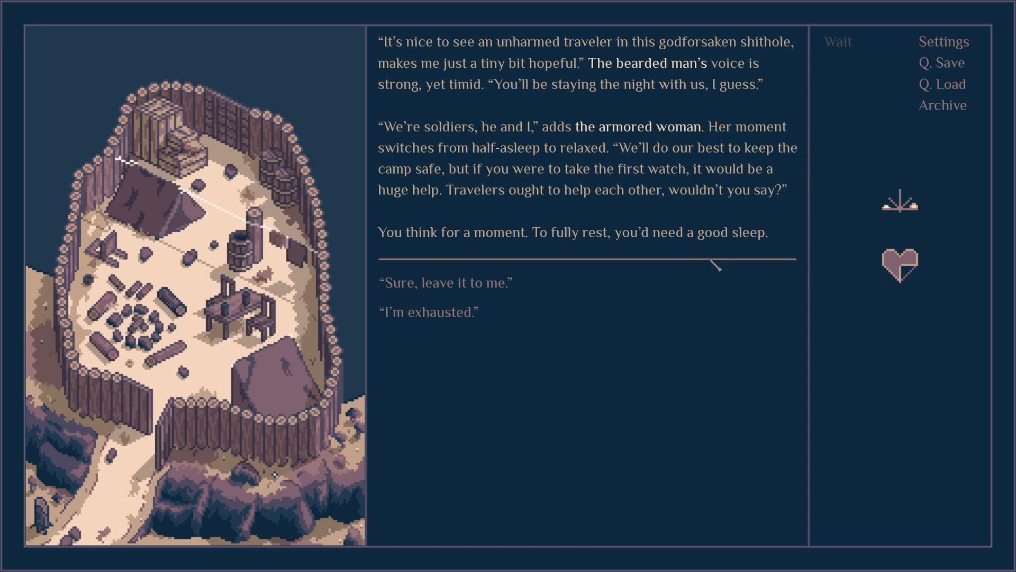
mouse_move(447, 284)
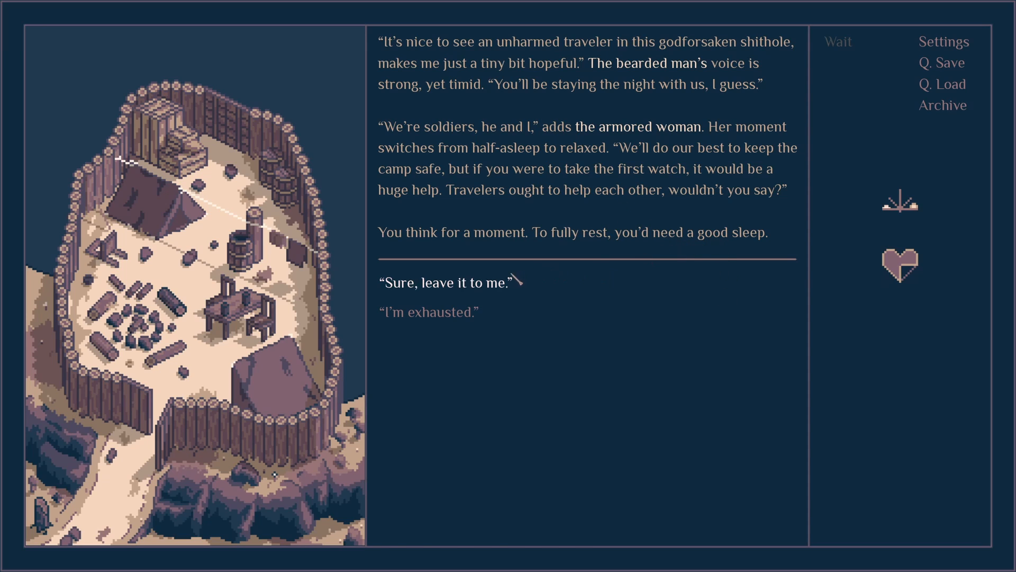
left_click(444, 283)
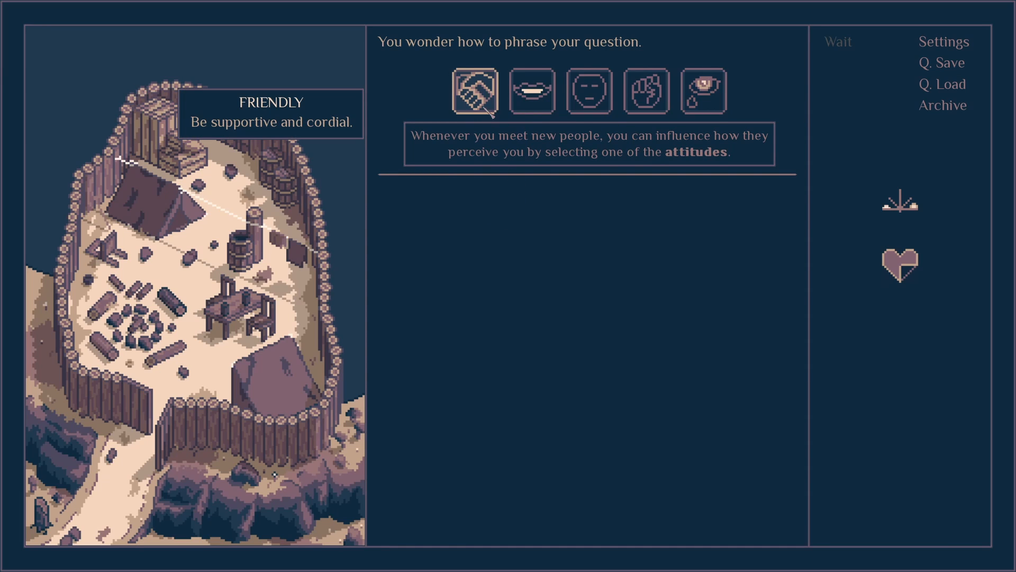
- With a friendly attitude, ask for the lieutenant and announce yourself as the new roadwarden
left_click(645, 91)
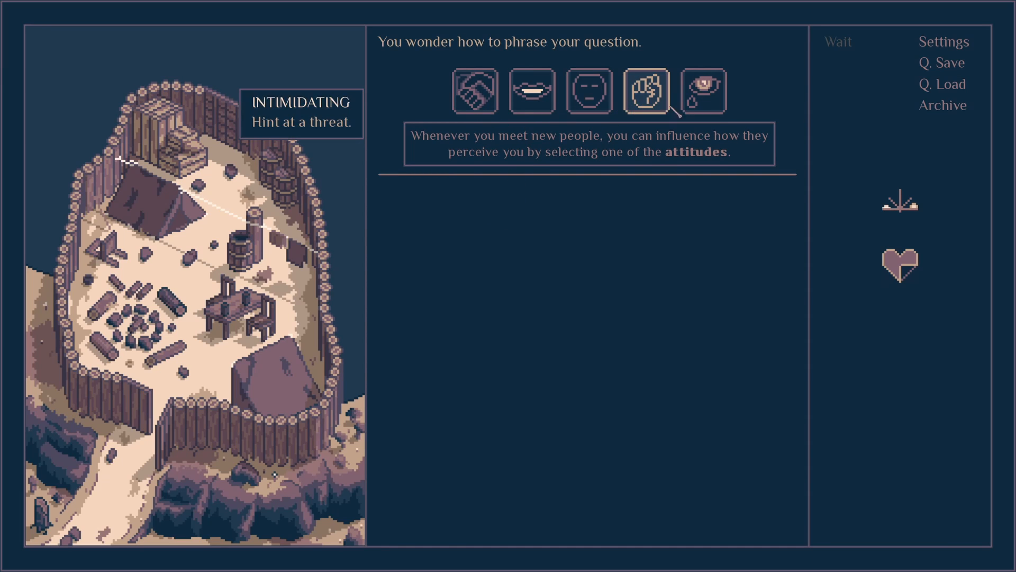
left_click(475, 90)
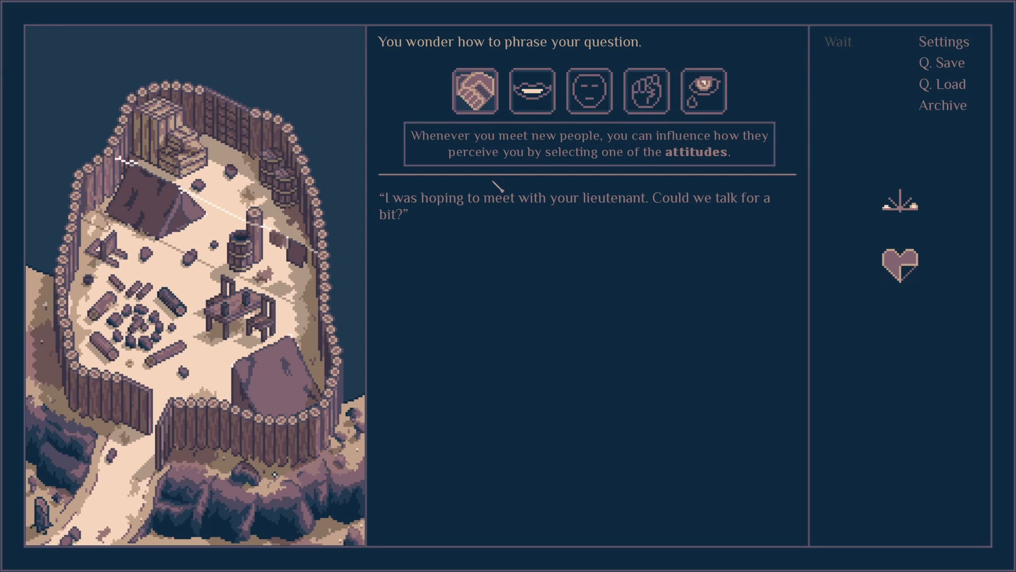
left_click(475, 90)
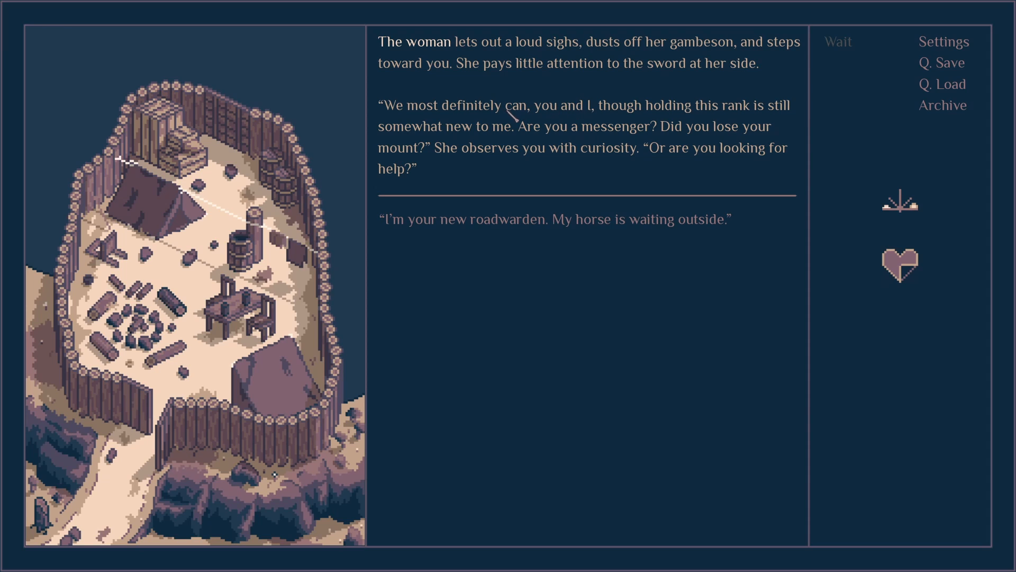
mouse_move(714, 174)
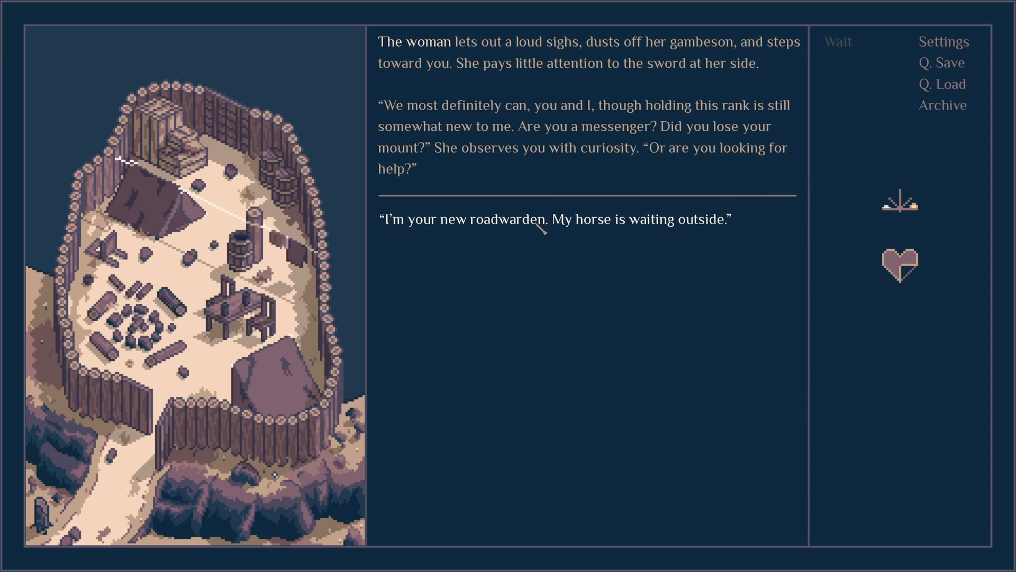
left_click(553, 218)
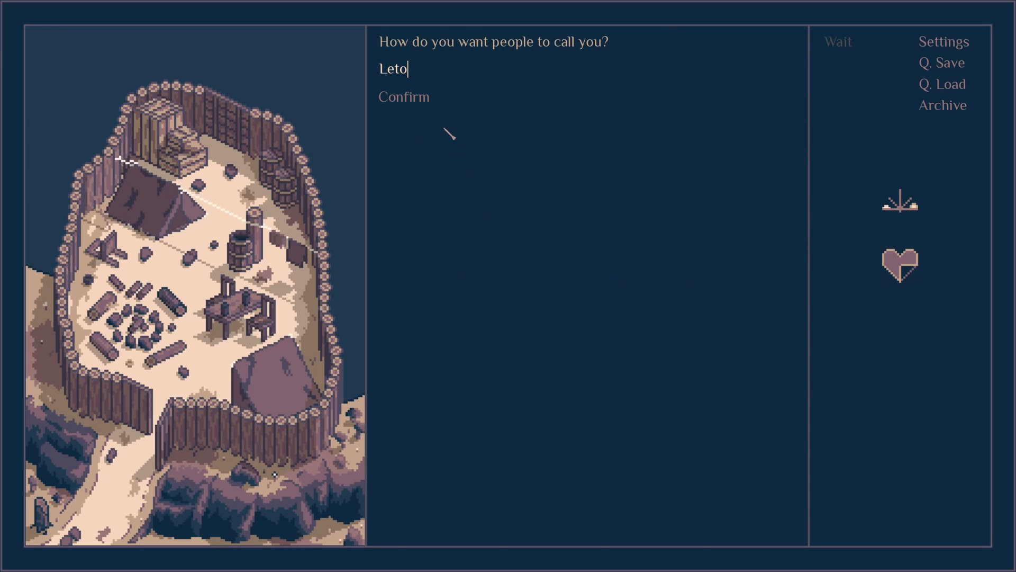
- Name the character Moonlight and hear out the soldier's remark about tents
type("Moon")
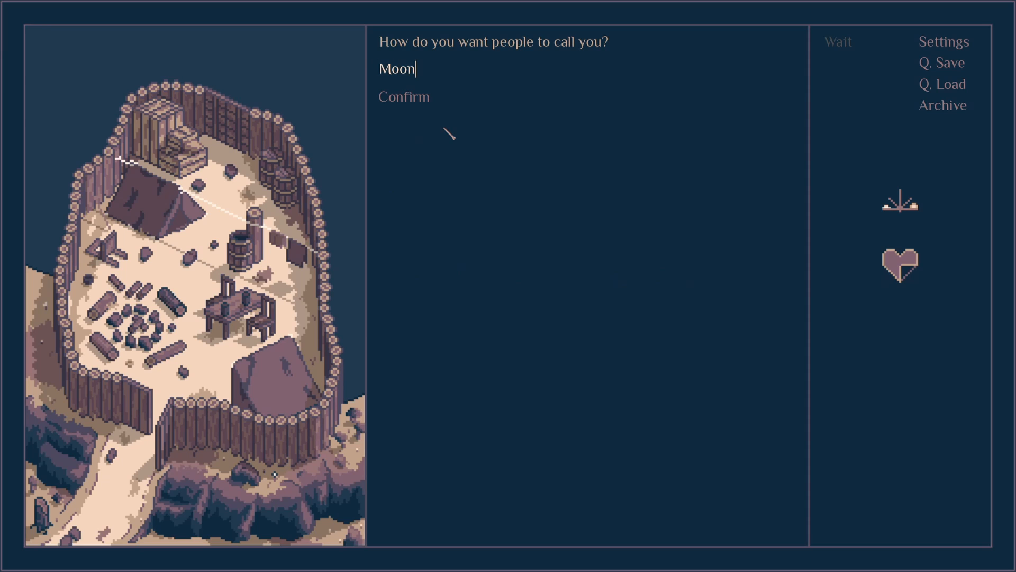
type("light")
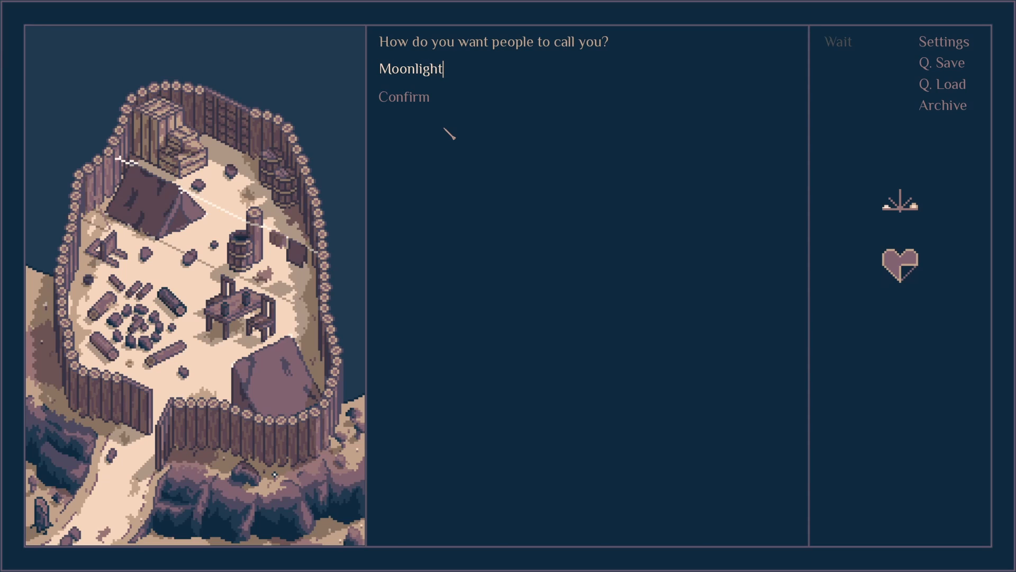
left_click(404, 97)
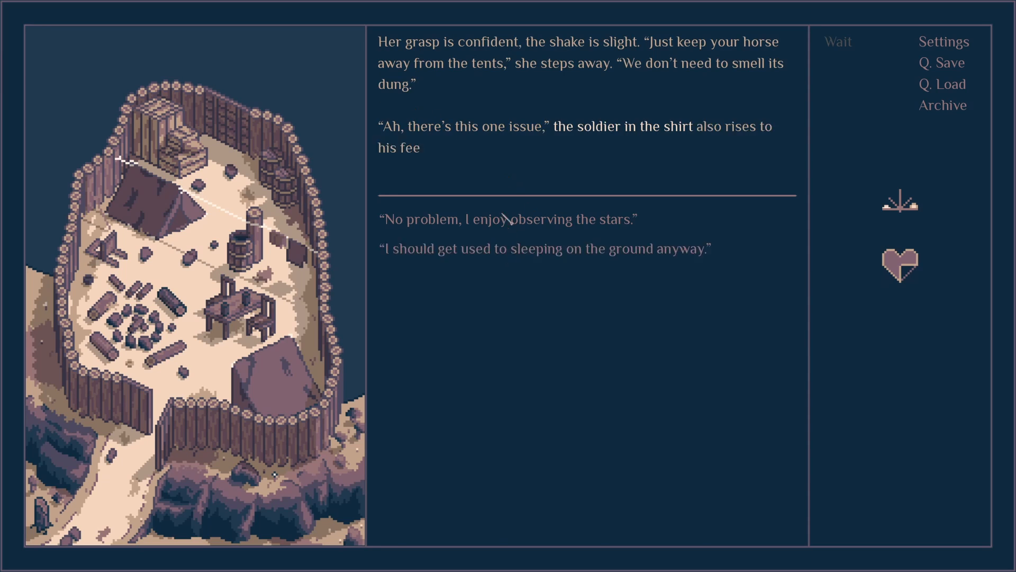
left_click(510, 219)
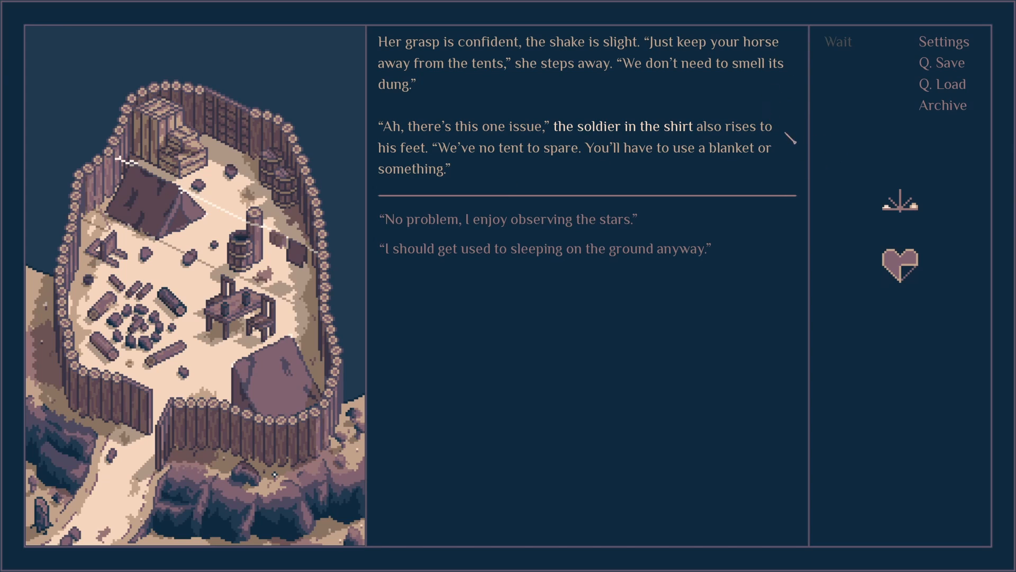
mouse_move(522, 149)
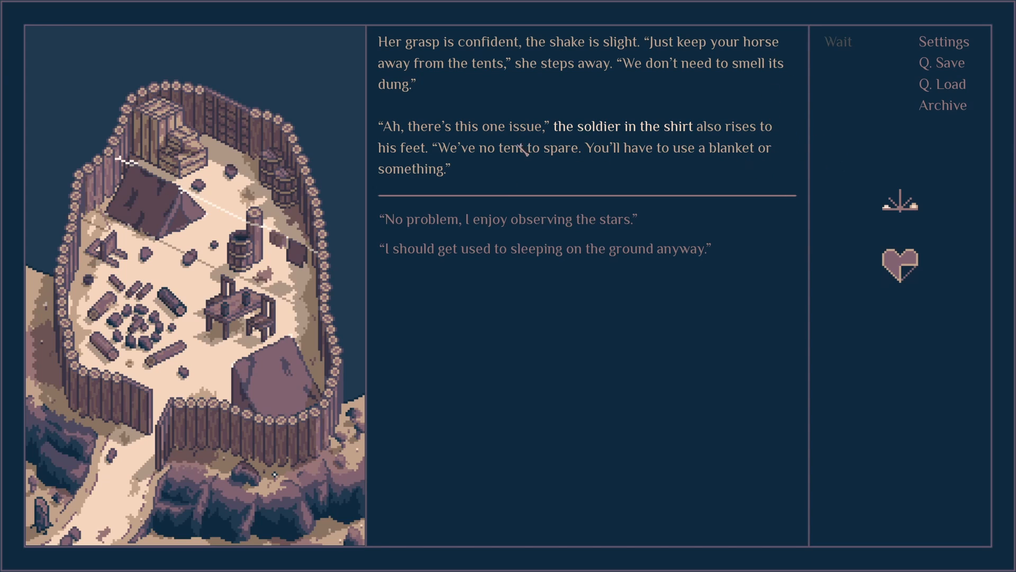
mouse_move(555, 118)
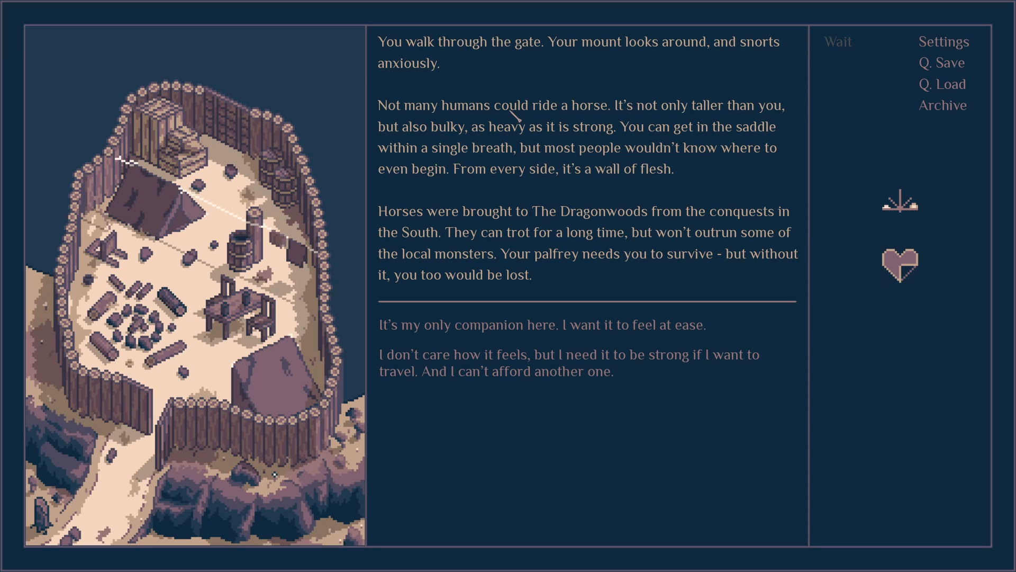
mouse_move(518, 126)
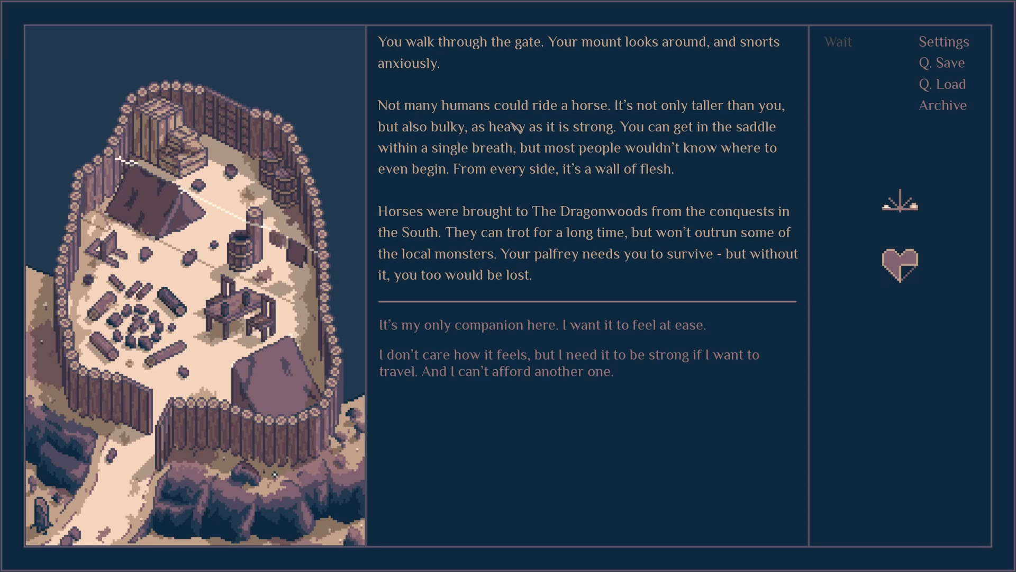
mouse_move(472, 163)
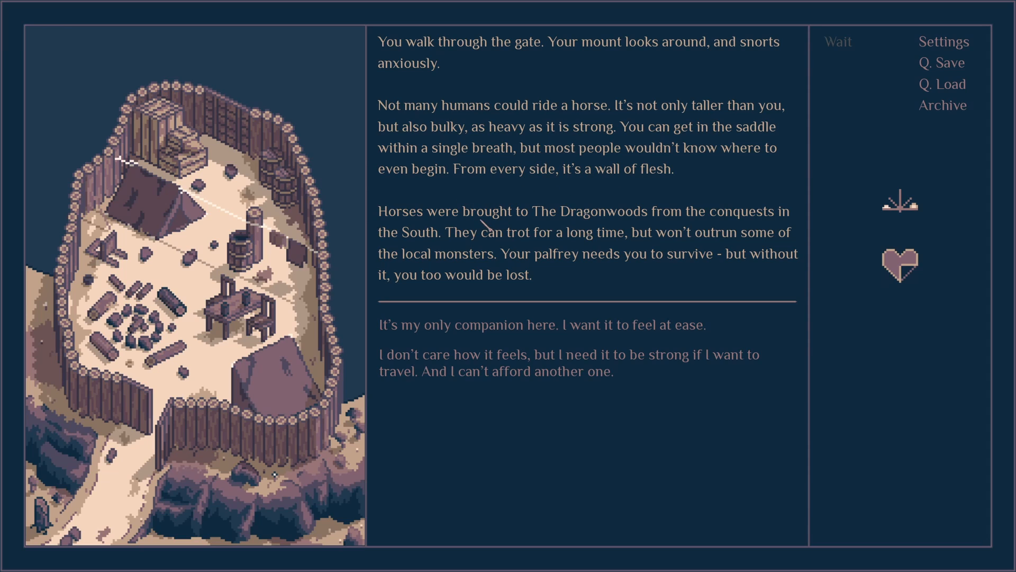
mouse_move(724, 283)
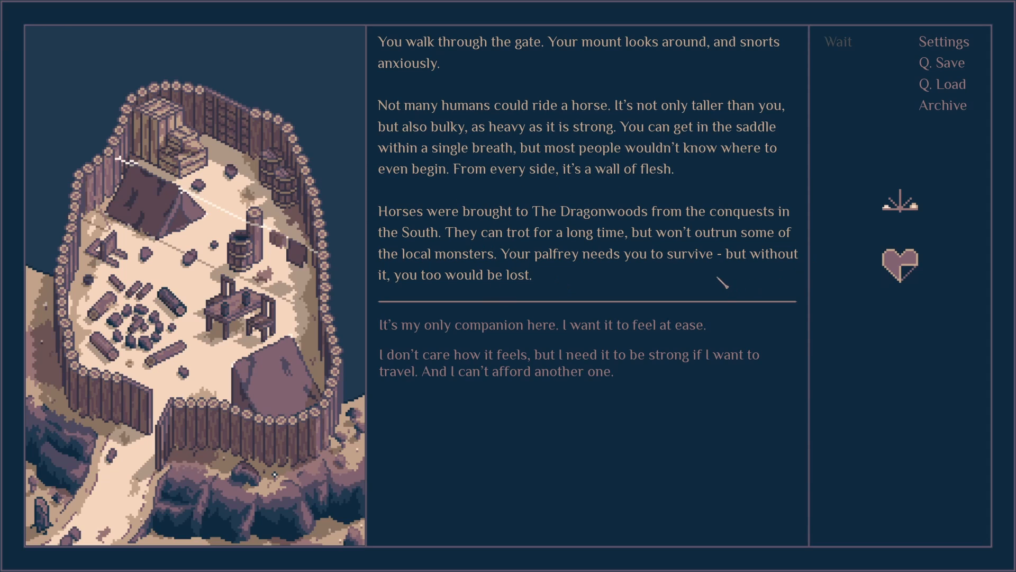
mouse_move(596, 123)
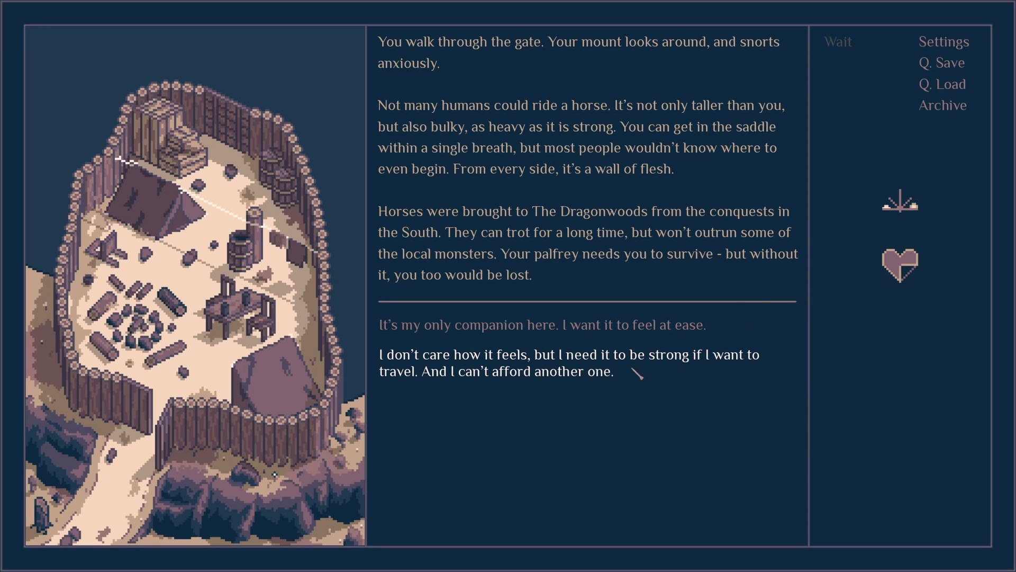
- Say the horse only needs to be strong, then lead it gently into the camp
left_click(568, 363)
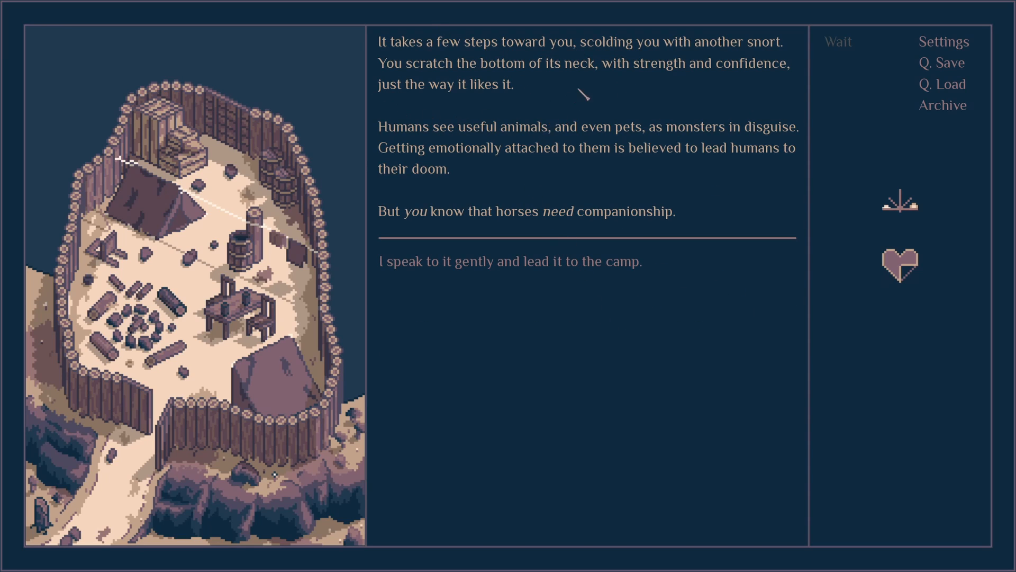
mouse_move(661, 140)
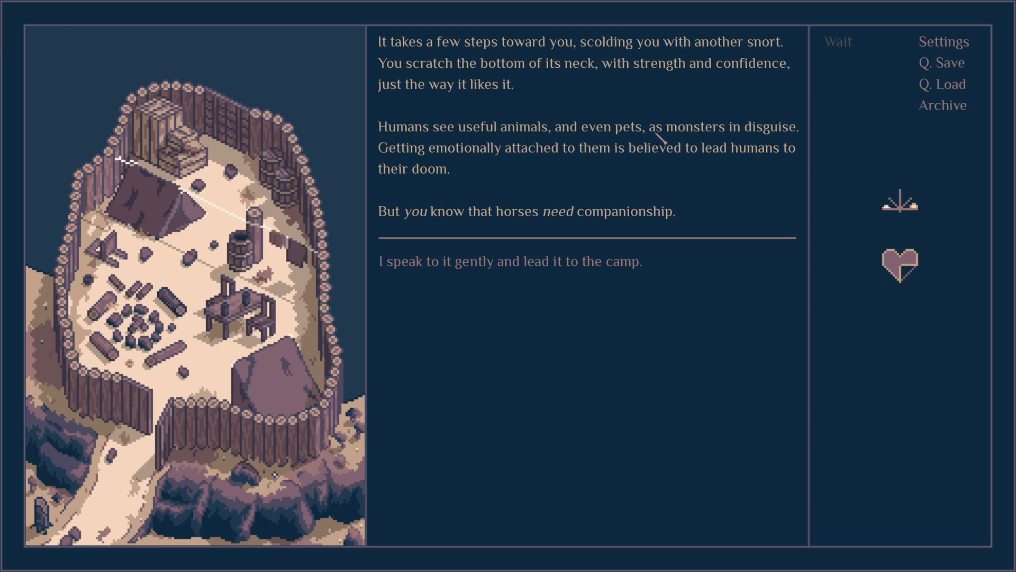
mouse_move(672, 175)
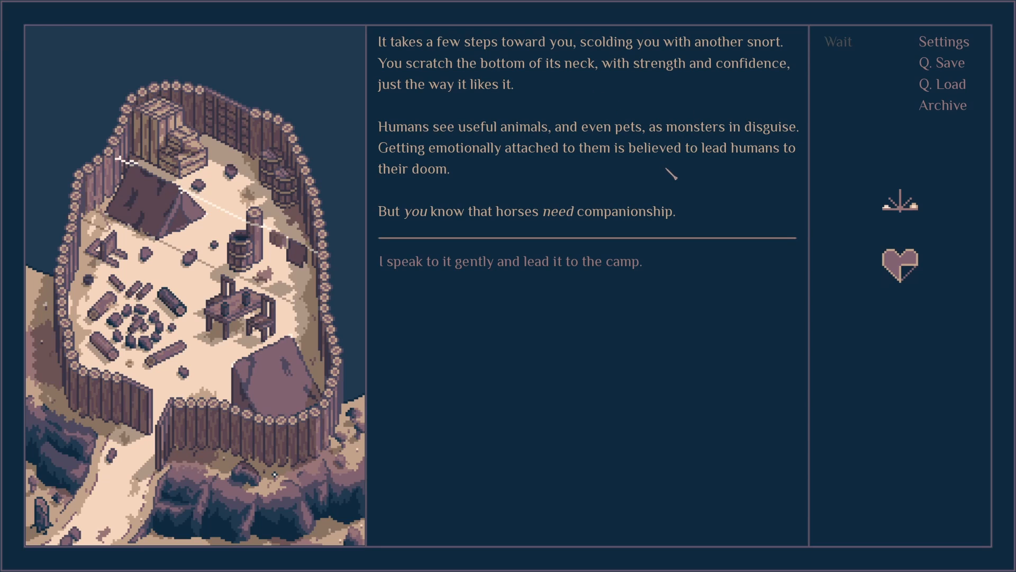
mouse_move(697, 200)
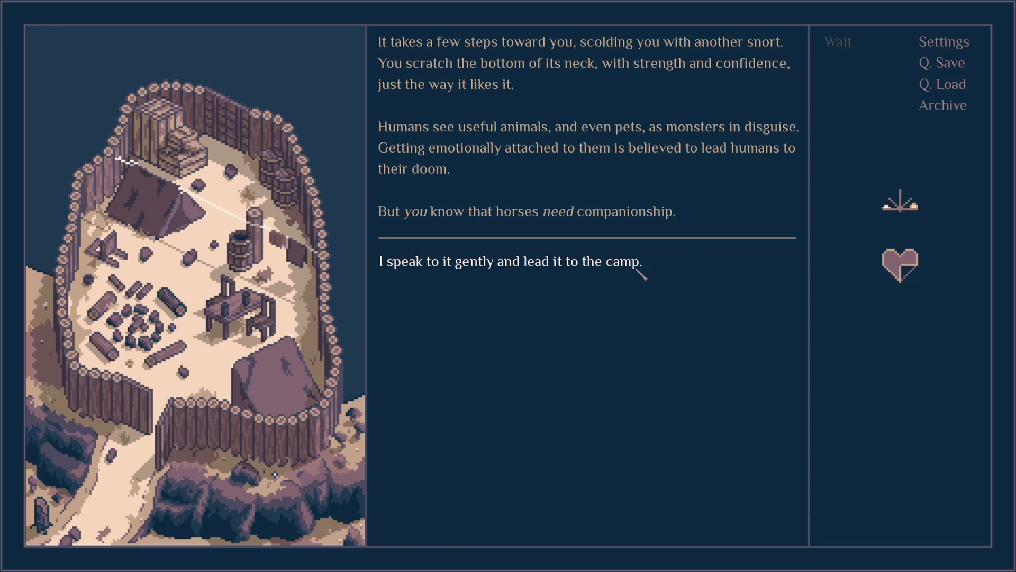
left_click(511, 262)
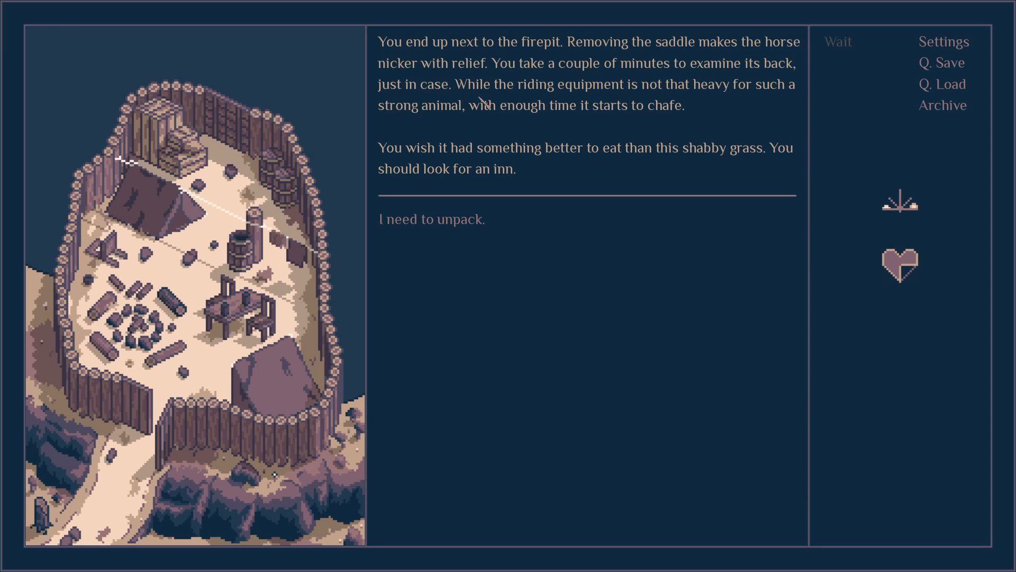
mouse_move(562, 140)
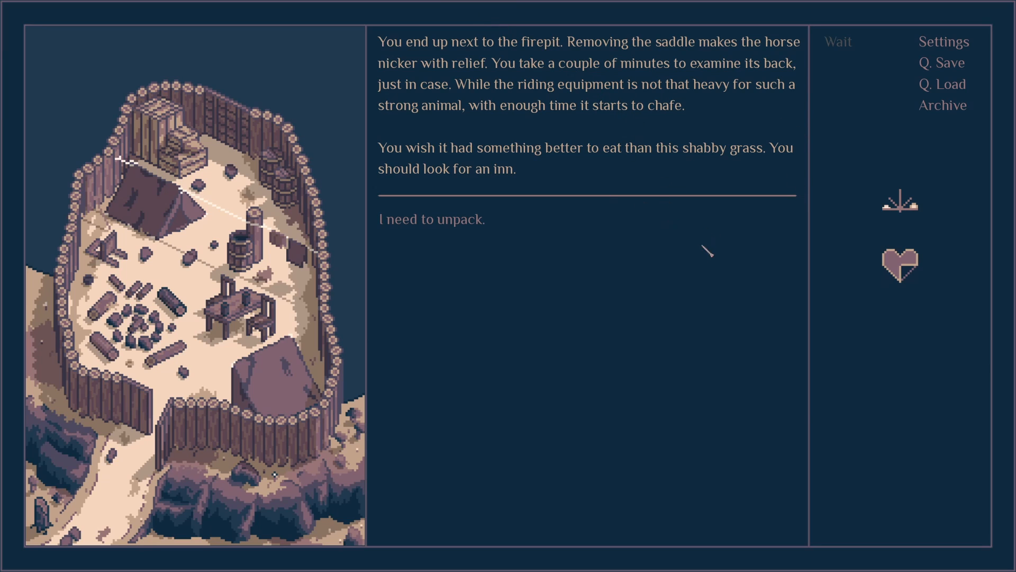
mouse_move(462, 219)
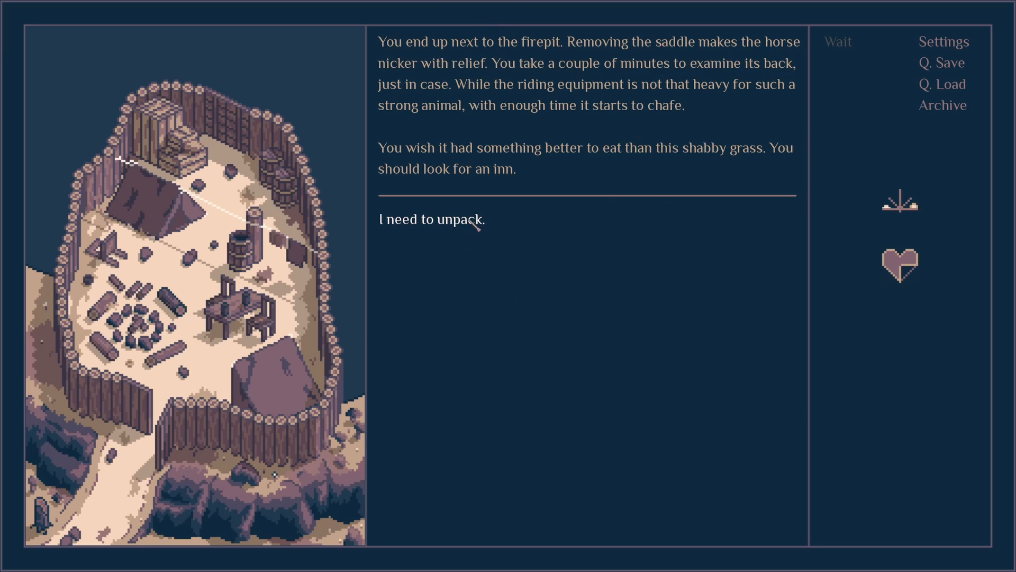
- Unpack your belongings and choose the Scholar class with its equipment
left_click(430, 218)
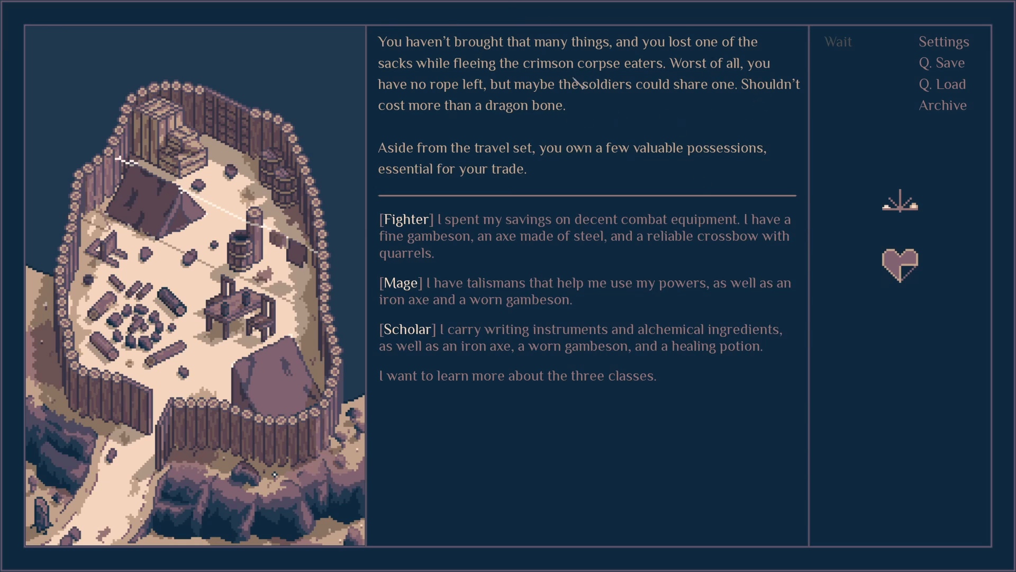
mouse_move(706, 97)
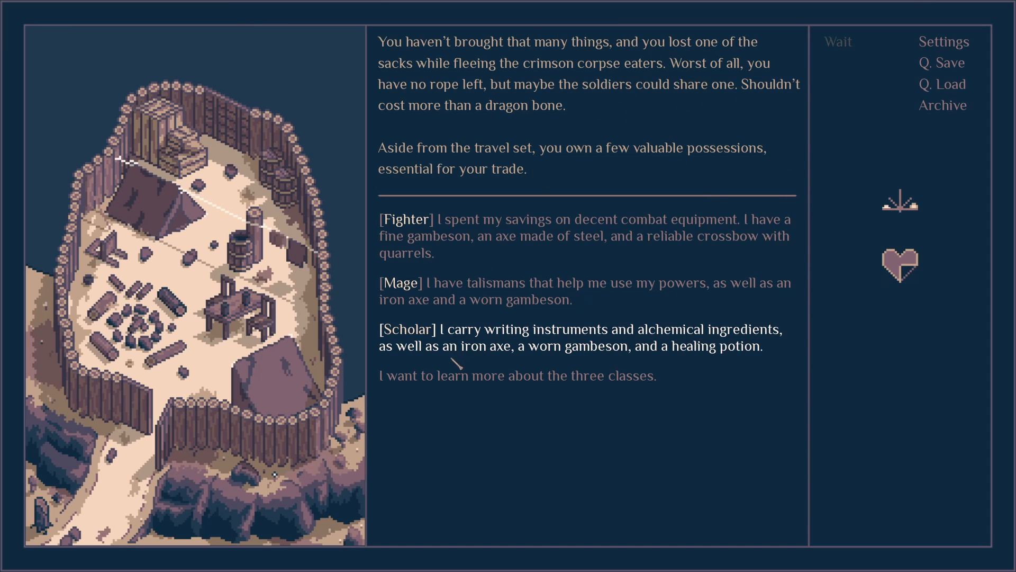
left_click(838, 41)
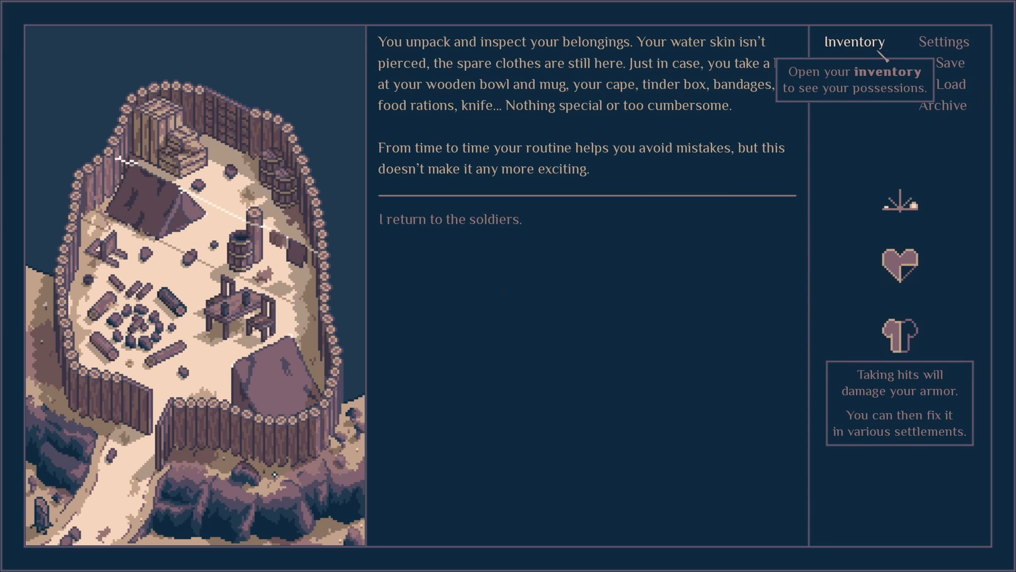
- Review the inventory of ingredients, supplies, equipment and axe, then resume the story
left_click(855, 41)
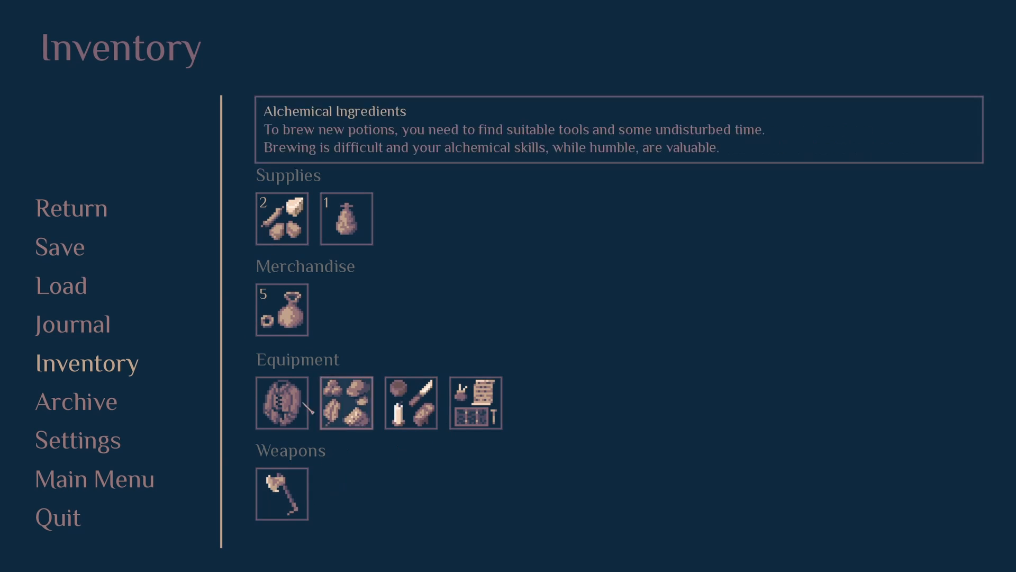
left_click(71, 207)
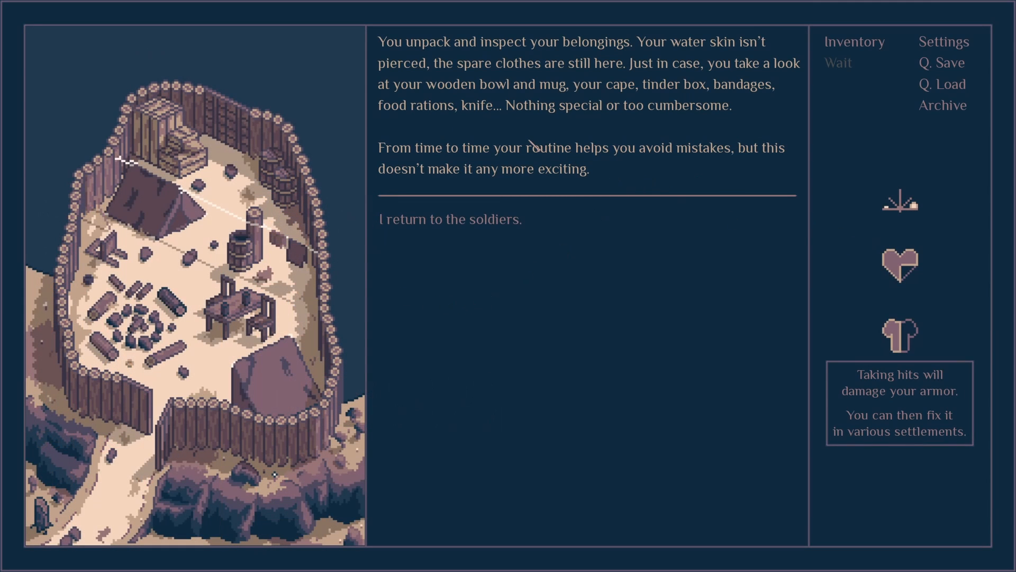
mouse_move(584, 110)
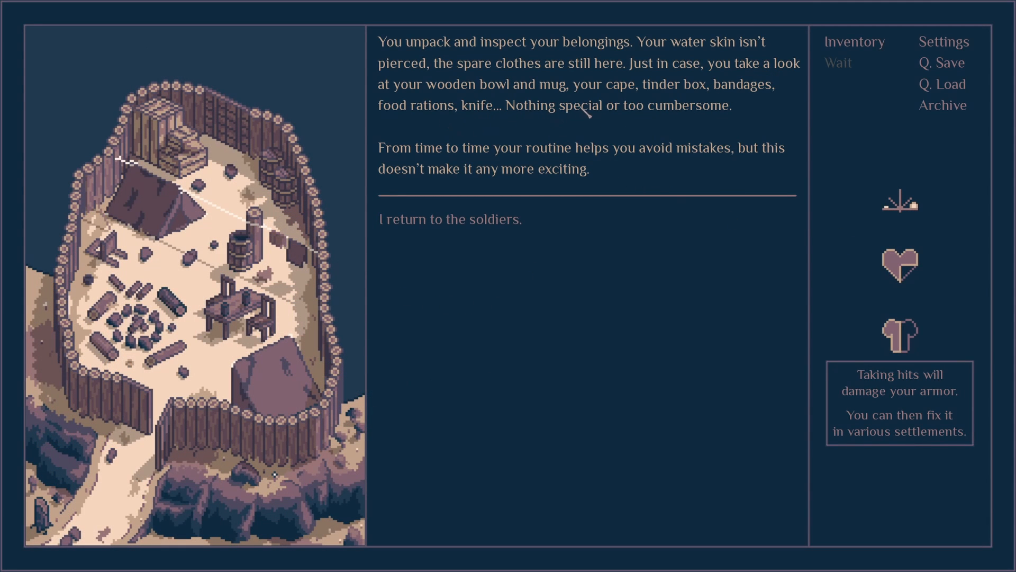
mouse_move(577, 260)
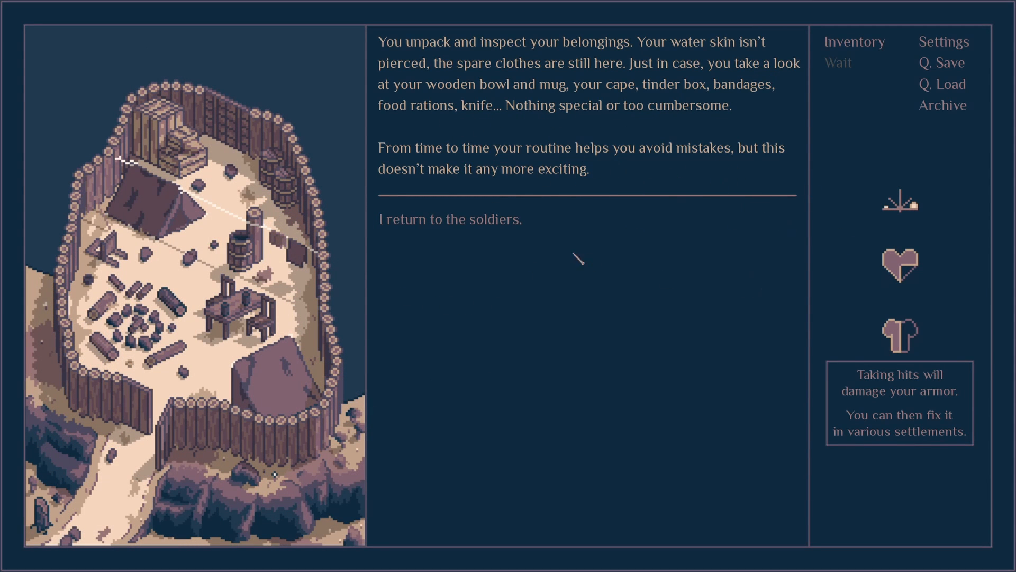
- Return to the soldiers and be handed the bowl of cold gruel
left_click(449, 220)
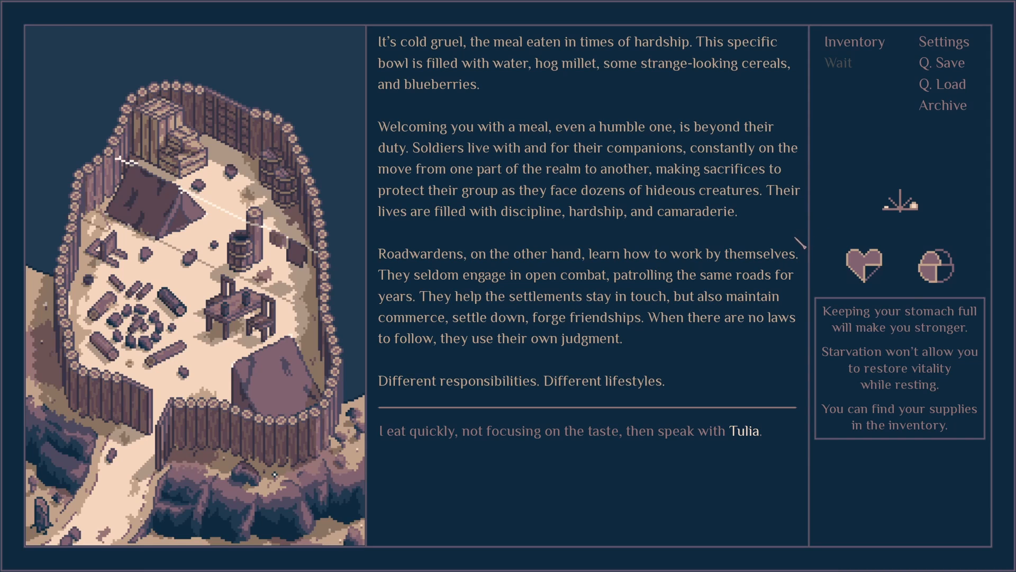
mouse_move(648, 220)
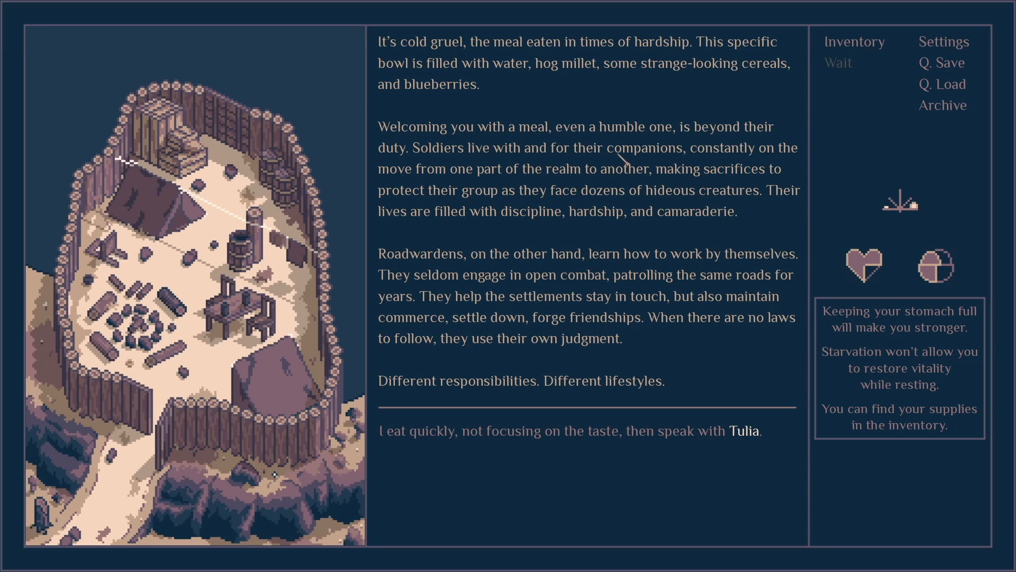
mouse_move(600, 318)
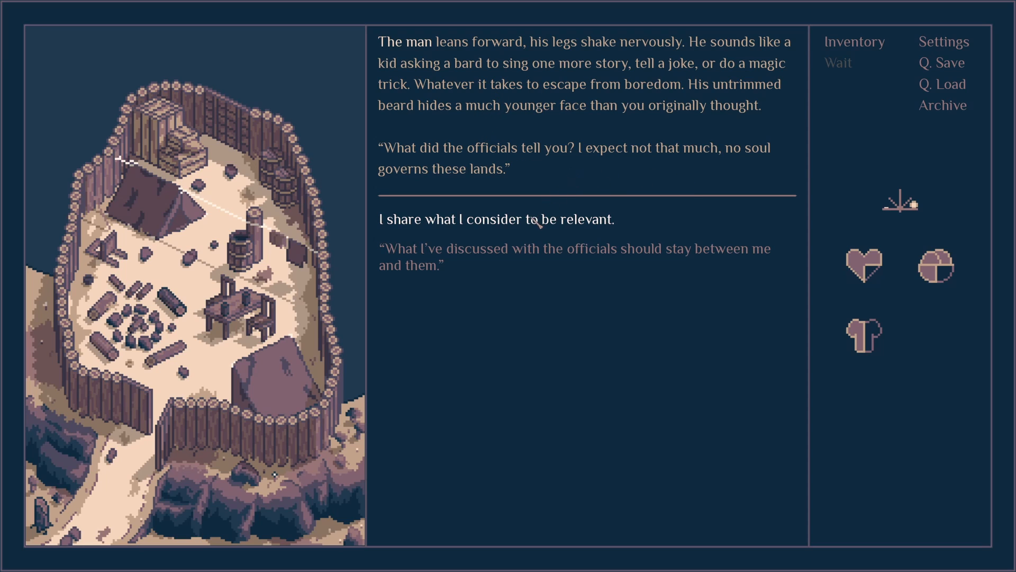
- Answer with 'I share what I consider to be relevant.' about the officials' news
left_click(496, 220)
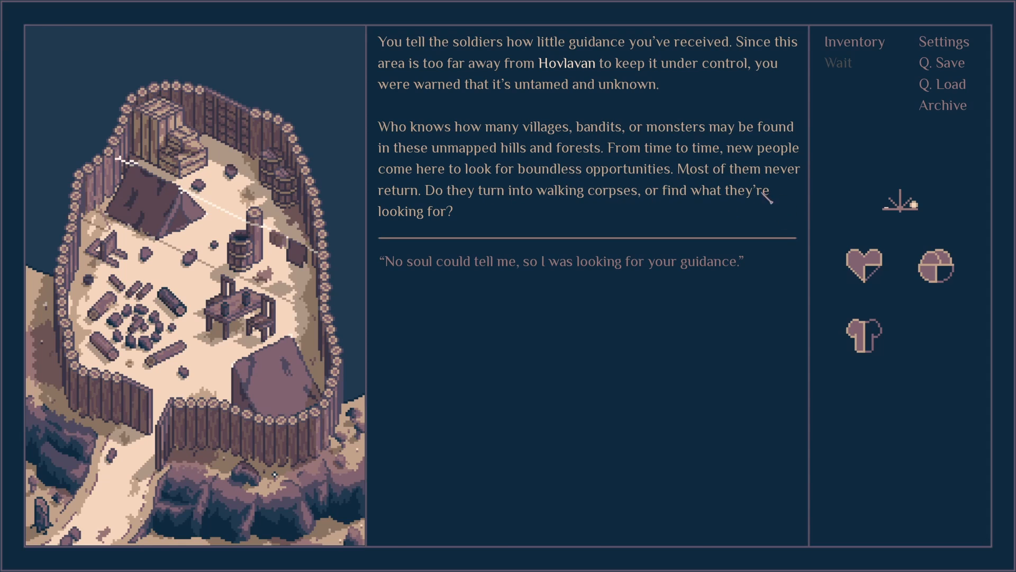
mouse_move(726, 218)
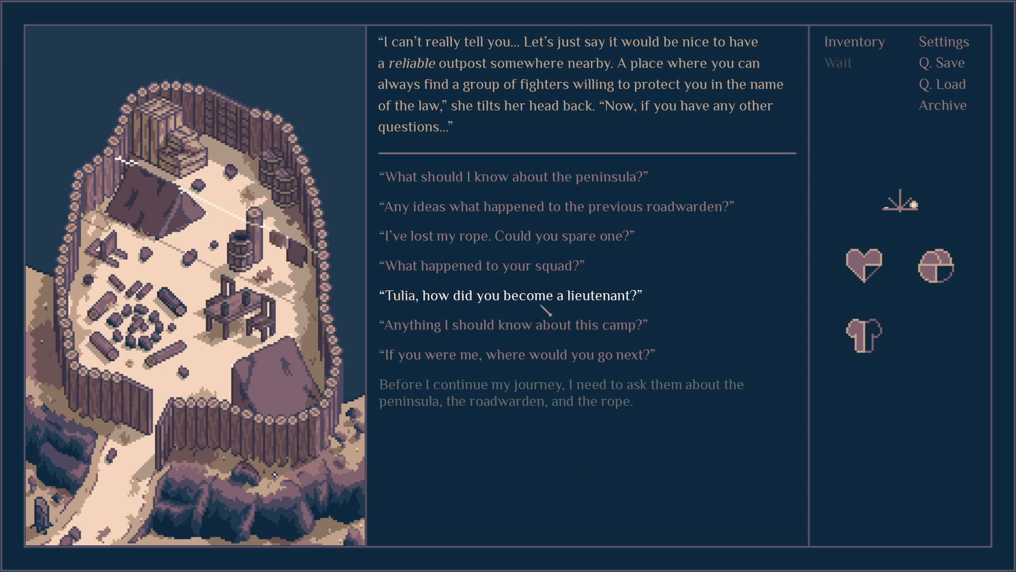
- Ask 'What happened to your squad?' and hear about the slave hunters' camp and lost comrades
left_click(511, 295)
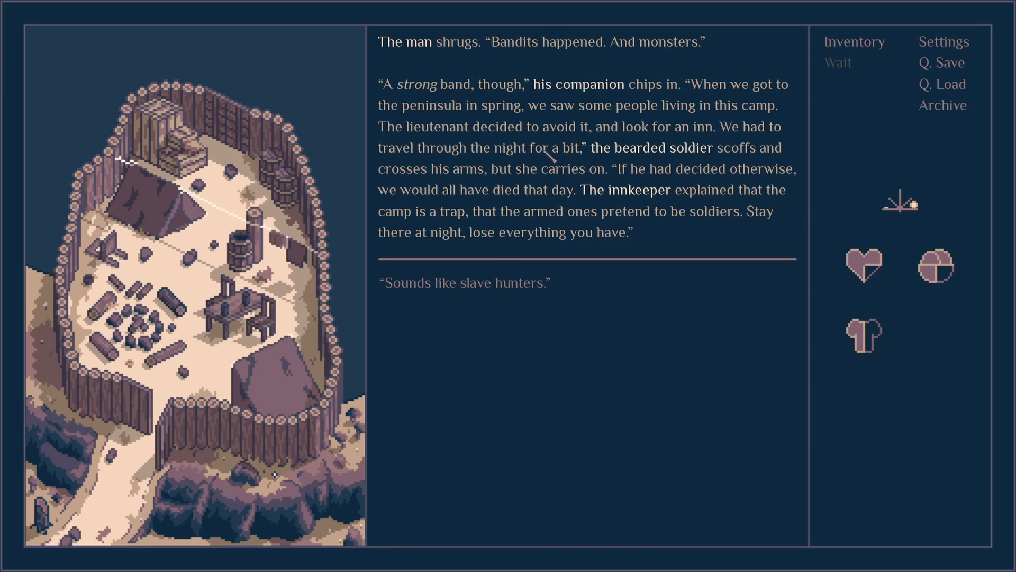
mouse_move(483, 140)
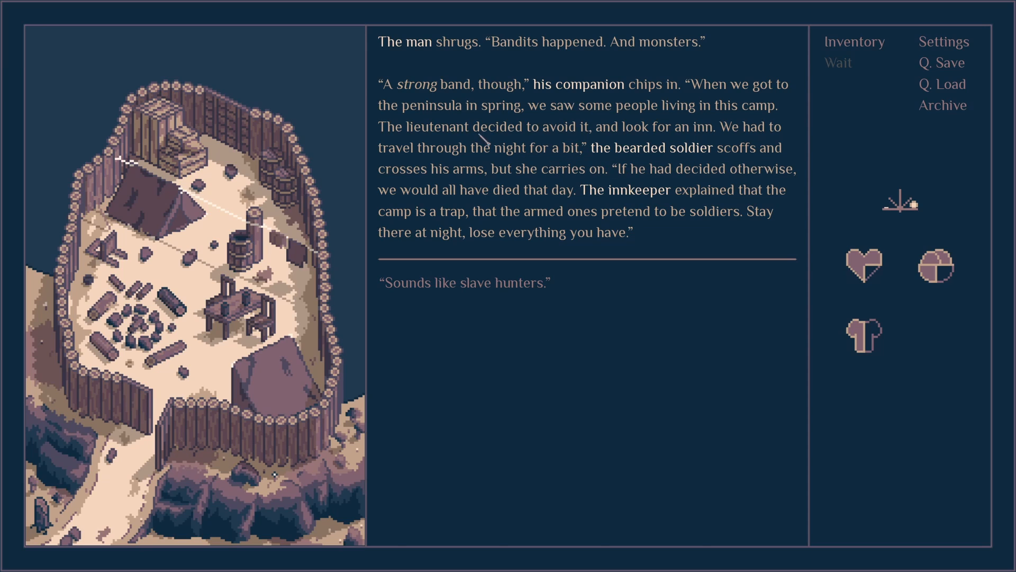
mouse_move(635, 171)
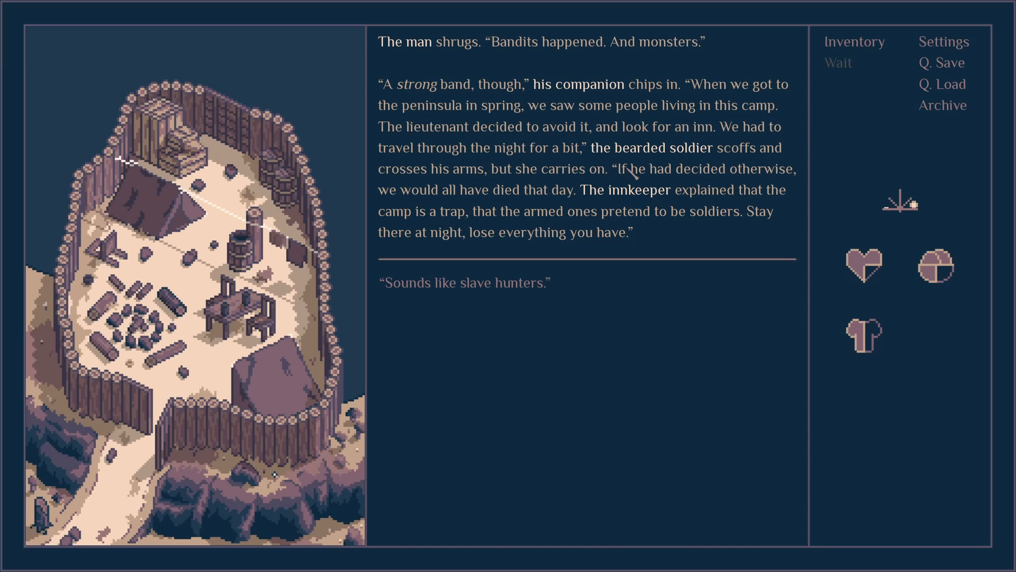
mouse_move(635, 195)
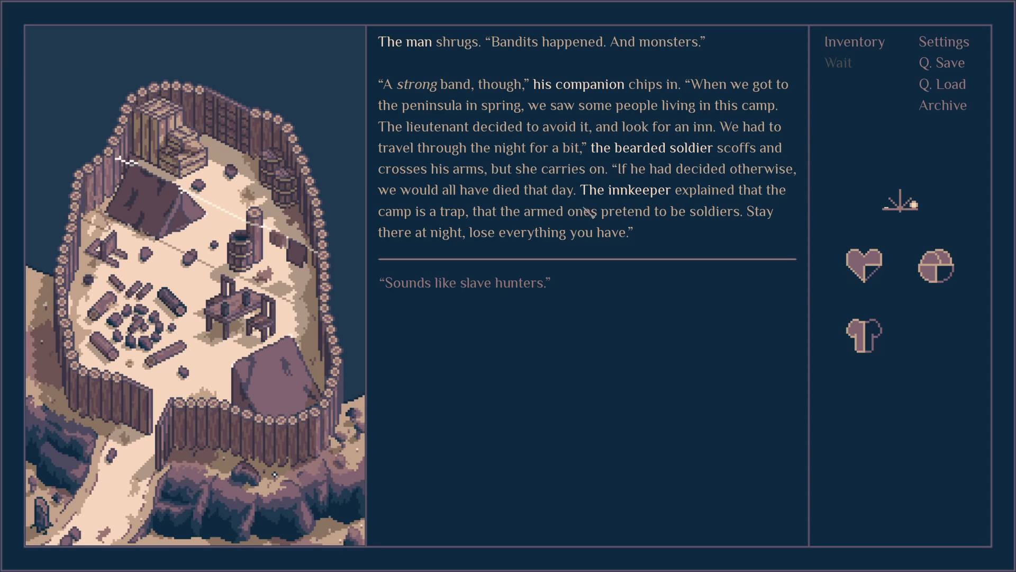
mouse_move(681, 229)
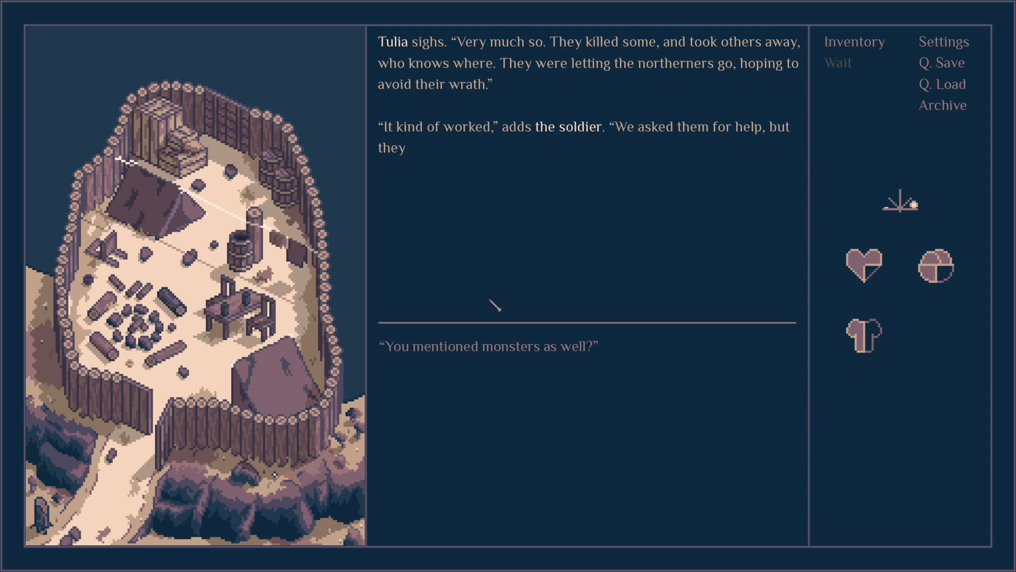
left_click(495, 306)
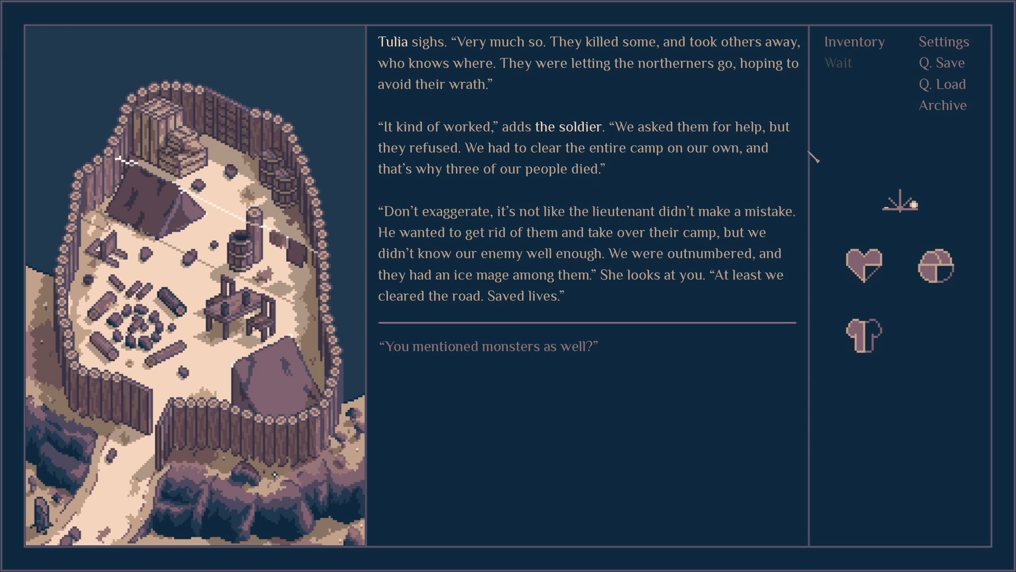
mouse_move(646, 158)
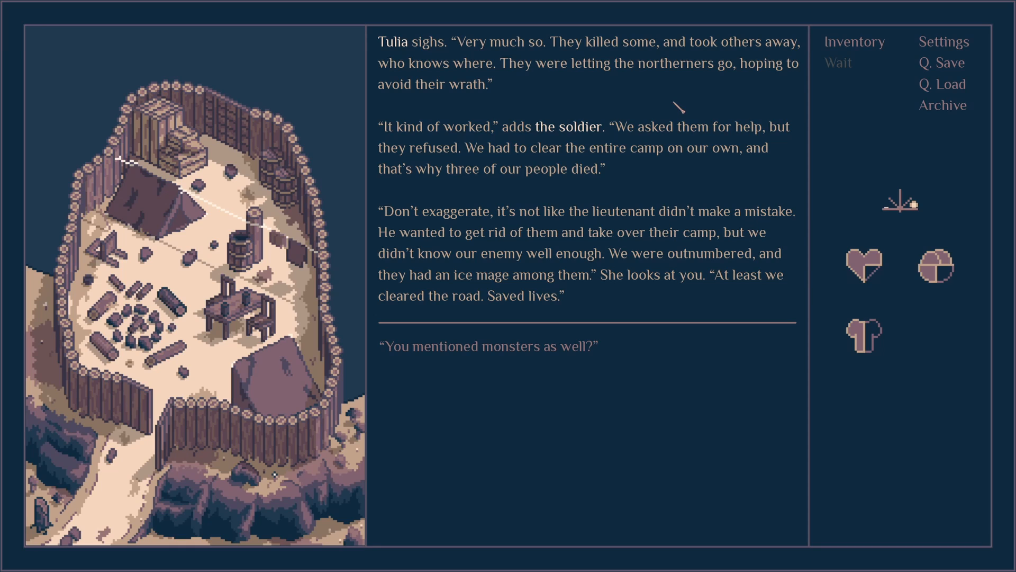
mouse_move(678, 181)
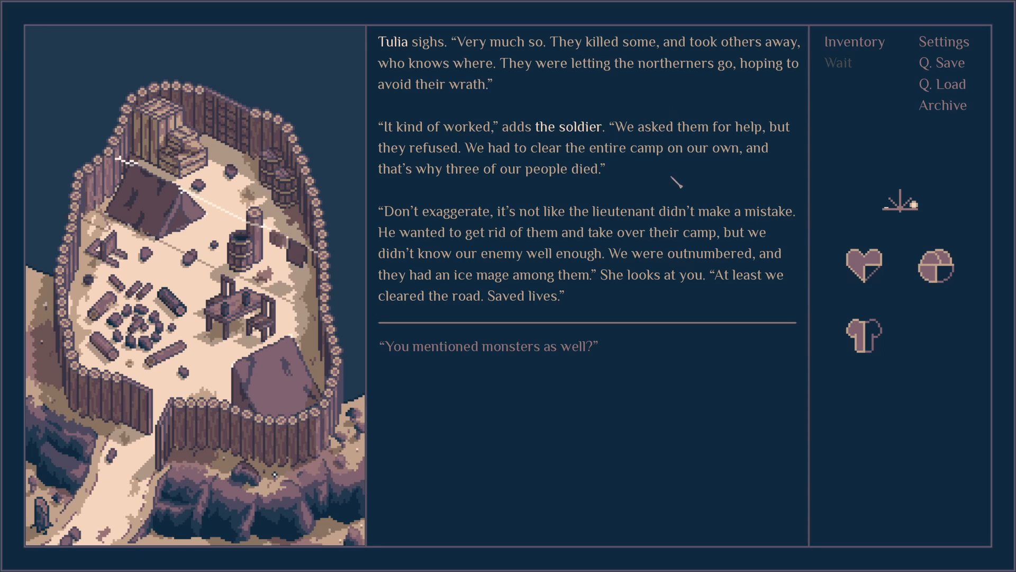
mouse_move(684, 207)
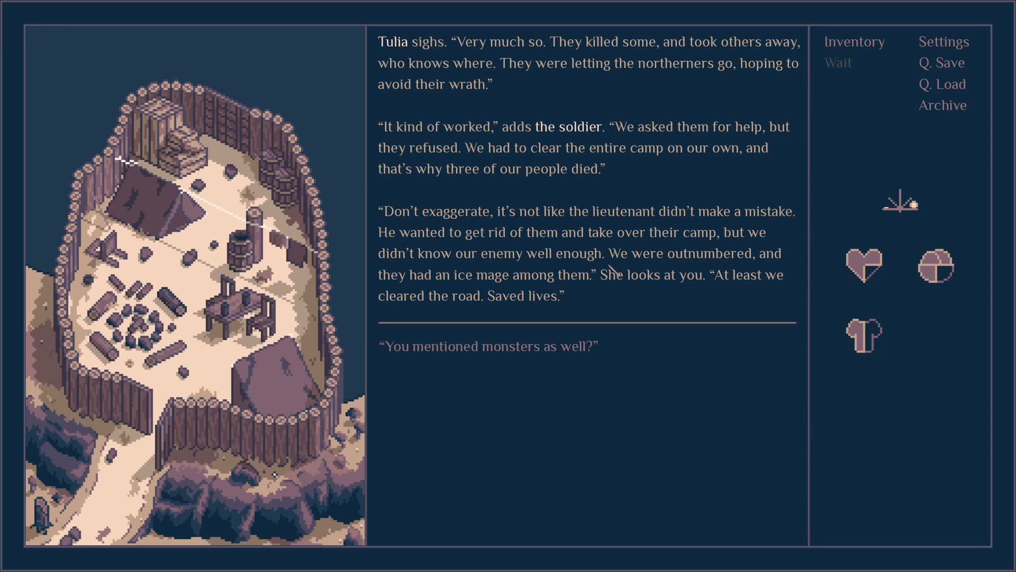
mouse_move(710, 259)
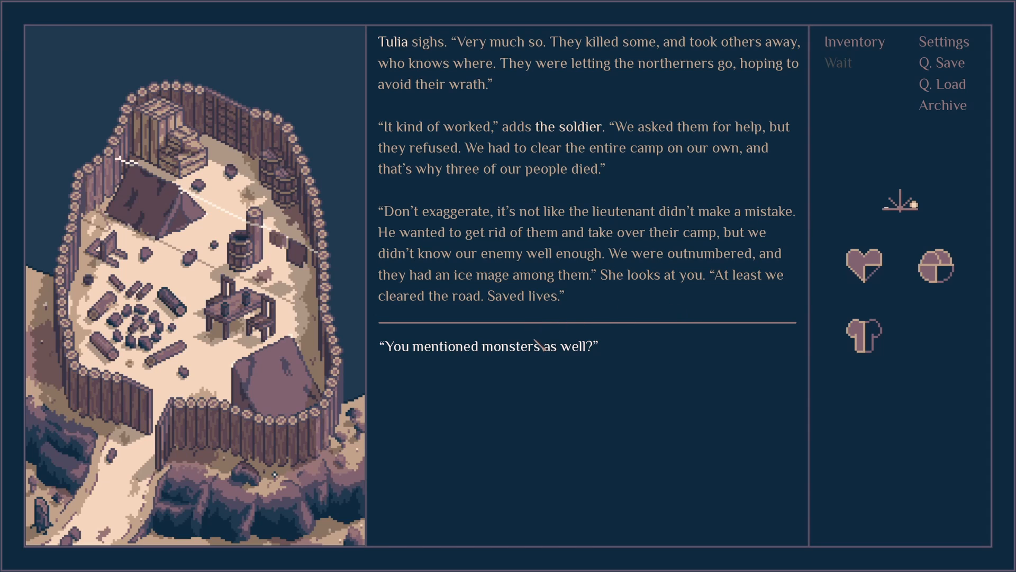
- Ask 'You mentioned monsters as well?' and hear Tulia doubt it was worth the lives
left_click(486, 343)
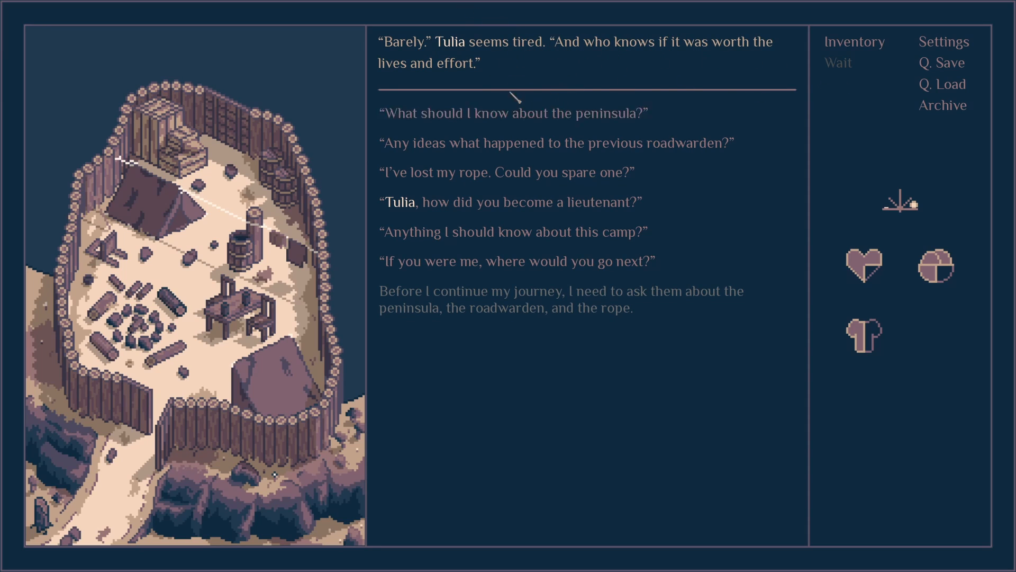
mouse_move(550, 405)
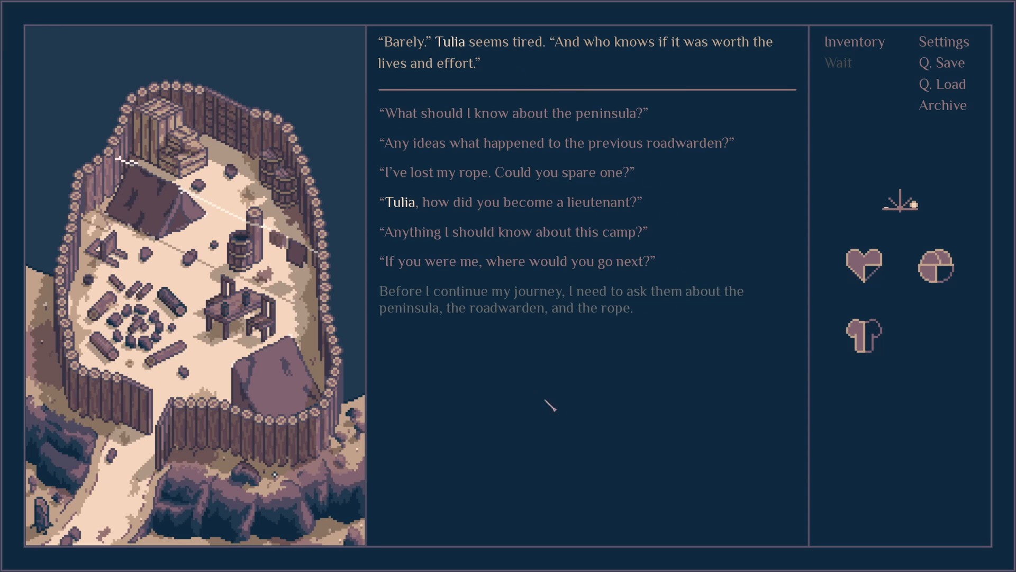
mouse_move(499, 173)
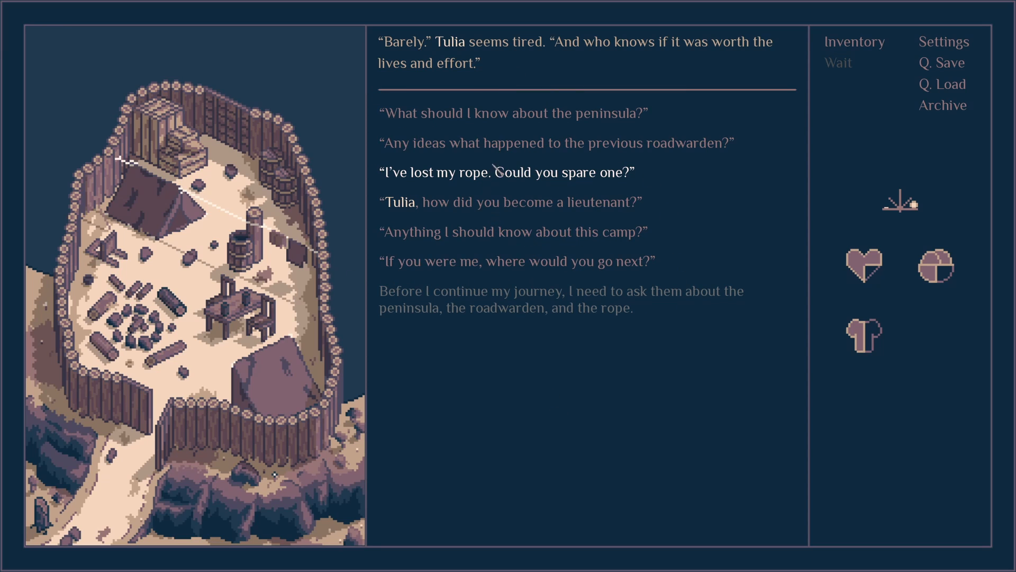
mouse_move(558, 142)
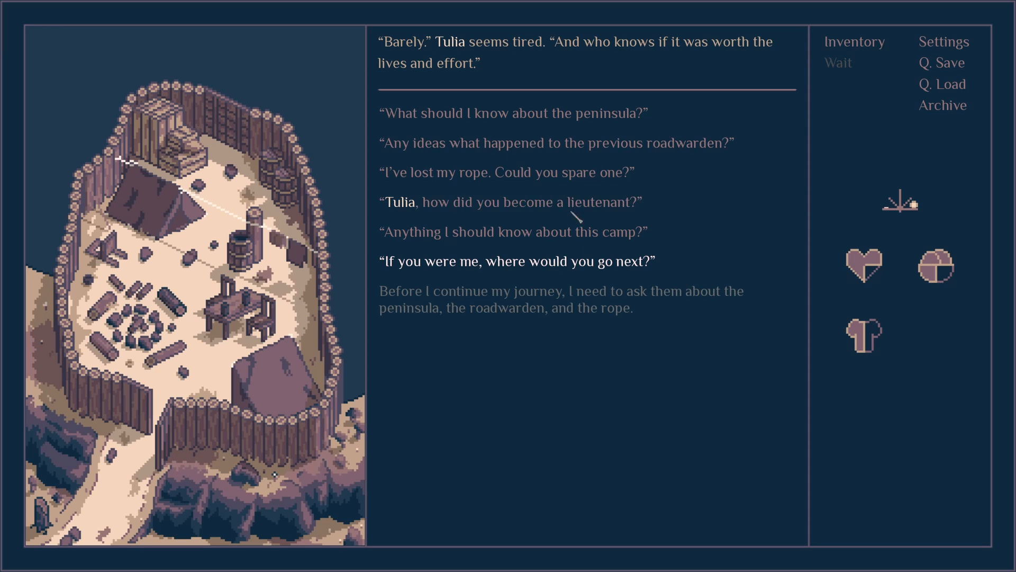
mouse_move(461, 172)
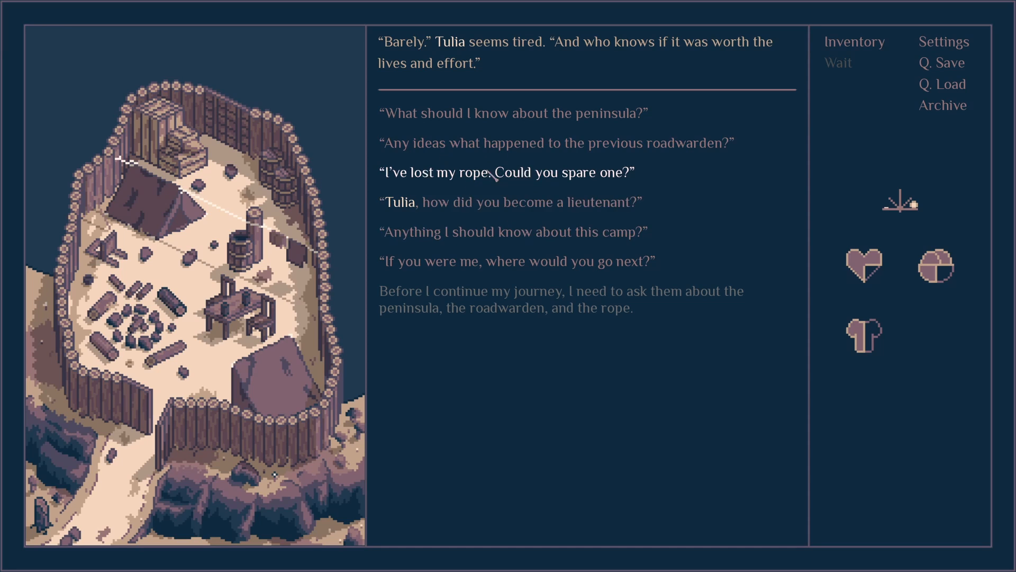
- Ask Tulia what to know about the peninsula and learn the coast is a day away
left_click(509, 172)
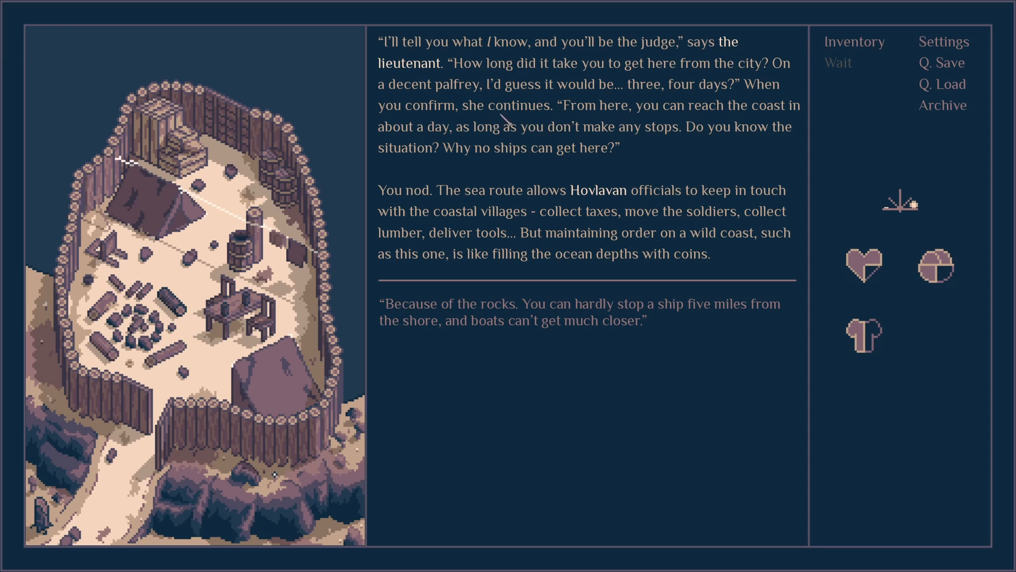
mouse_move(590, 64)
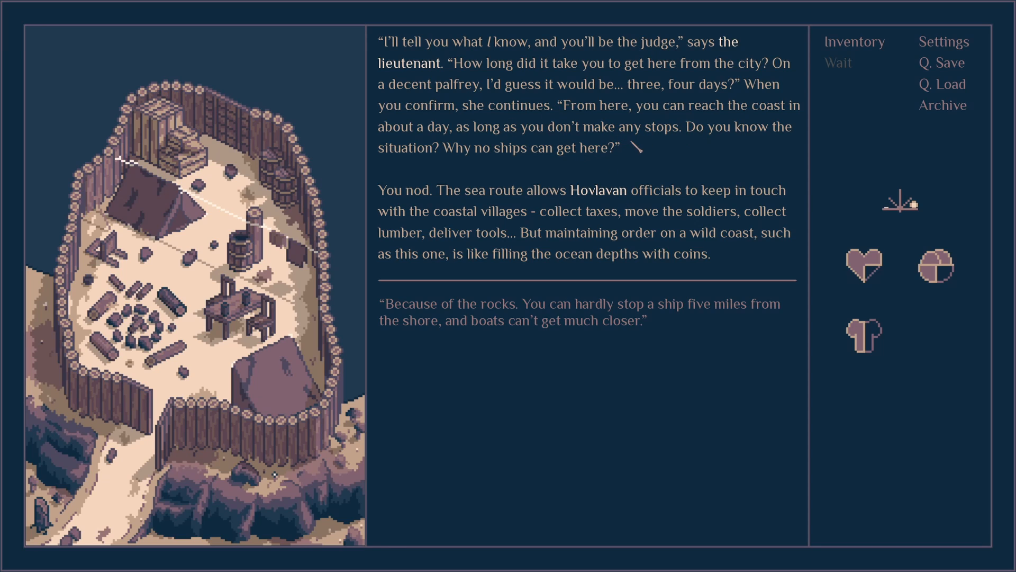
mouse_move(513, 184)
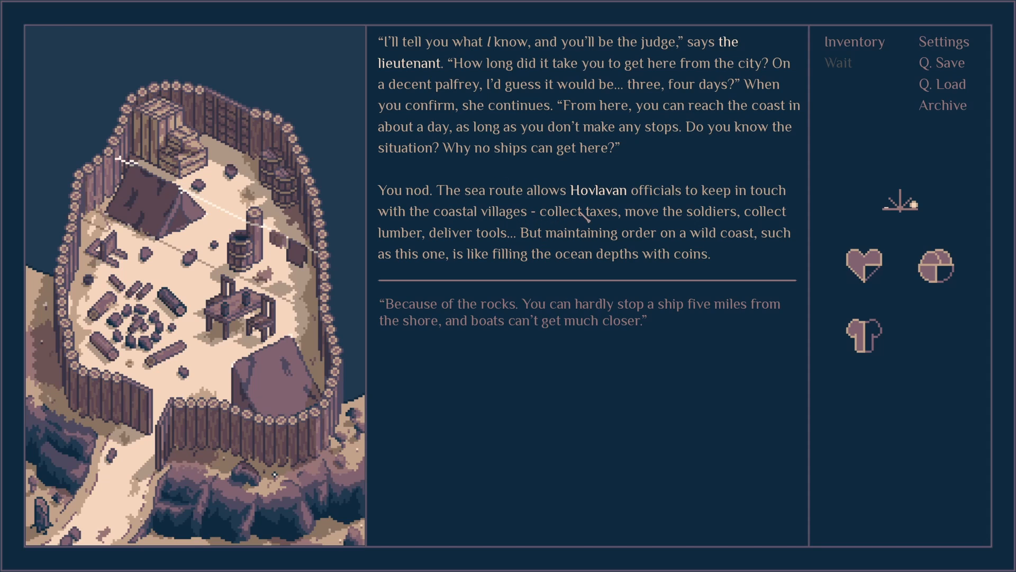
mouse_move(677, 215)
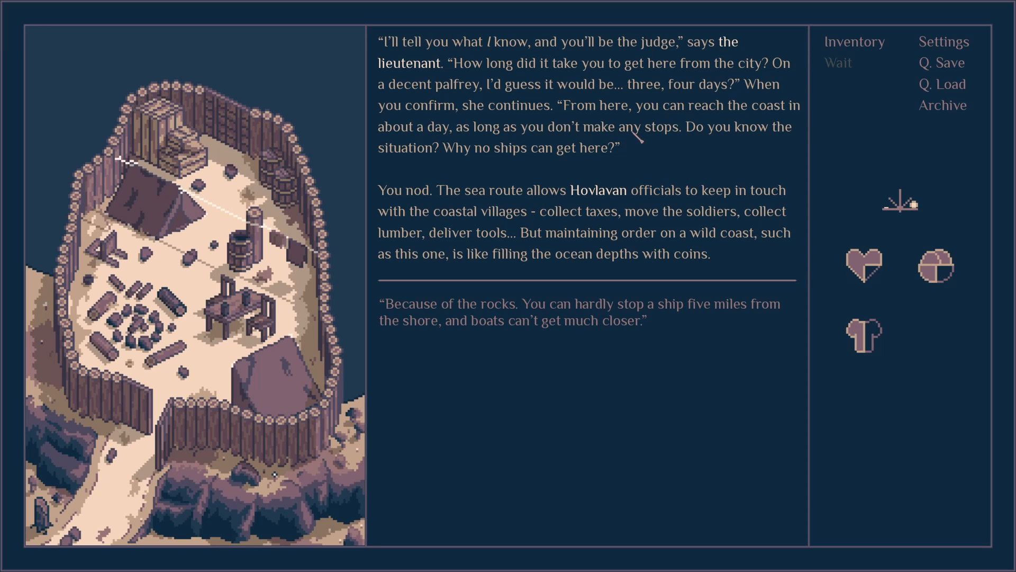
mouse_move(680, 217)
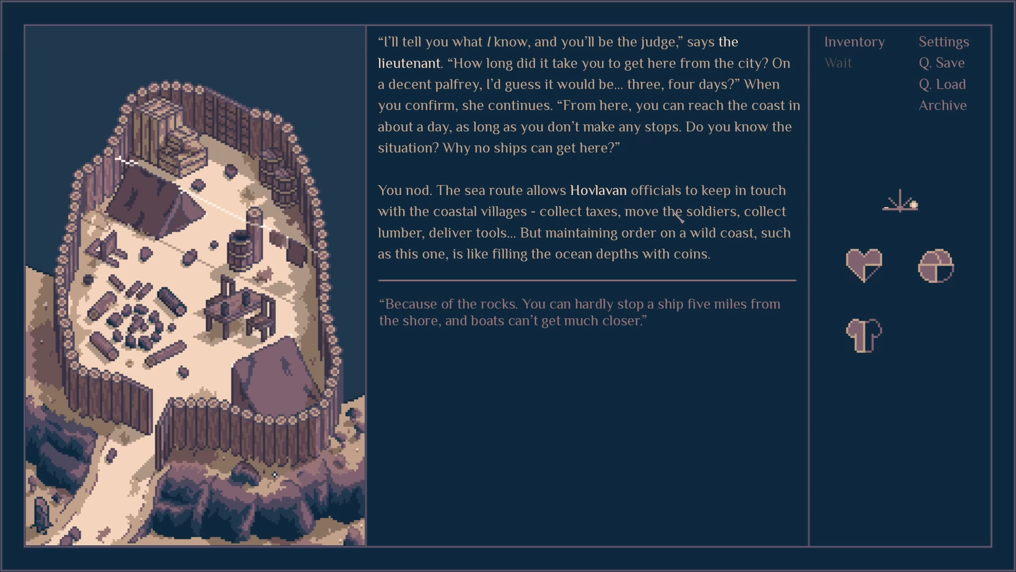
mouse_move(581, 342)
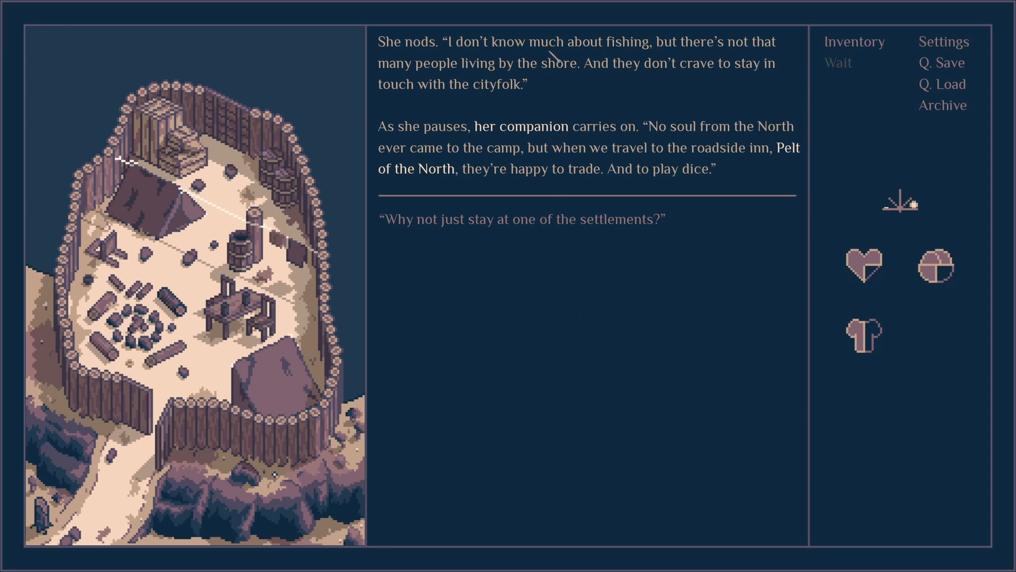
mouse_move(577, 84)
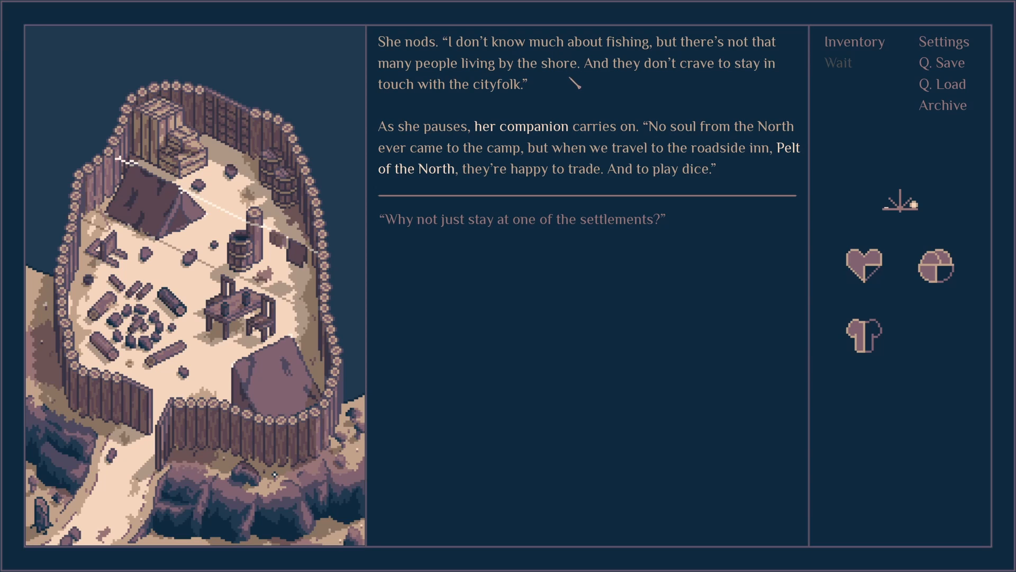
mouse_move(577, 105)
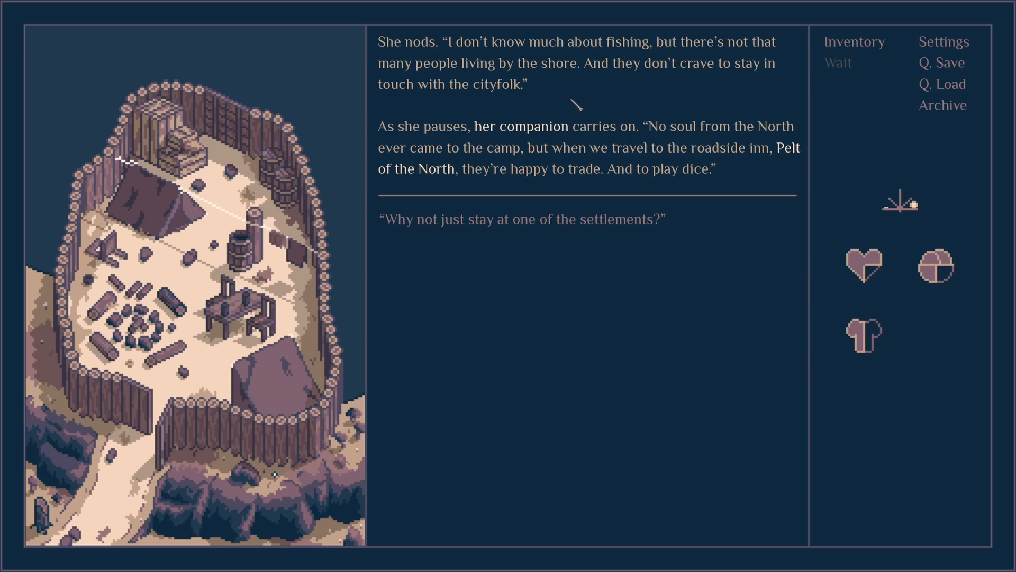
mouse_move(614, 110)
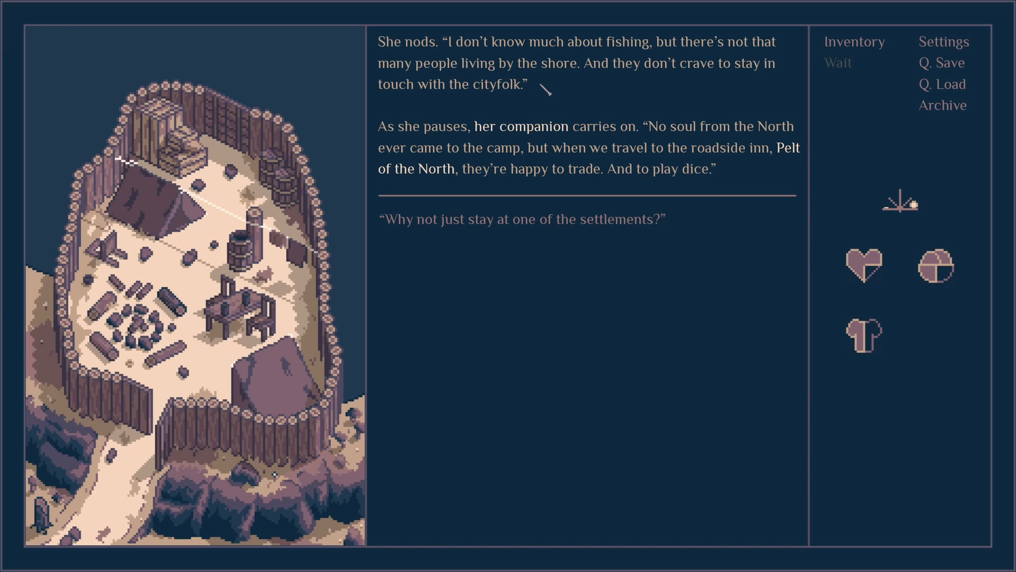
- Ask 'Why not just stay at one of the settlements?', prompting Tulia's question about faith
left_click(523, 219)
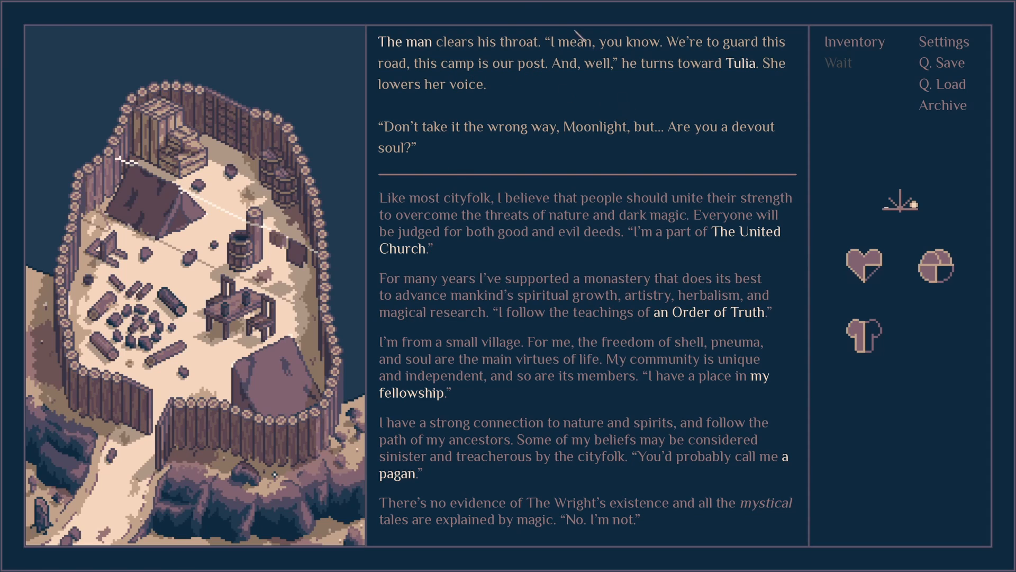
mouse_move(712, 108)
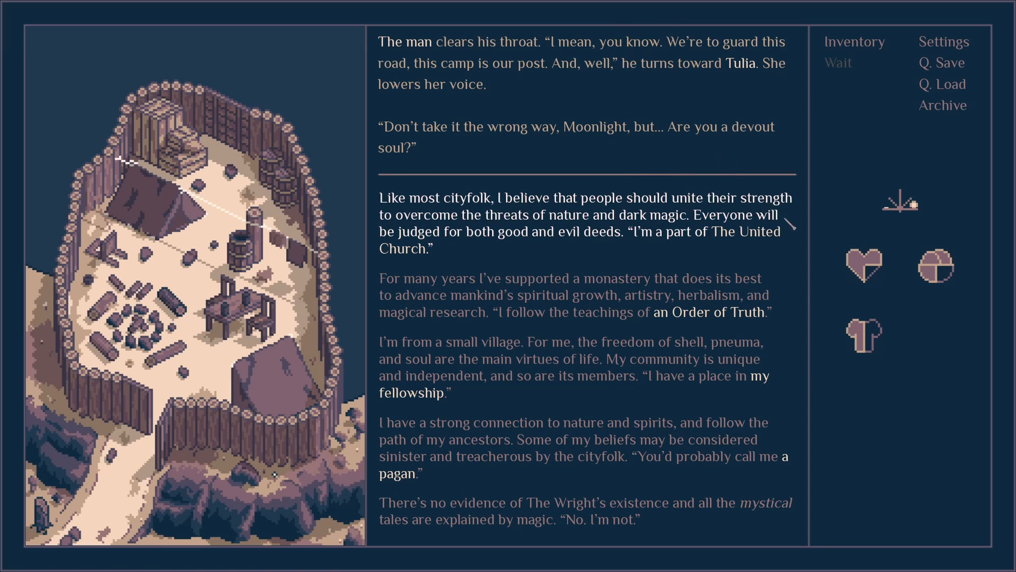
mouse_move(657, 243)
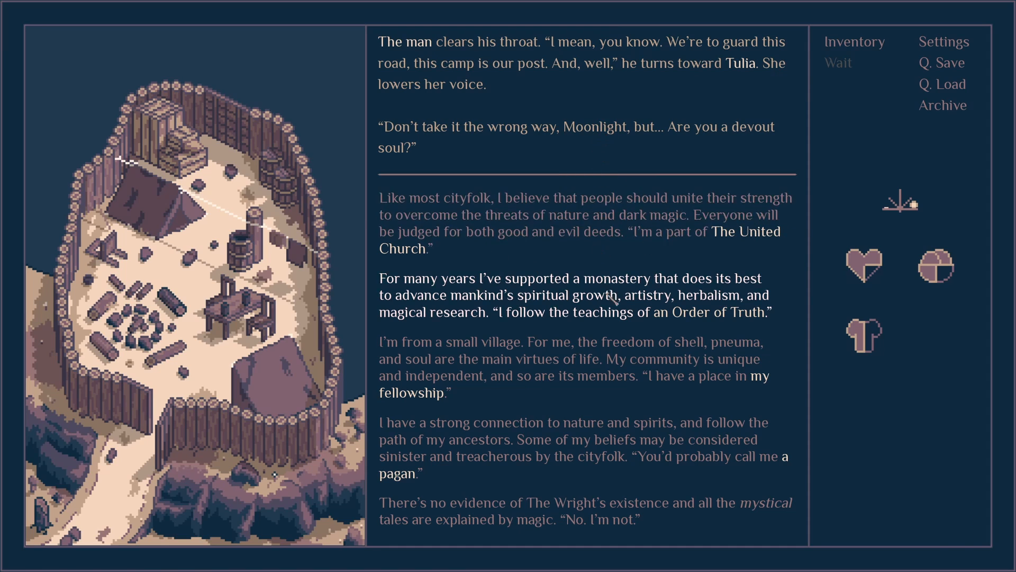
mouse_move(574, 317)
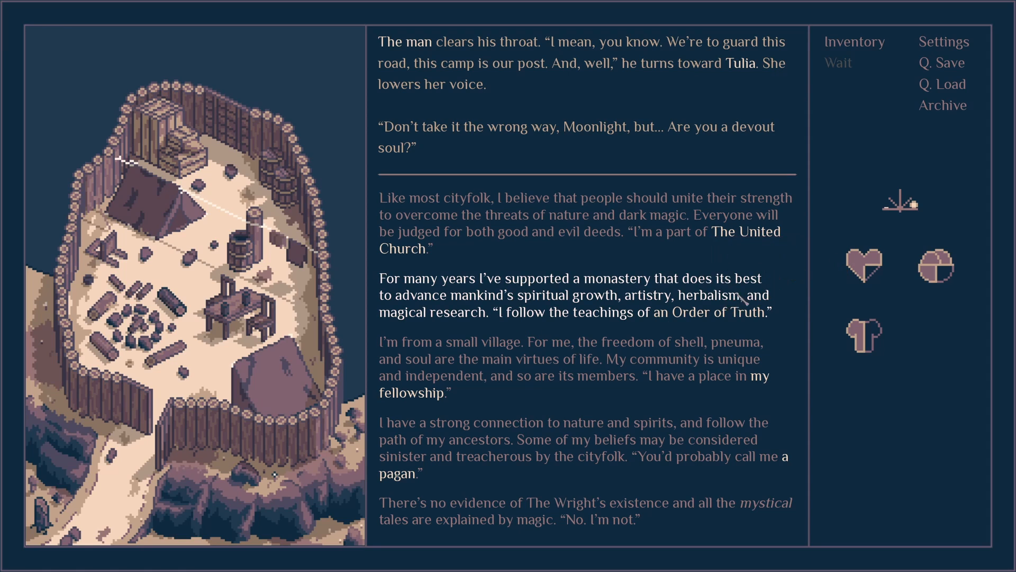
mouse_move(739, 288)
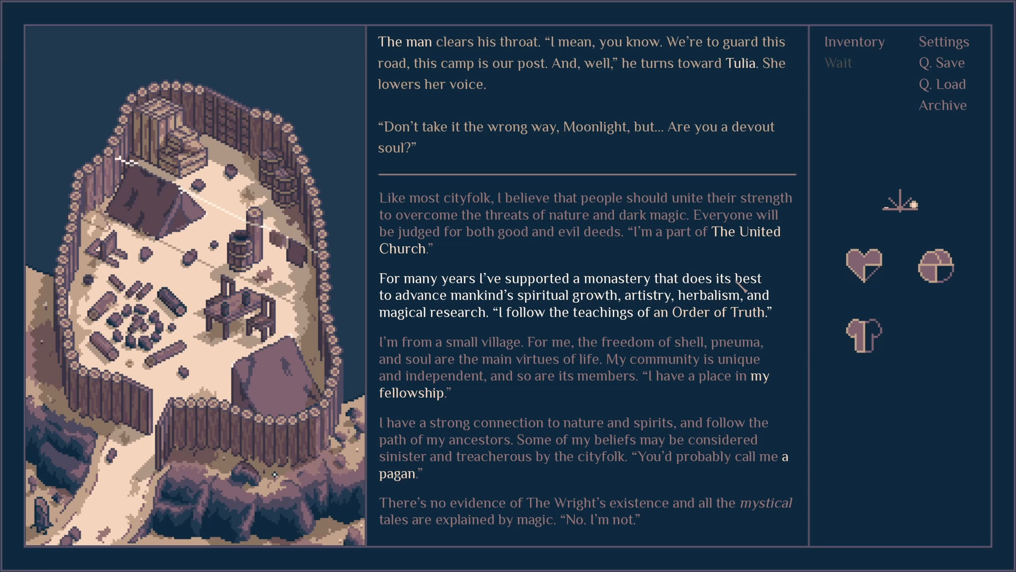
mouse_move(717, 278)
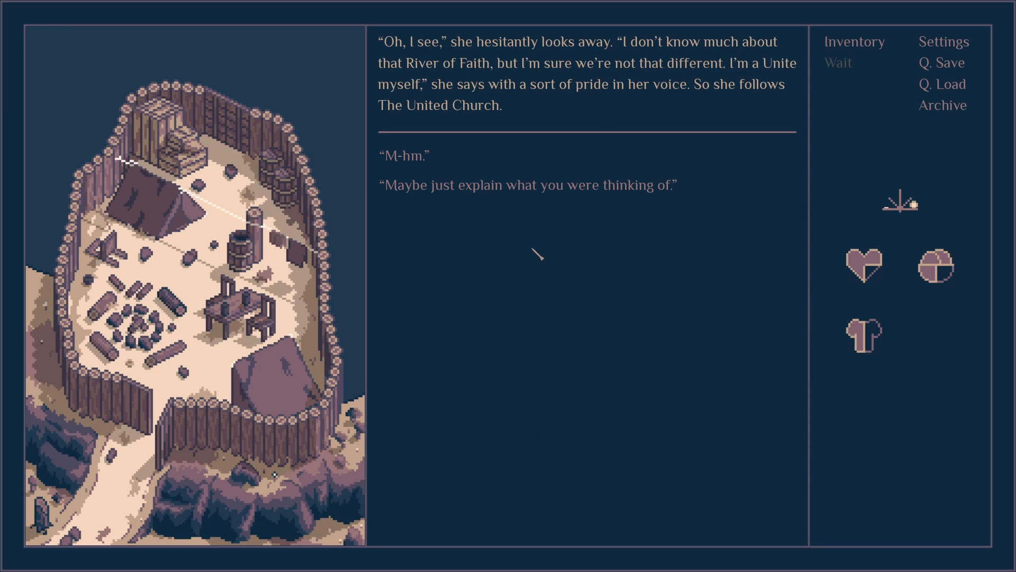
mouse_move(519, 260)
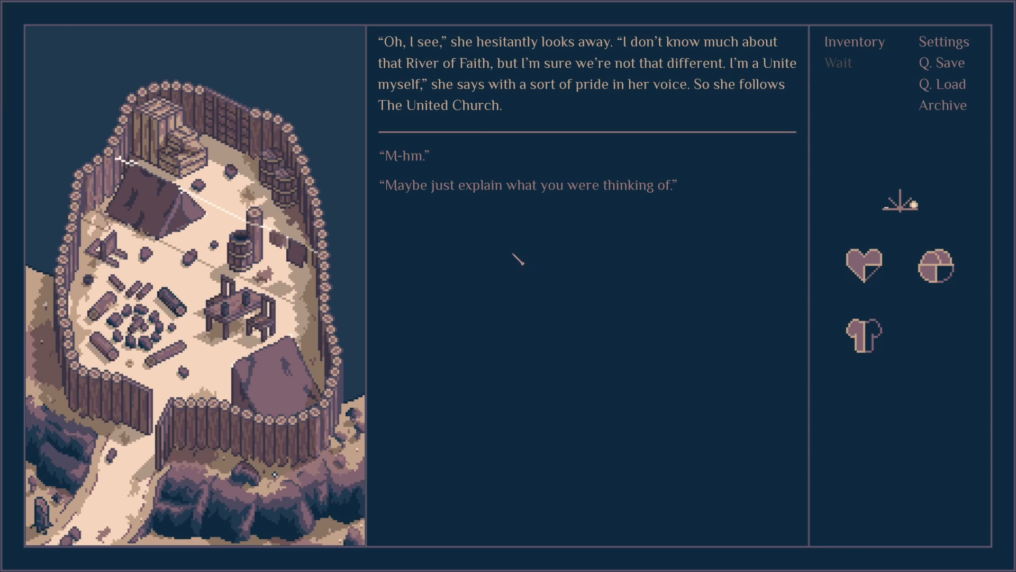
mouse_move(749, 104)
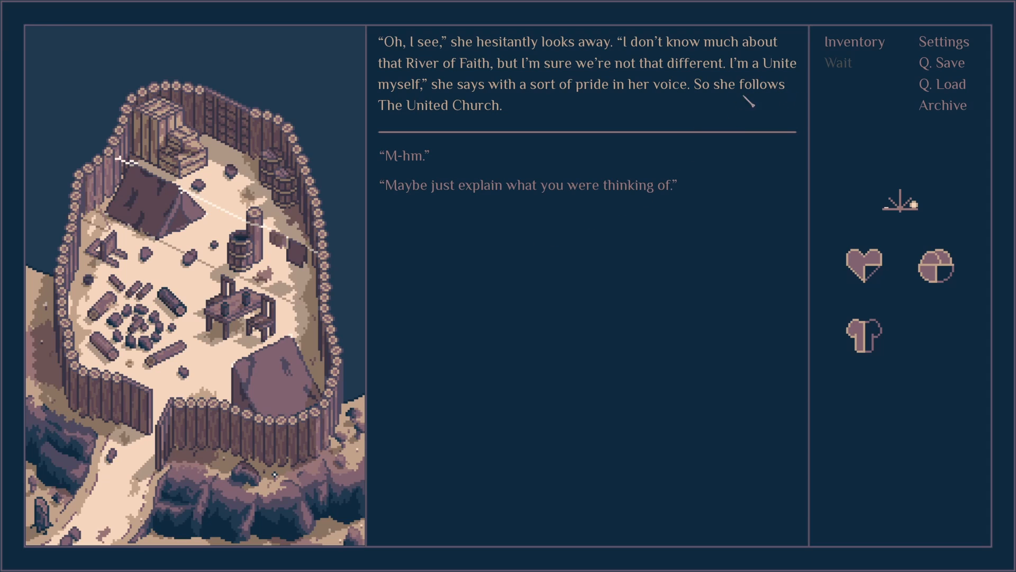
mouse_move(546, 146)
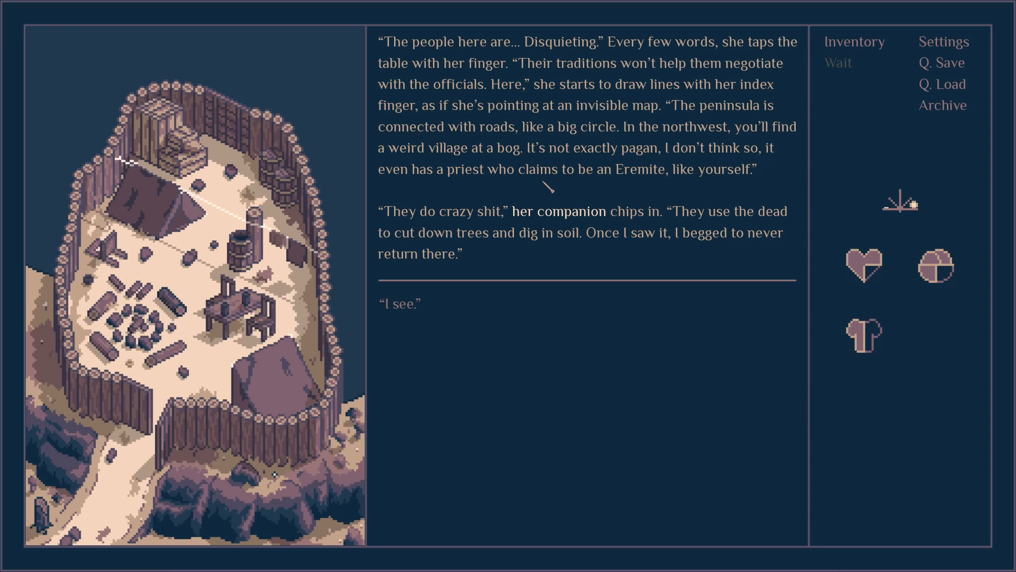
mouse_move(587, 207)
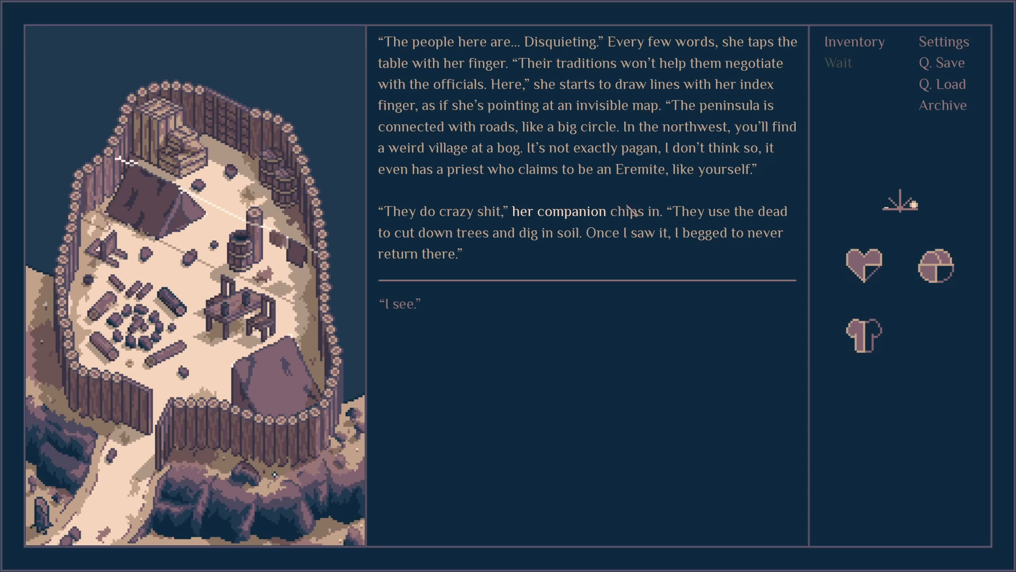
mouse_move(657, 201)
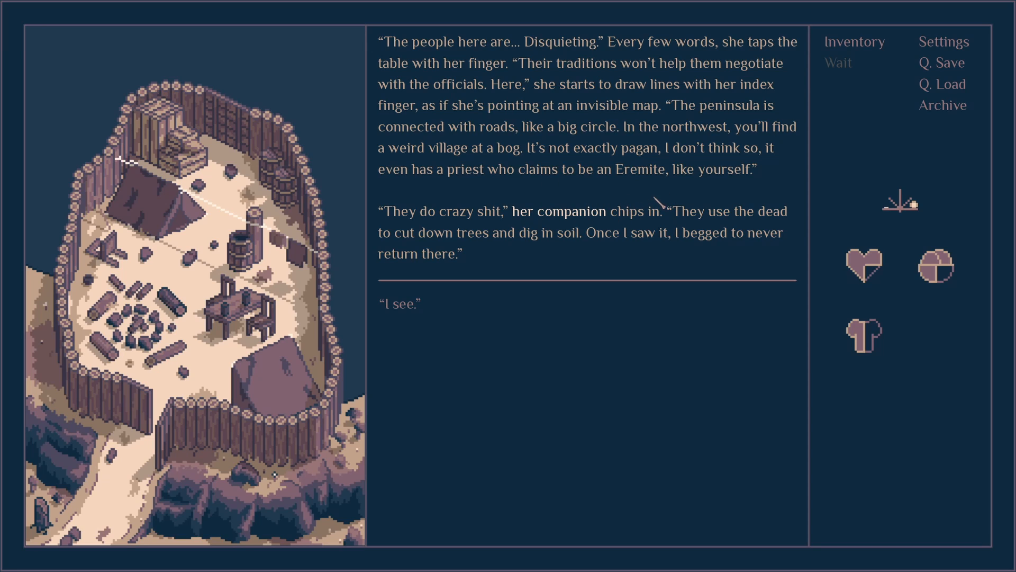
mouse_move(945, 85)
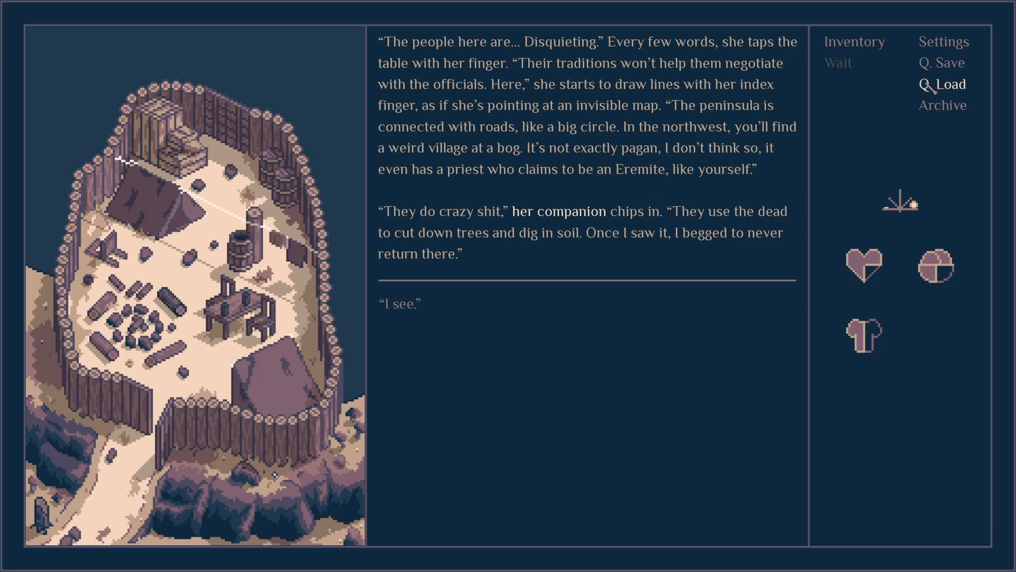
mouse_move(861, 263)
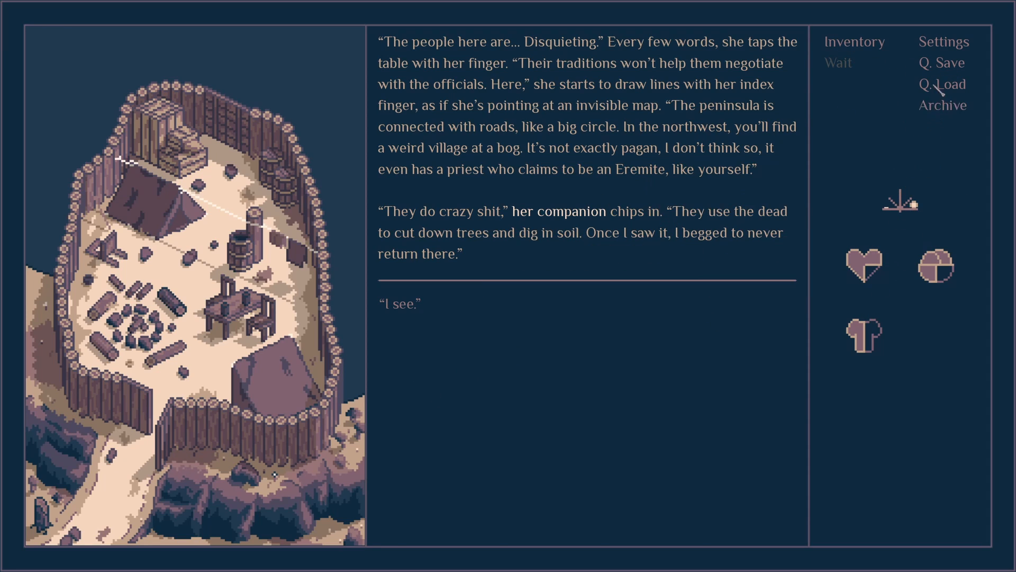
- Reply to Tulia's remark about faith and hear of the northwestern bog village
left_click(940, 105)
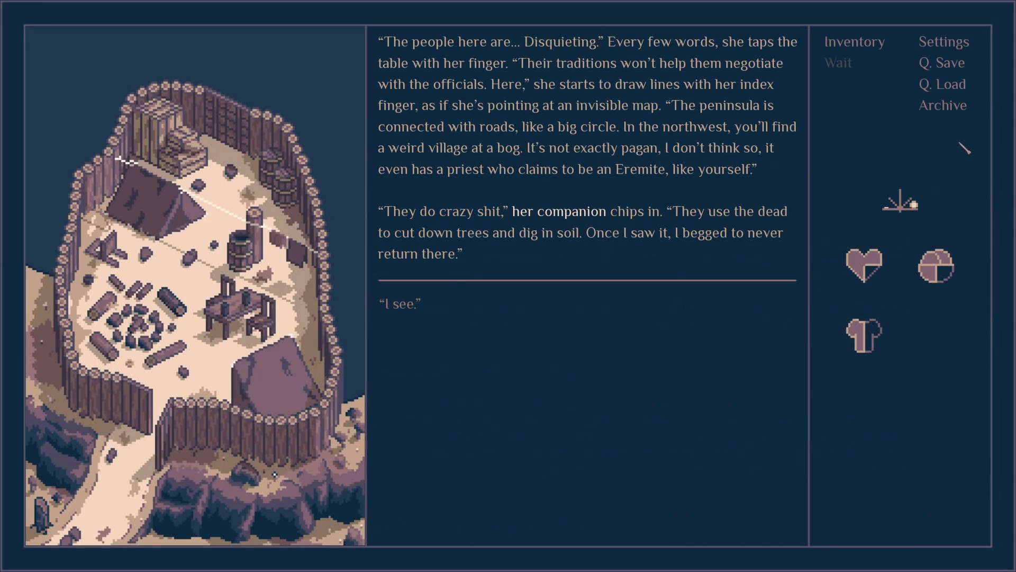
mouse_move(905, 123)
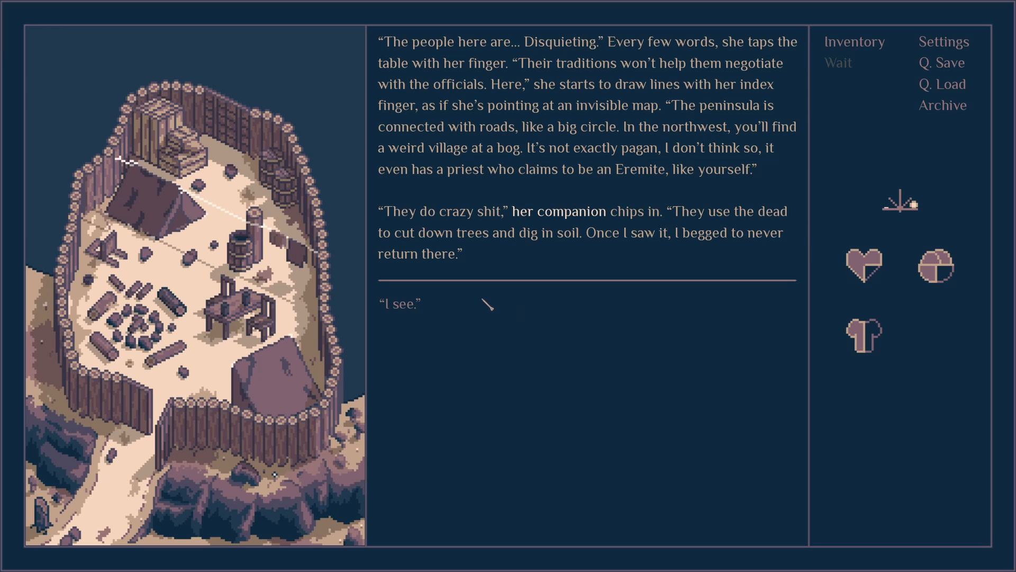
- Reply 'I see.' to the bog village story, recalling Church warnings about necromancers
left_click(399, 305)
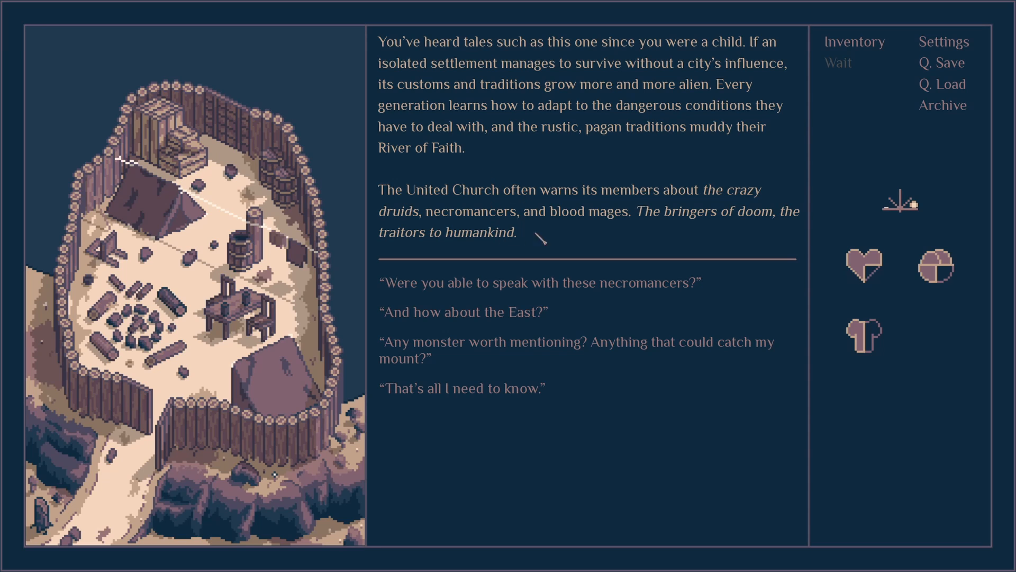
mouse_move(544, 201)
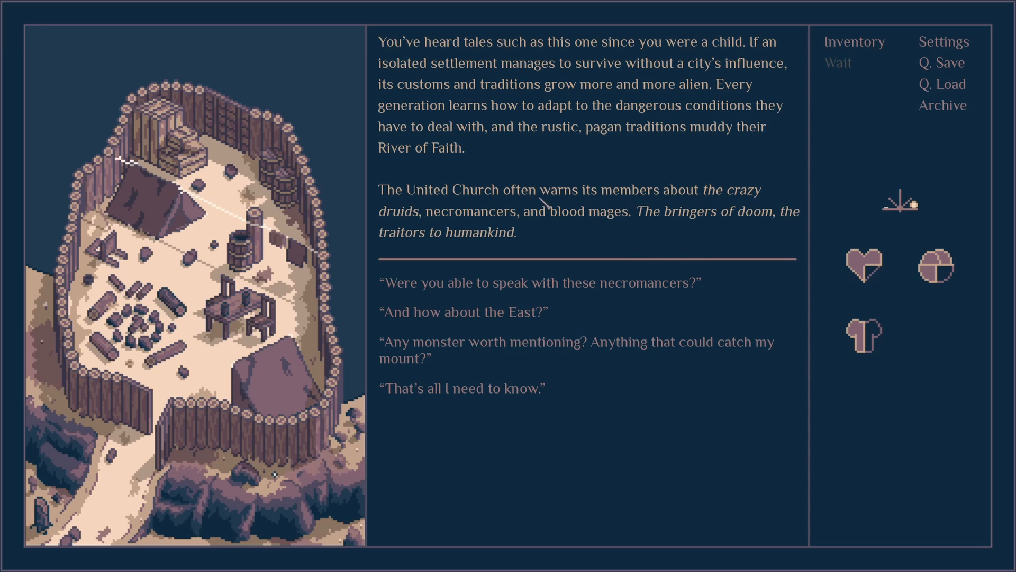
mouse_move(636, 431)
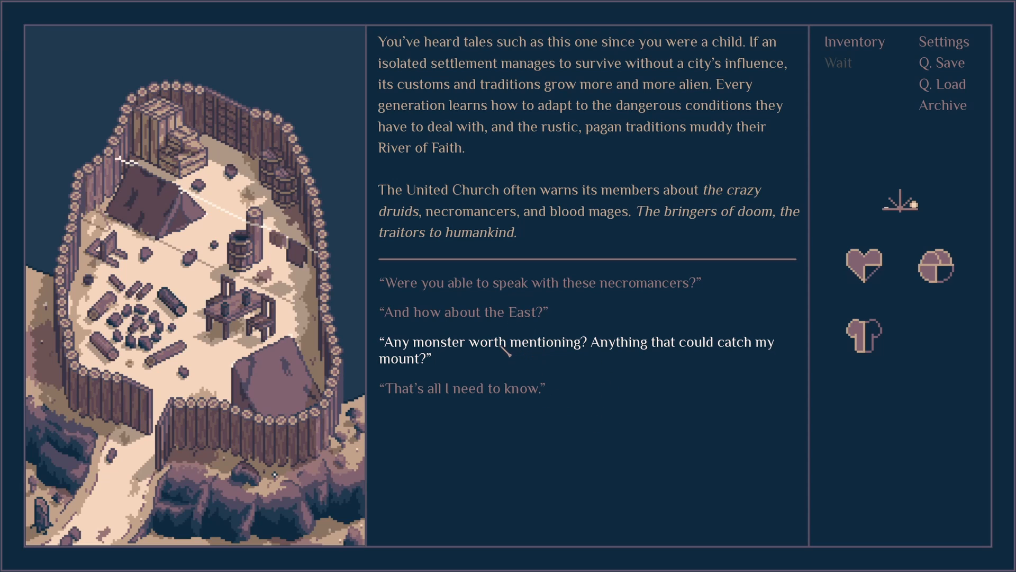
- Ask whether any monster could catch your mount and get advice to ride fast
left_click(577, 350)
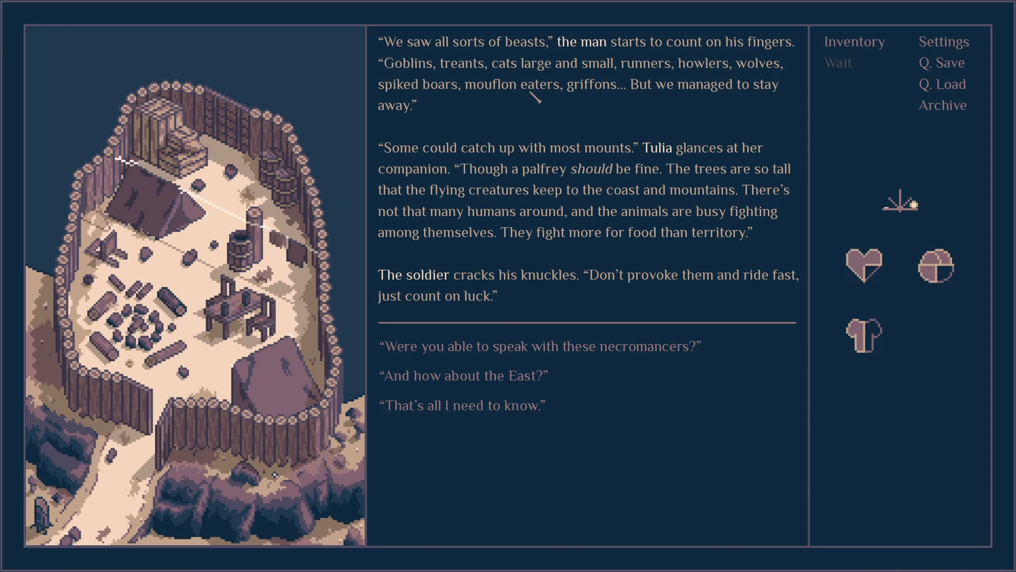
mouse_move(645, 110)
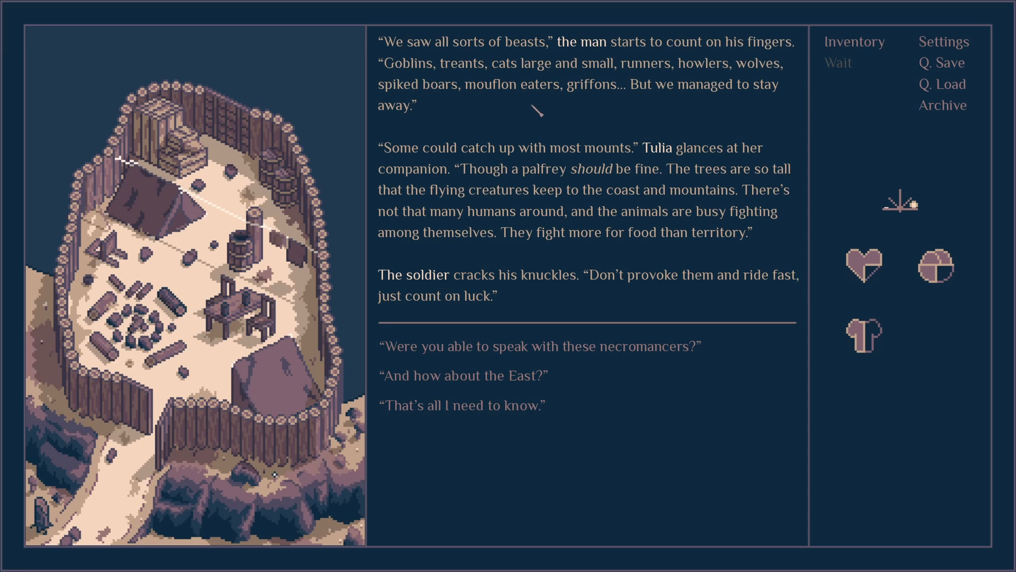
mouse_move(525, 228)
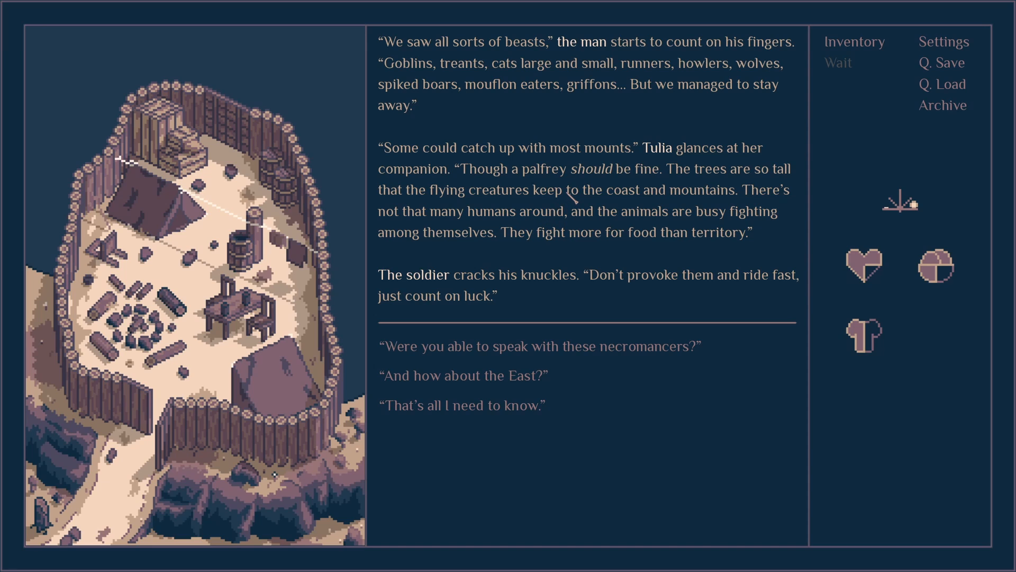
mouse_move(723, 230)
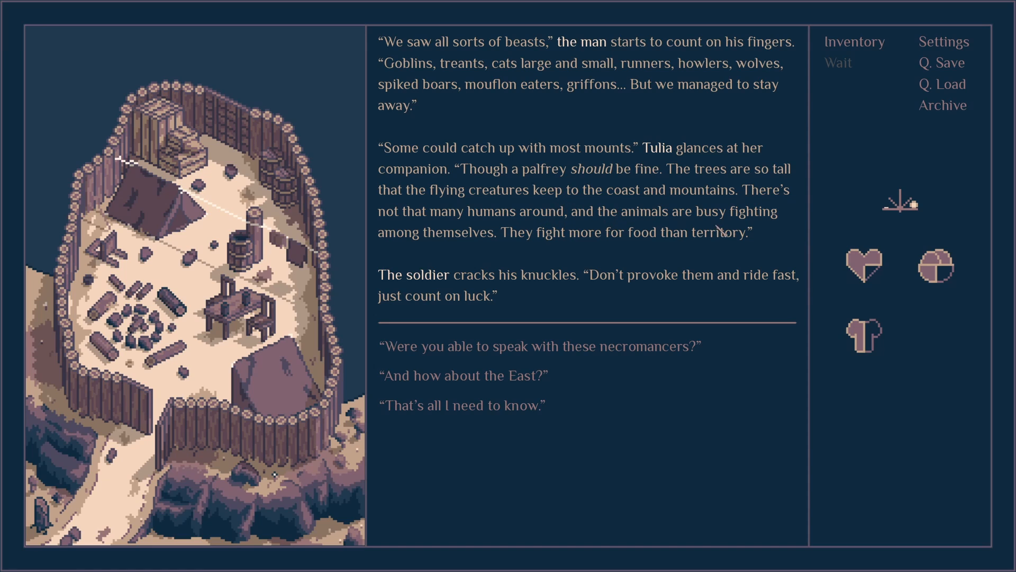
mouse_move(718, 252)
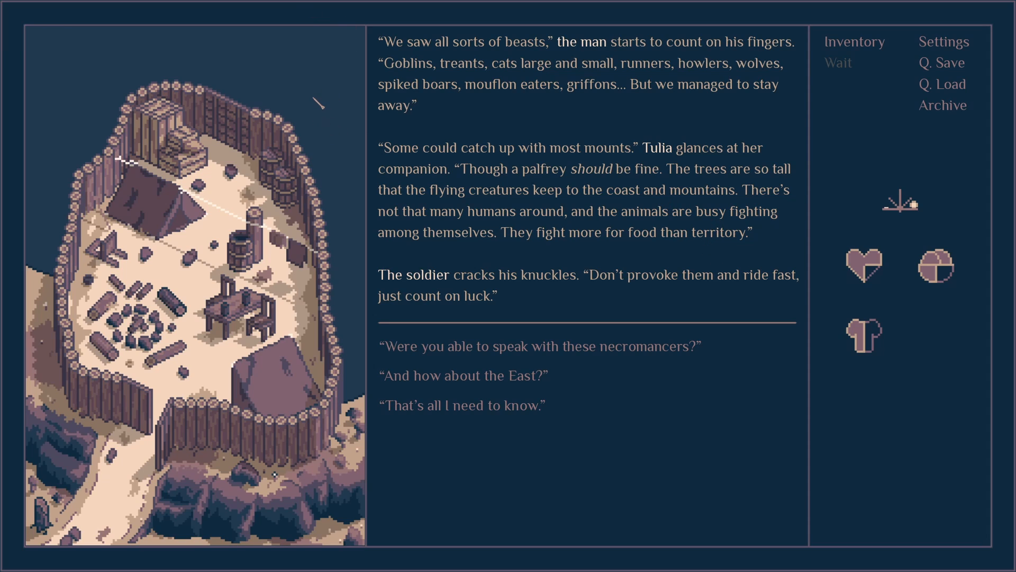
mouse_move(641, 253)
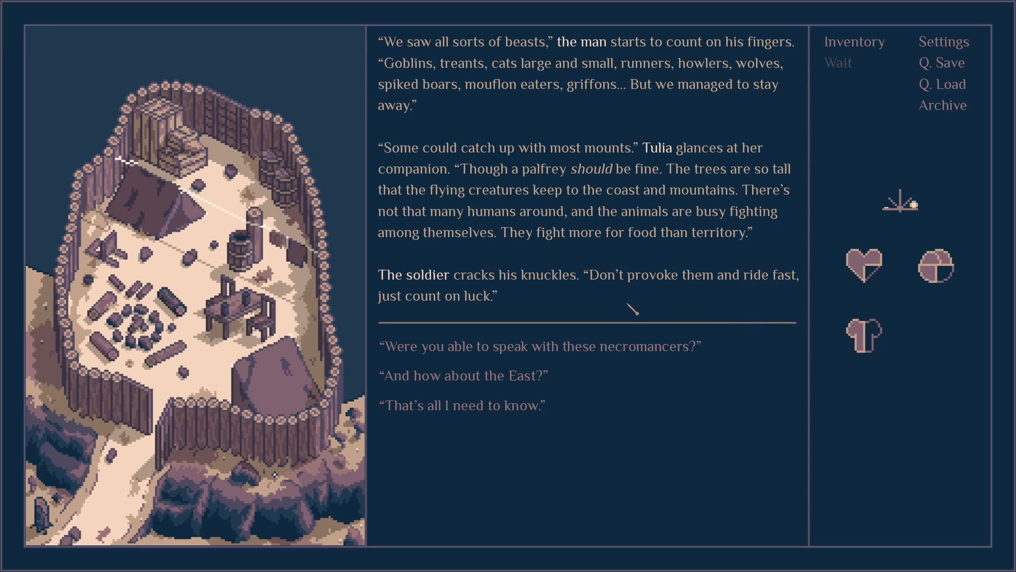
- Ask about the East and the necromancers, then finish with 'That's all I need to know.'
left_click(539, 345)
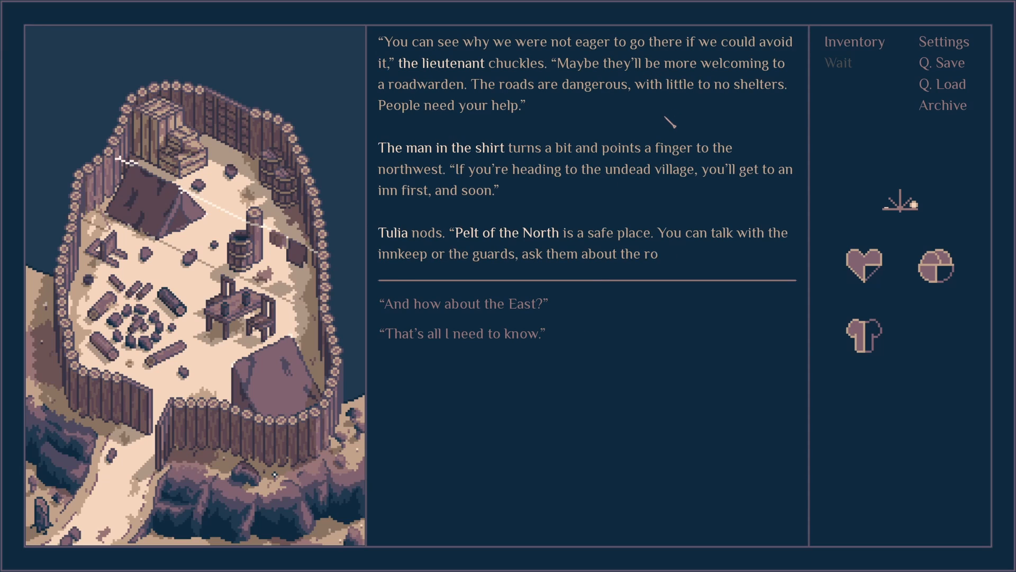
mouse_move(668, 134)
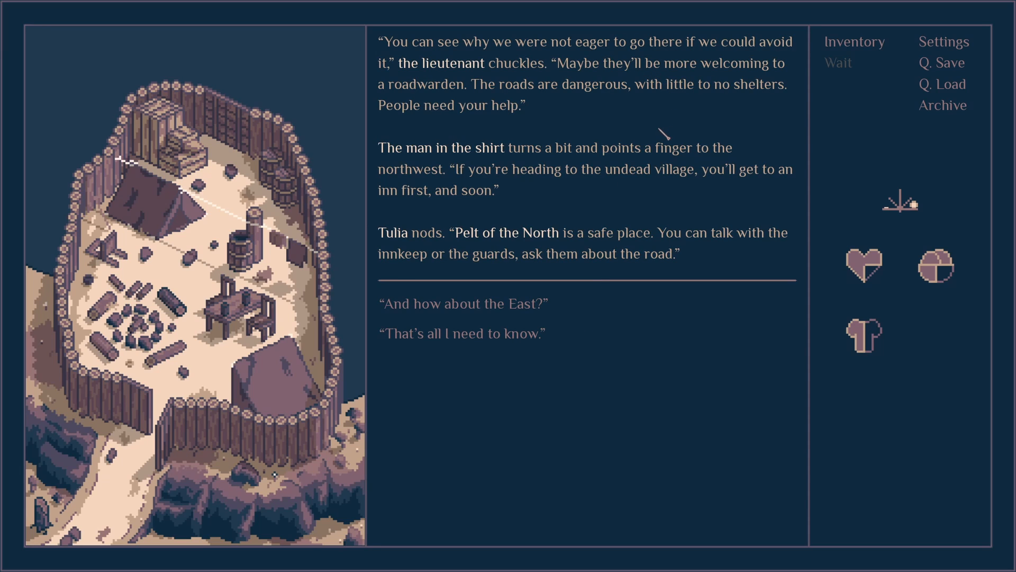
mouse_move(632, 166)
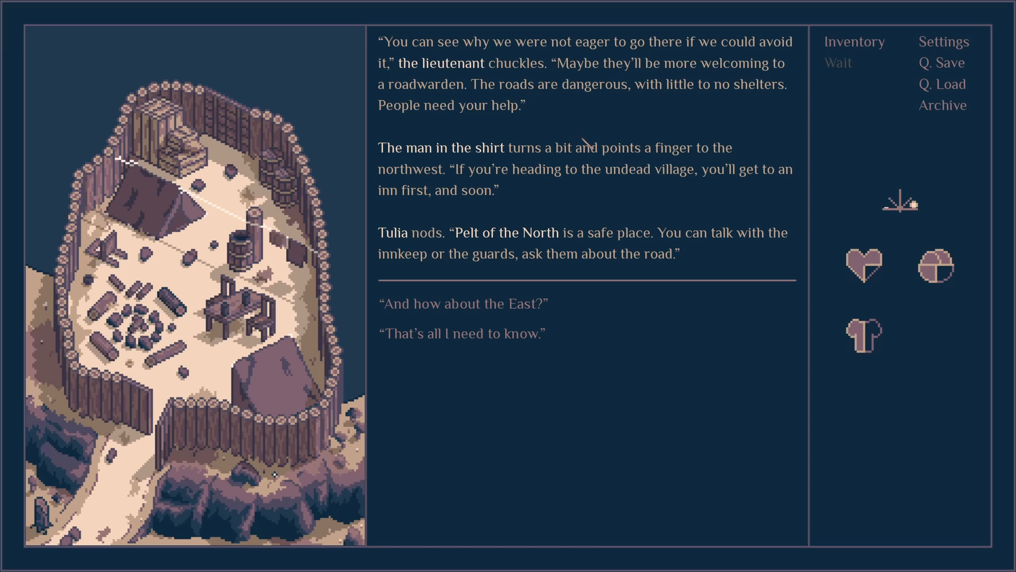
mouse_move(613, 192)
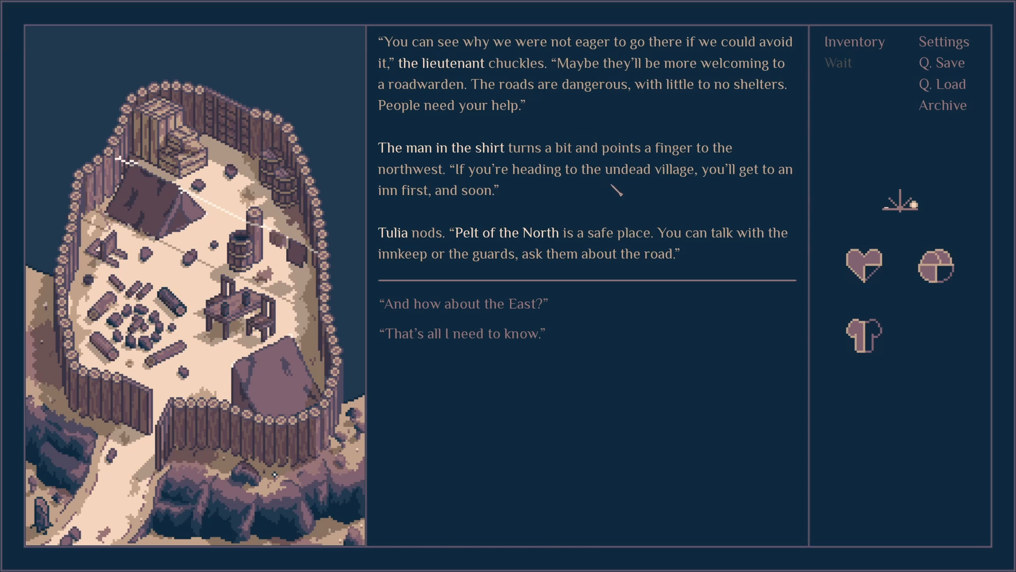
mouse_move(632, 224)
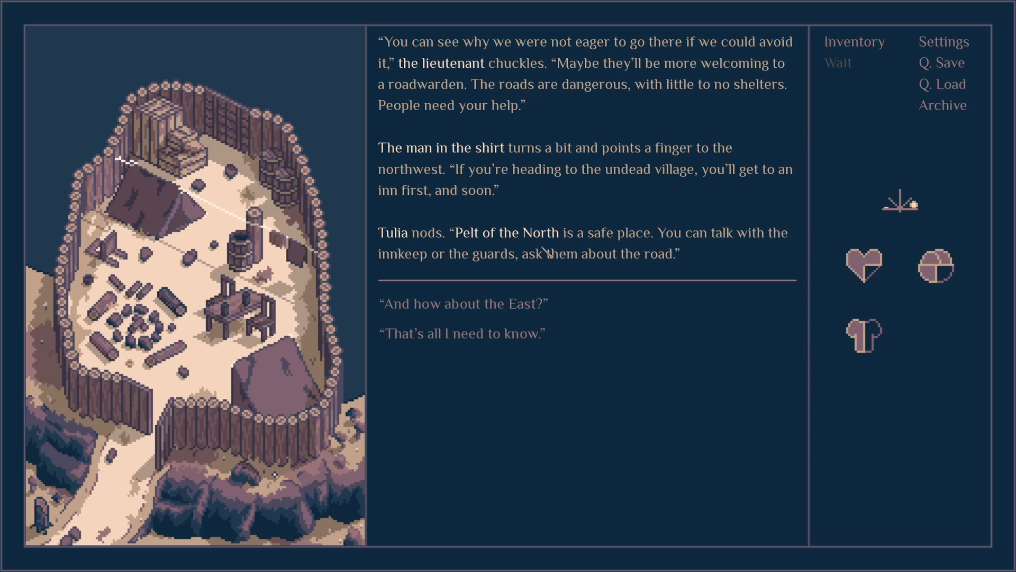
mouse_move(586, 263)
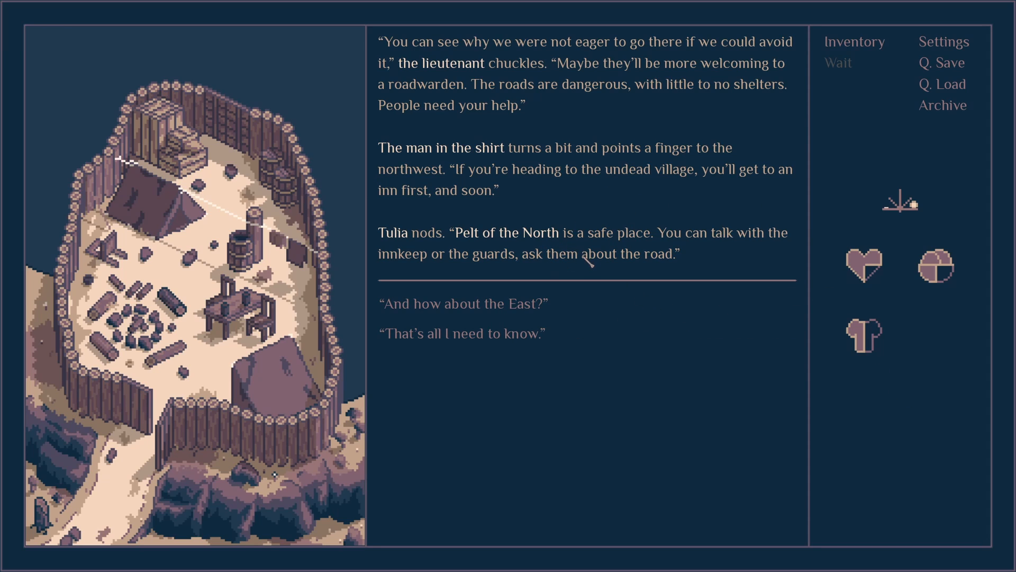
mouse_move(590, 290)
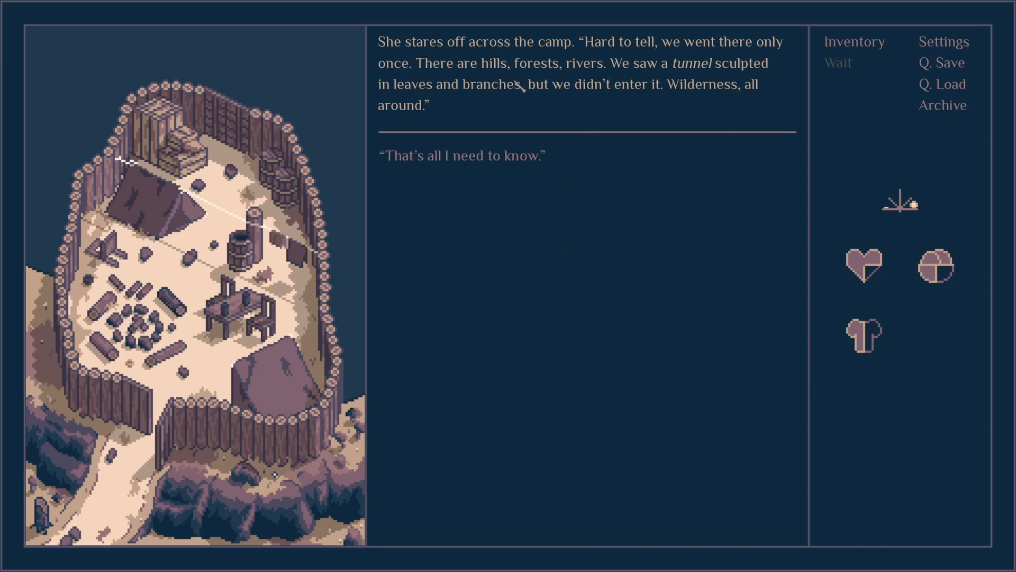
mouse_move(544, 113)
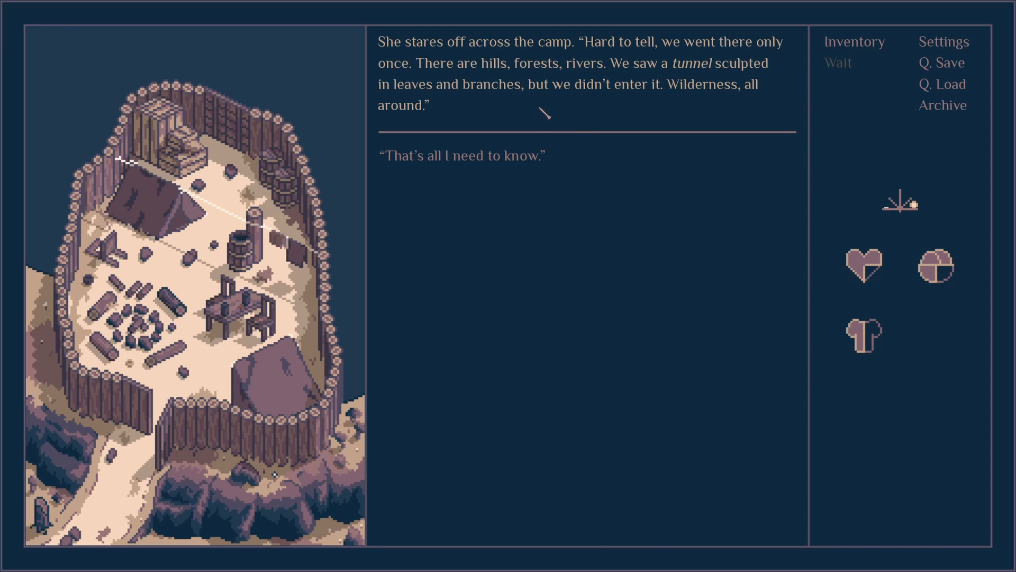
mouse_move(573, 105)
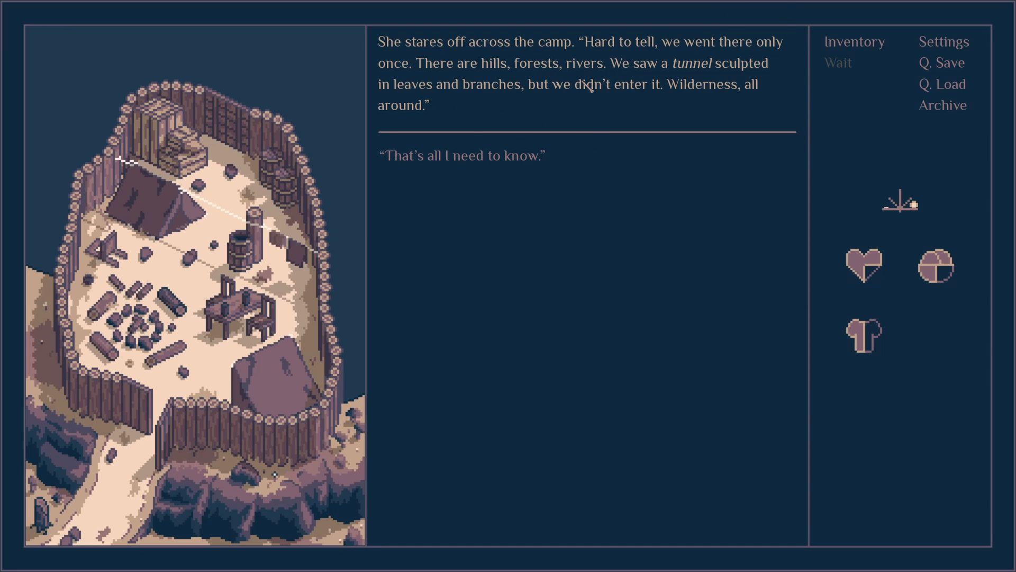
left_click(462, 156)
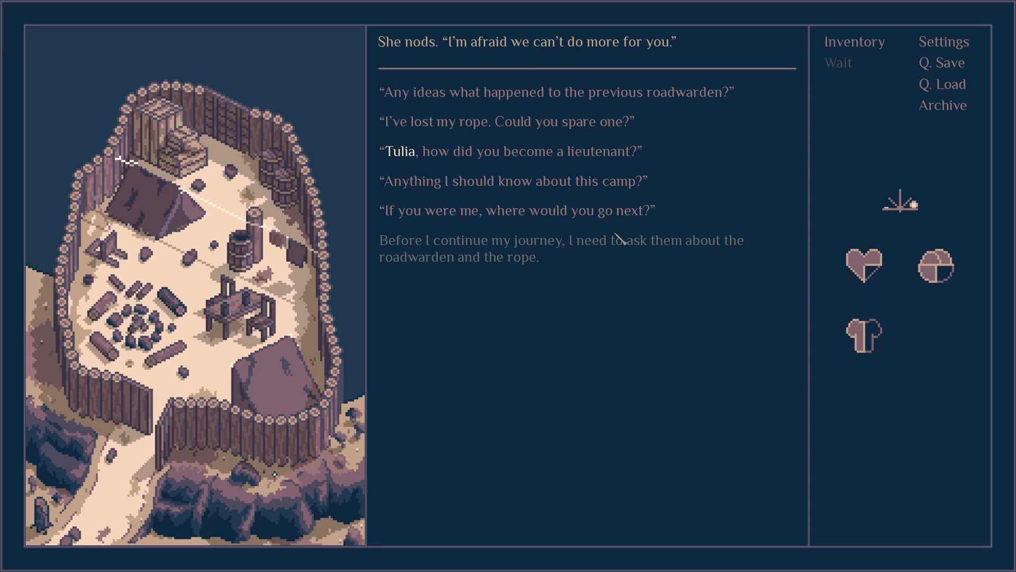
- Ask 'Any ideas what happened to the previous roadwarden?' and hear the soldier's guess
left_click(512, 152)
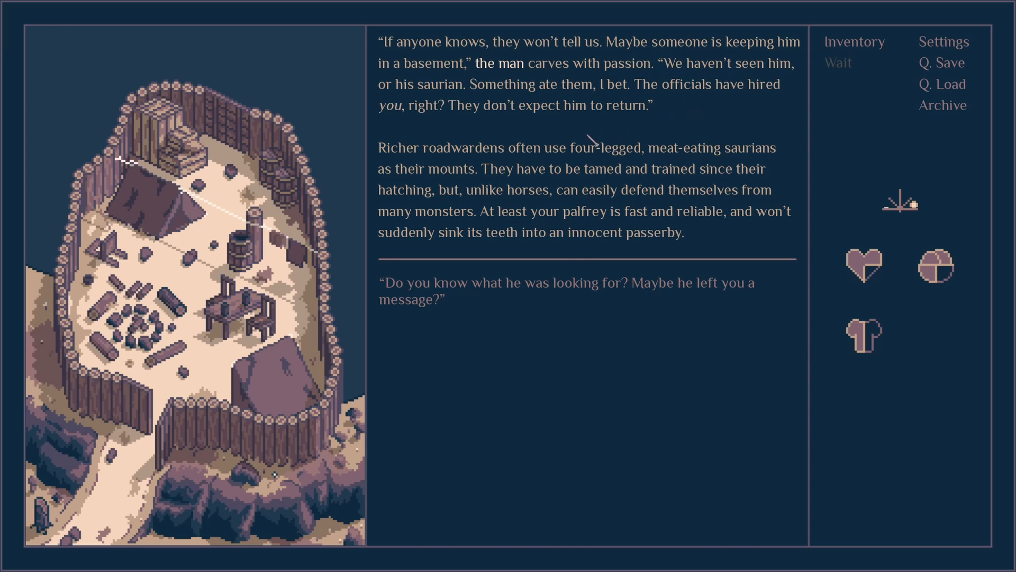
mouse_move(570, 126)
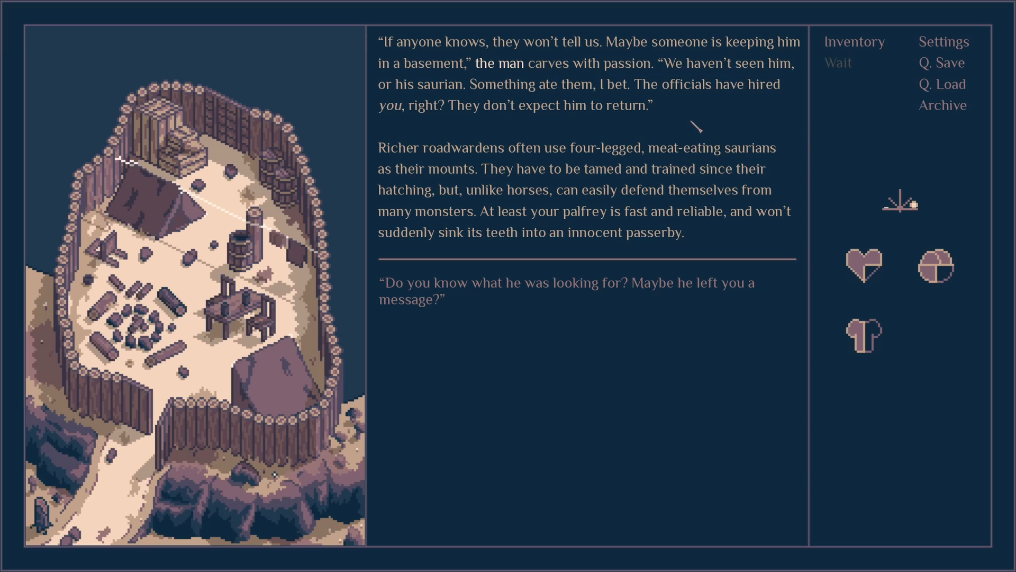
mouse_move(678, 134)
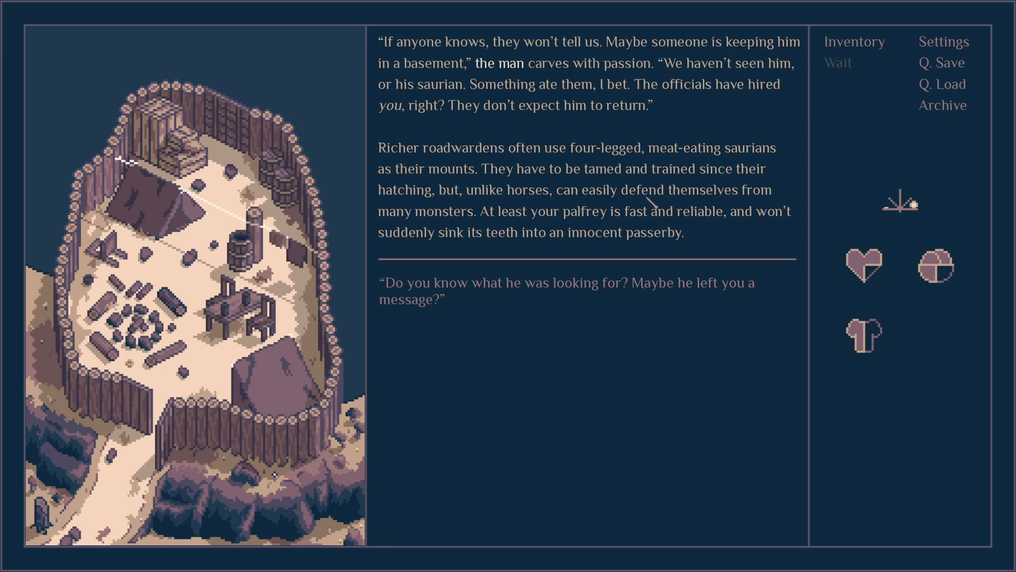
mouse_move(720, 236)
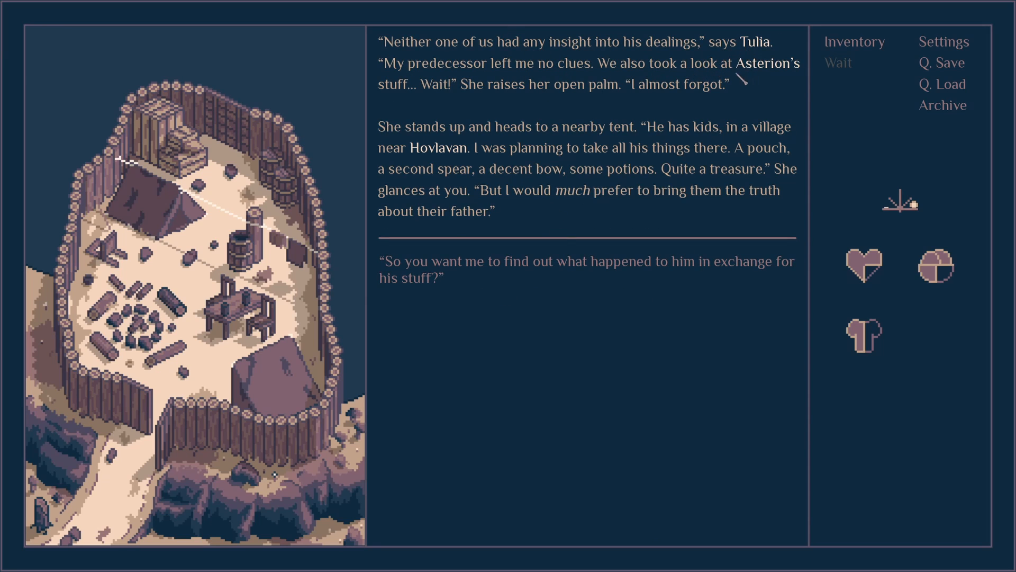
mouse_move(616, 94)
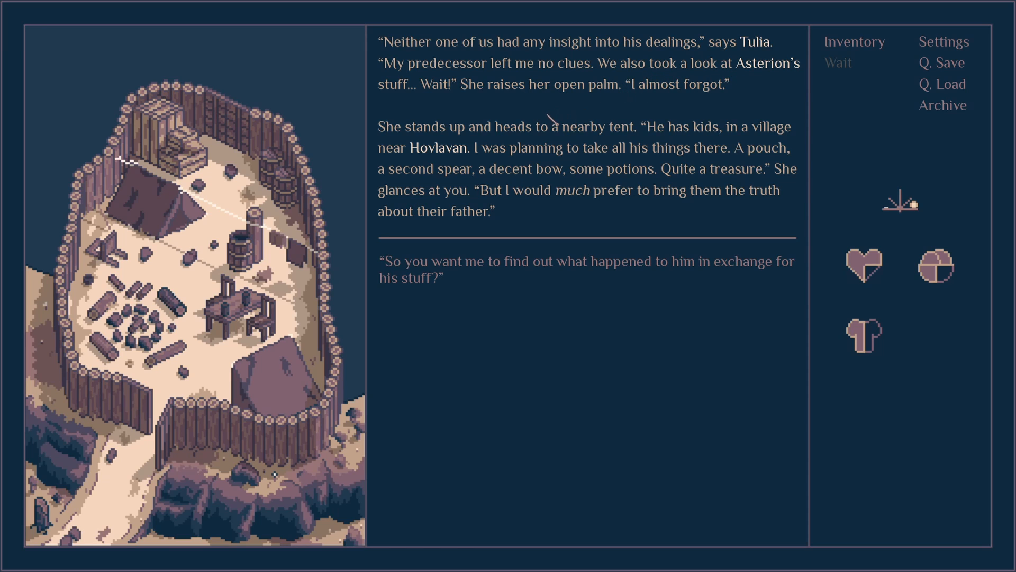
mouse_move(547, 178)
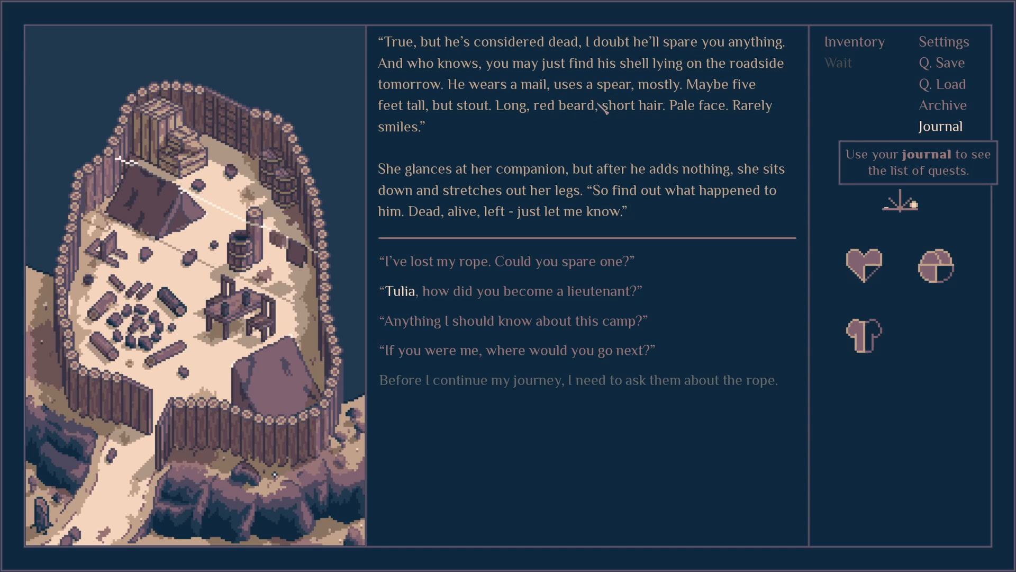
mouse_move(754, 143)
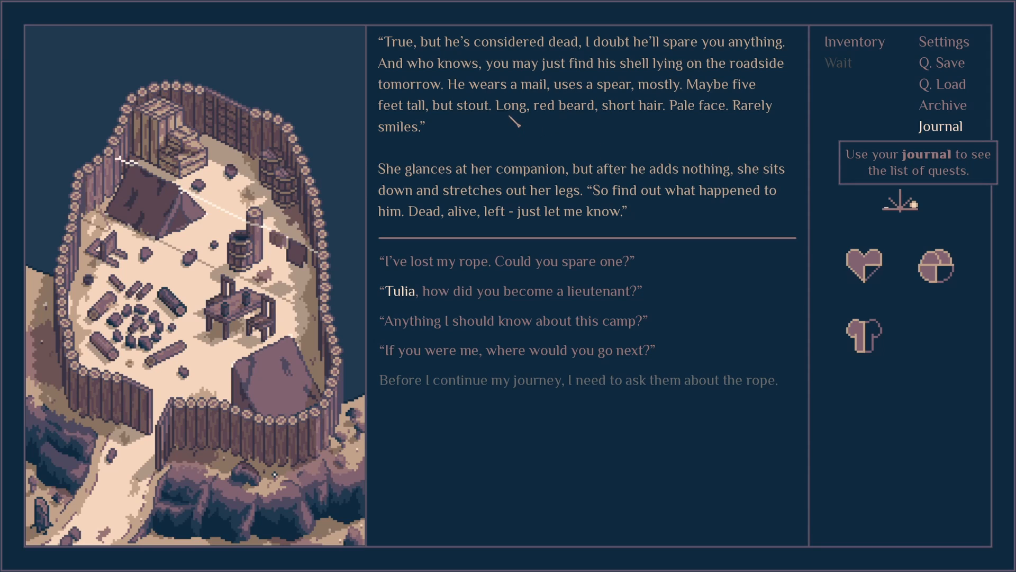
mouse_move(669, 105)
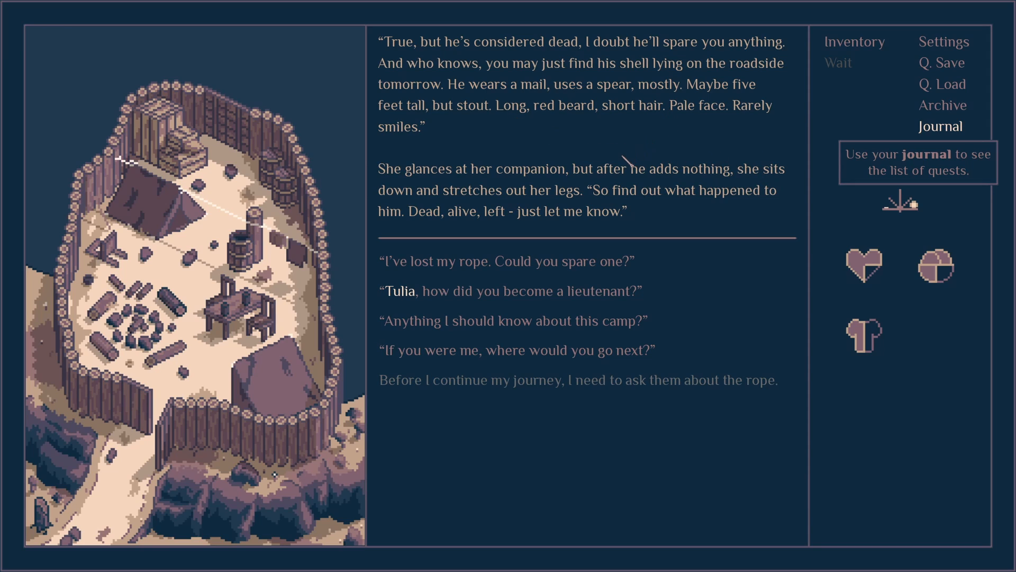
mouse_move(661, 195)
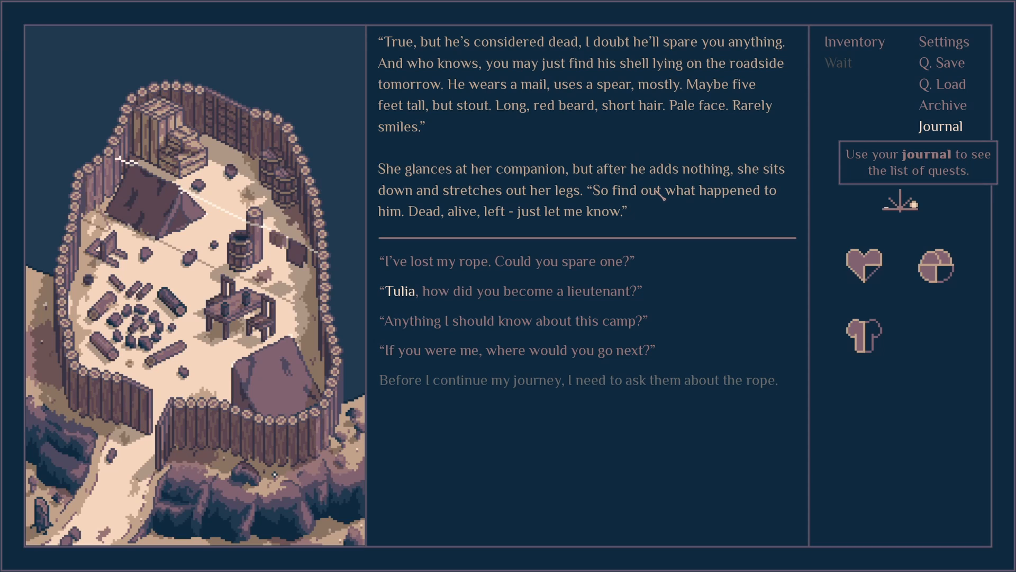
mouse_move(651, 208)
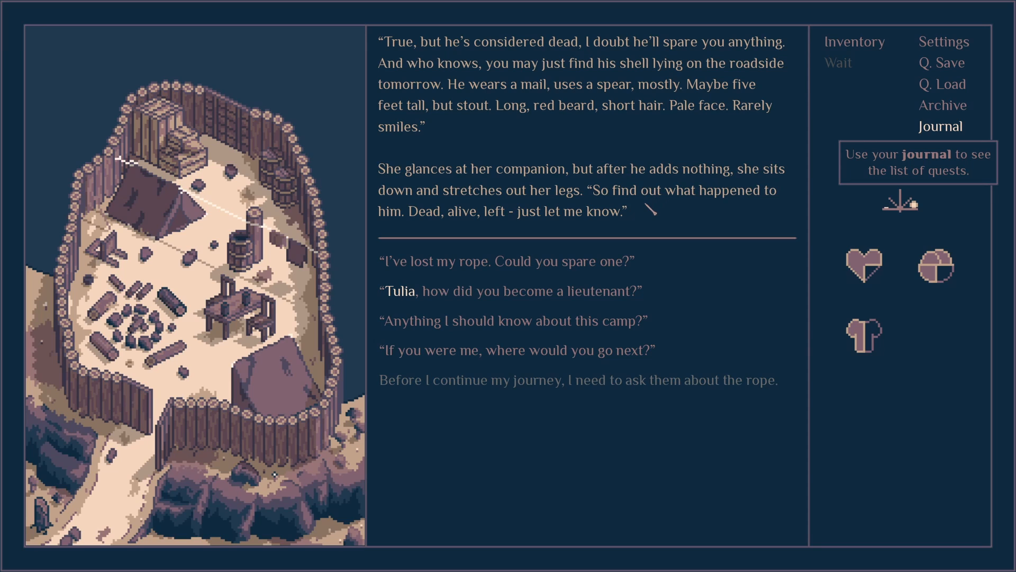
mouse_move(554, 229)
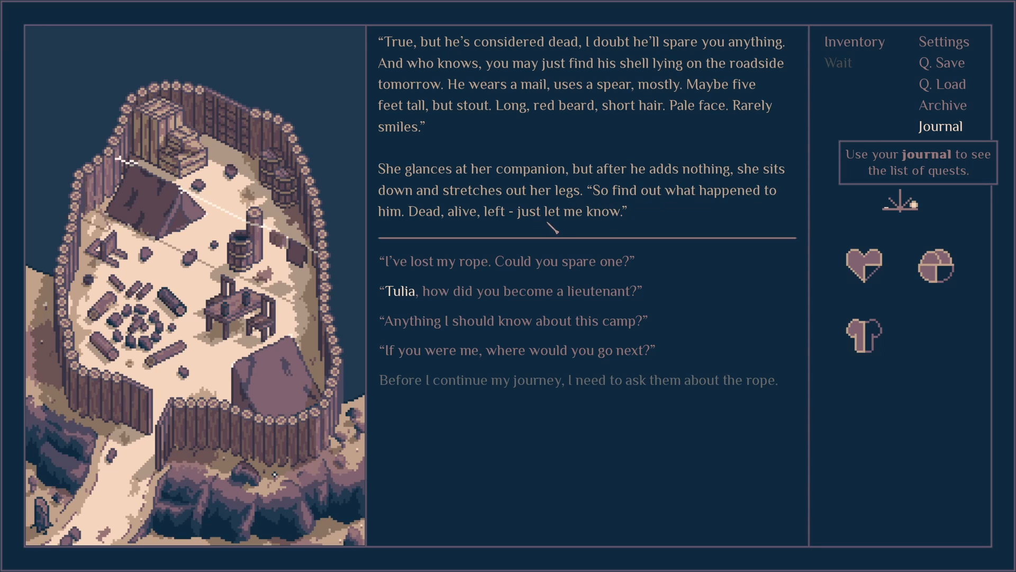
mouse_move(694, 61)
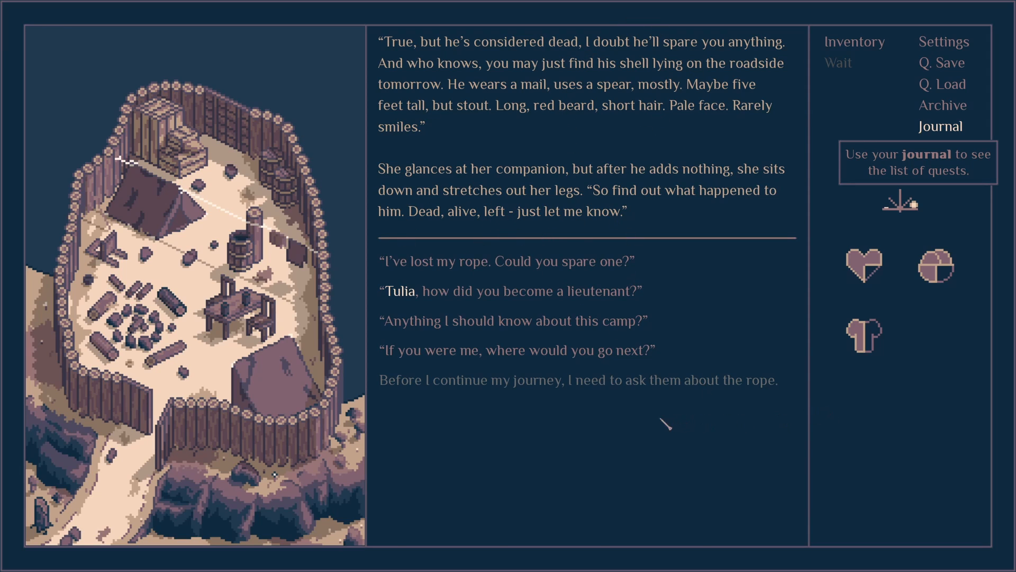
mouse_move(492, 350)
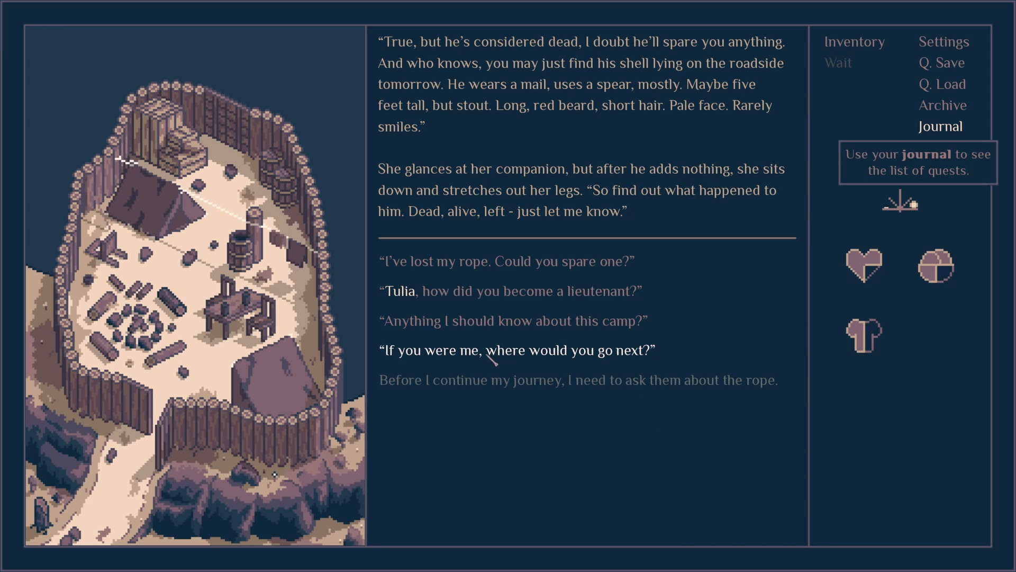
mouse_move(495, 262)
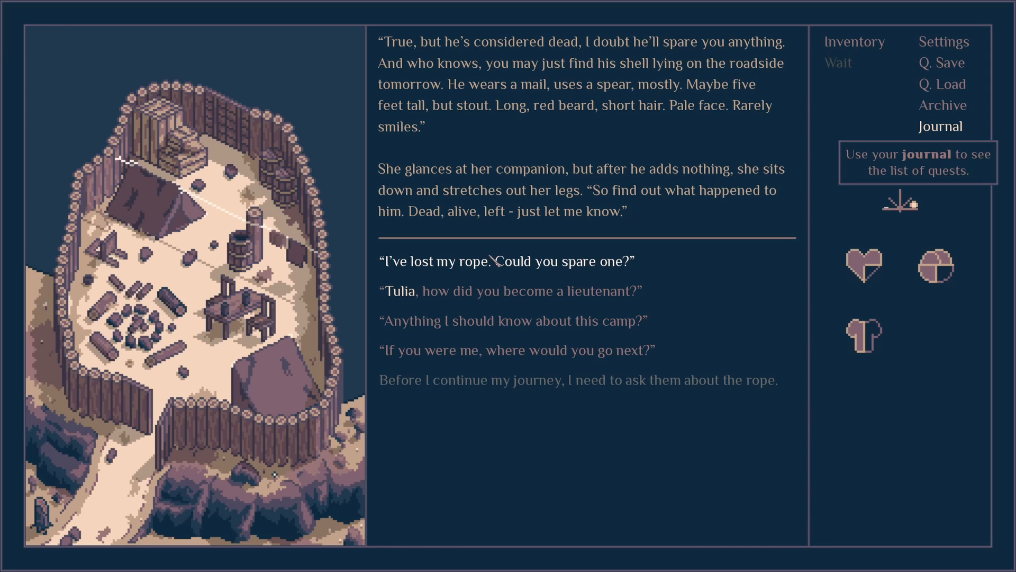
- Ask Tulia for a spare rope, look the hemp rope over, and offer food for it
left_click(509, 261)
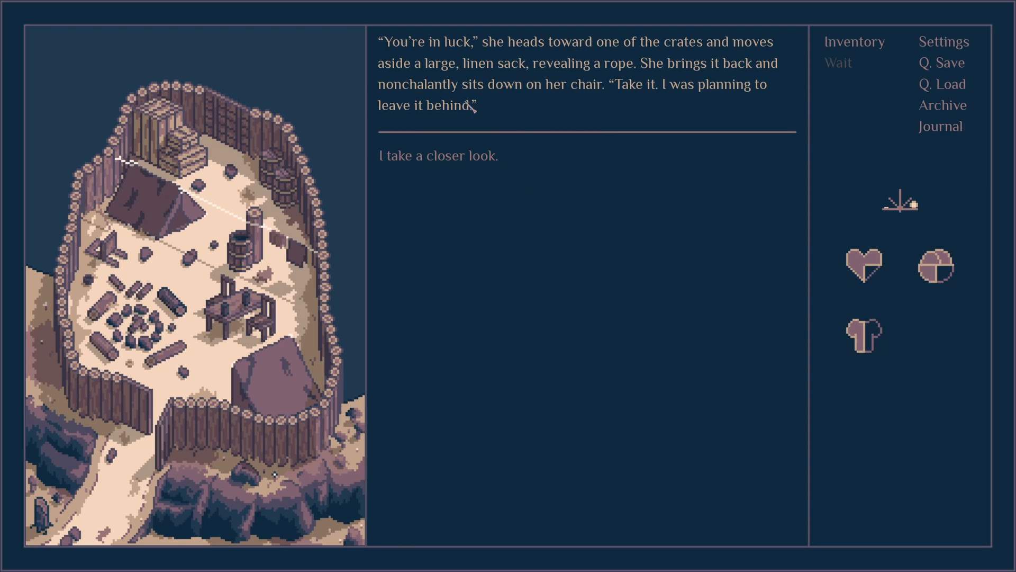
mouse_move(631, 295)
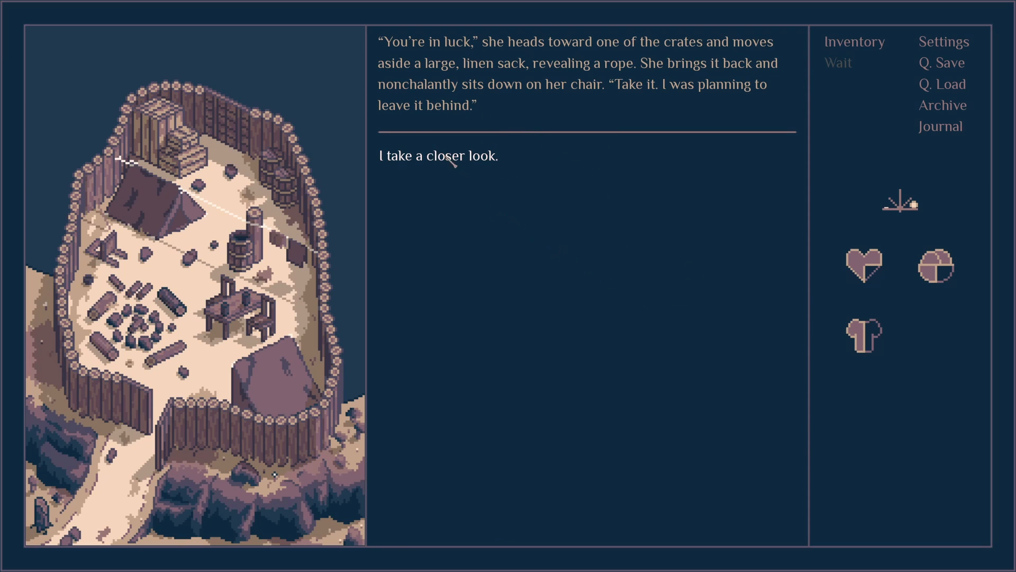
left_click(438, 155)
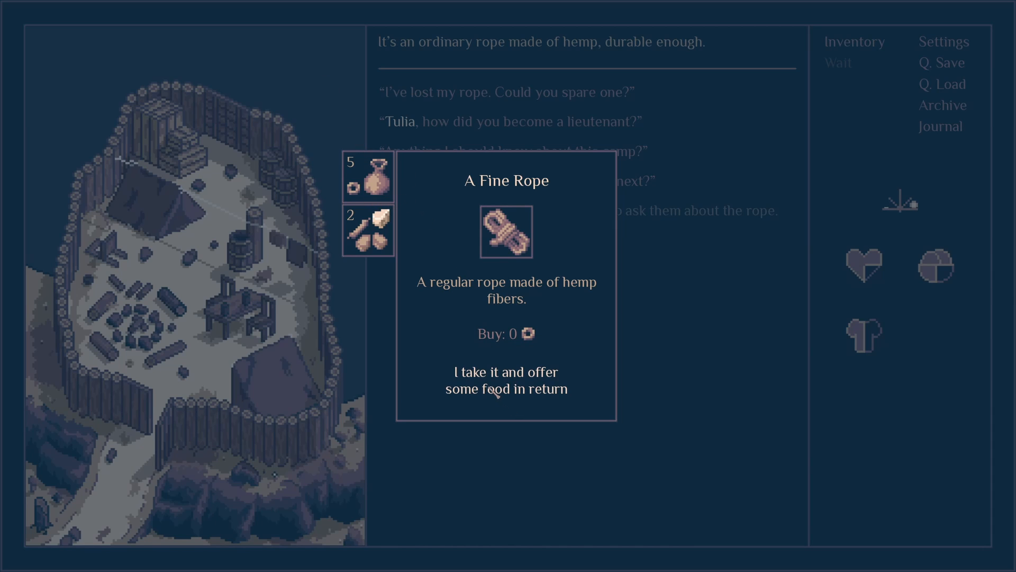
left_click(507, 380)
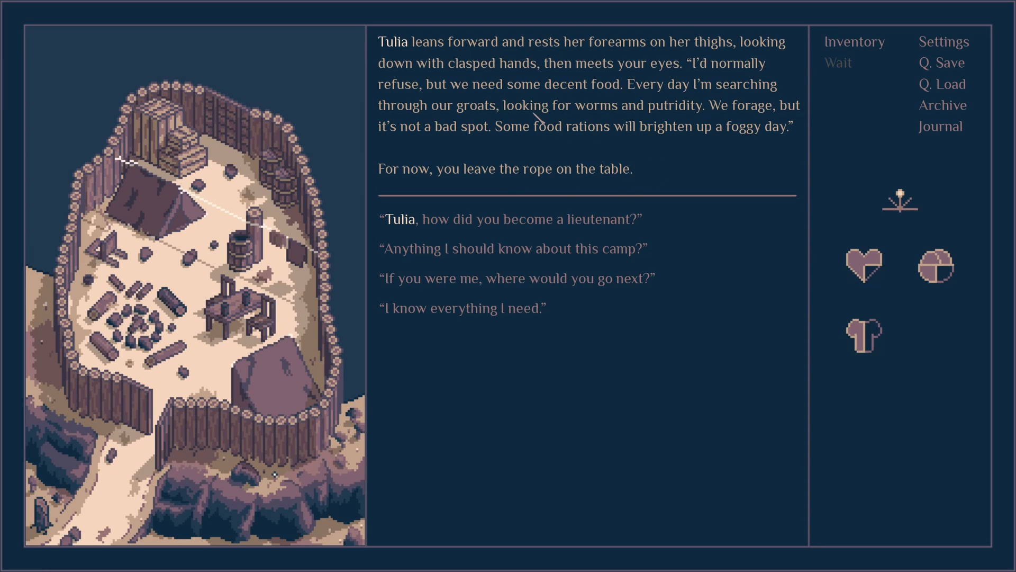
mouse_move(681, 129)
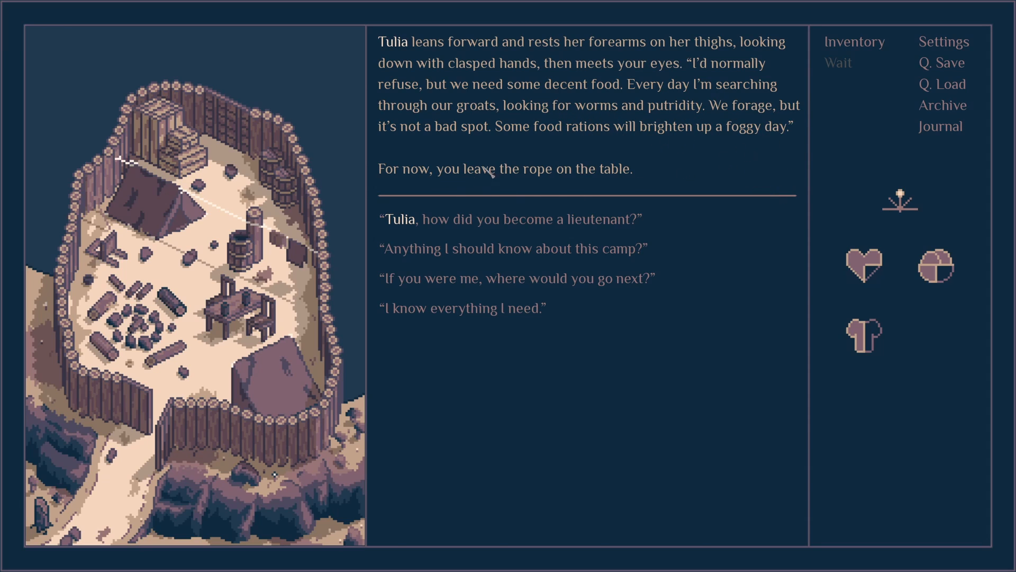
mouse_move(576, 165)
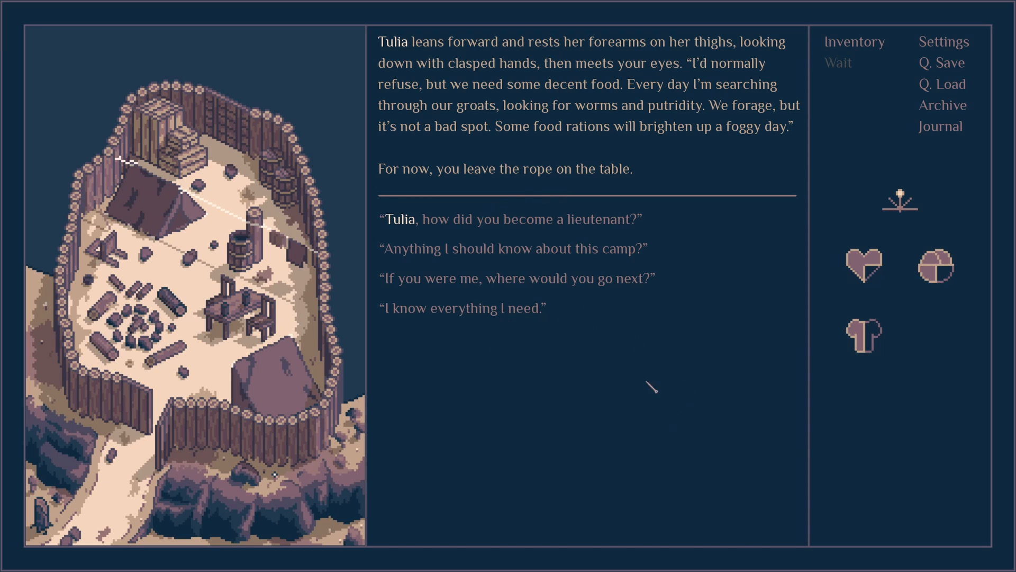
- Ask Tulia how she became a lieutenant and hear about the city leadership succession
left_click(509, 218)
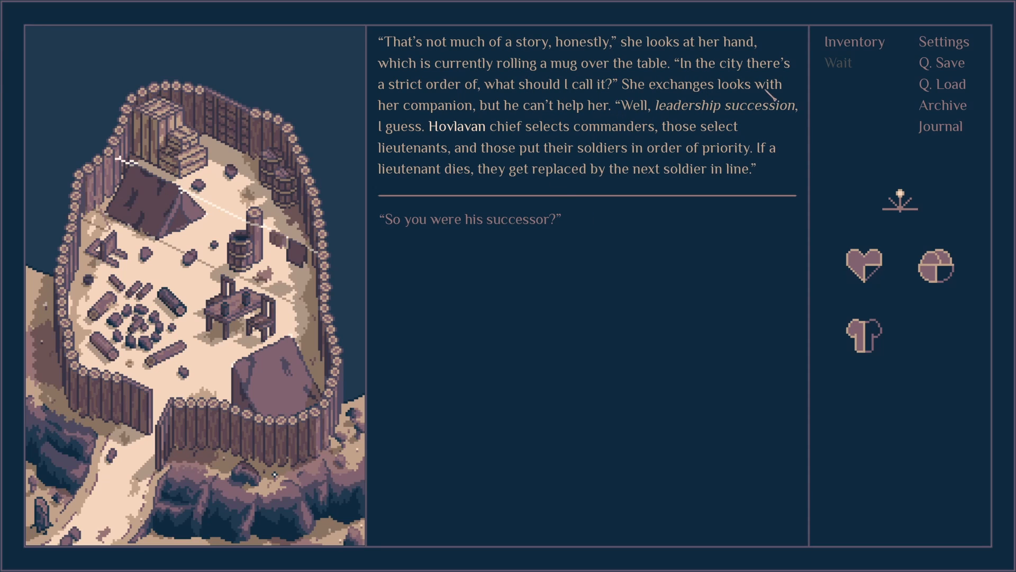
mouse_move(580, 143)
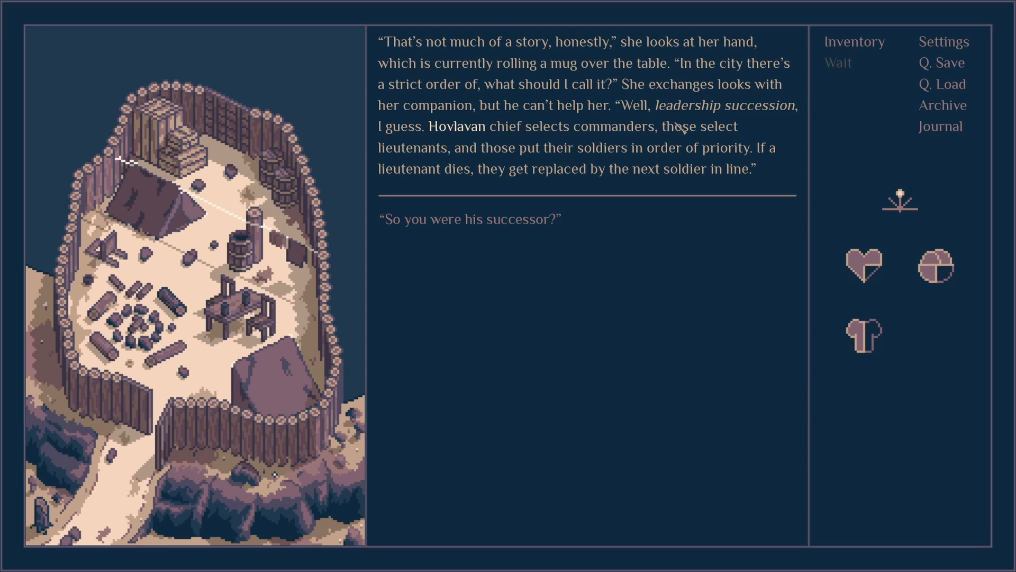
mouse_move(550, 140)
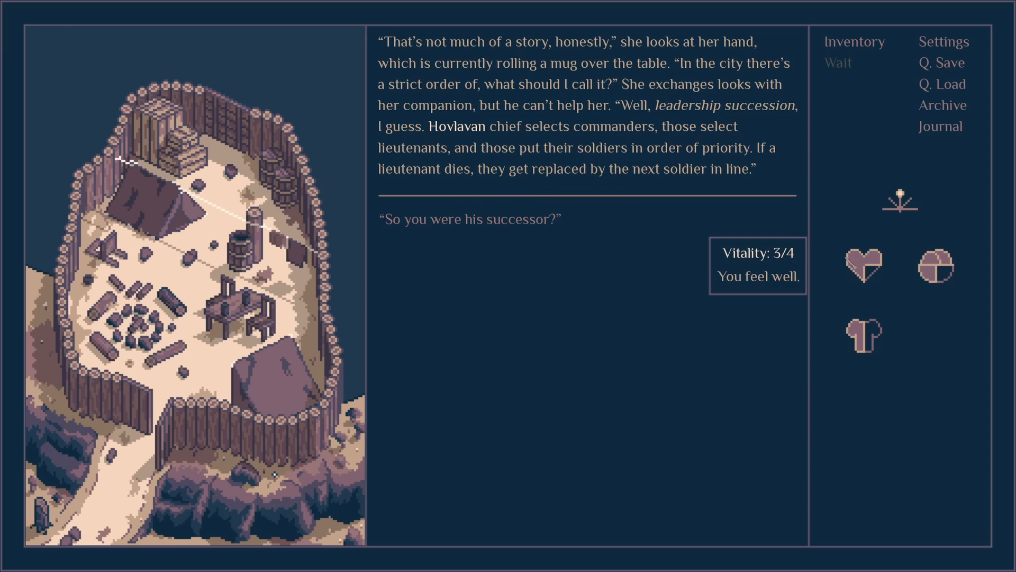
mouse_move(509, 256)
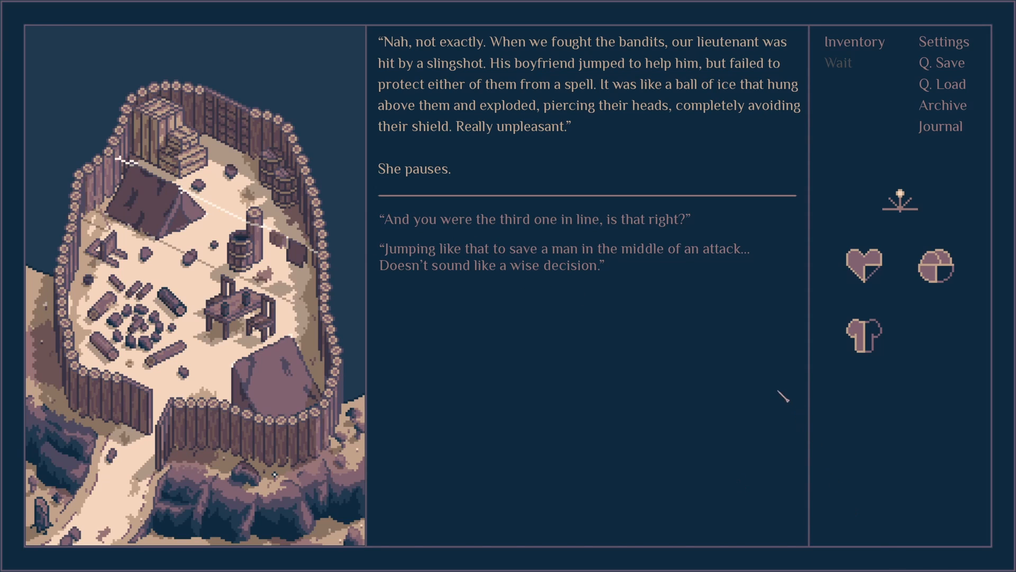
mouse_move(561, 198)
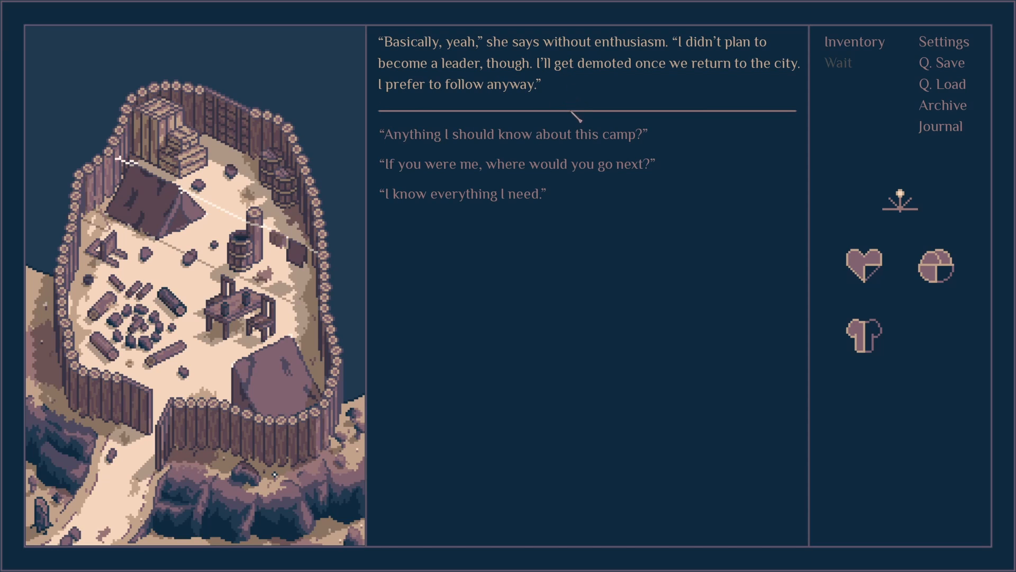
left_click(510, 134)
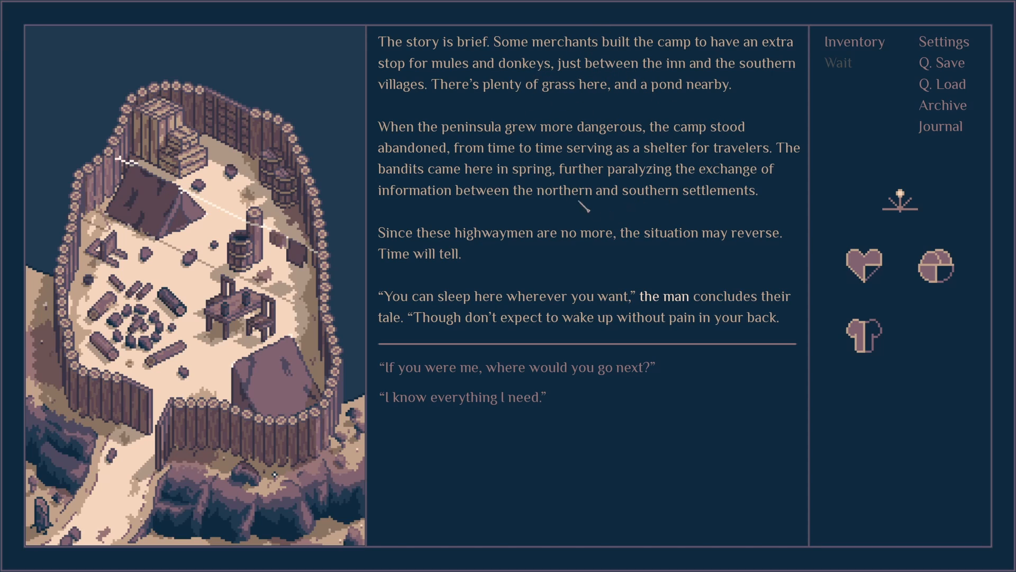
mouse_move(678, 156)
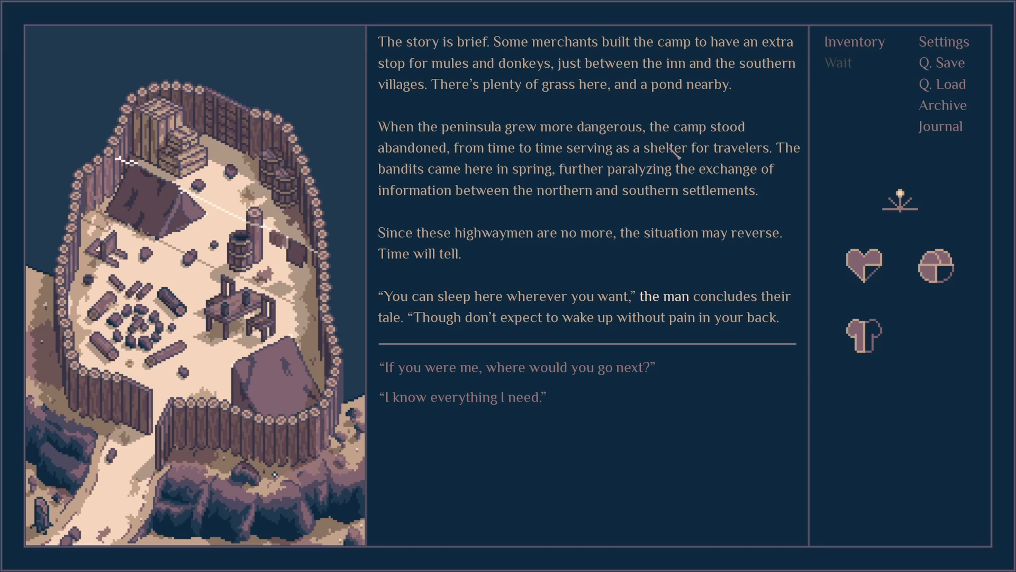
mouse_move(603, 181)
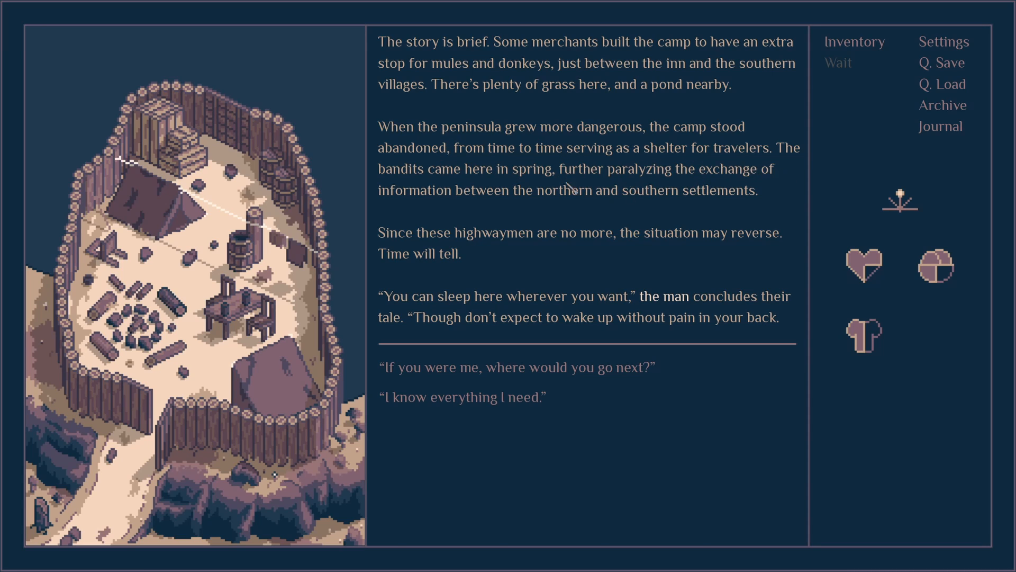
mouse_move(635, 198)
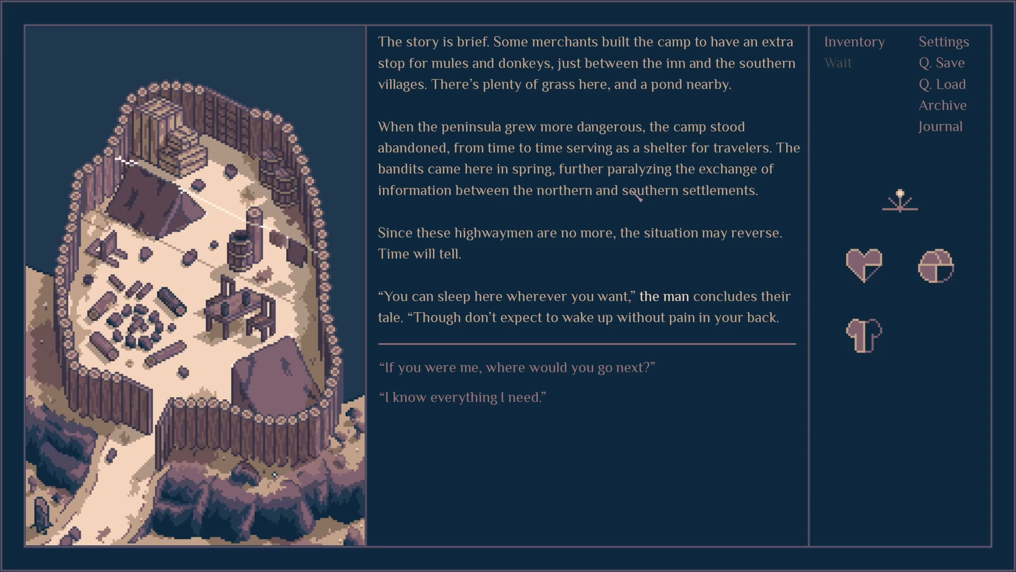
mouse_move(541, 217)
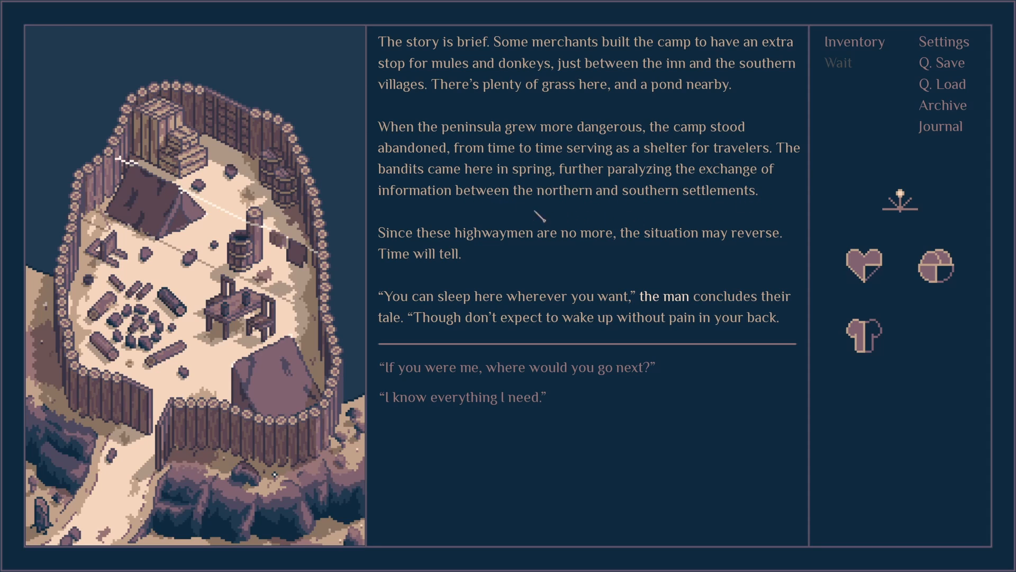
mouse_move(577, 266)
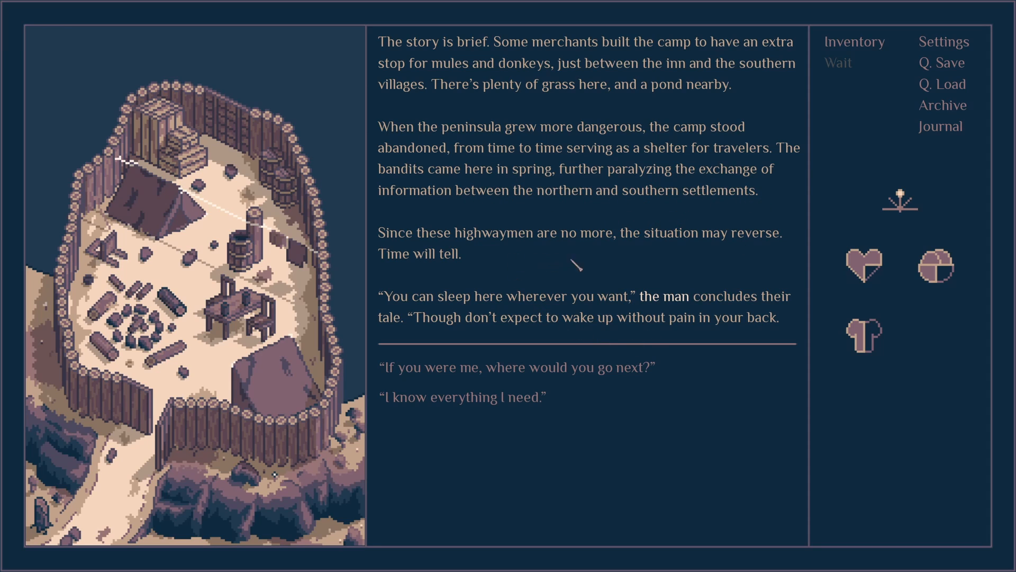
mouse_move(626, 269)
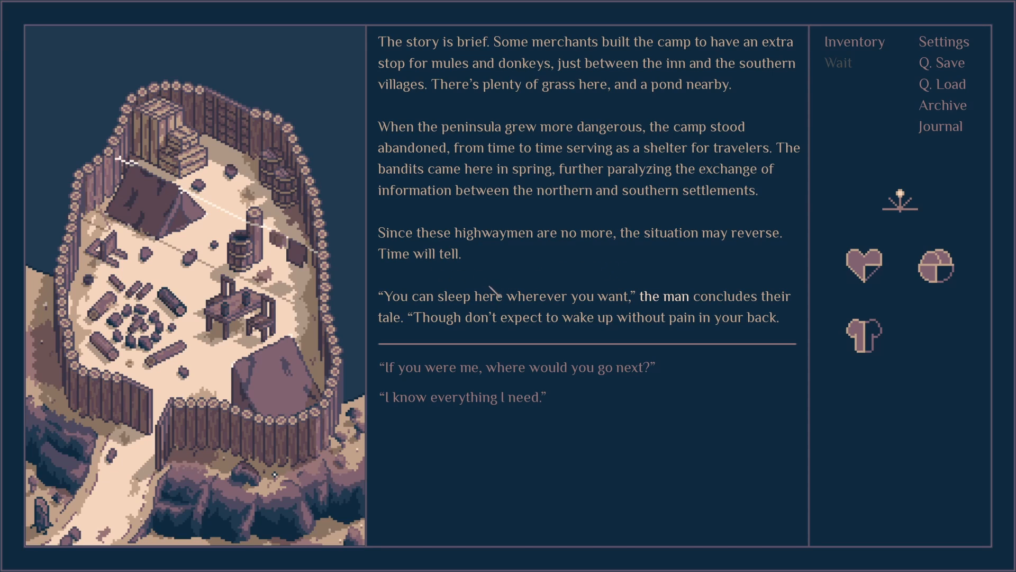
mouse_move(630, 316)
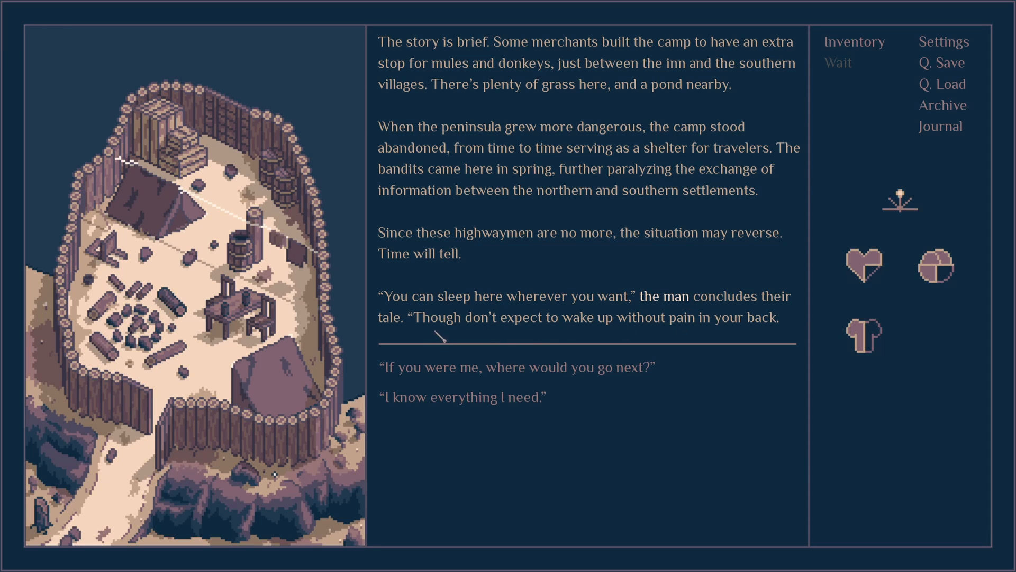
mouse_move(689, 339)
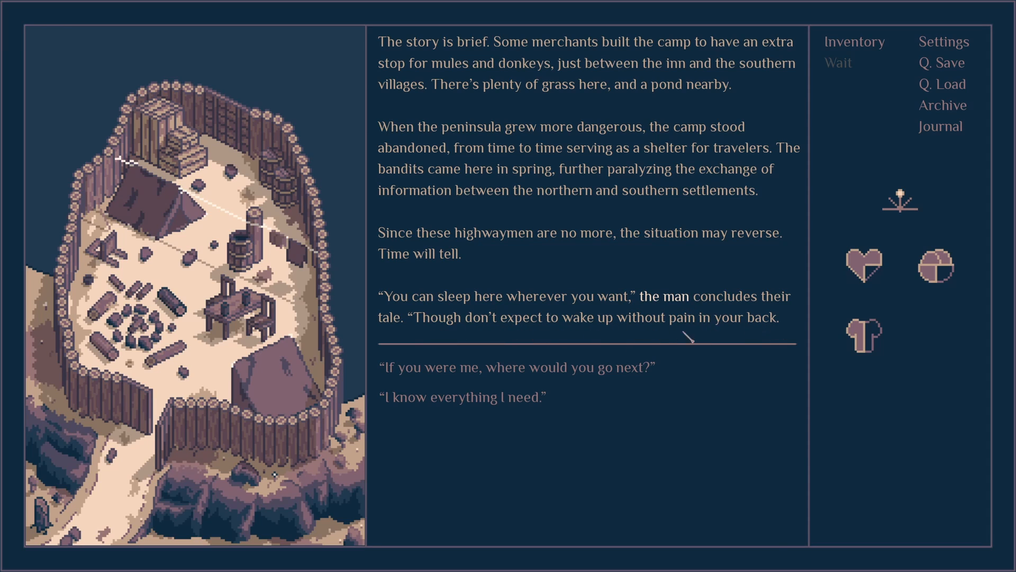
mouse_move(499, 434)
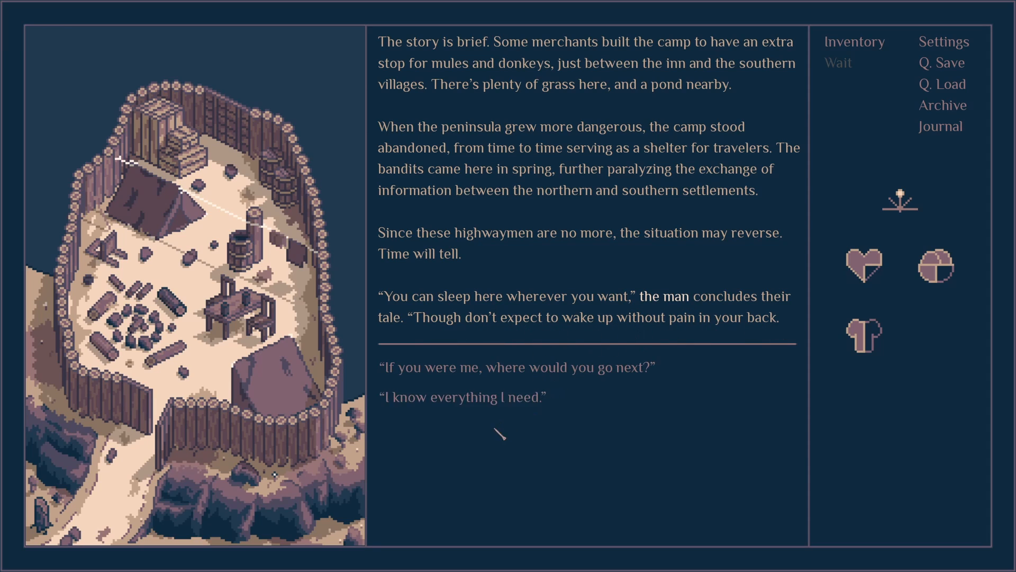
- Ask the soldiers where to go next and get pointed to the northwest inn
left_click(517, 368)
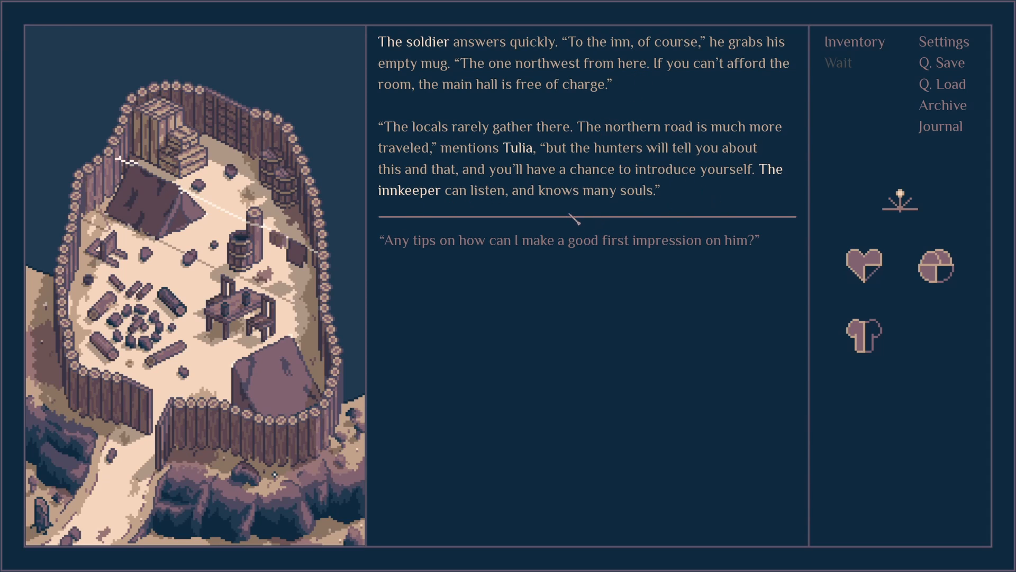
mouse_move(632, 240)
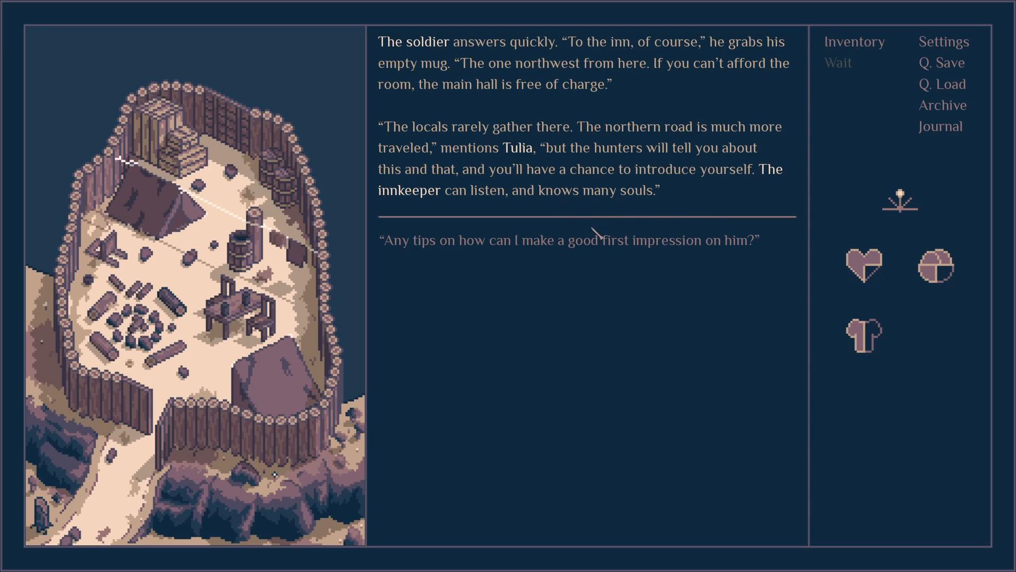
mouse_move(569, 240)
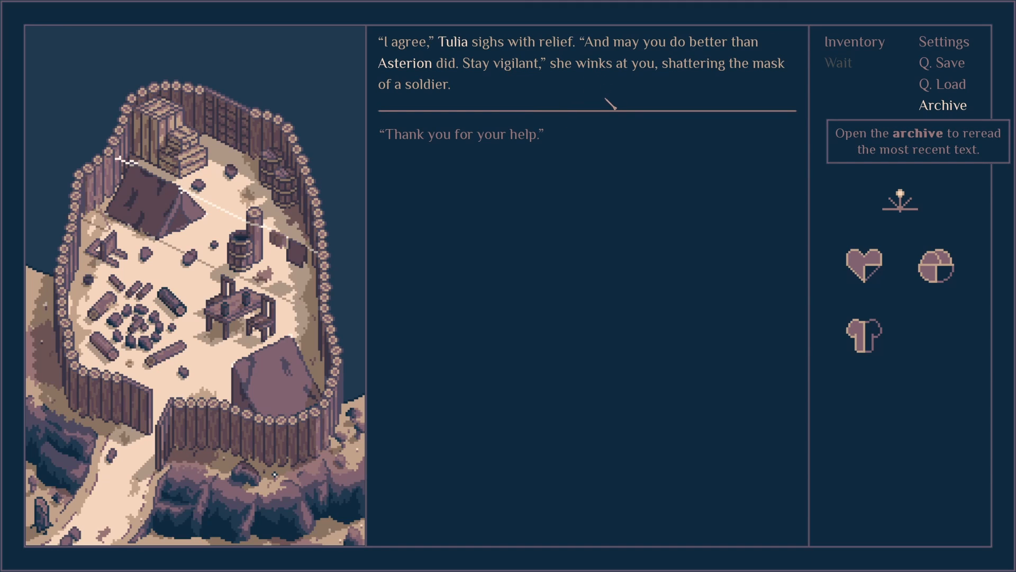
mouse_move(804, 195)
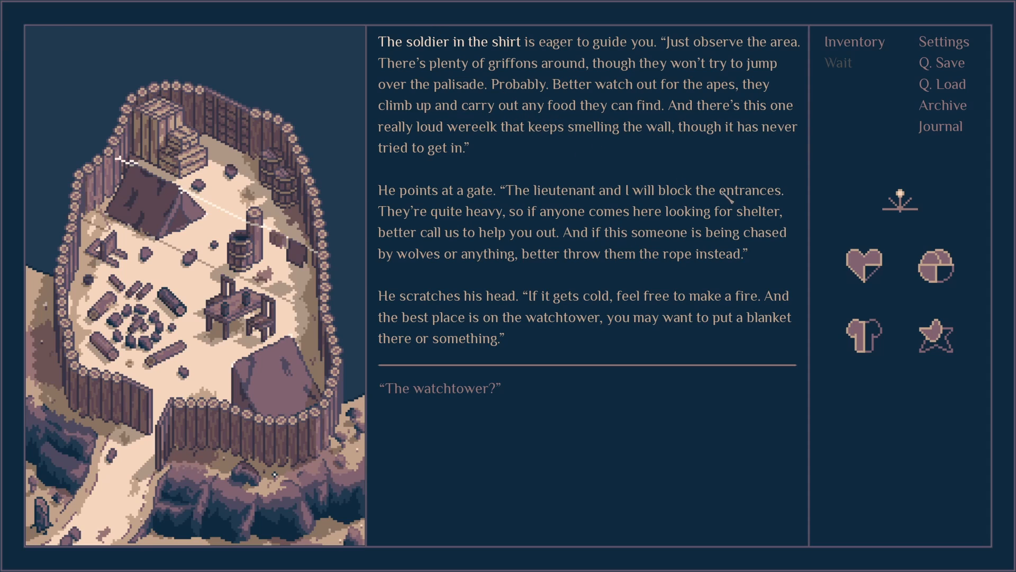
mouse_move(752, 133)
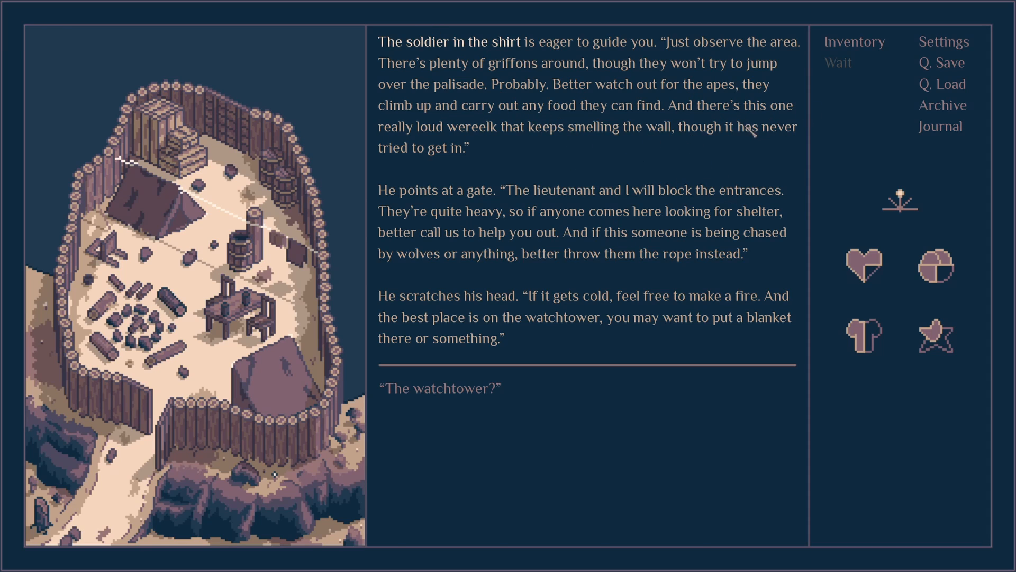
mouse_move(531, 144)
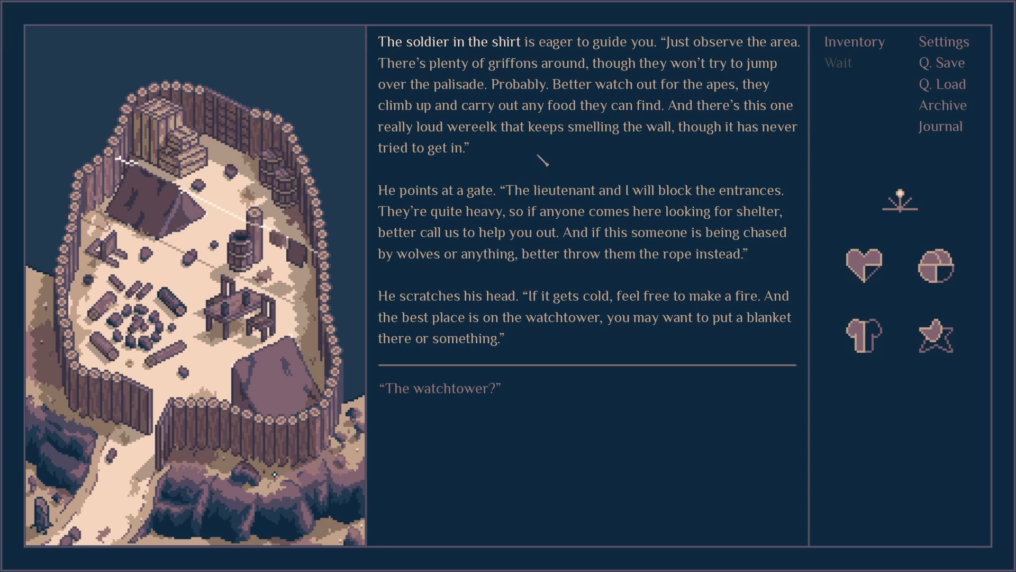
mouse_move(577, 236)
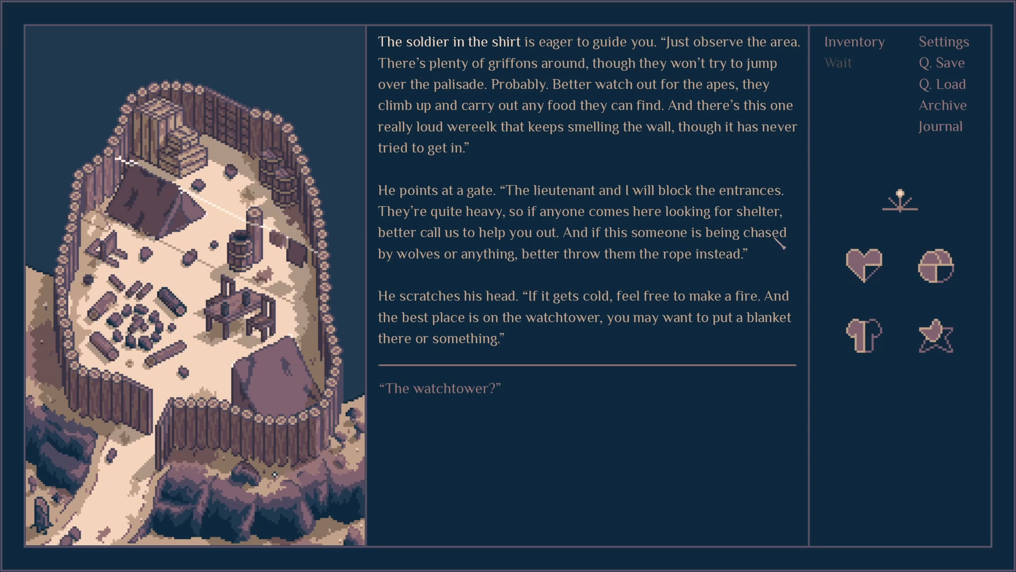
mouse_move(636, 263)
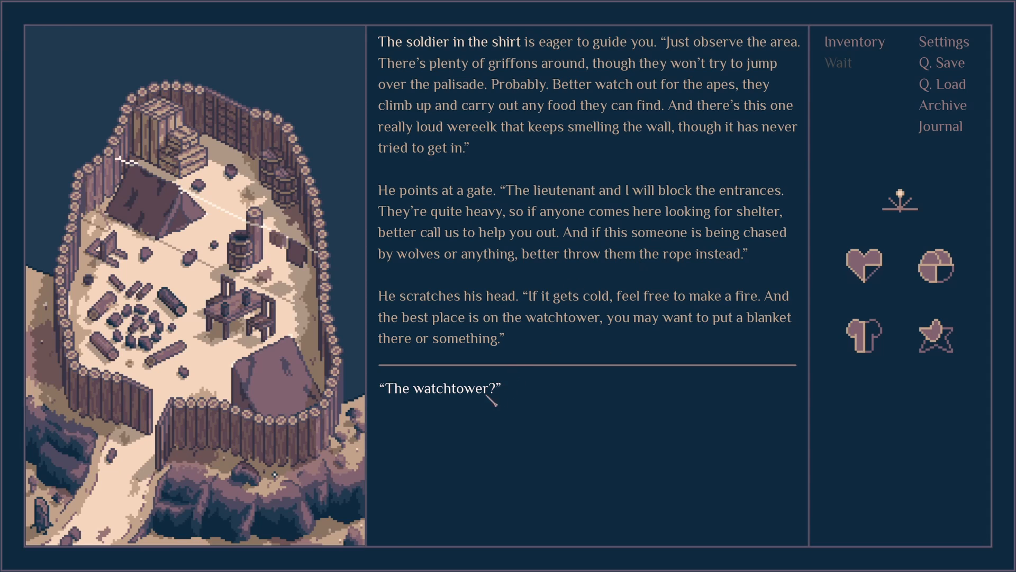
- Ask about the watchtower and learn it is the tallest crate in the pile
left_click(437, 389)
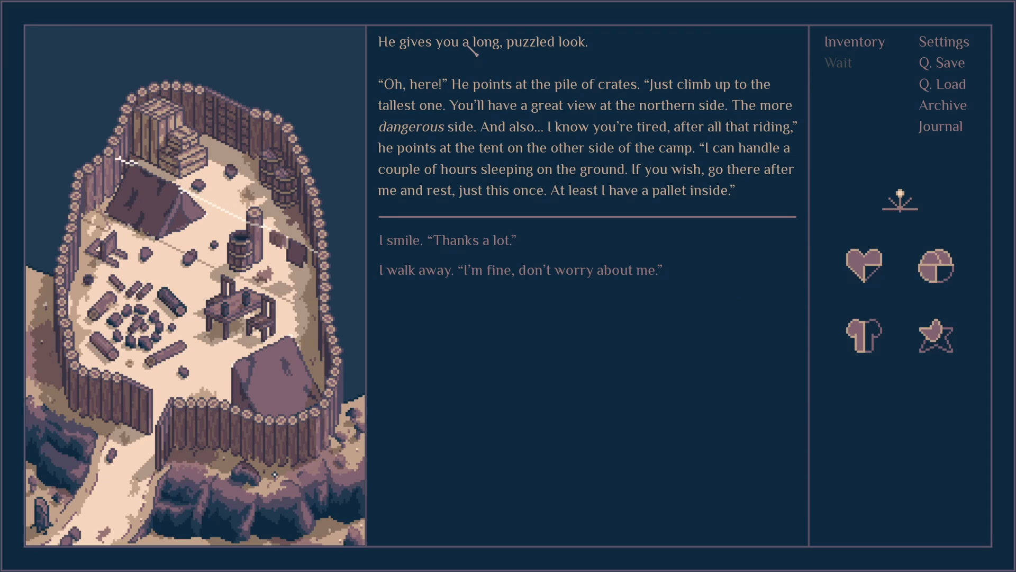
mouse_move(532, 128)
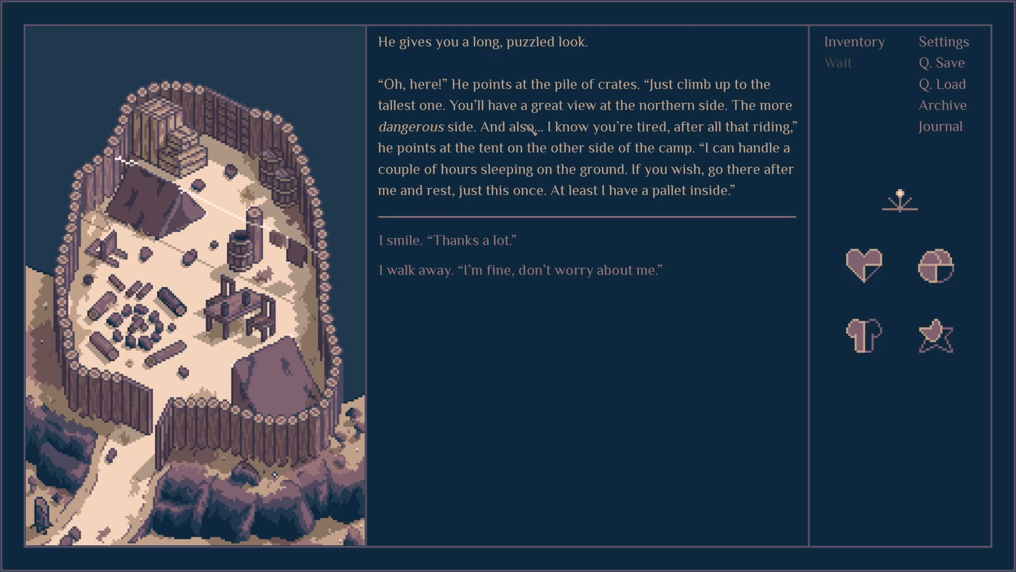
mouse_move(561, 134)
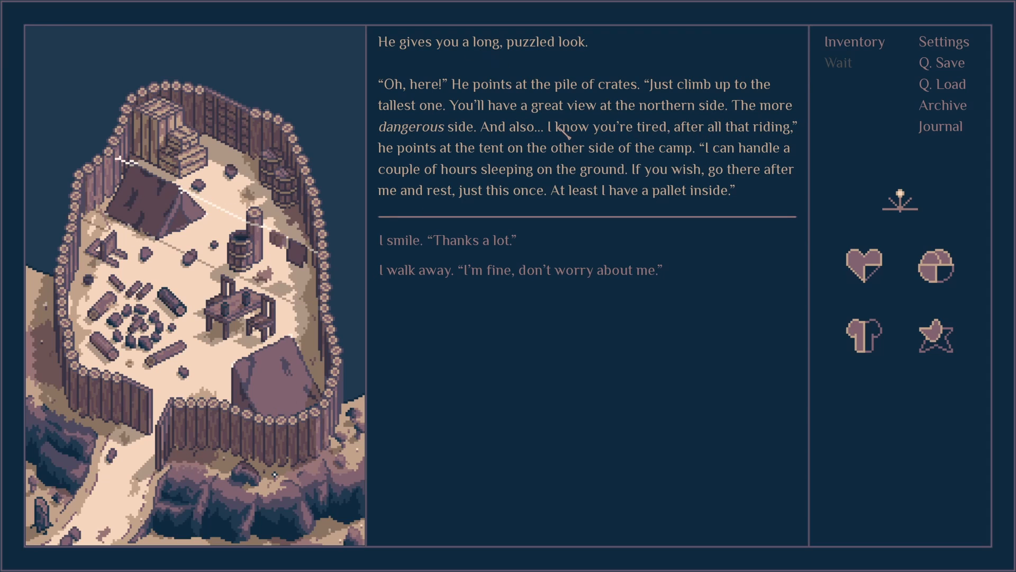
mouse_move(512, 159)
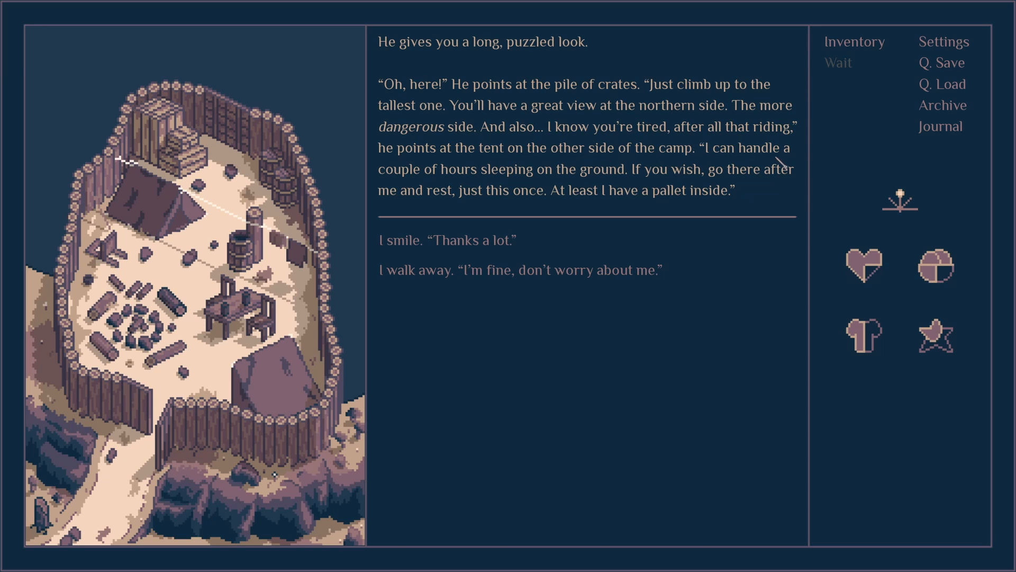
mouse_move(756, 167)
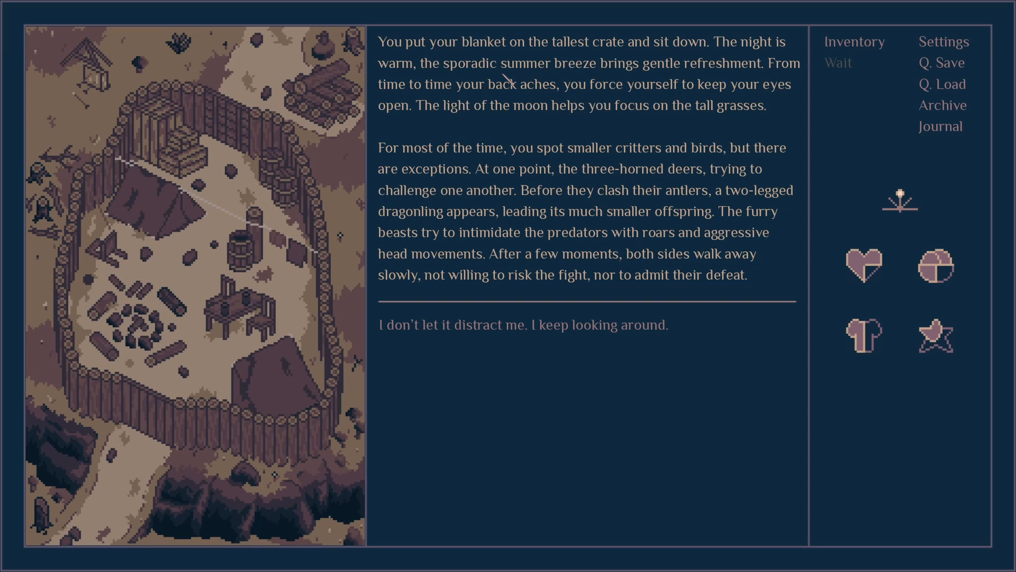
mouse_move(476, 129)
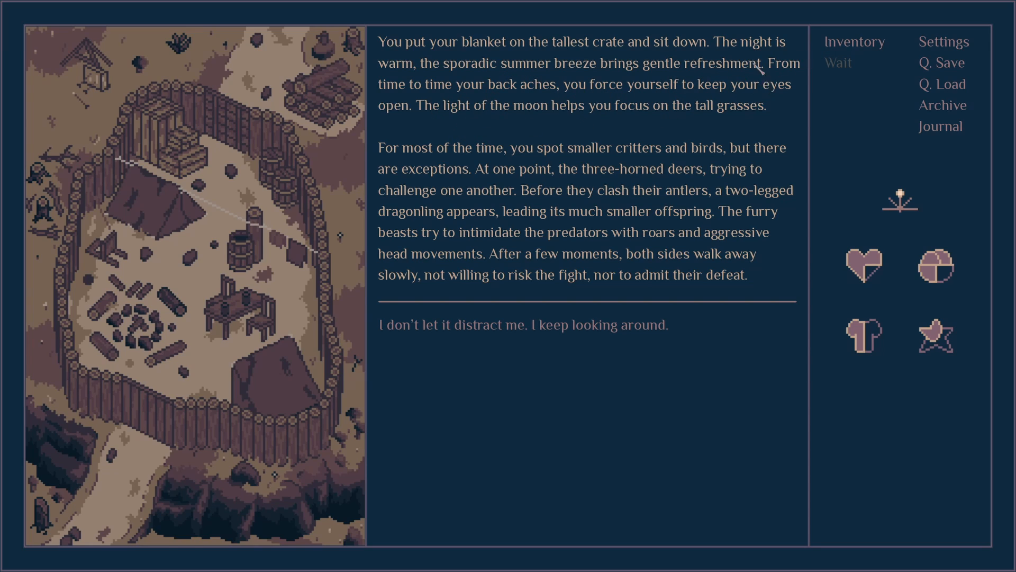
mouse_move(499, 113)
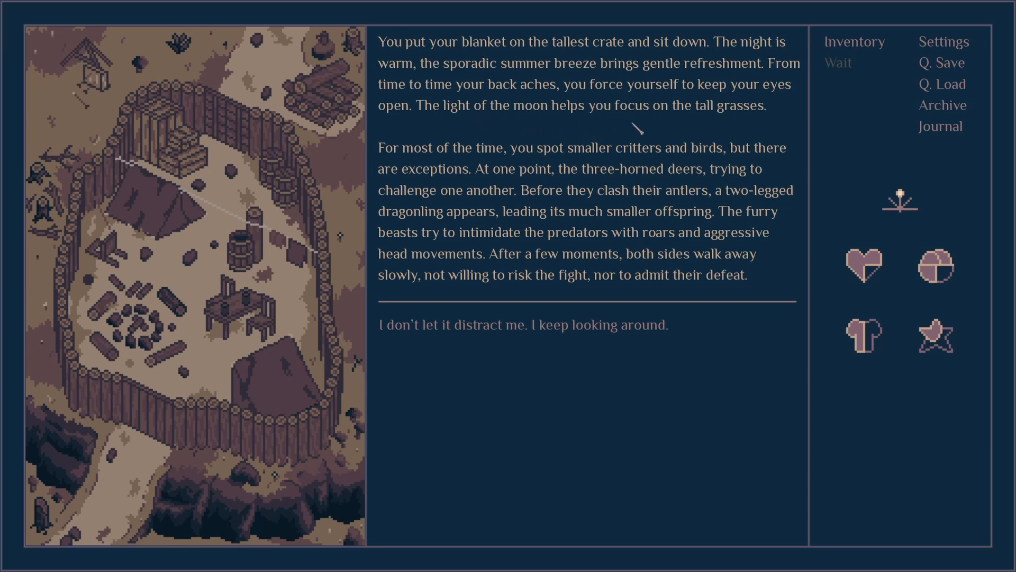
mouse_move(510, 176)
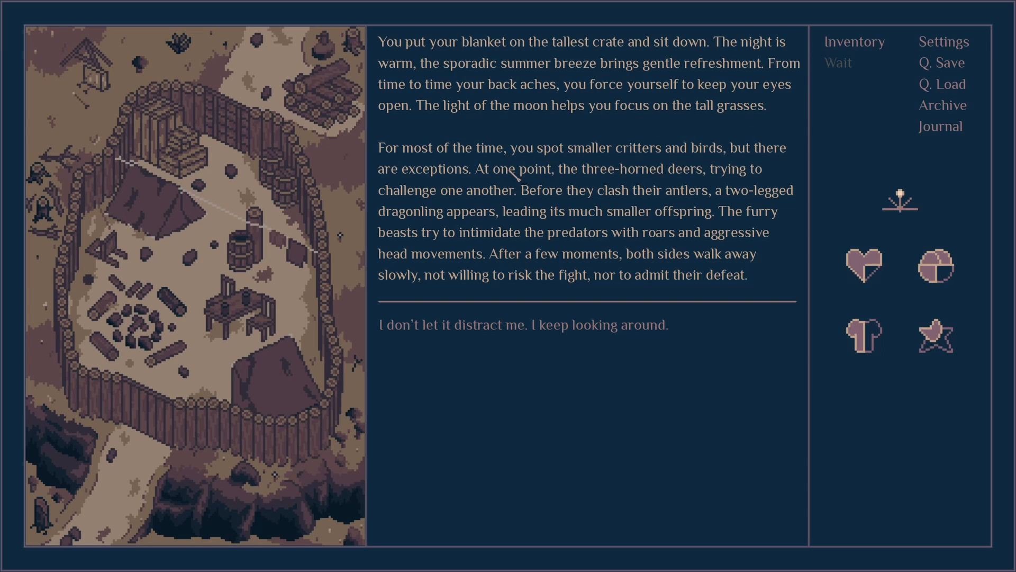
mouse_move(573, 177)
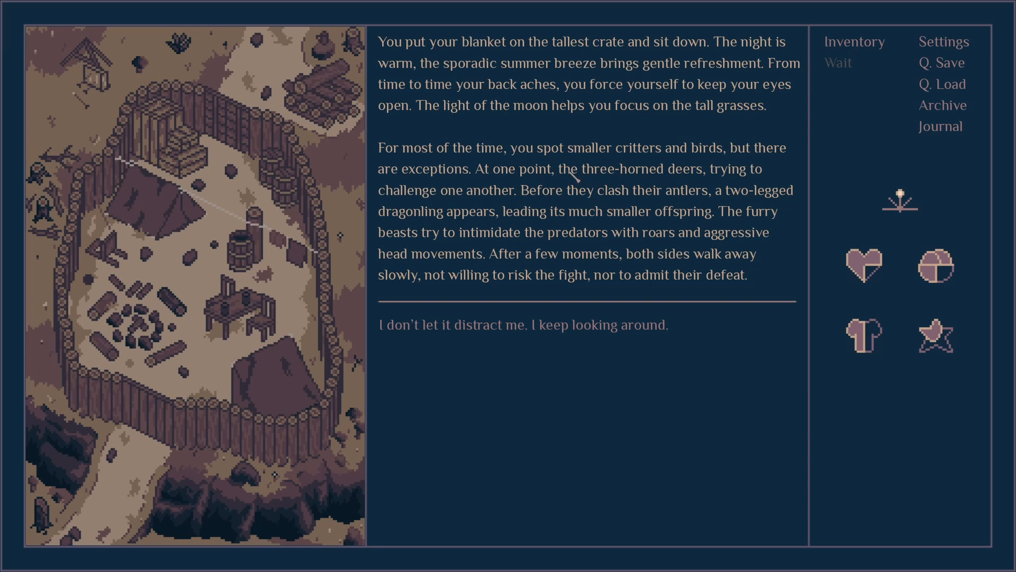
mouse_move(556, 189)
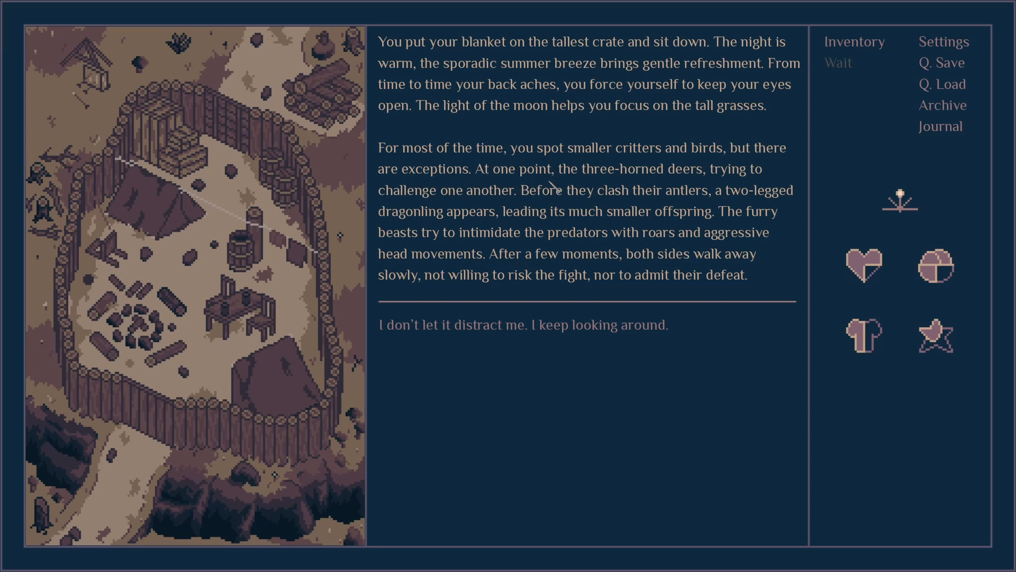
mouse_move(472, 201)
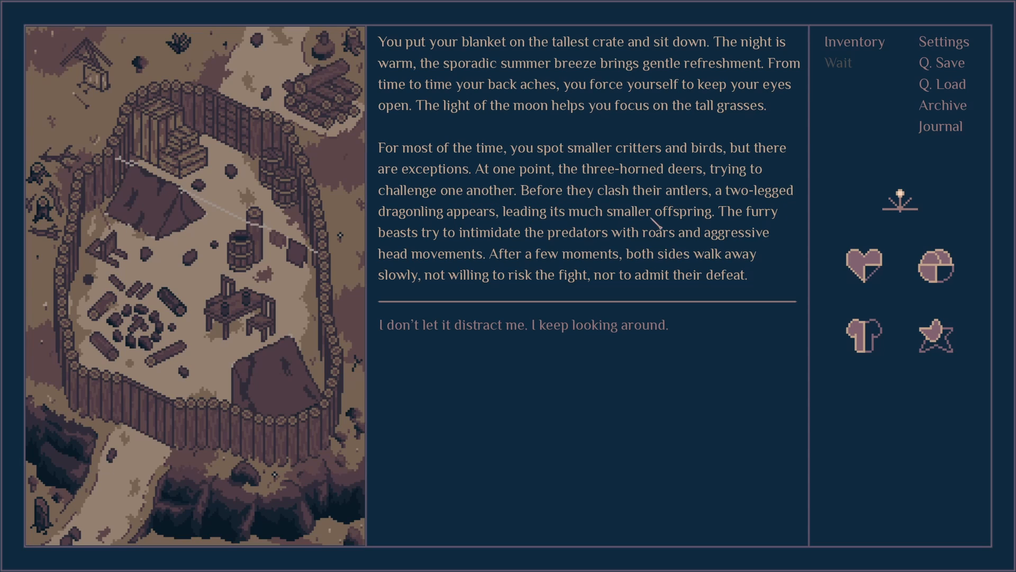
mouse_move(433, 233)
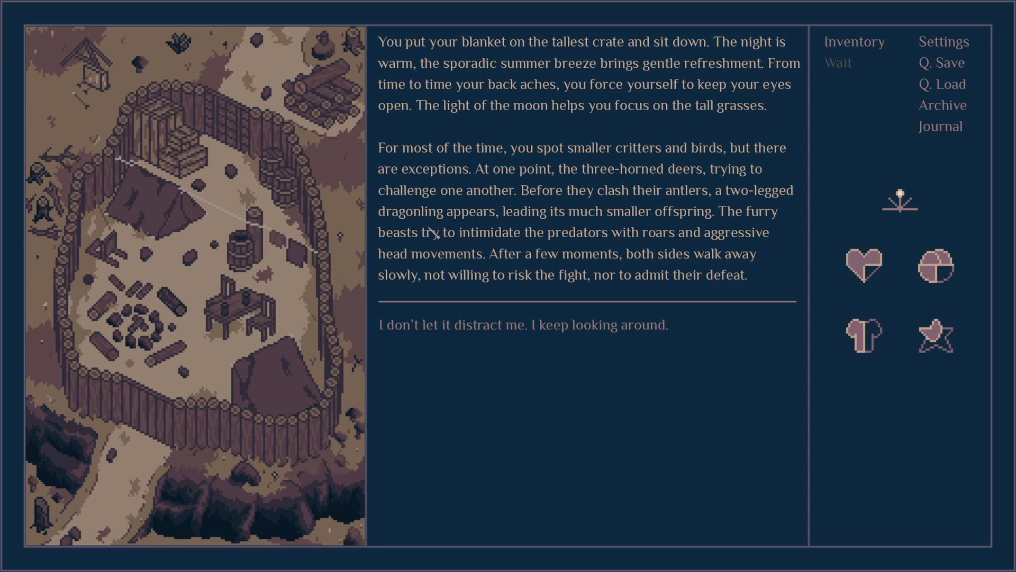
mouse_move(596, 229)
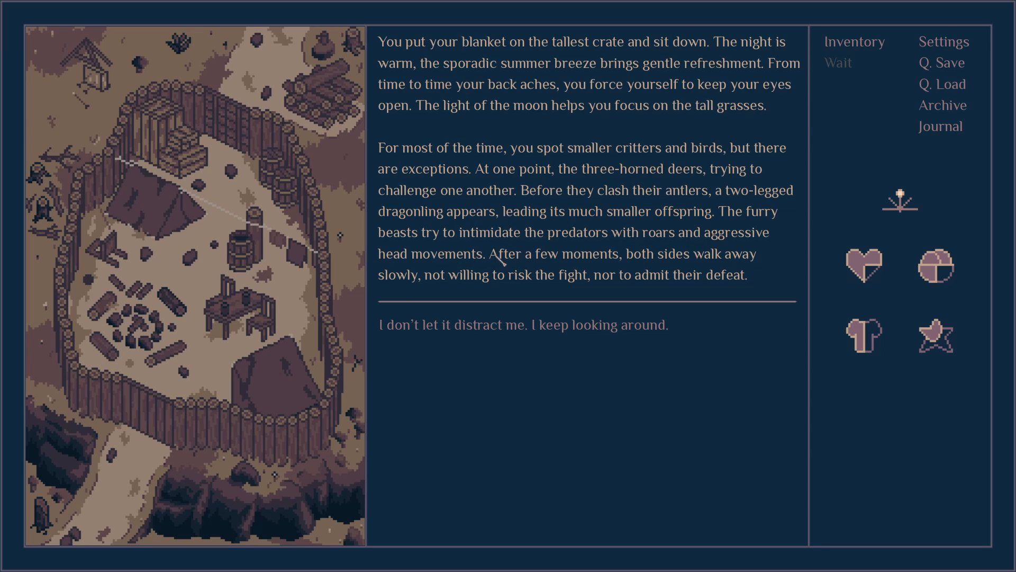
mouse_move(522, 276)
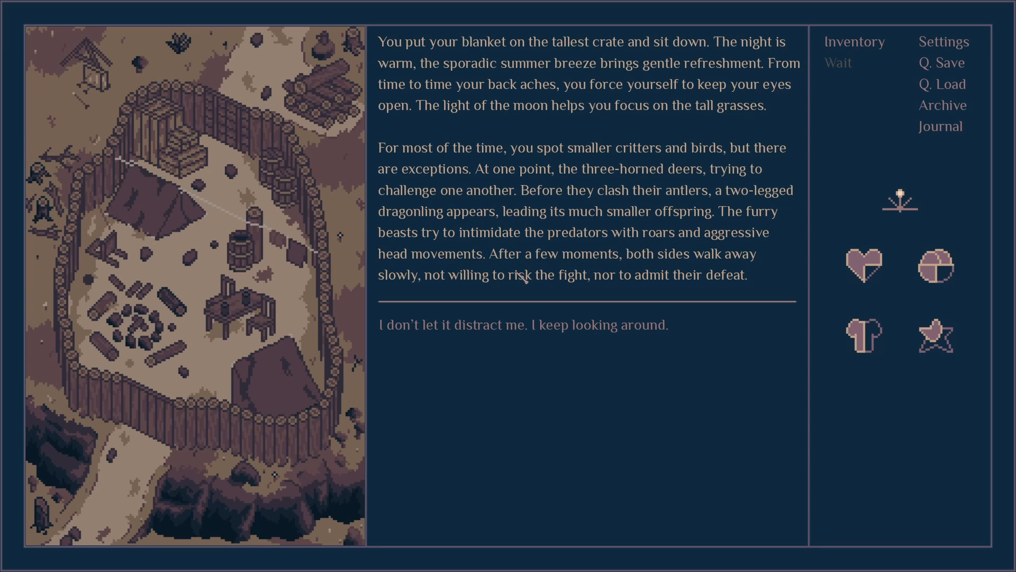
mouse_move(632, 276)
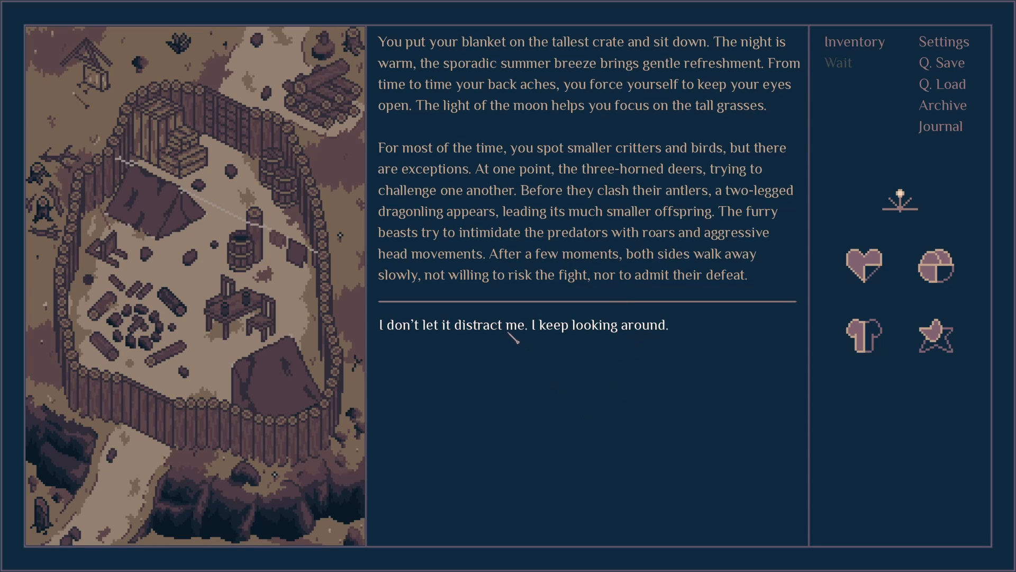
- Ignore the deer and dragonling standoff and keep looking around on watch
left_click(521, 325)
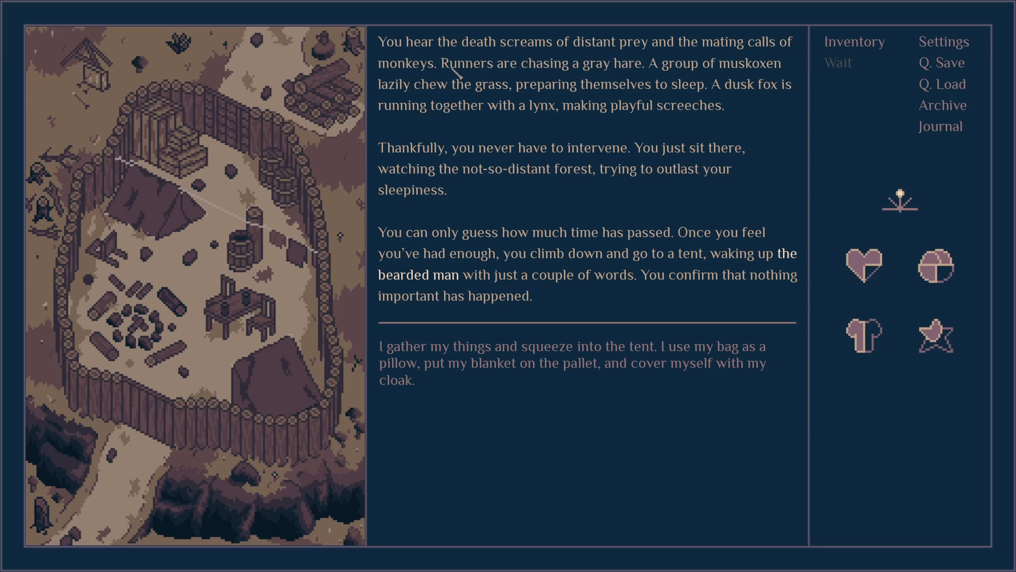
- Gather Moonlight's things and squeeze into the tent to sleep
left_click(571, 363)
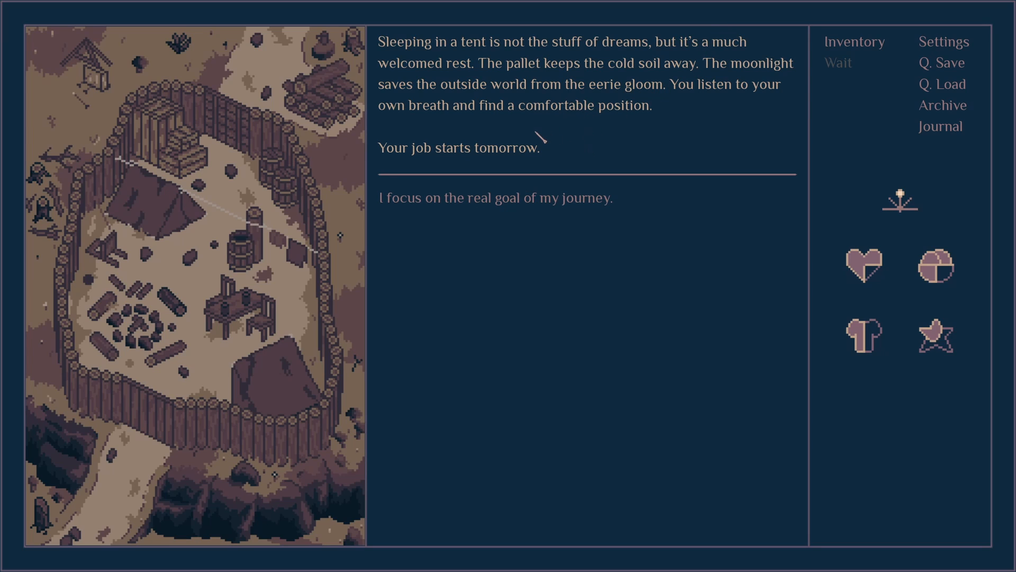
mouse_move(707, 316)
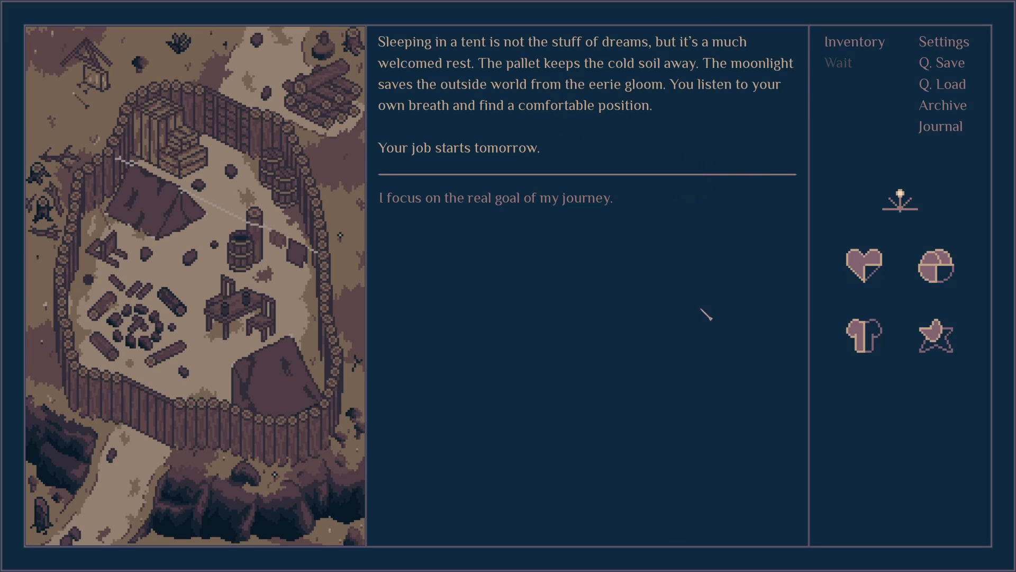
mouse_move(607, 257)
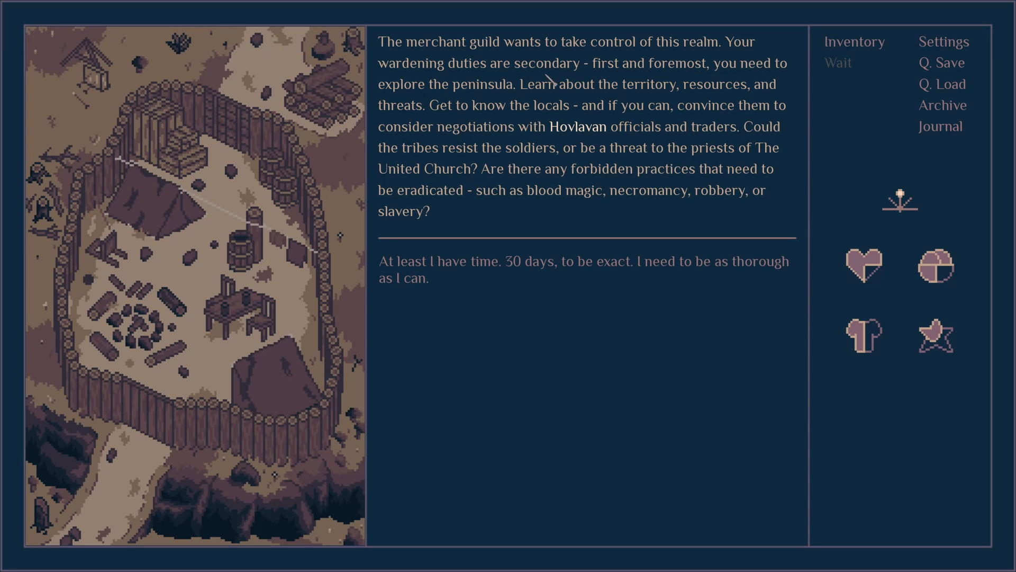
mouse_move(581, 113)
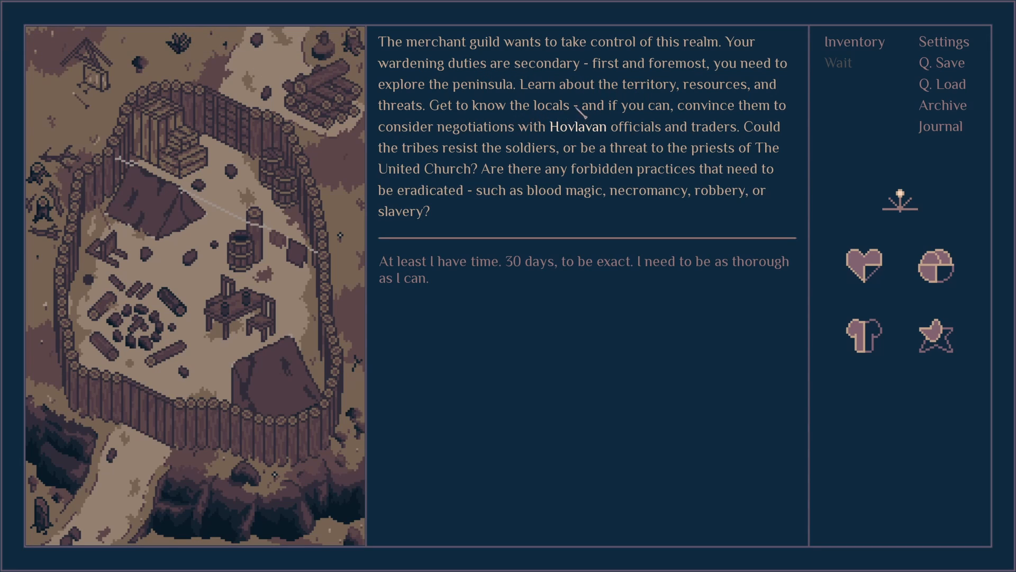
mouse_move(484, 93)
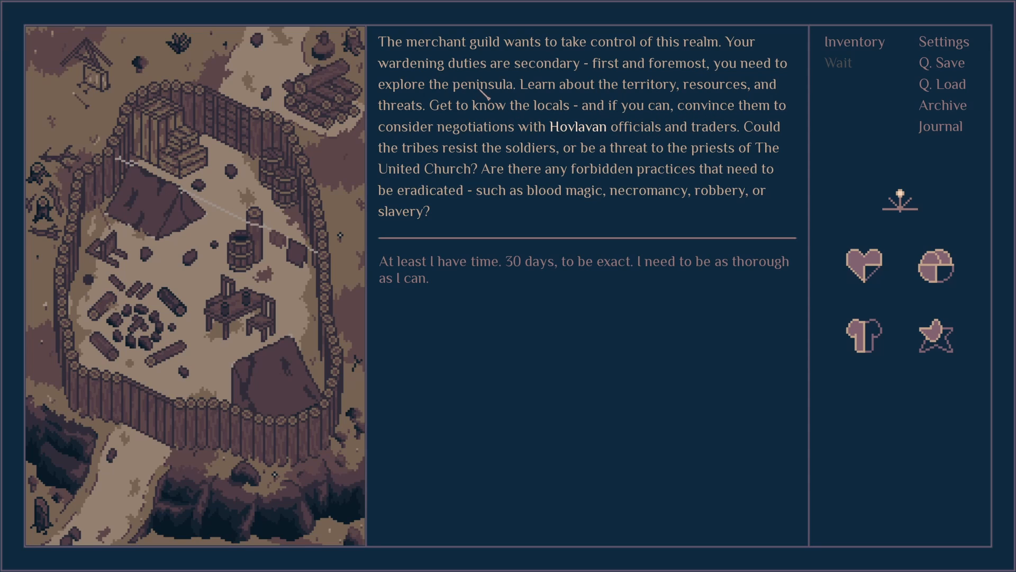
mouse_move(626, 167)
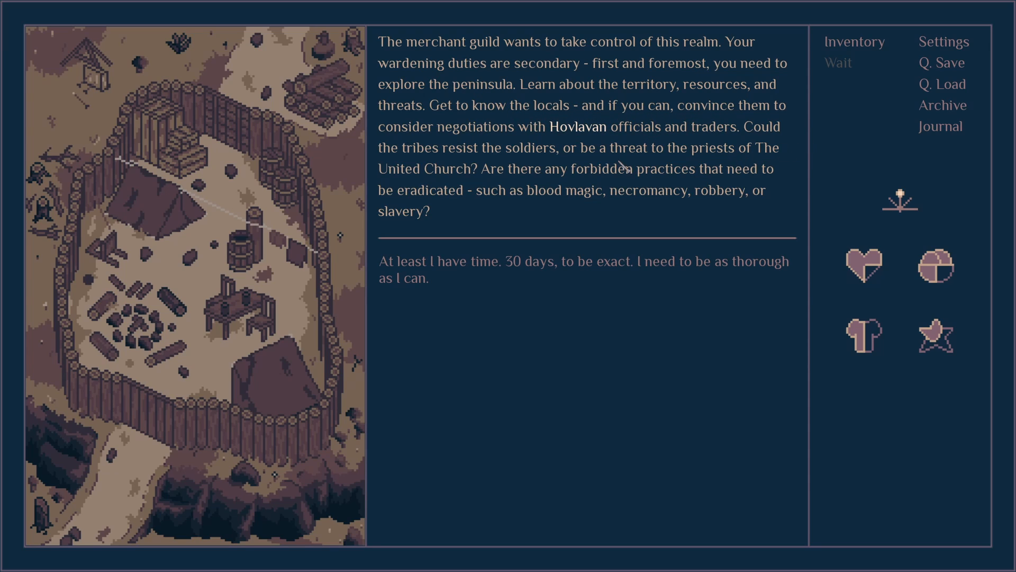
mouse_move(628, 167)
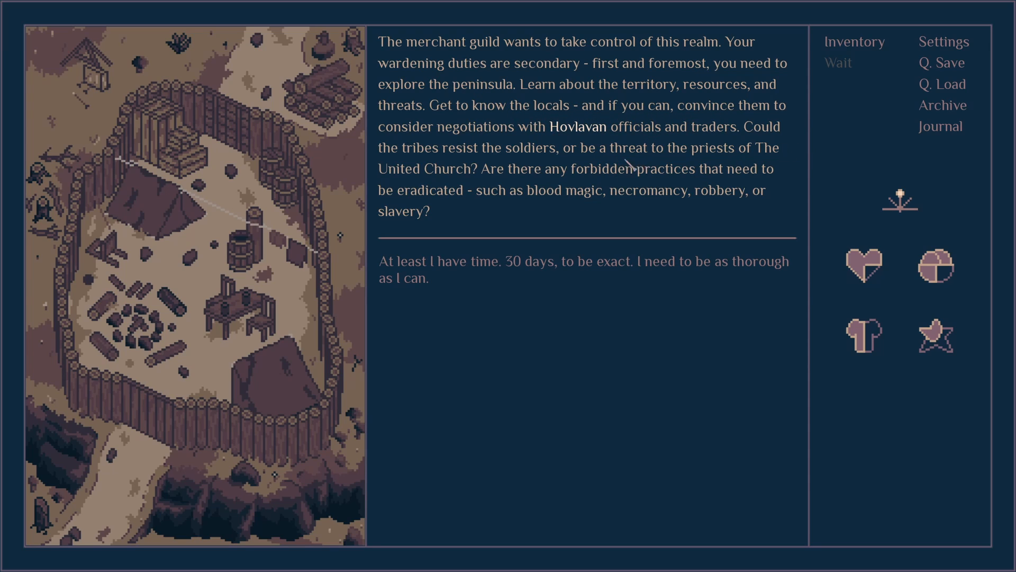
mouse_move(638, 161)
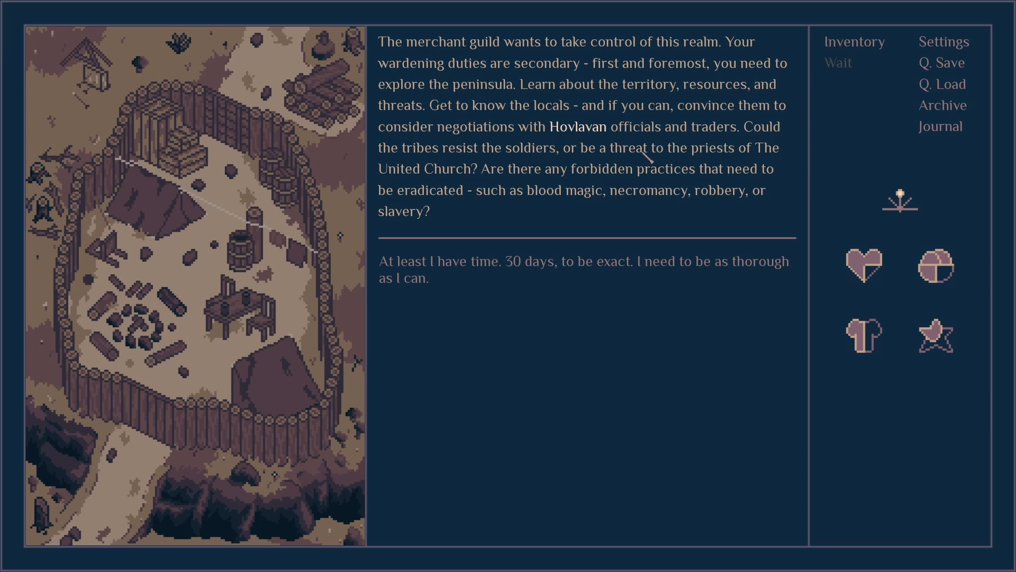
mouse_move(498, 188)
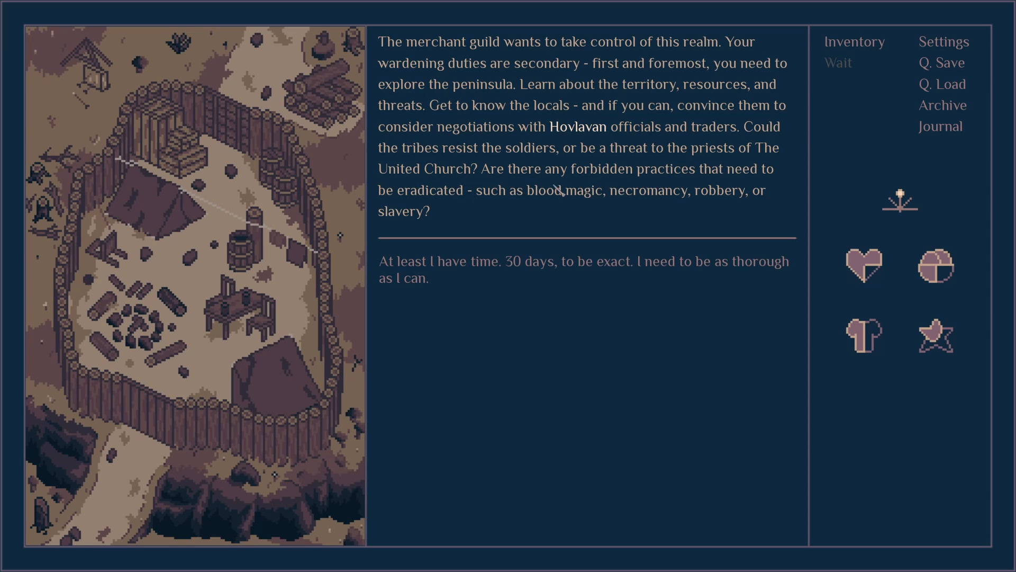
mouse_move(578, 221)
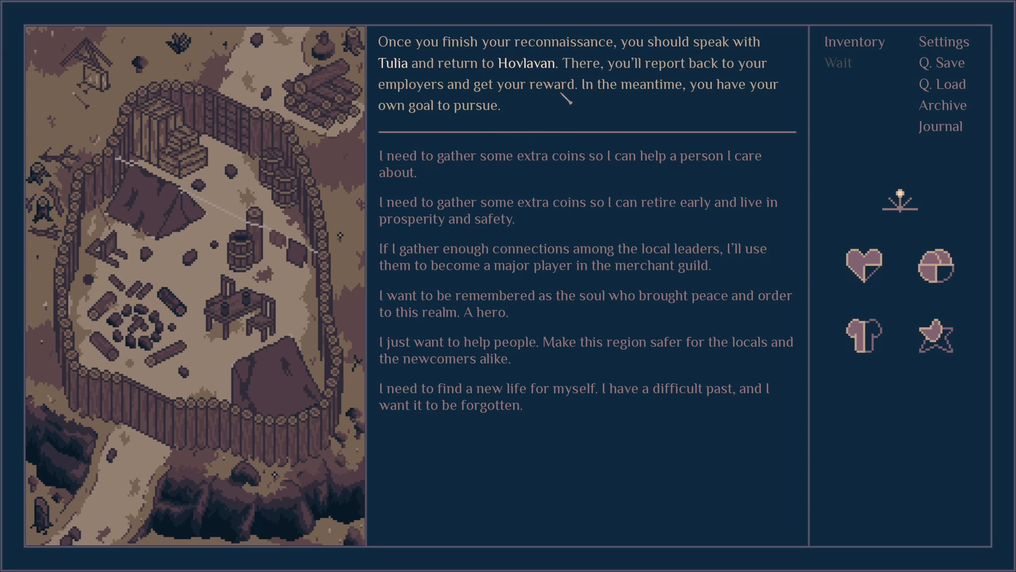
mouse_move(538, 88)
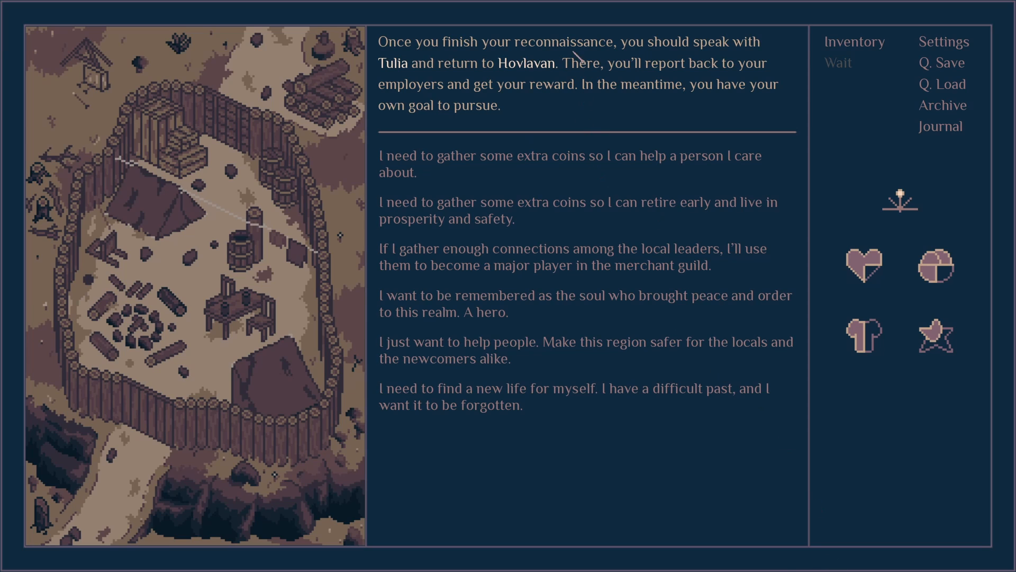
mouse_move(568, 17)
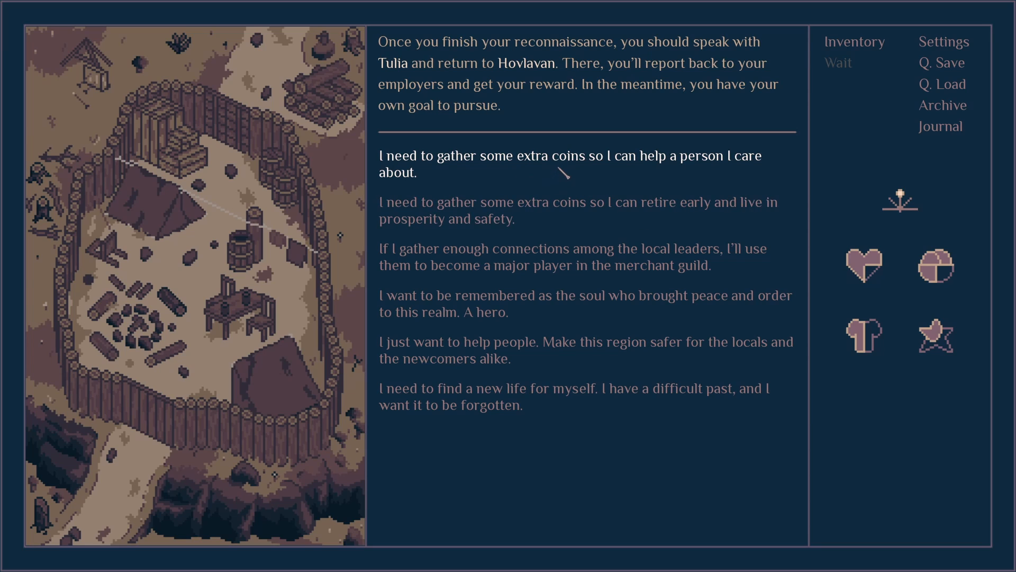
- Choose helping people and making the region safer as Moonlight's personal goal
left_click(577, 211)
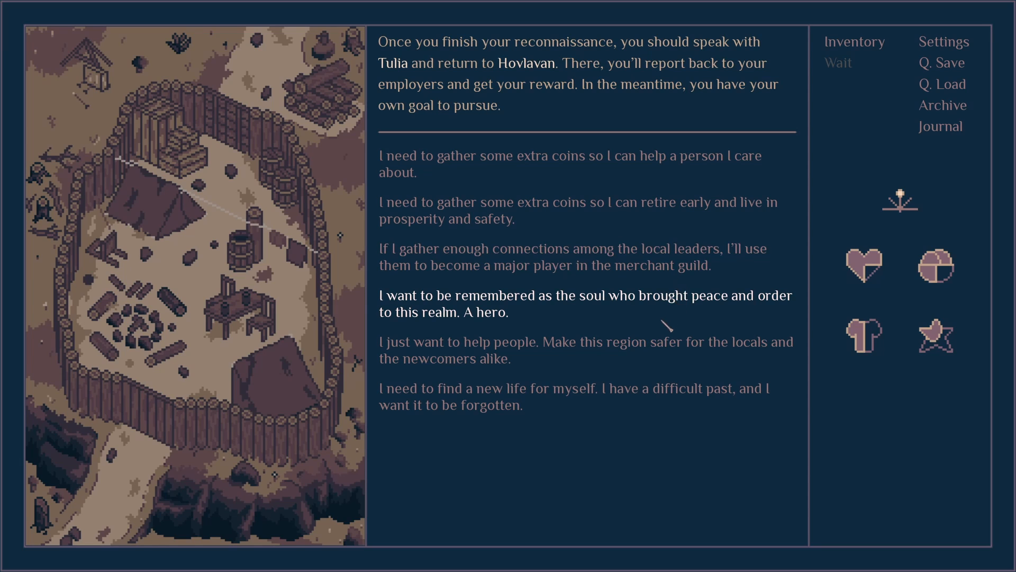
mouse_move(706, 311)
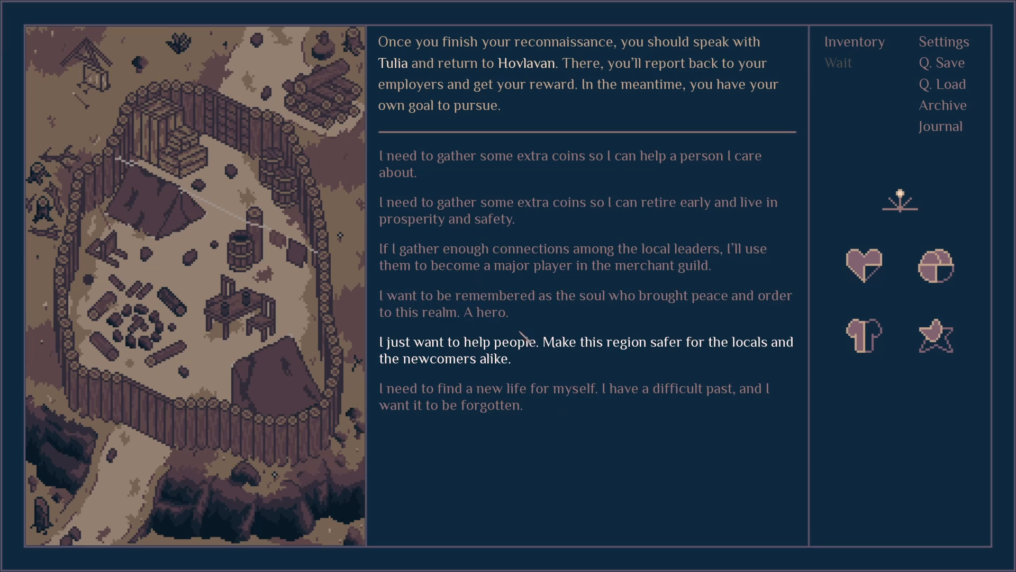
mouse_move(519, 301)
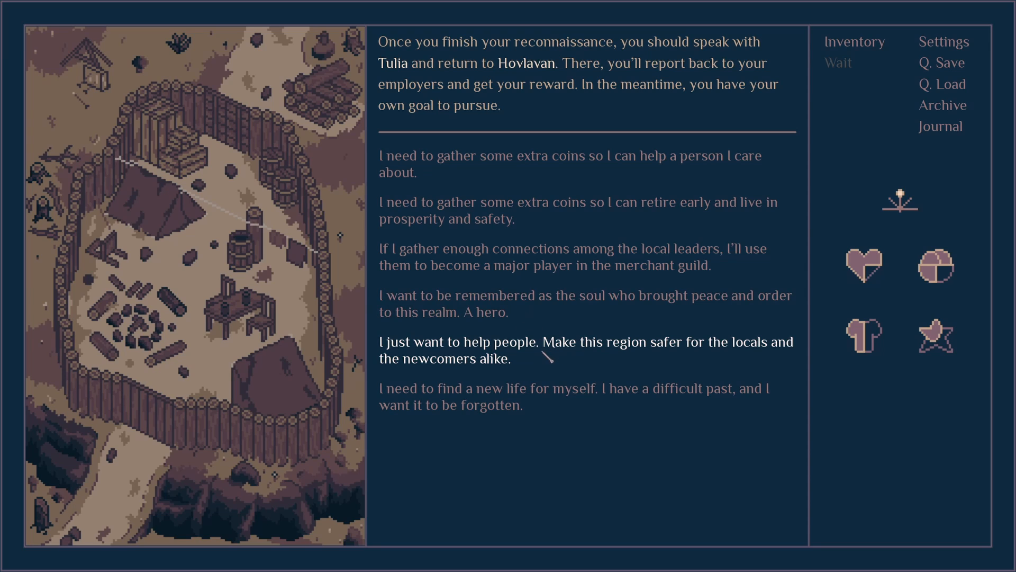
mouse_move(531, 348)
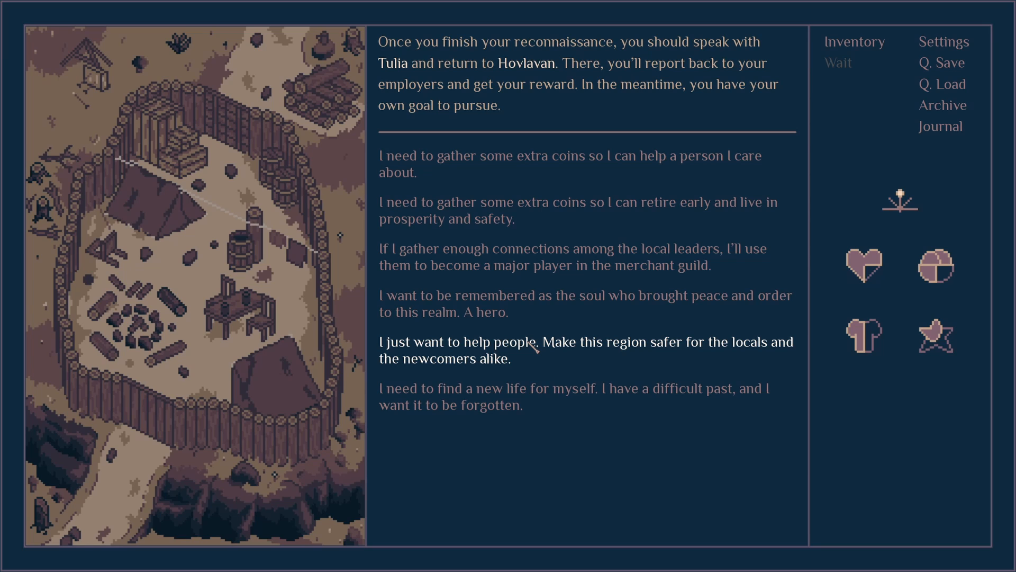
left_click(583, 342)
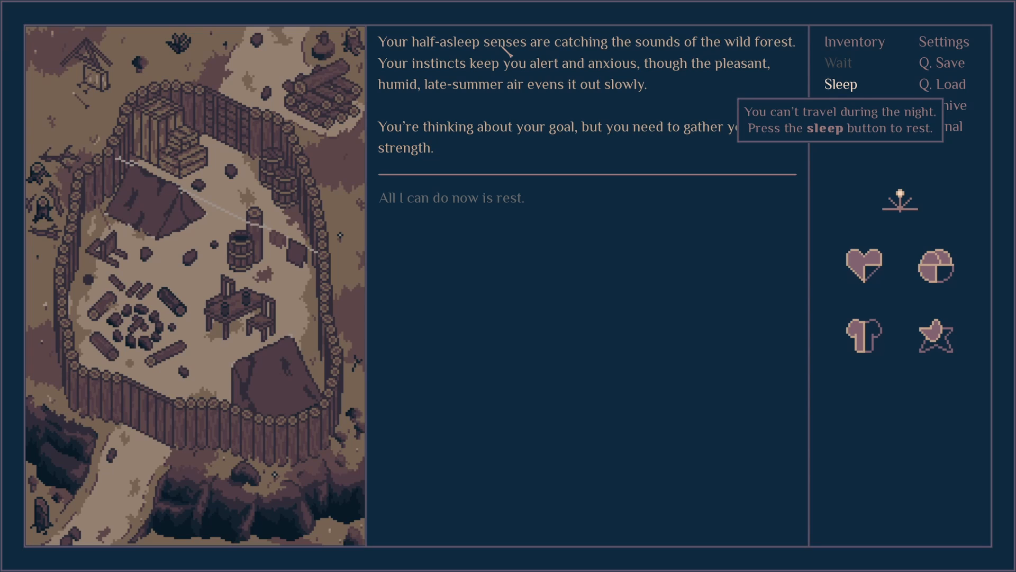
mouse_move(708, 154)
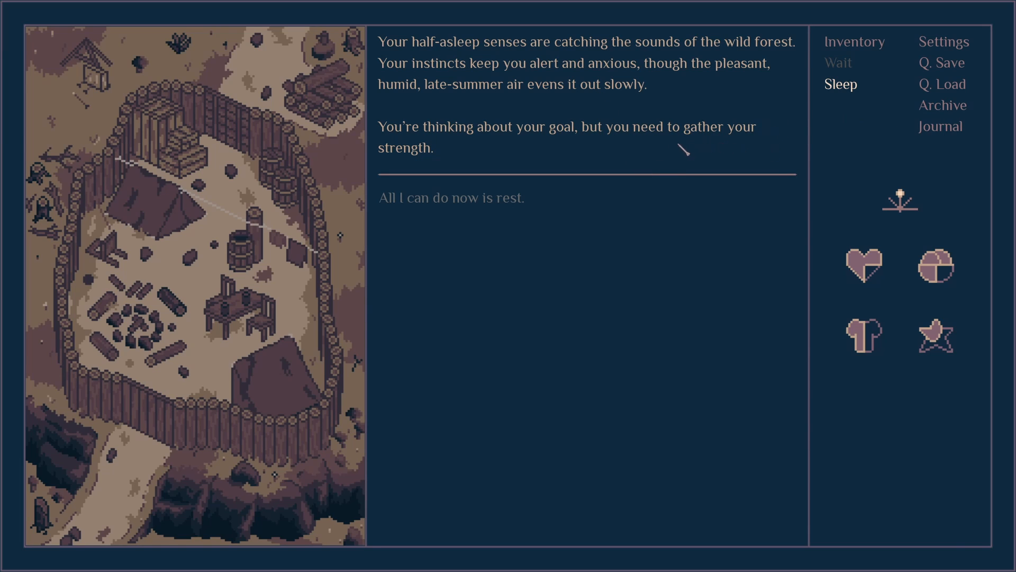
- Rest for the night by sleeping in the borrowed tent
left_click(839, 84)
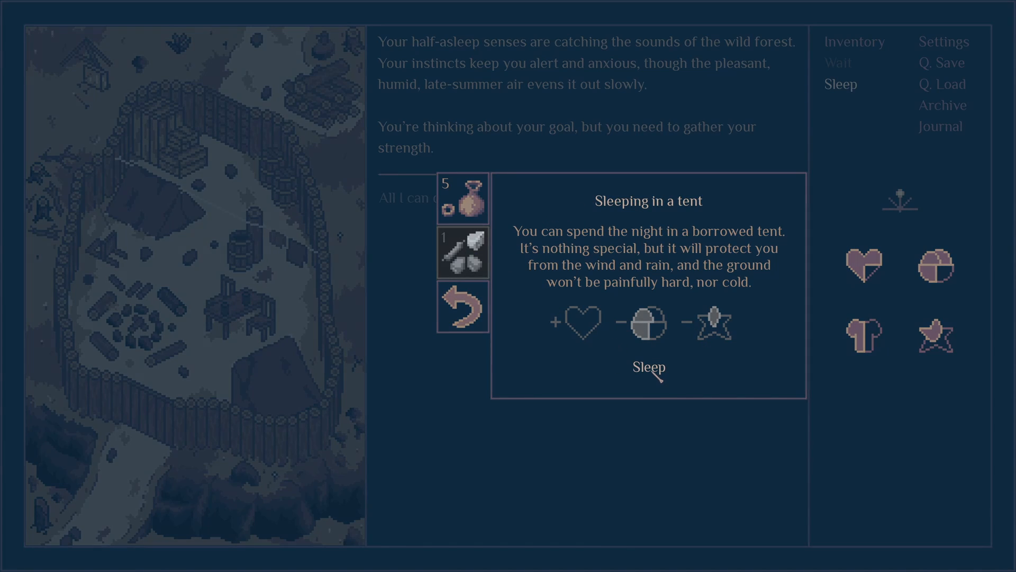
left_click(648, 367)
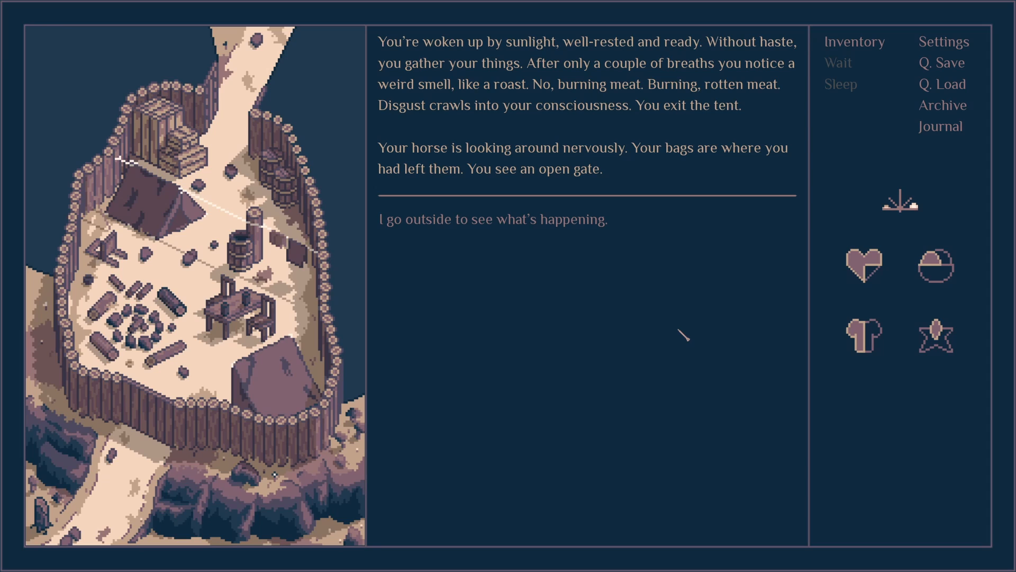
- Go outside at sunrise and find Tulia beside the burning pyre
left_click(494, 218)
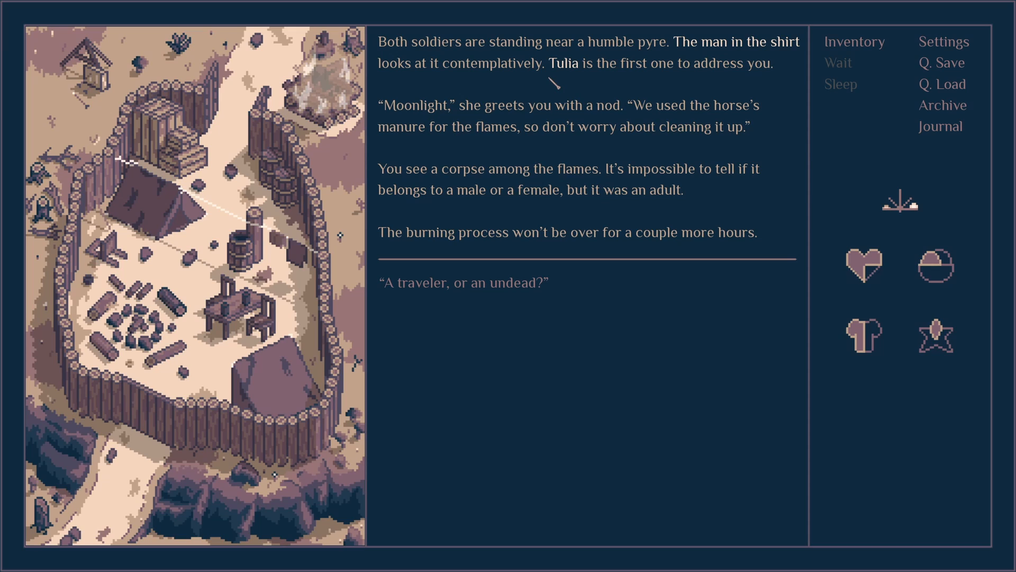
mouse_move(605, 85)
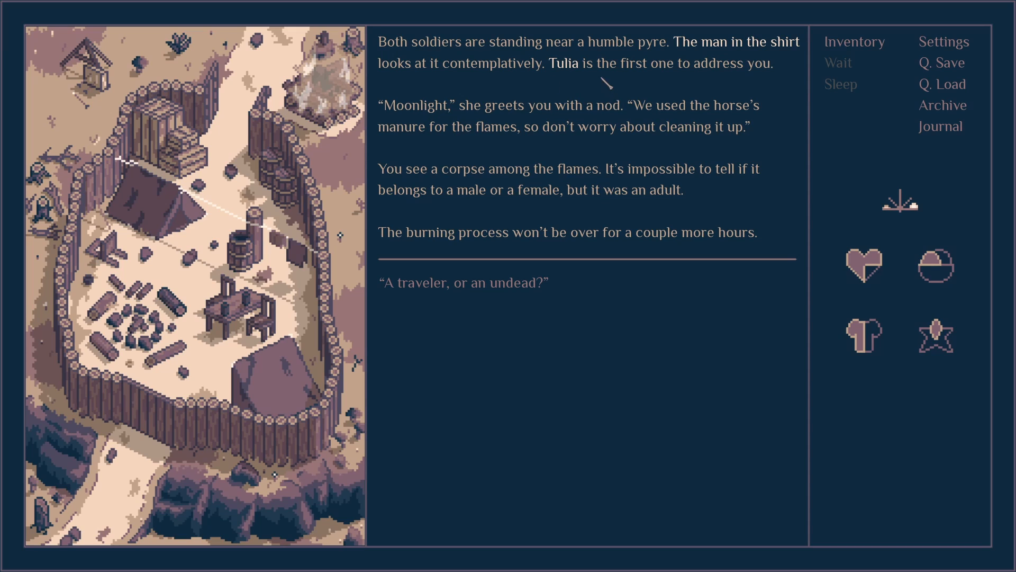
mouse_move(482, 147)
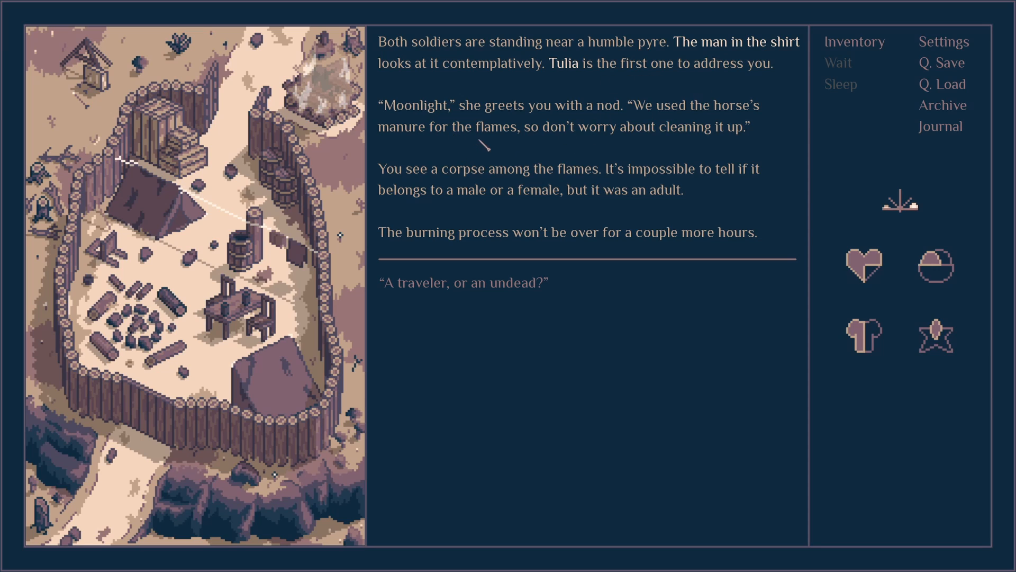
mouse_move(519, 181)
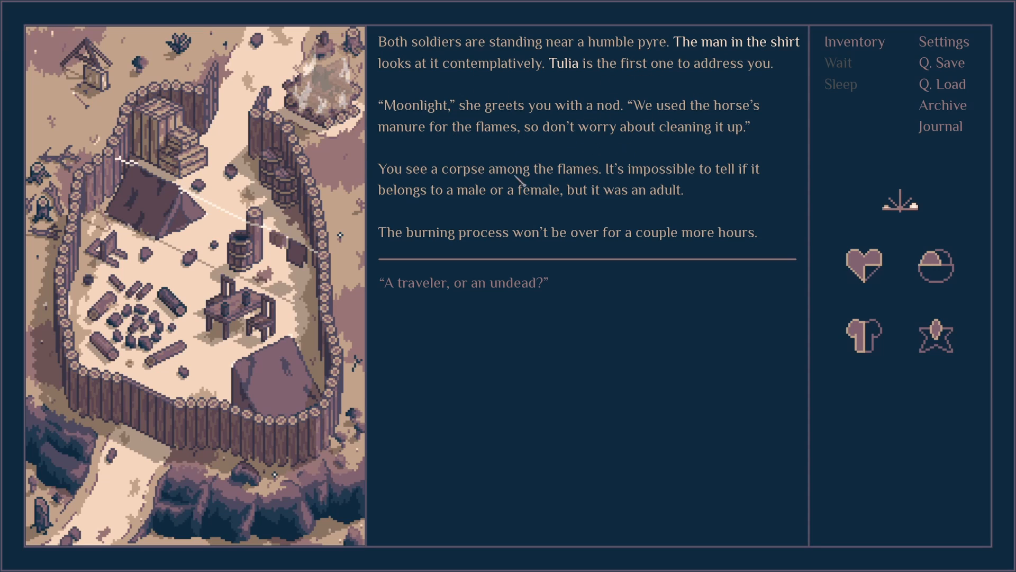
mouse_move(593, 159)
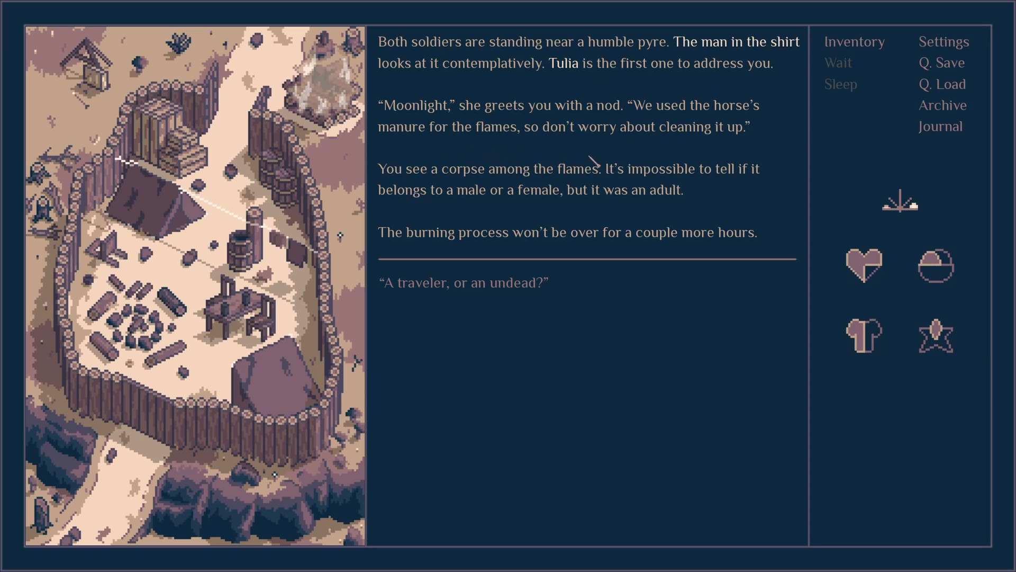
mouse_move(593, 205)
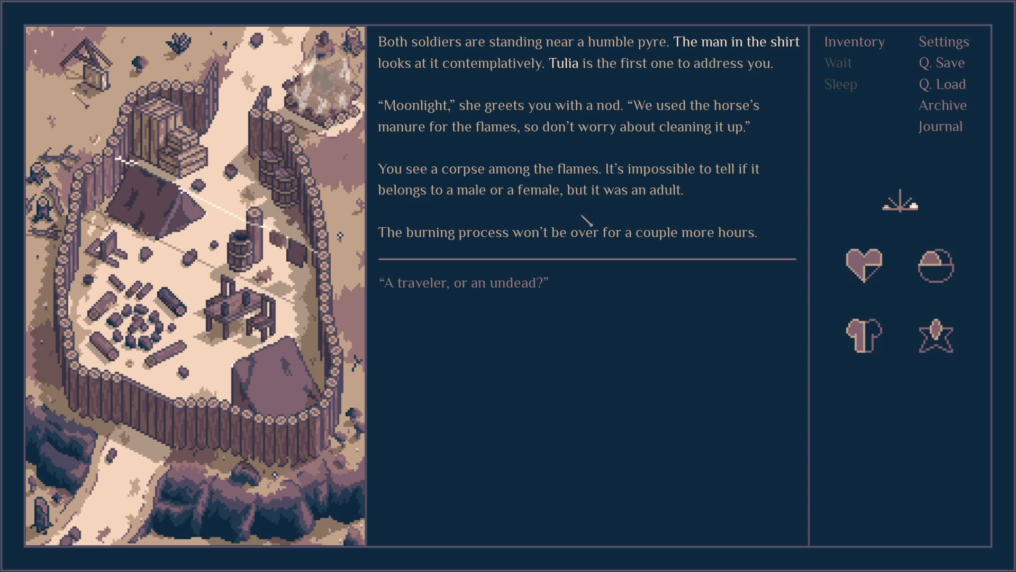
mouse_move(641, 245)
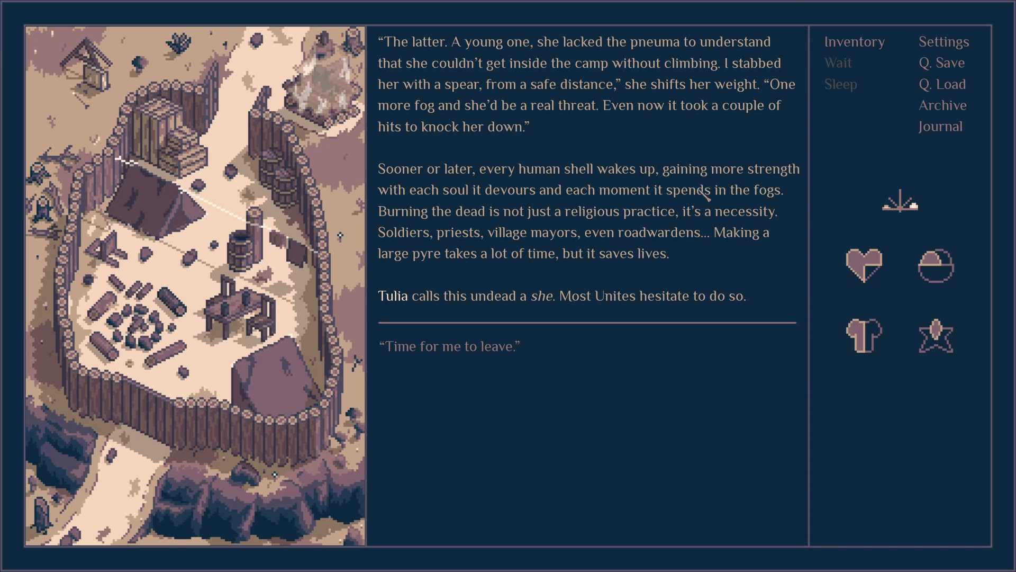
mouse_move(713, 106)
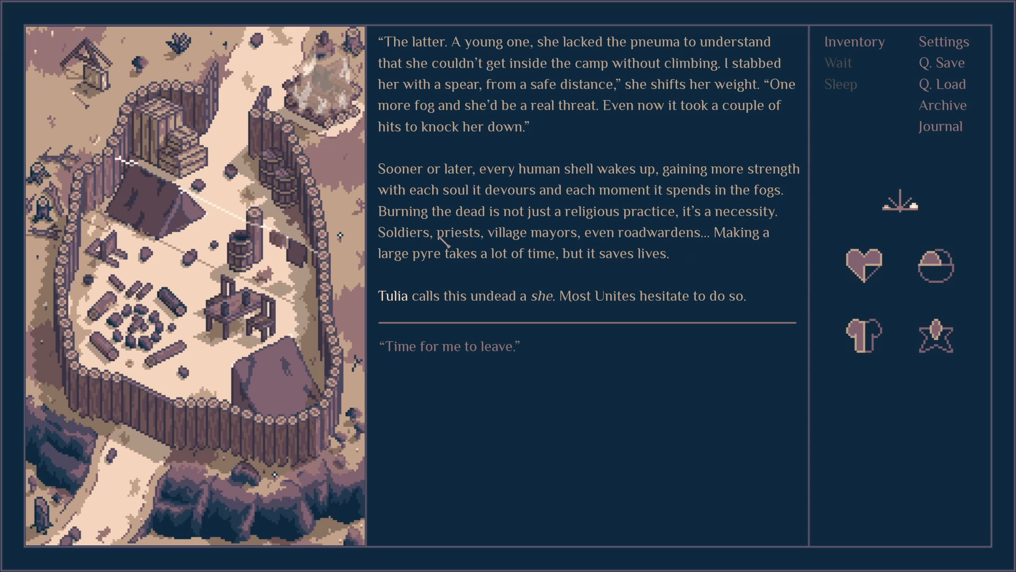
mouse_move(570, 260)
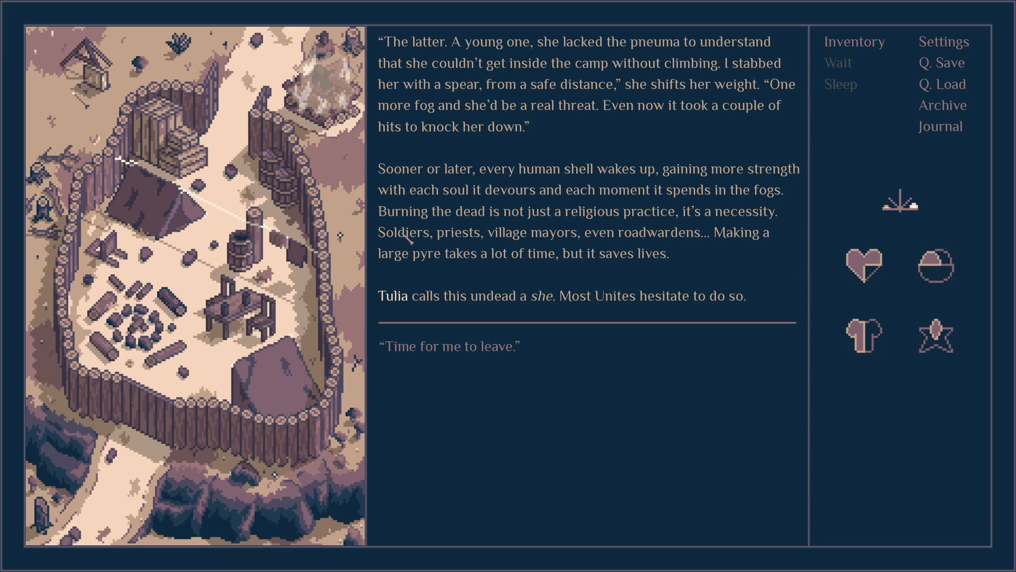
mouse_move(619, 250)
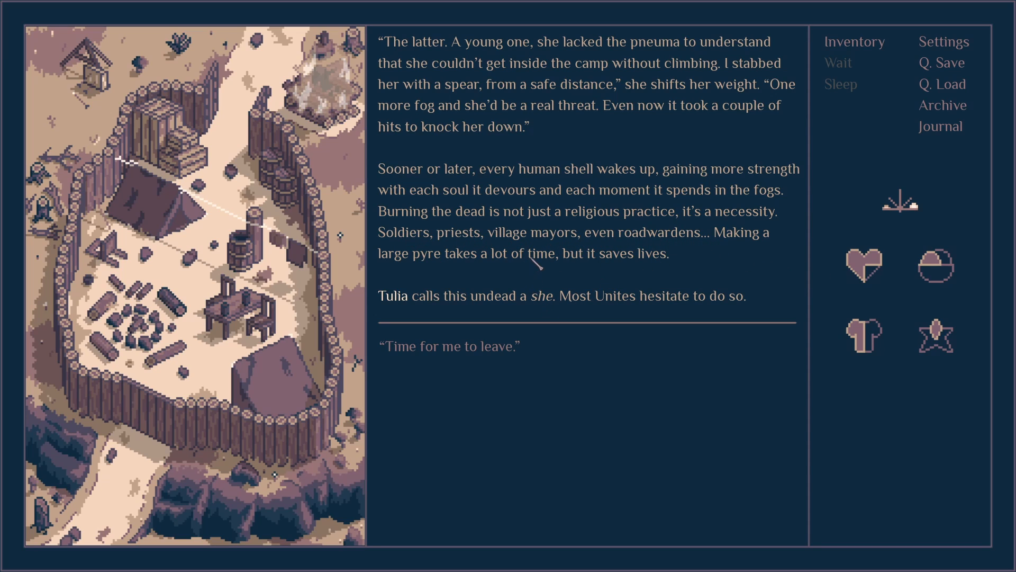
mouse_move(600, 295)
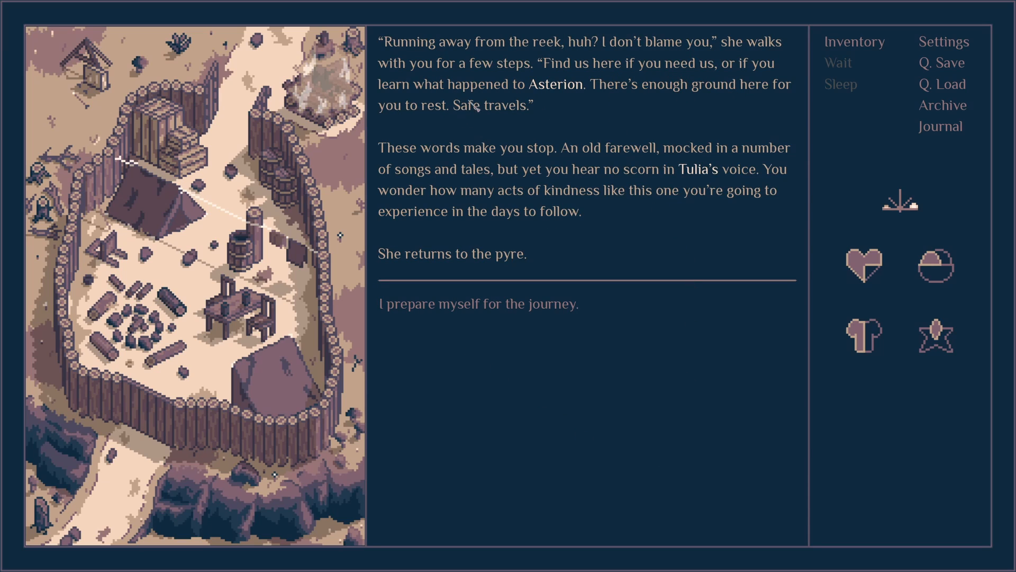
mouse_move(743, 74)
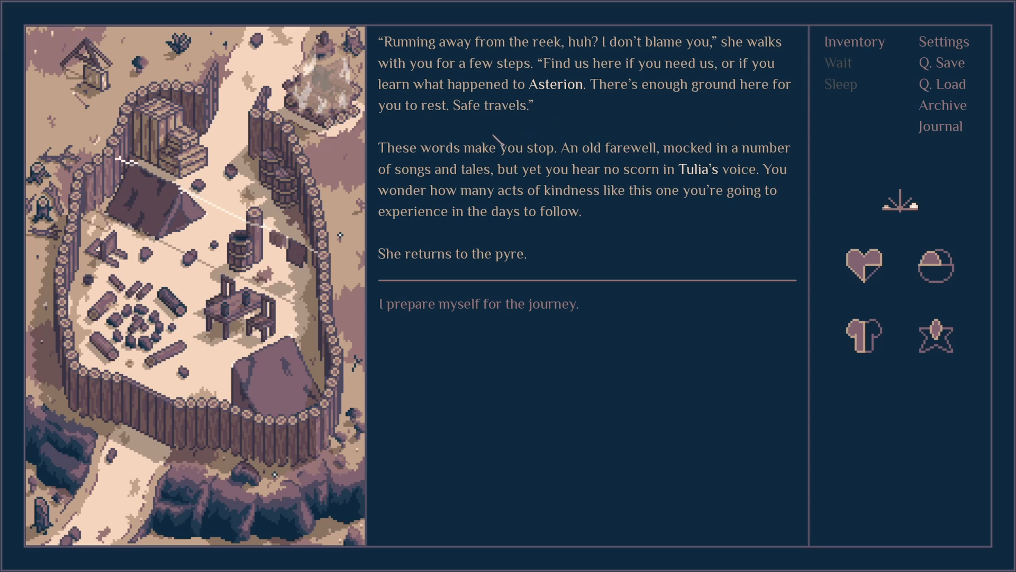
mouse_move(580, 174)
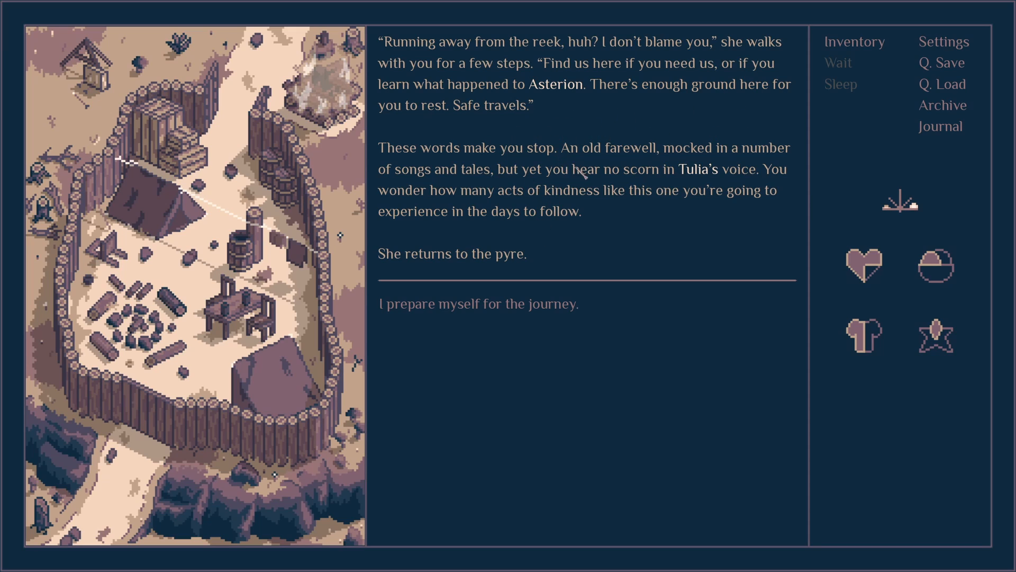
mouse_move(697, 188)
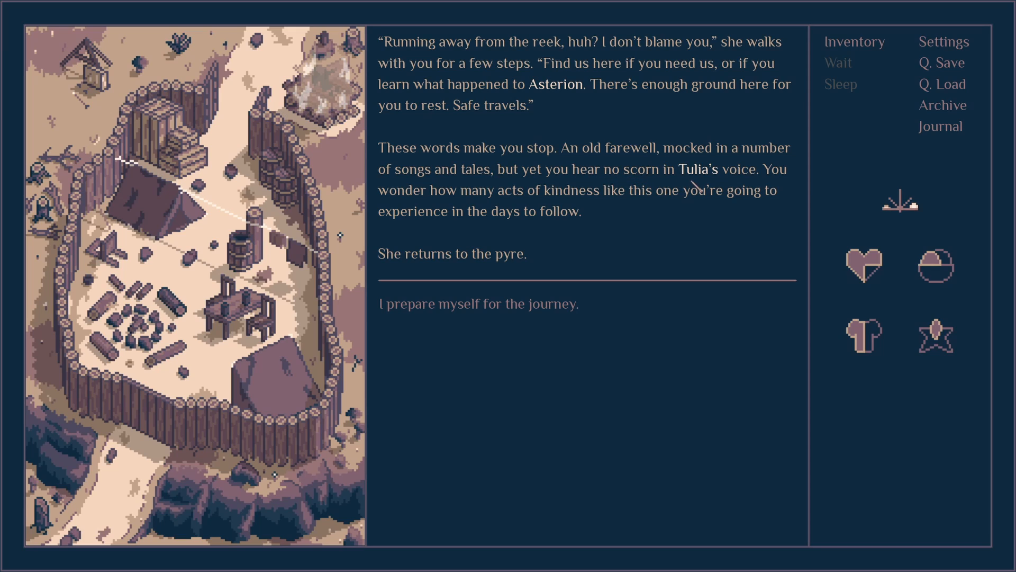
mouse_move(625, 221)
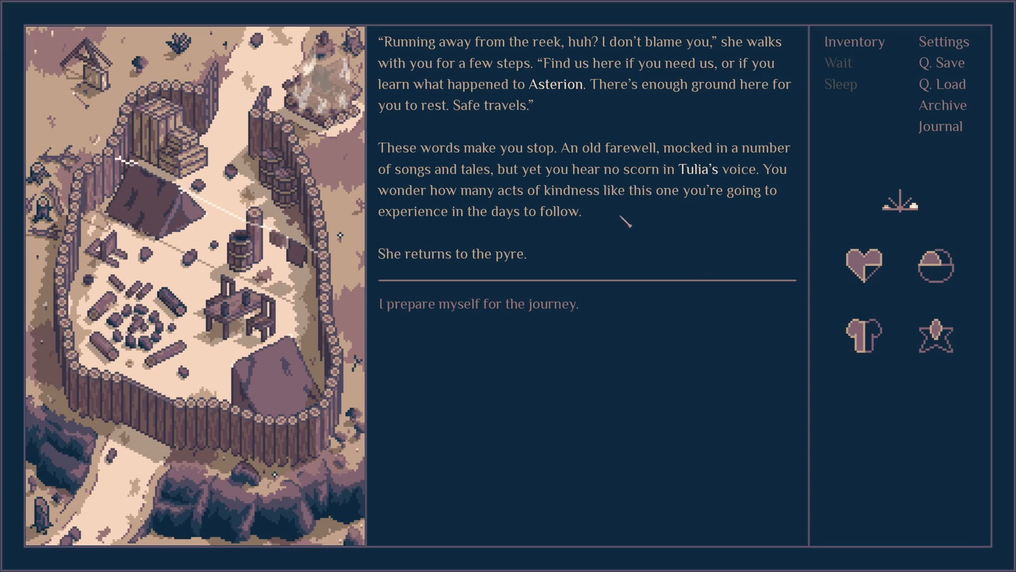
mouse_move(574, 232)
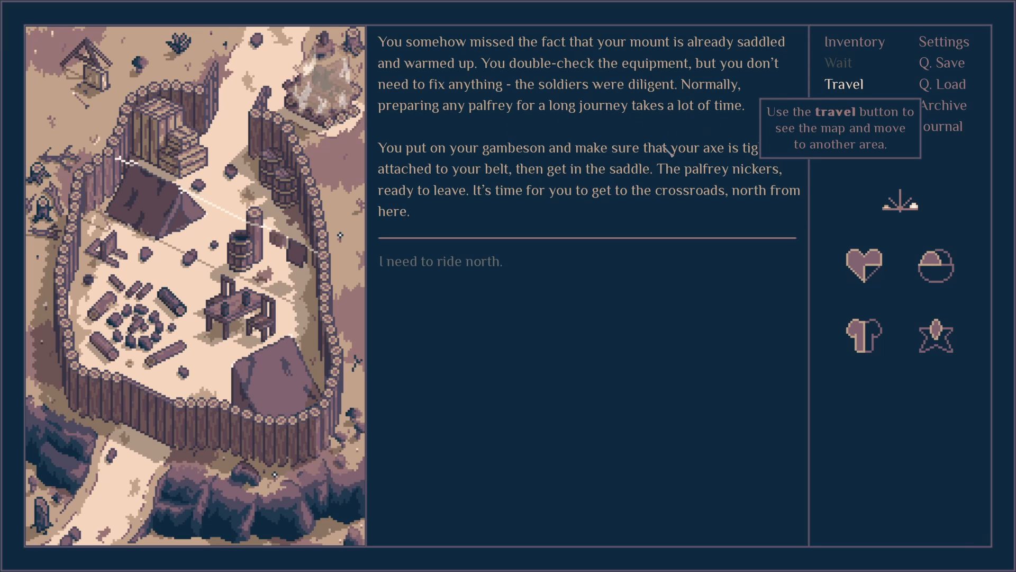
mouse_move(576, 165)
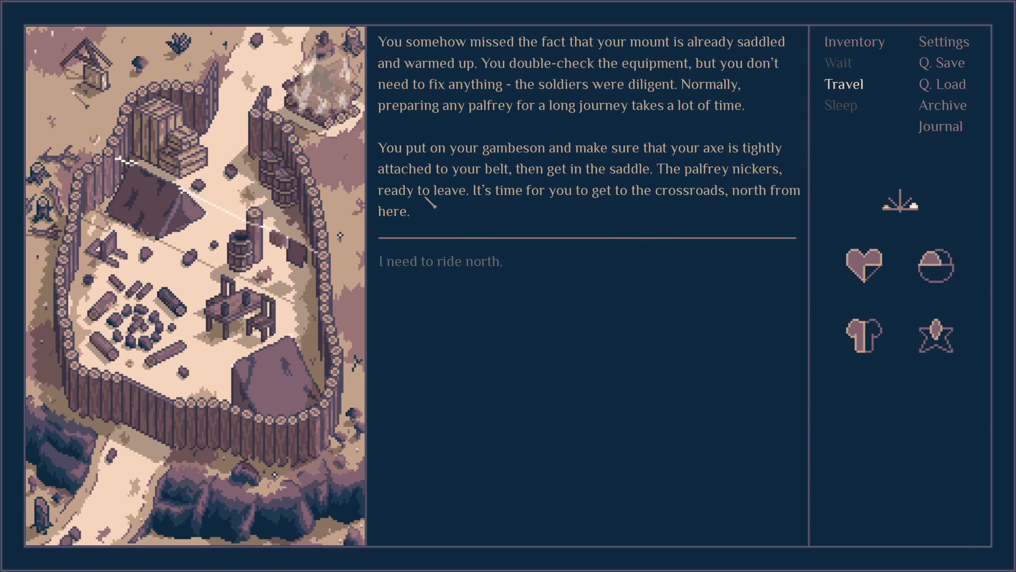
mouse_move(710, 208)
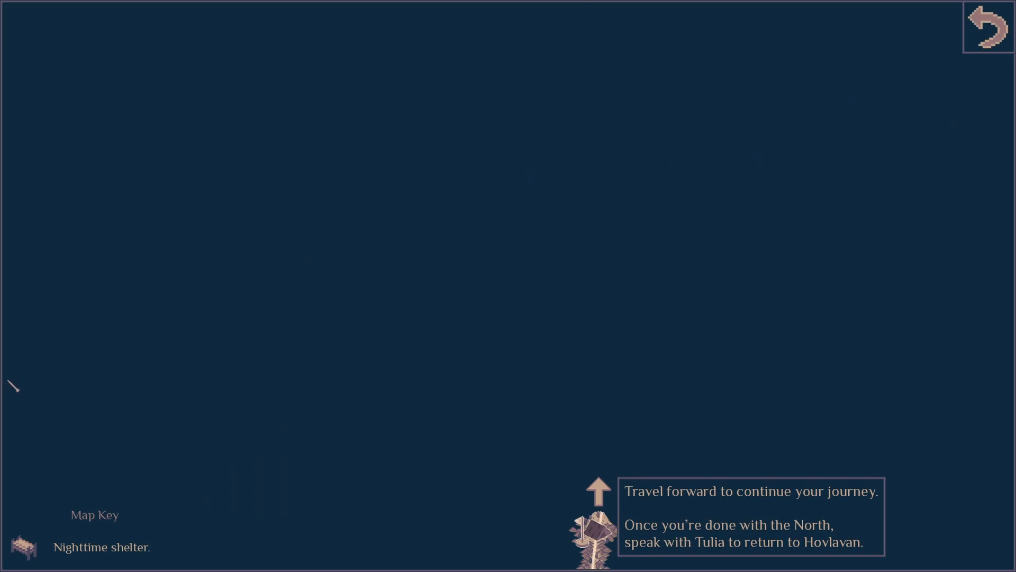
left_click(596, 481)
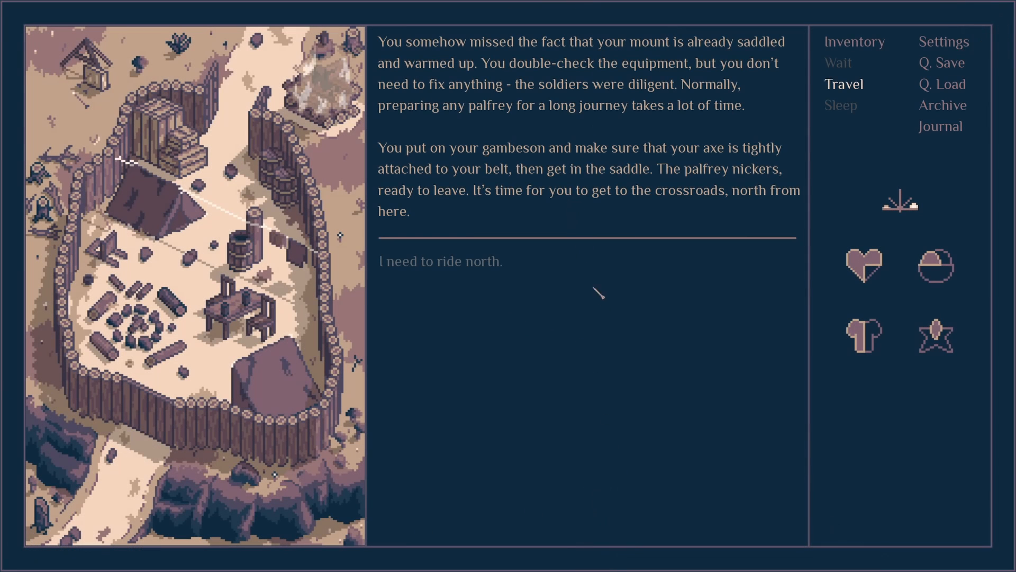
left_click(942, 62)
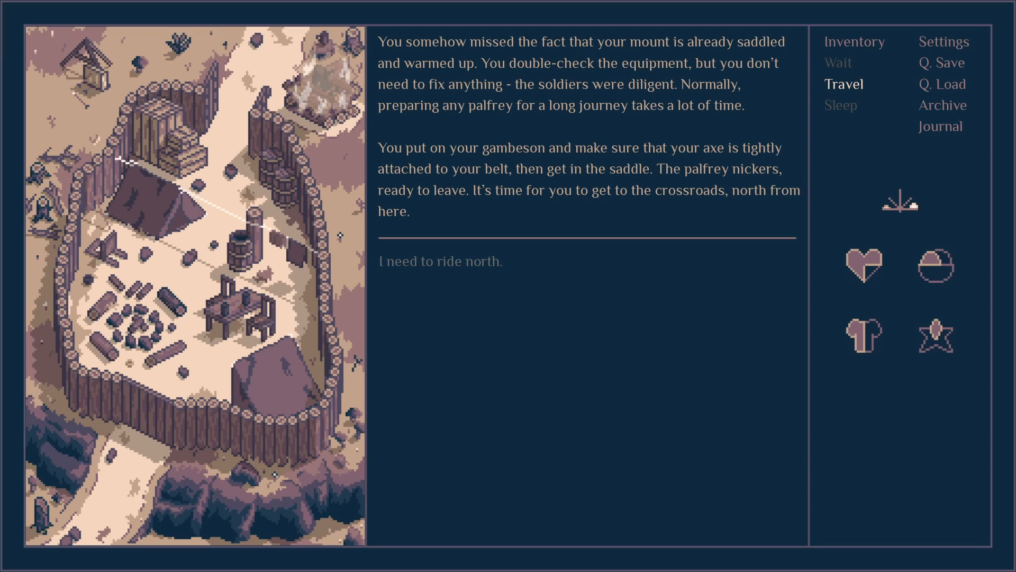
mouse_move(599, 374)
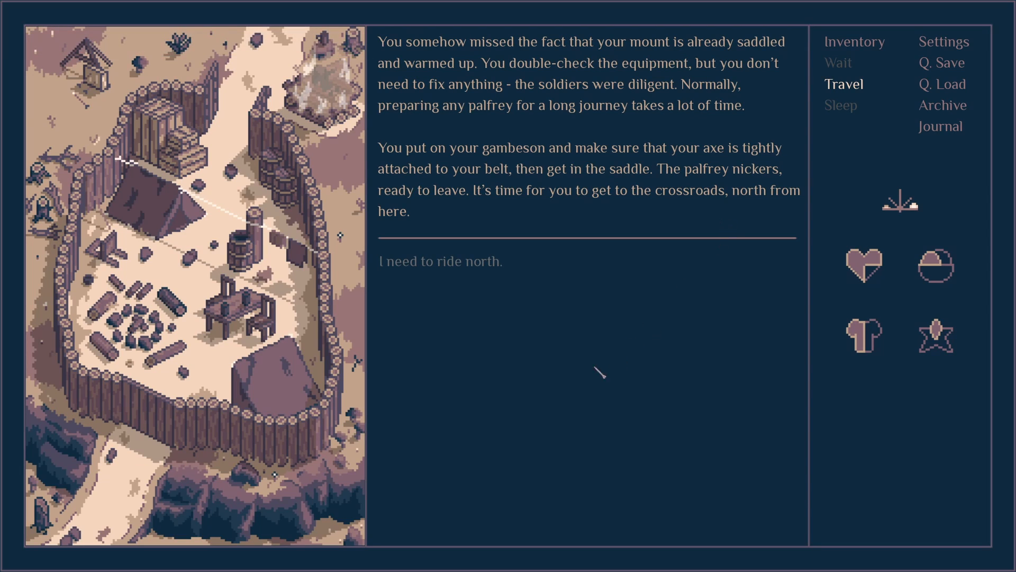
mouse_move(665, 6)
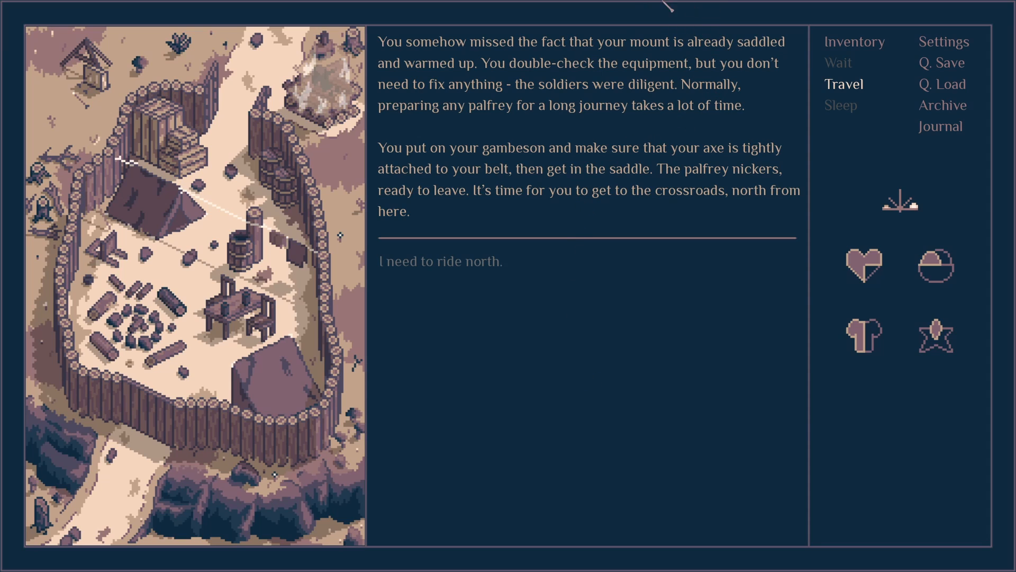
mouse_move(758, 162)
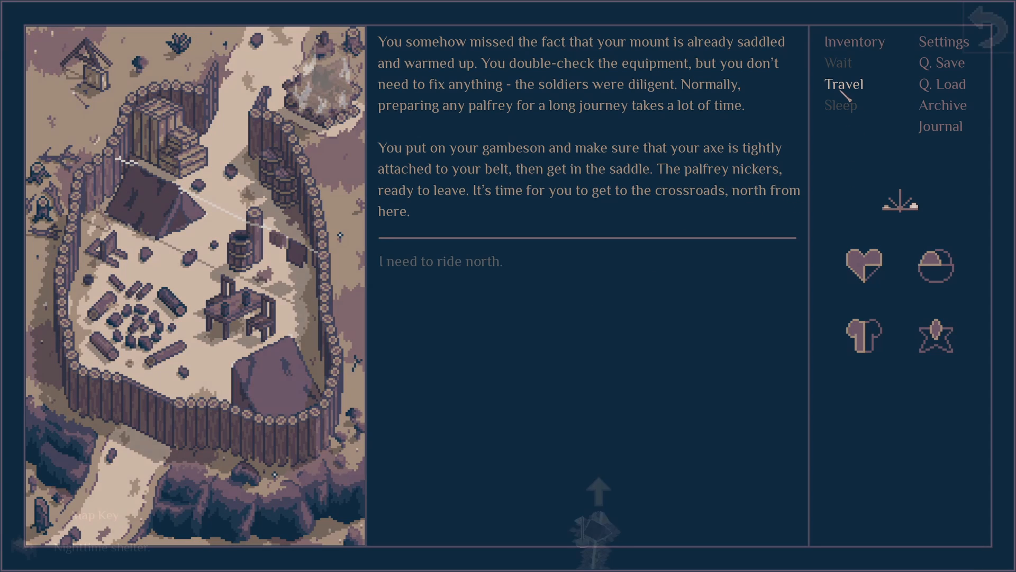
left_click(844, 84)
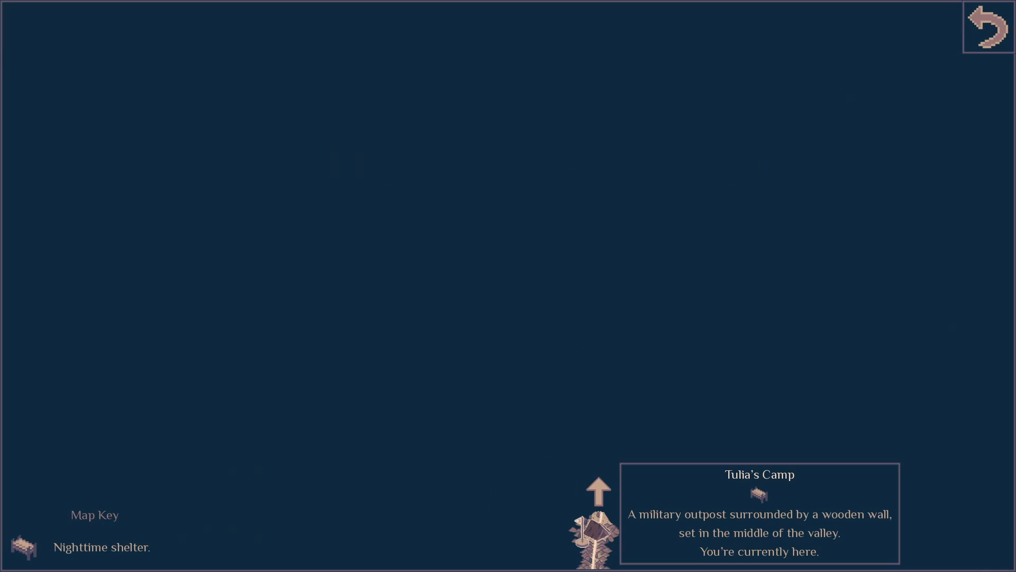
mouse_move(599, 486)
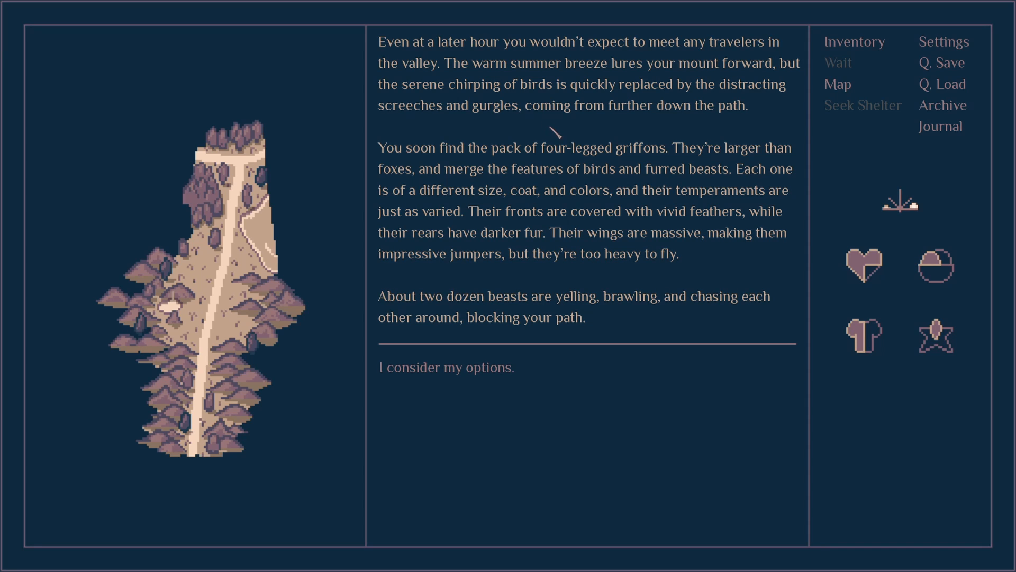
mouse_move(613, 167)
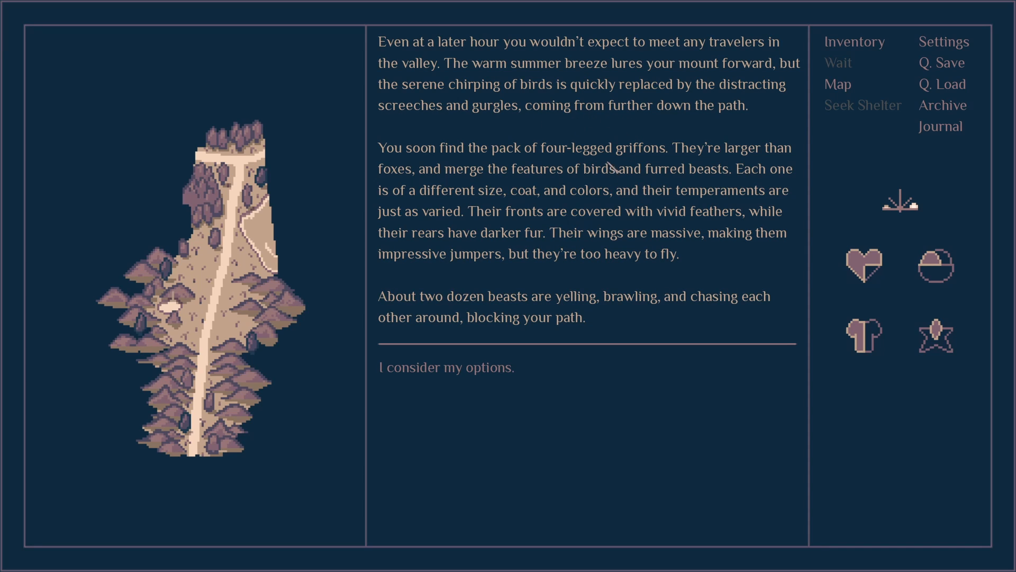
mouse_move(587, 167)
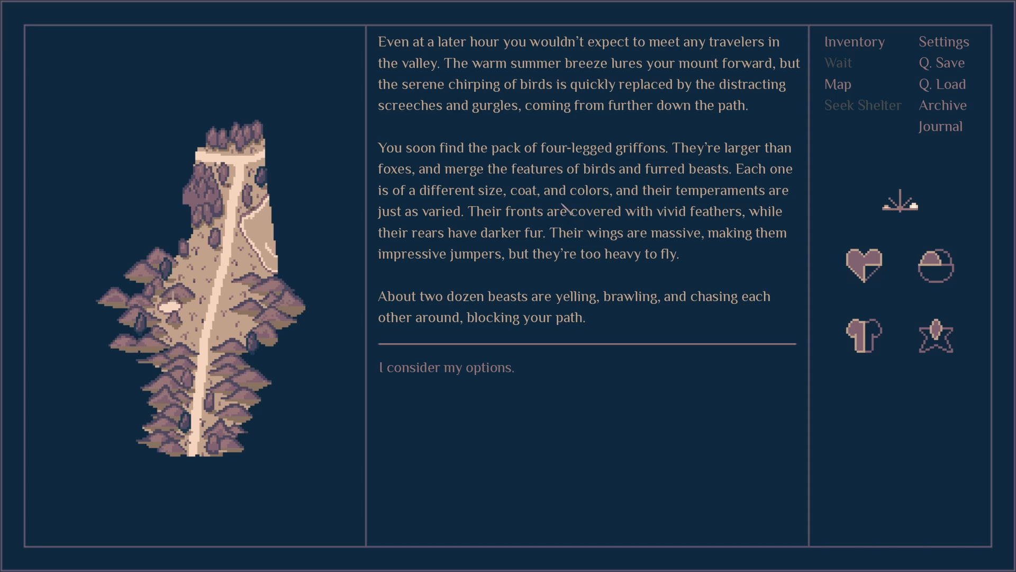
mouse_move(745, 274)
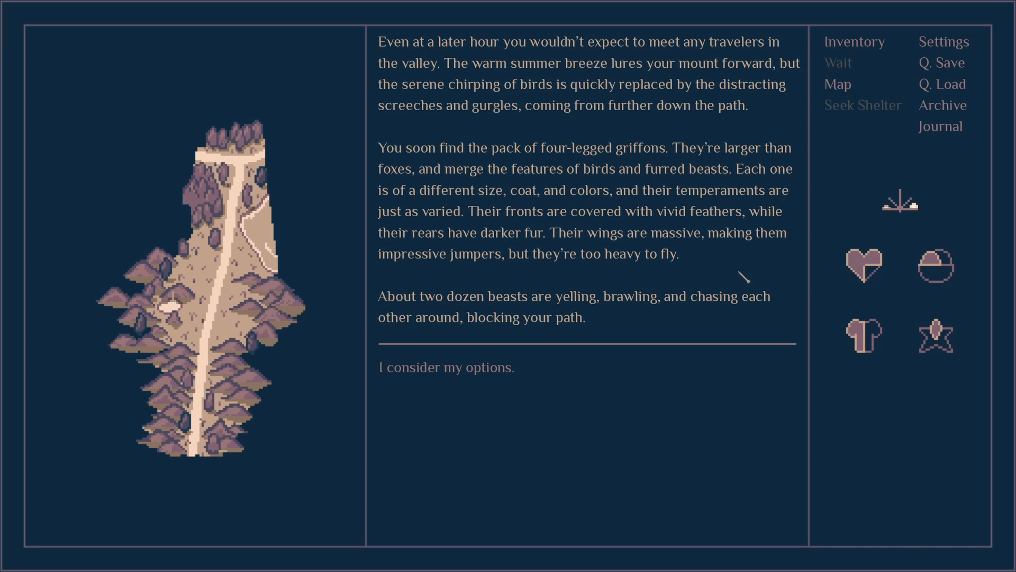
mouse_move(544, 229)
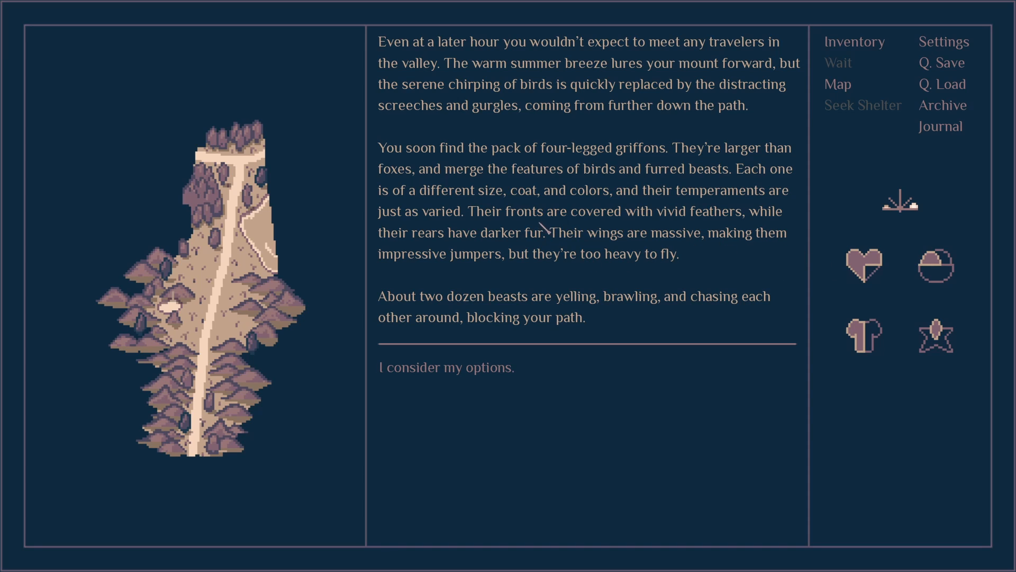
mouse_move(795, 223)
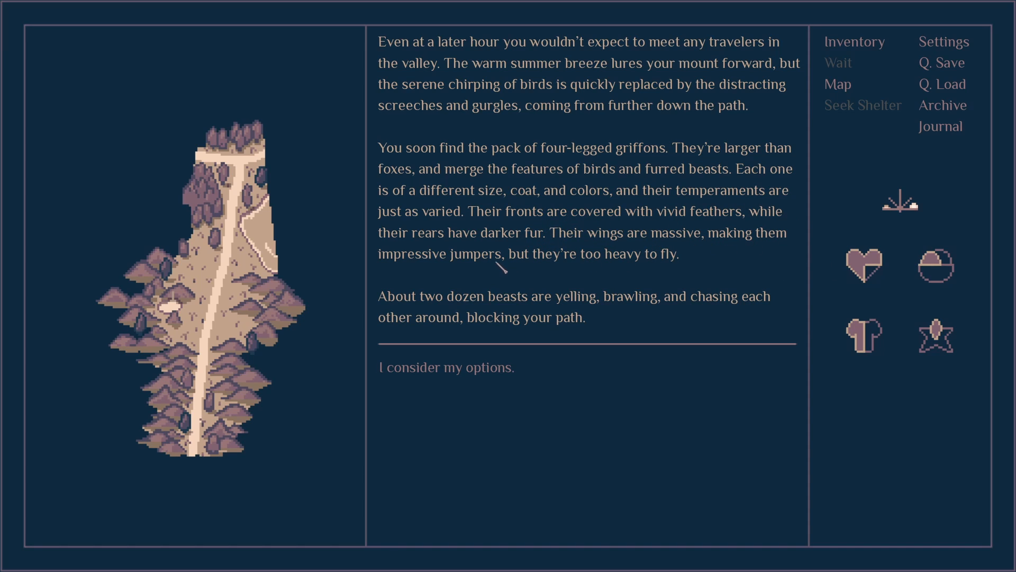
mouse_move(551, 288)
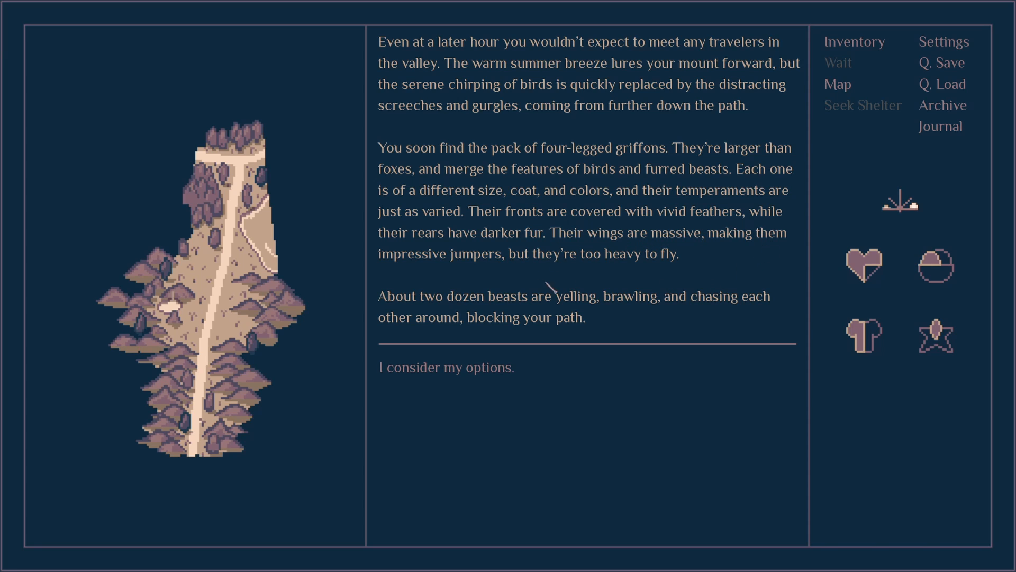
mouse_move(972, 253)
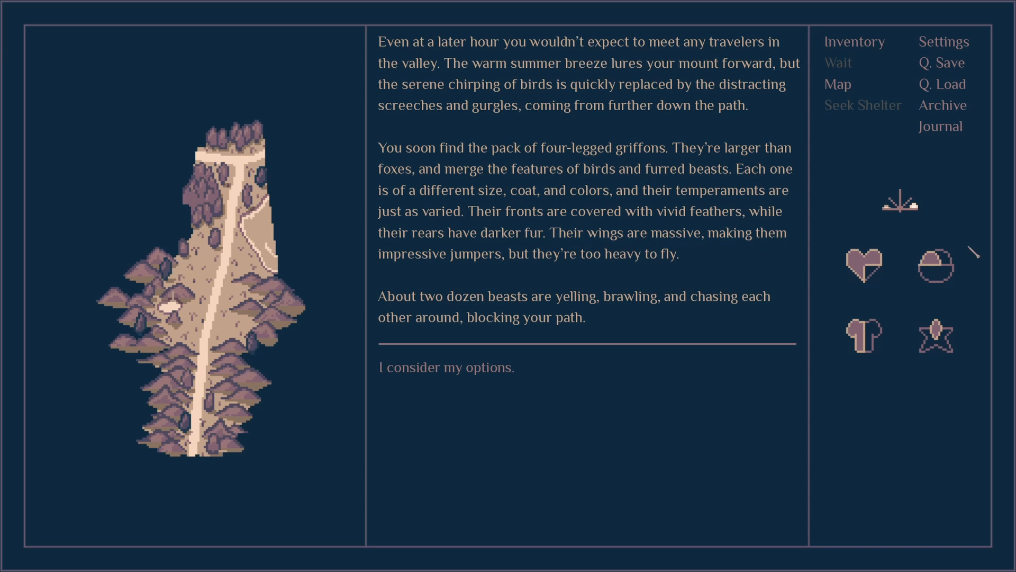
mouse_move(665, 284)
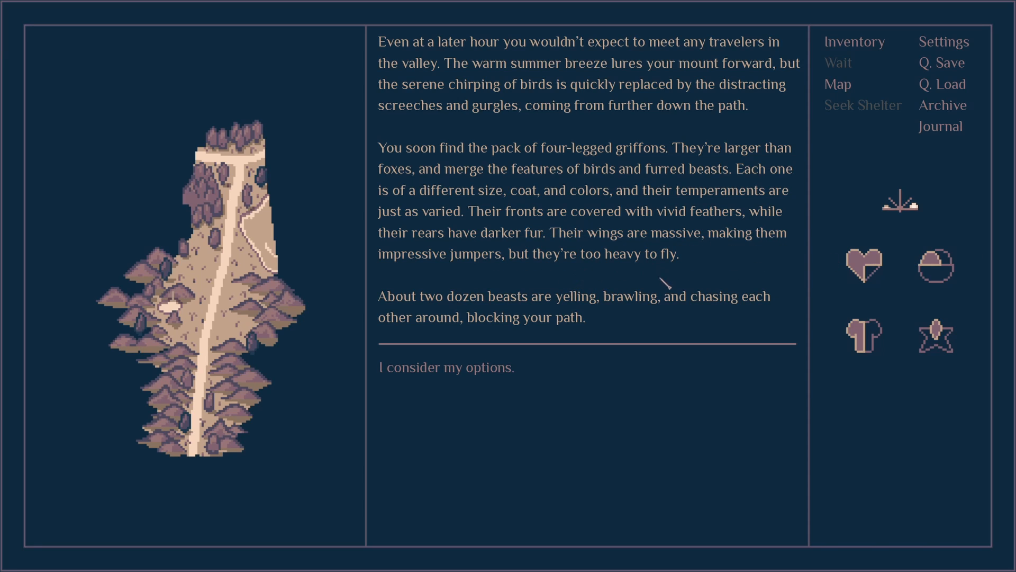
mouse_move(607, 315)
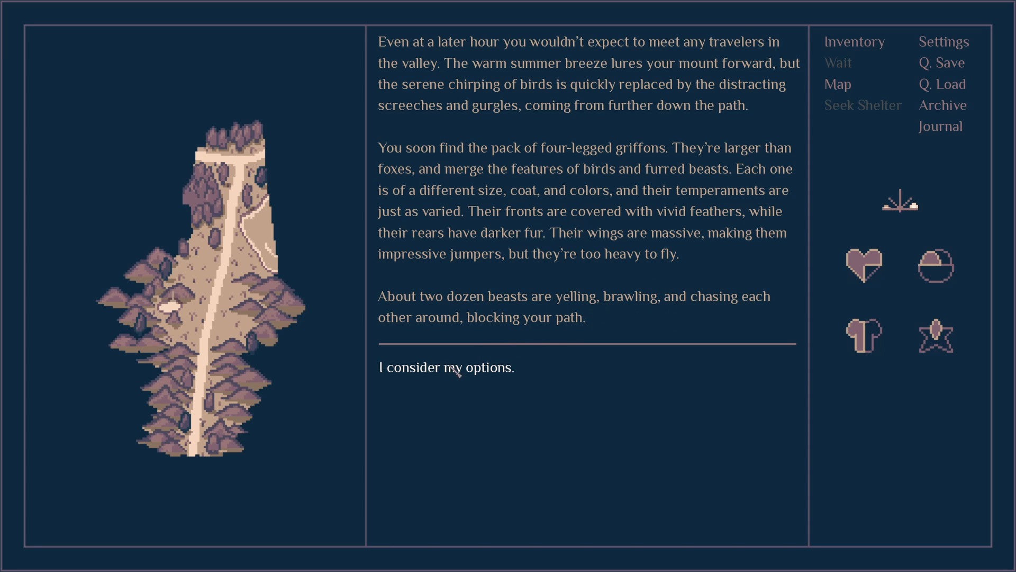
mouse_move(472, 379)
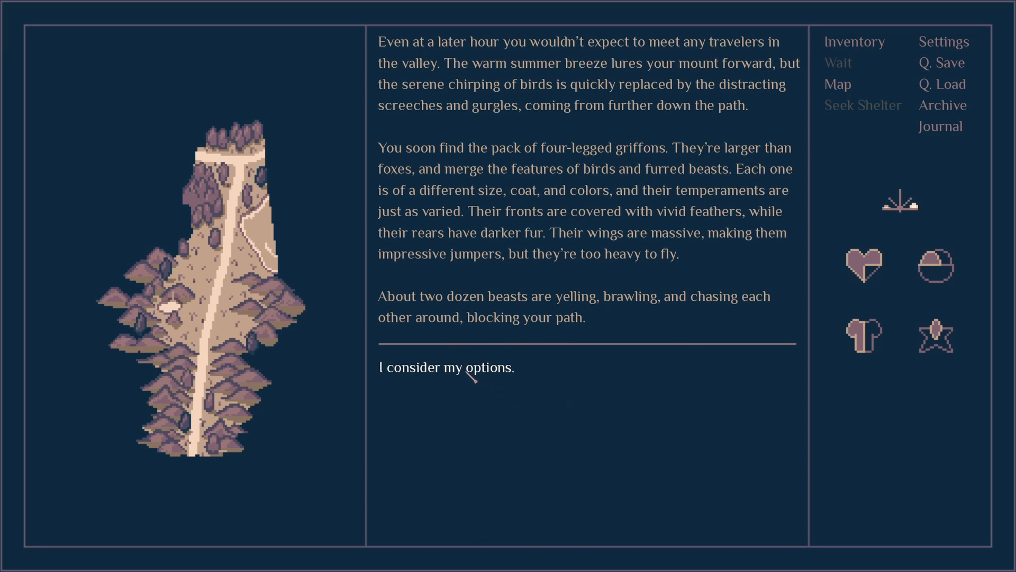
- Stop to consider options against the griffon pack blocking the valley path
left_click(445, 368)
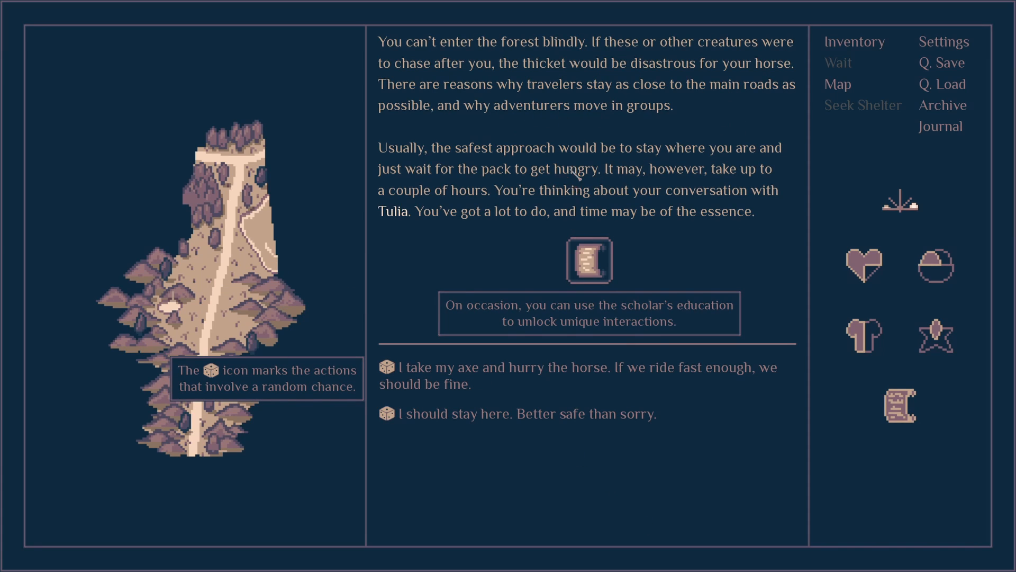
mouse_move(745, 110)
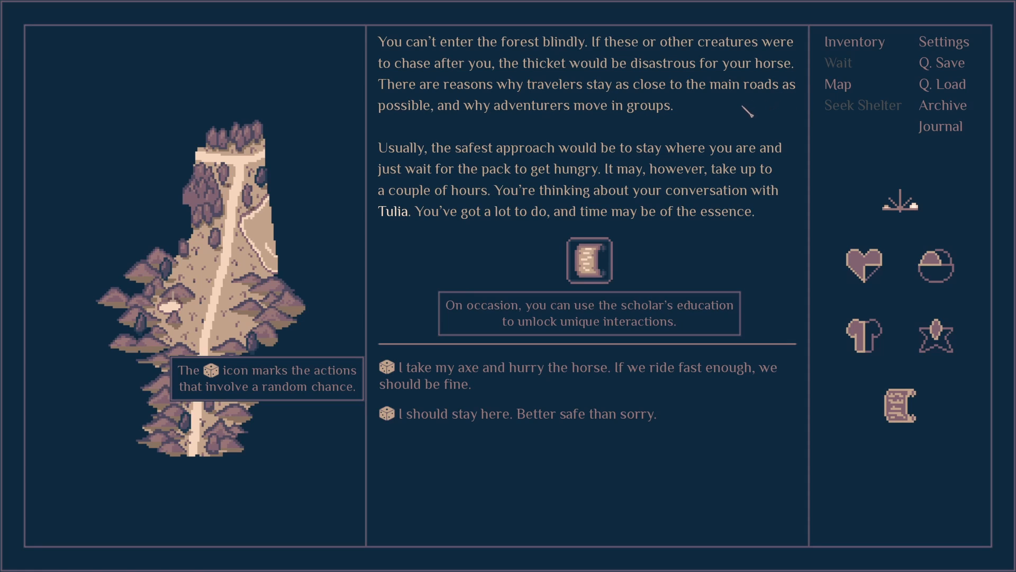
mouse_move(614, 139)
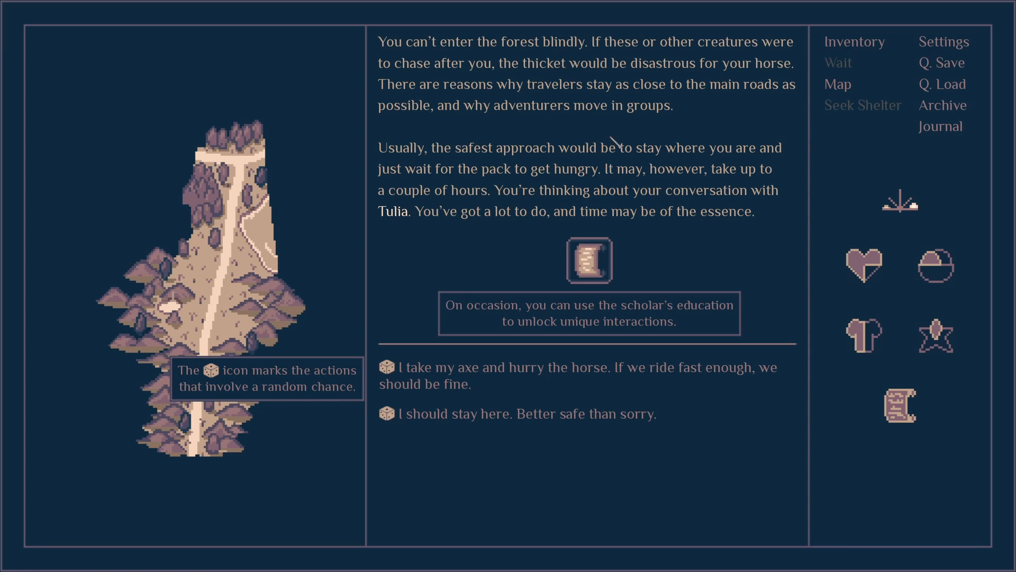
mouse_move(671, 214)
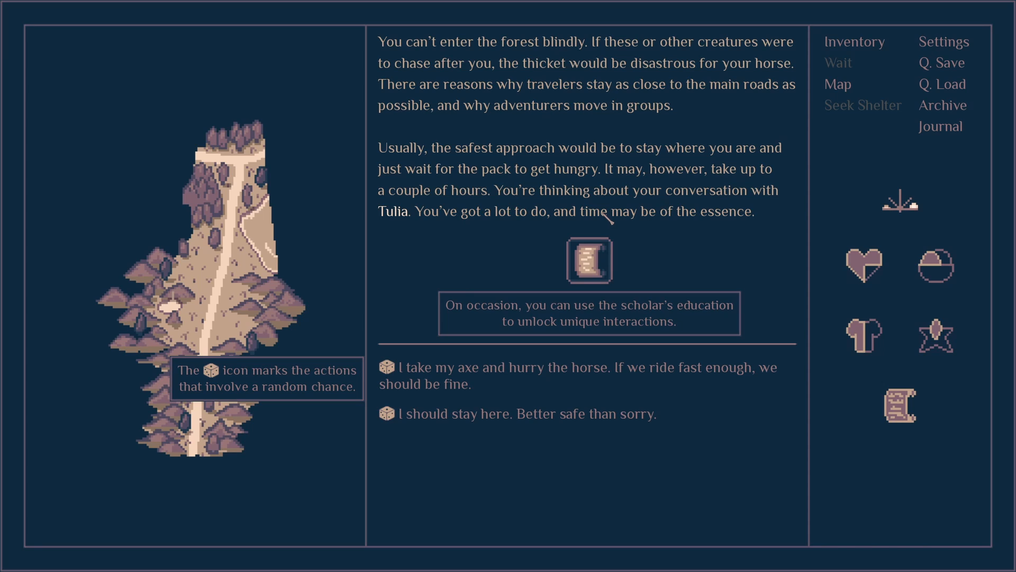
mouse_move(672, 198)
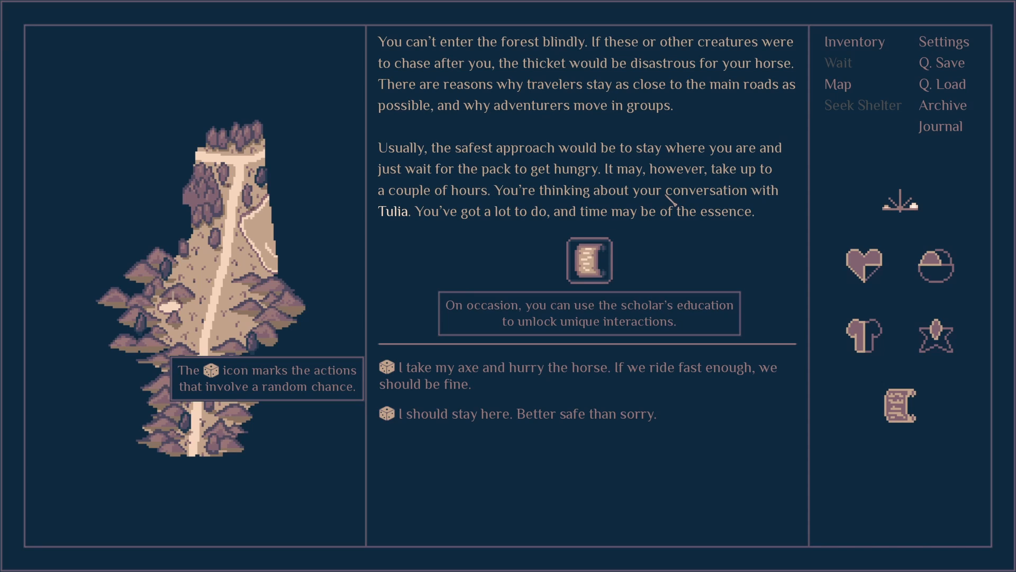
mouse_move(706, 220)
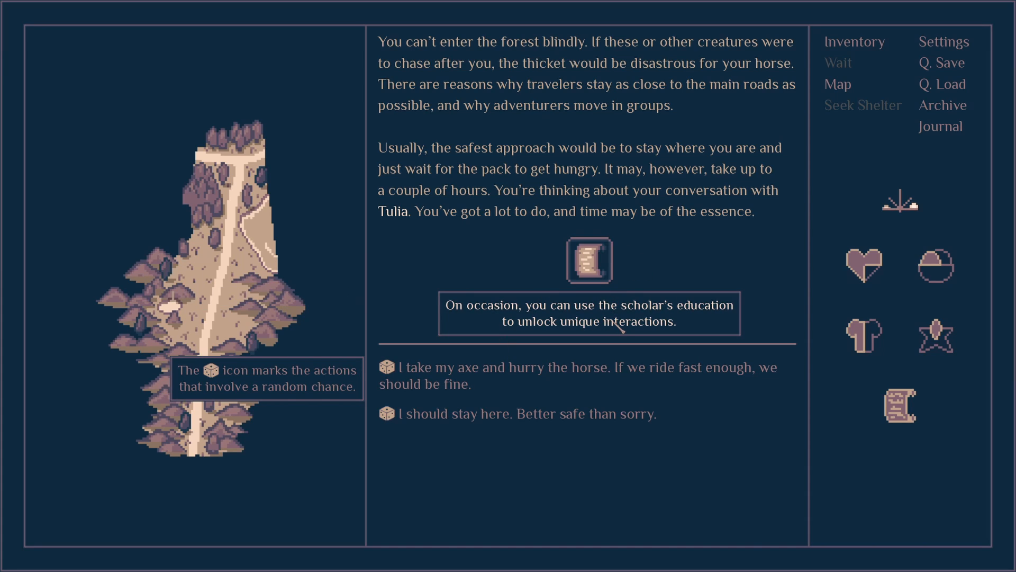
mouse_move(589, 261)
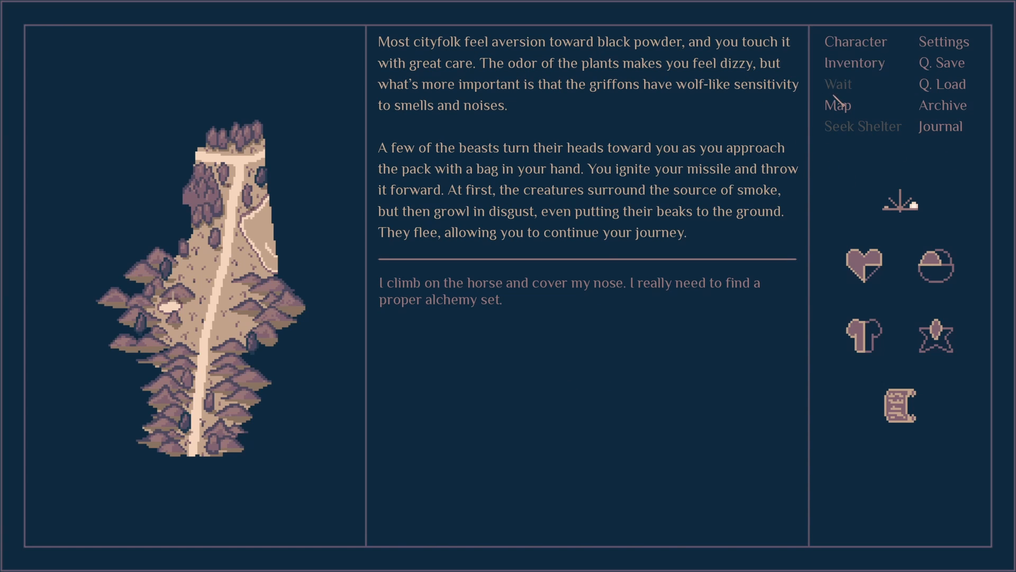
- View Moonlight's character sheet after the smoke bomb drives the griffons off
left_click(854, 42)
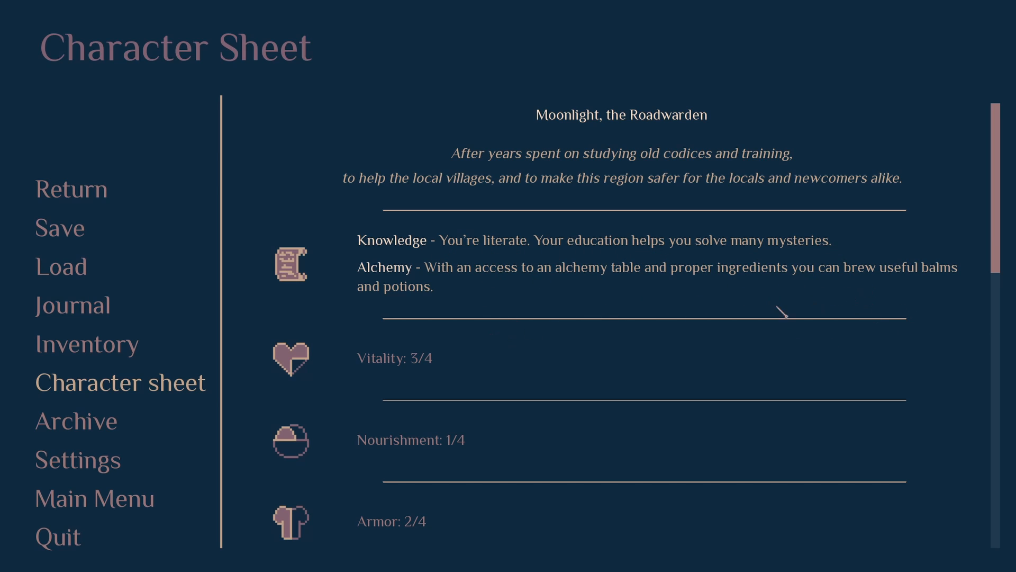
scroll("down", 3)
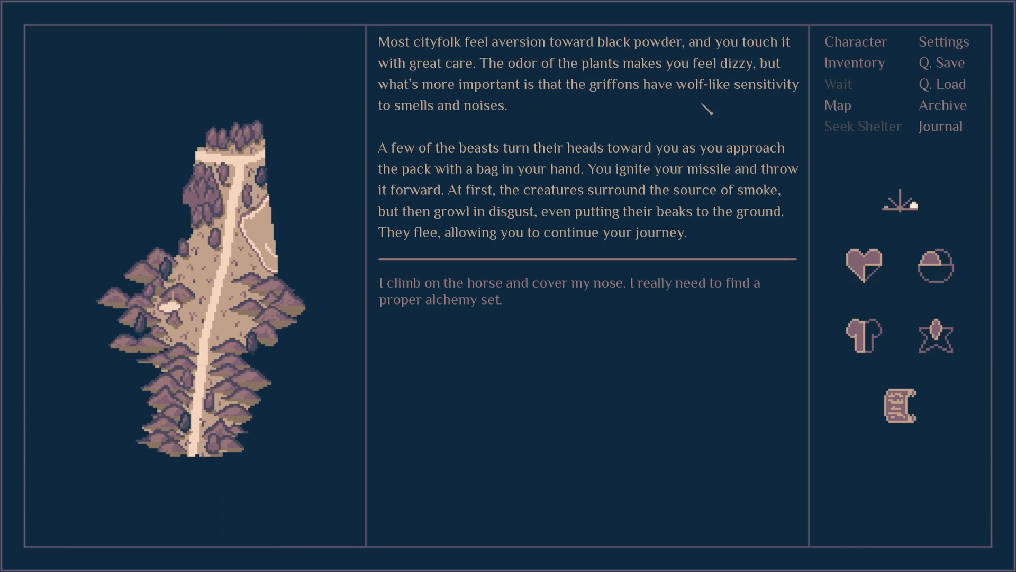
mouse_move(775, 167)
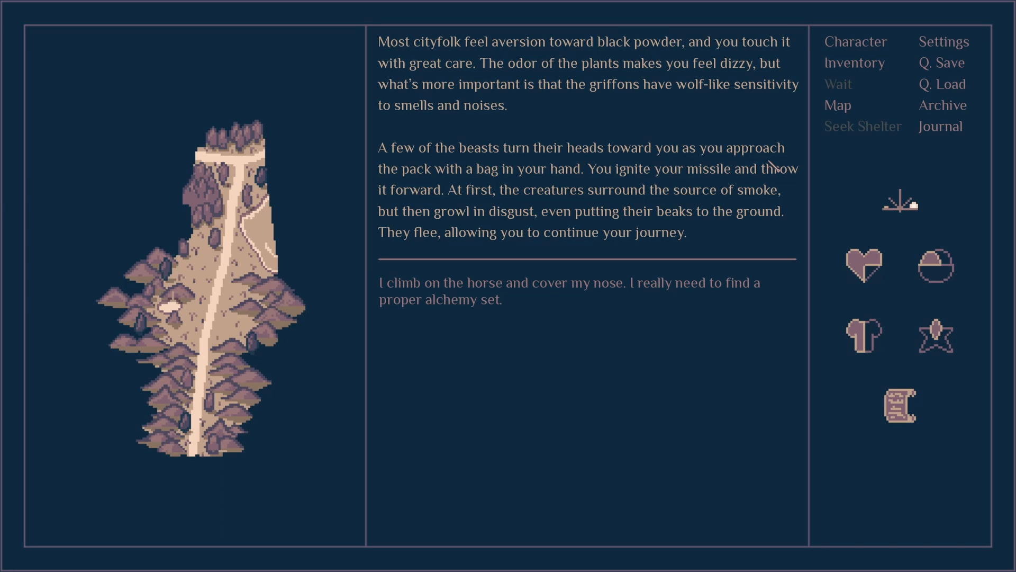
mouse_move(571, 175)
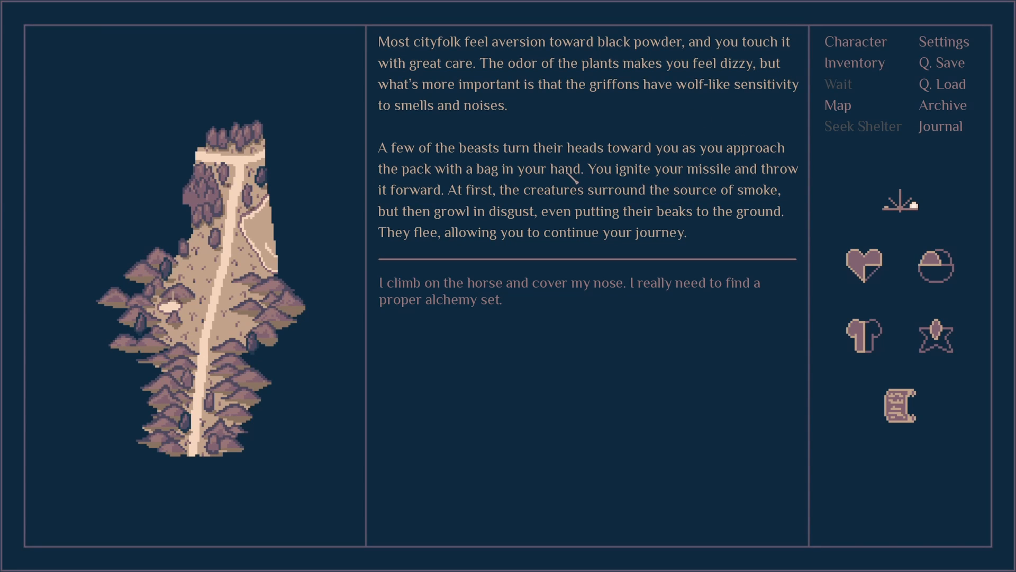
mouse_move(502, 189)
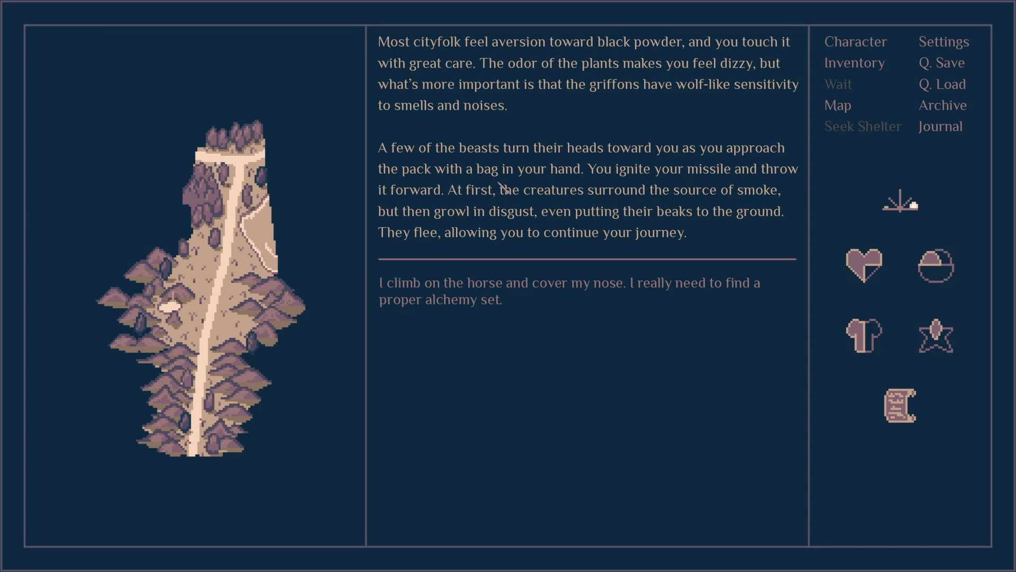
mouse_move(554, 177)
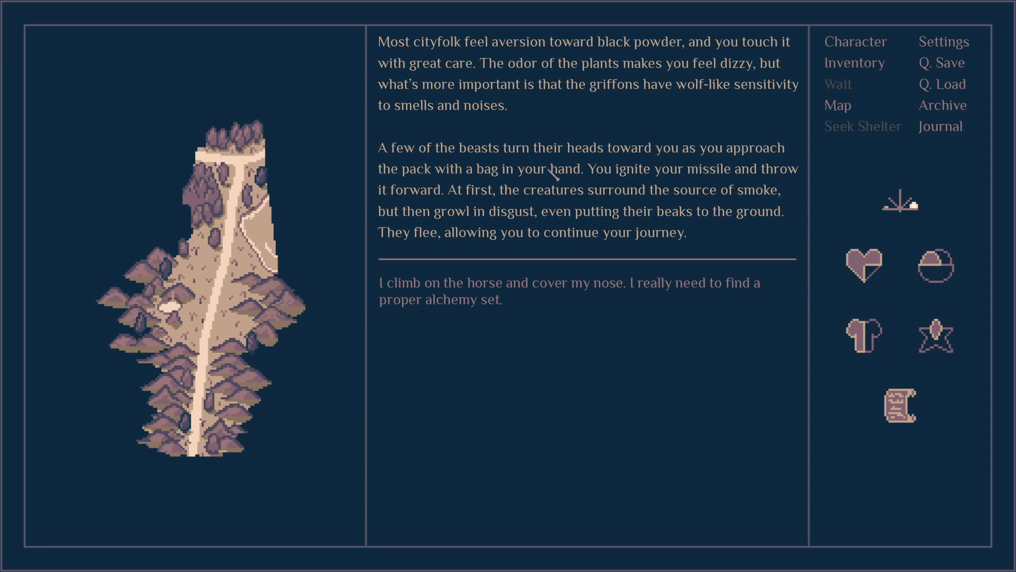
mouse_move(626, 259)
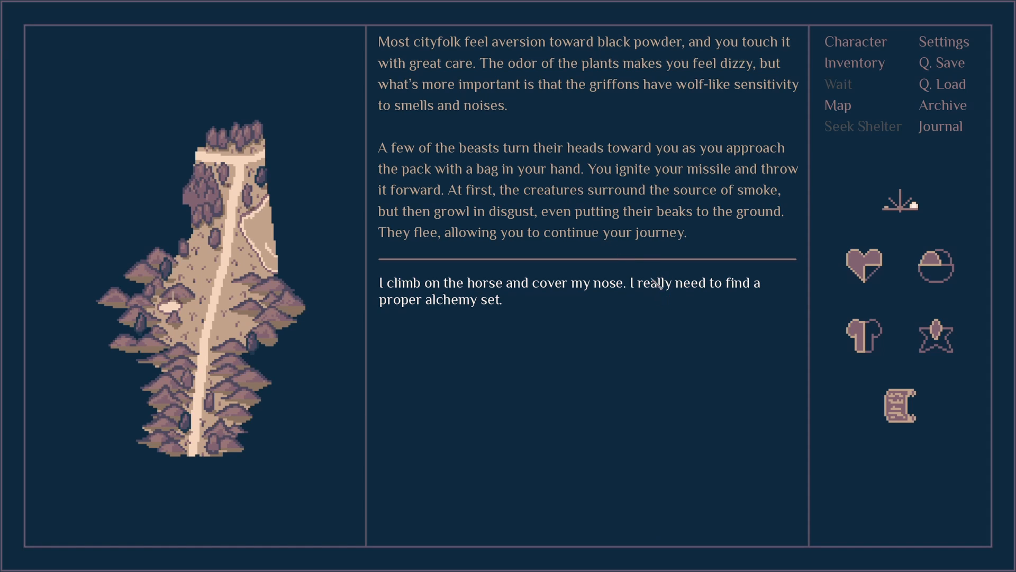
mouse_move(661, 292)
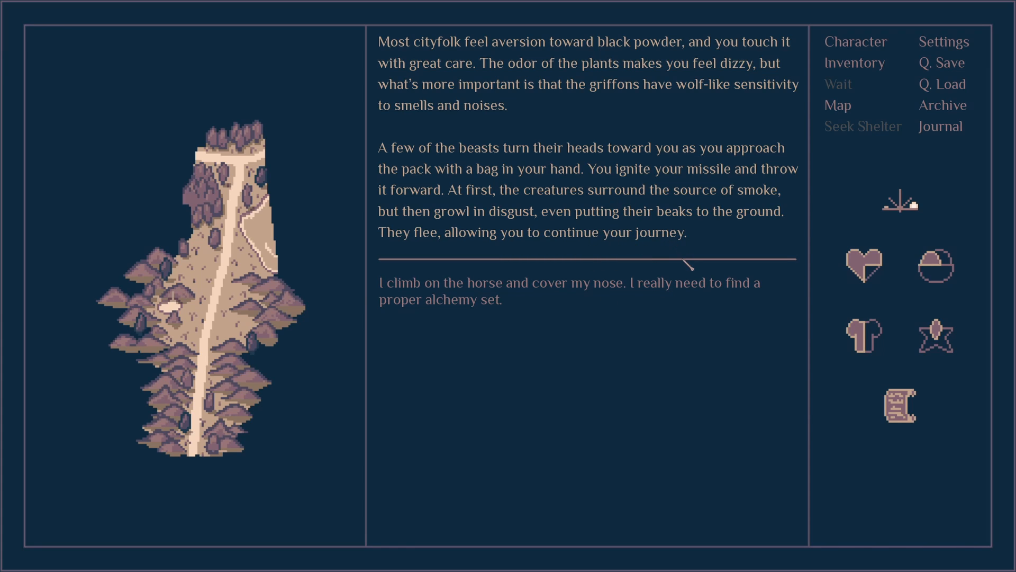
mouse_move(532, 298)
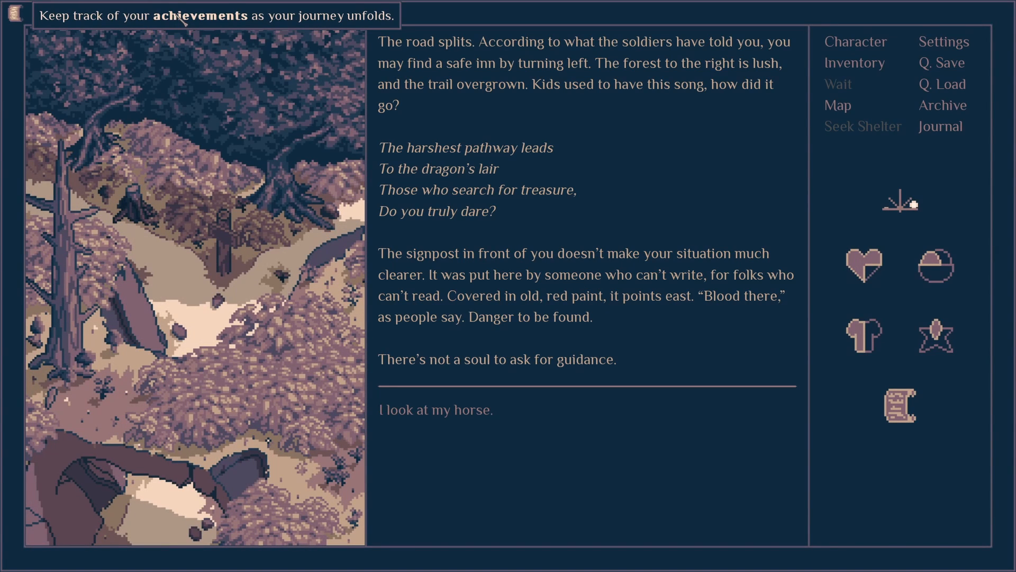
mouse_move(533, 102)
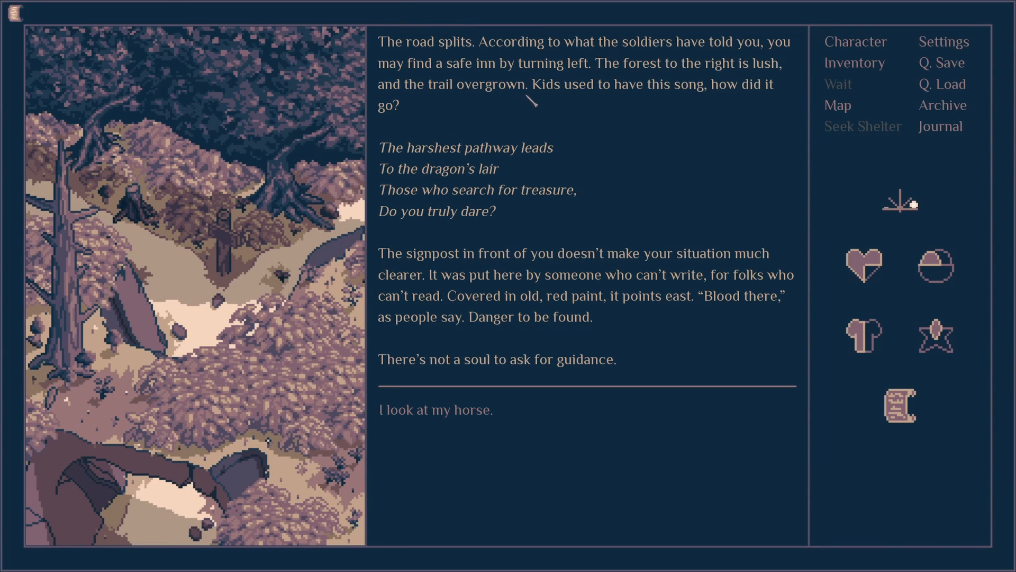
mouse_move(593, 150)
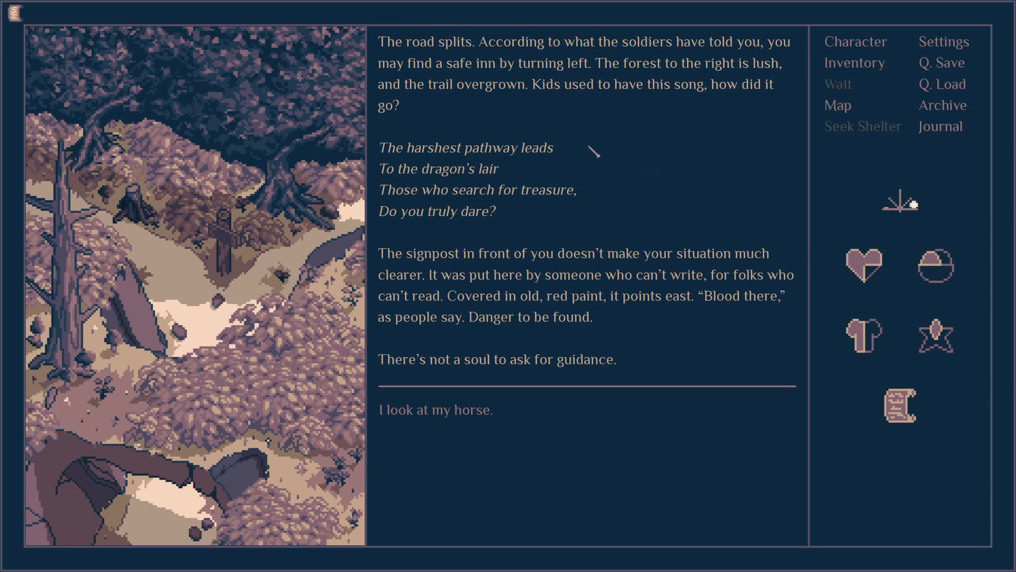
mouse_move(425, 141)
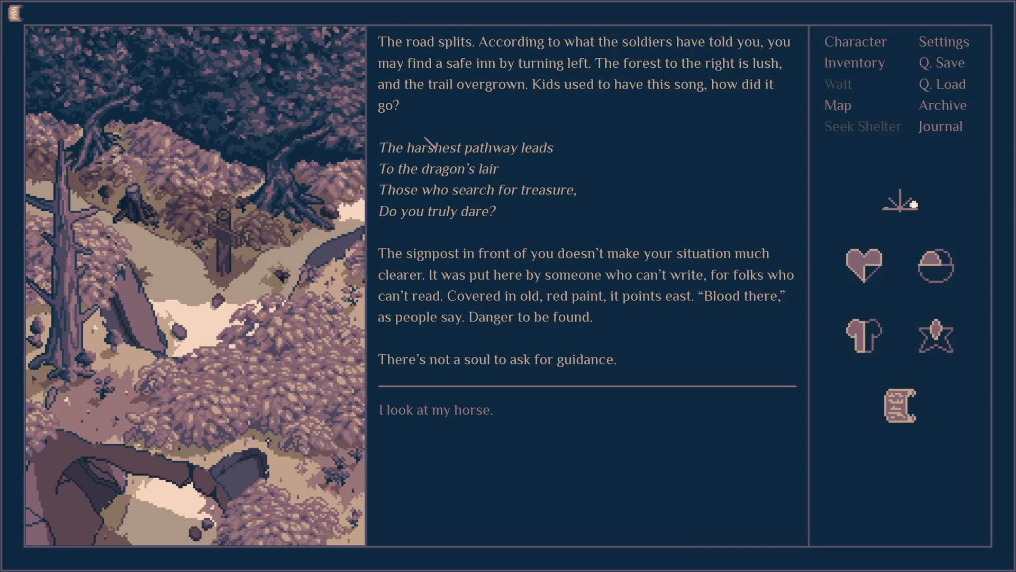
mouse_move(656, 172)
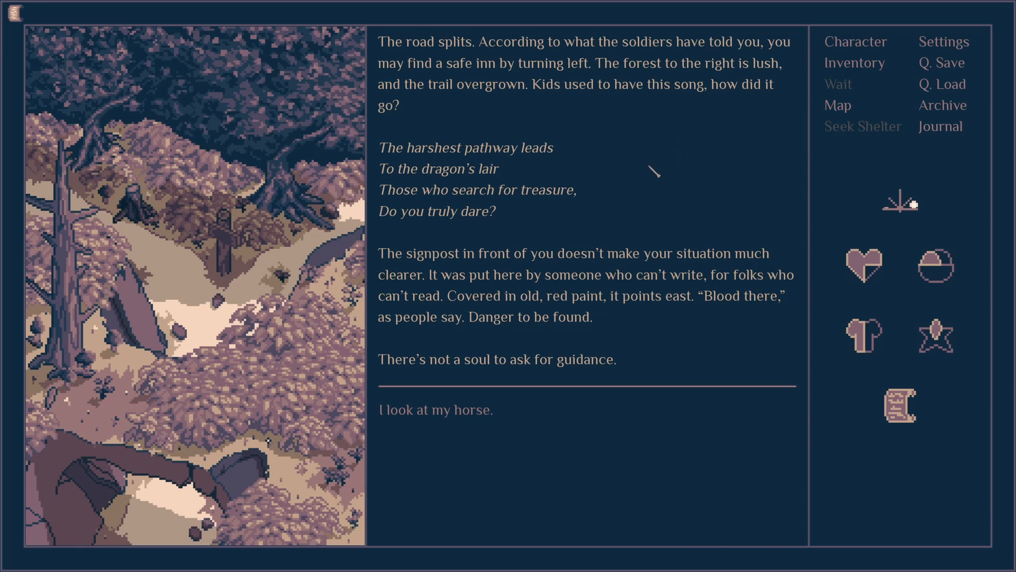
mouse_move(640, 197)
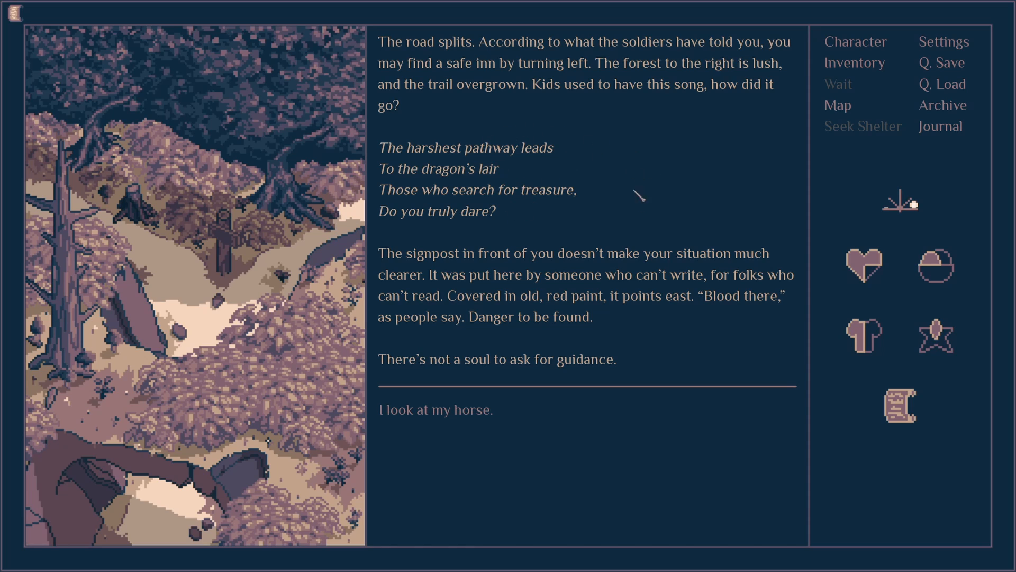
mouse_move(509, 217)
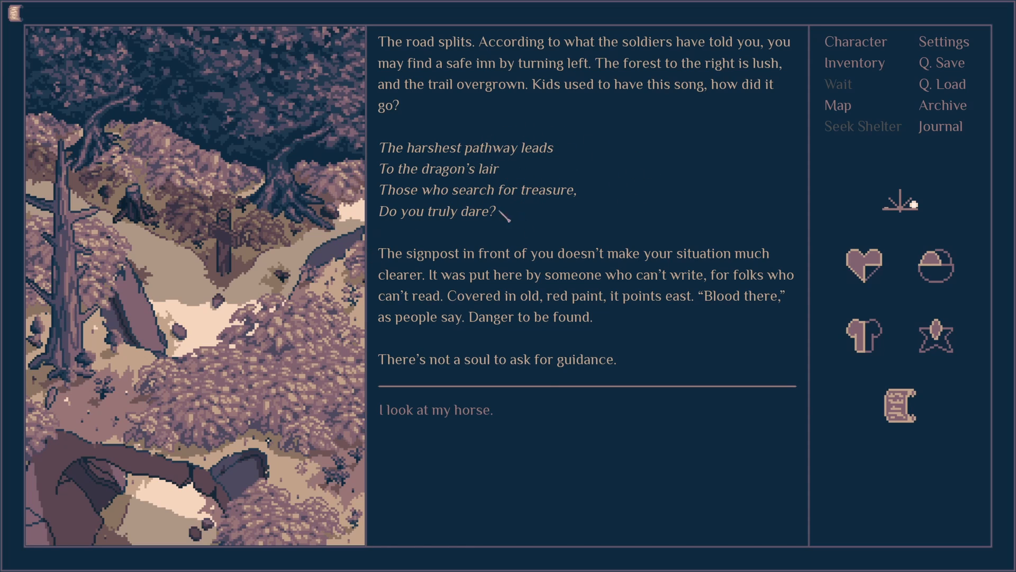
mouse_move(498, 299)
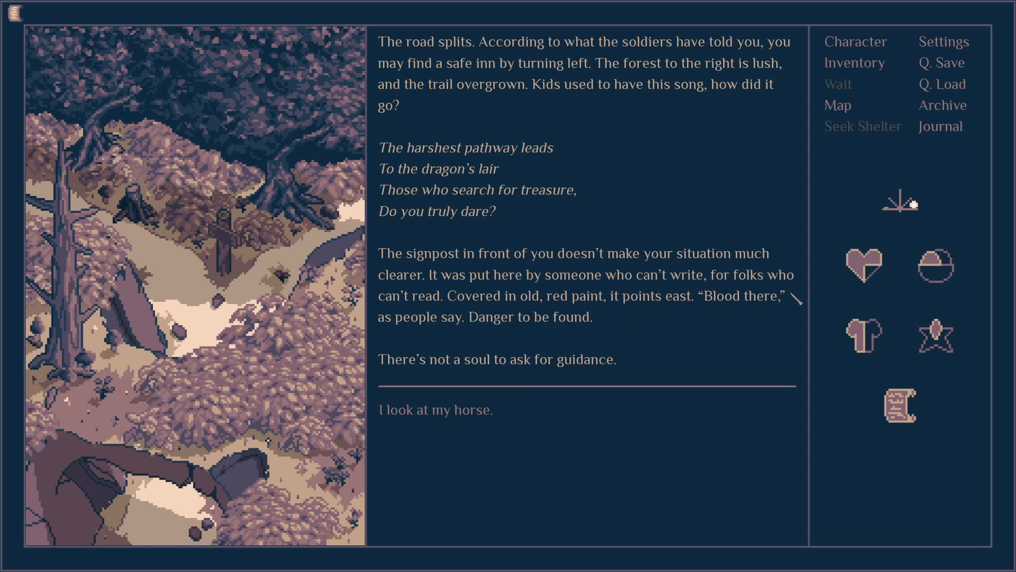
mouse_move(619, 321)
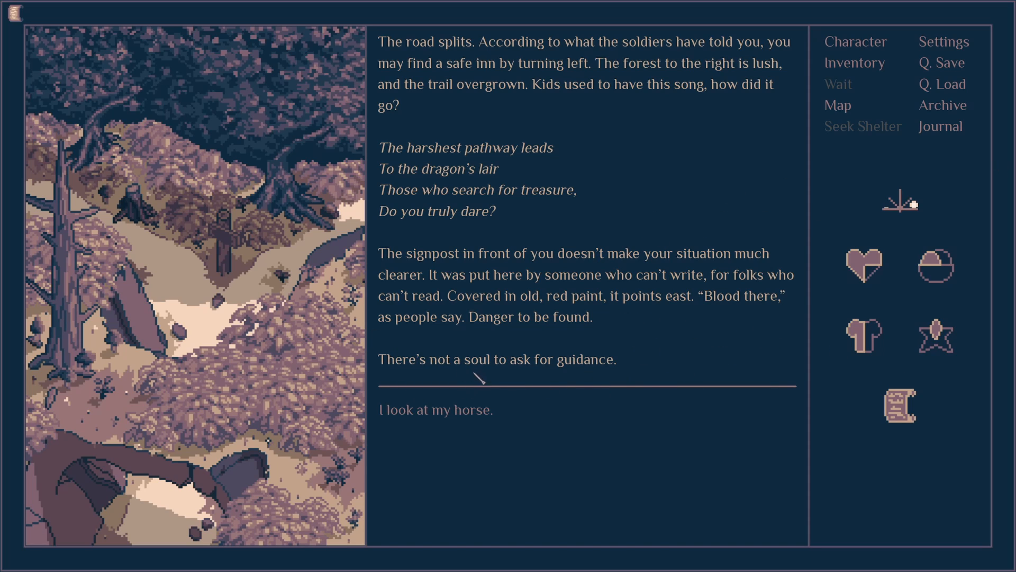
- Name the horse Crescent and bring up the travel map at the Southern Crossroads
type("Sodal")
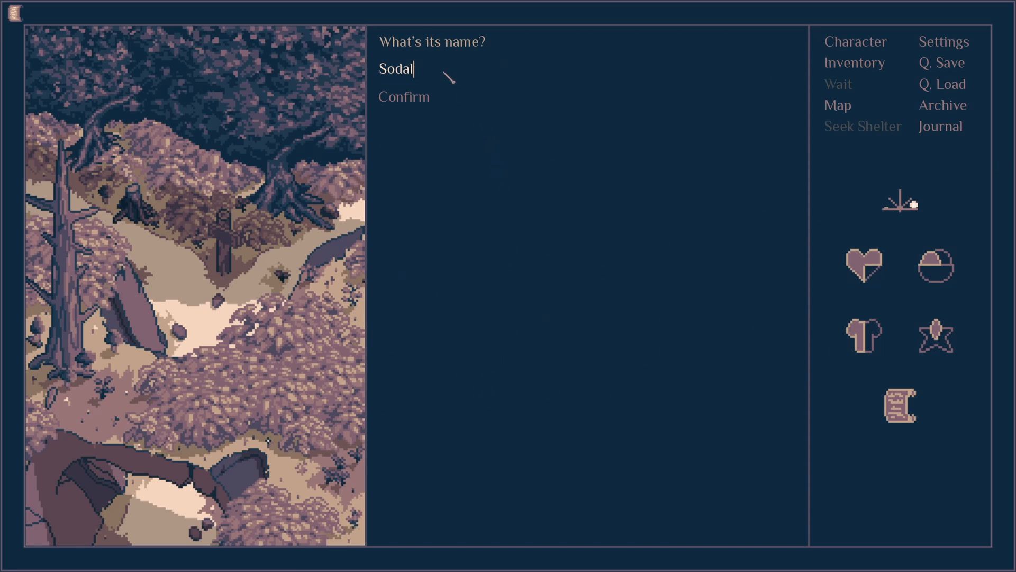
mouse_move(435, 70)
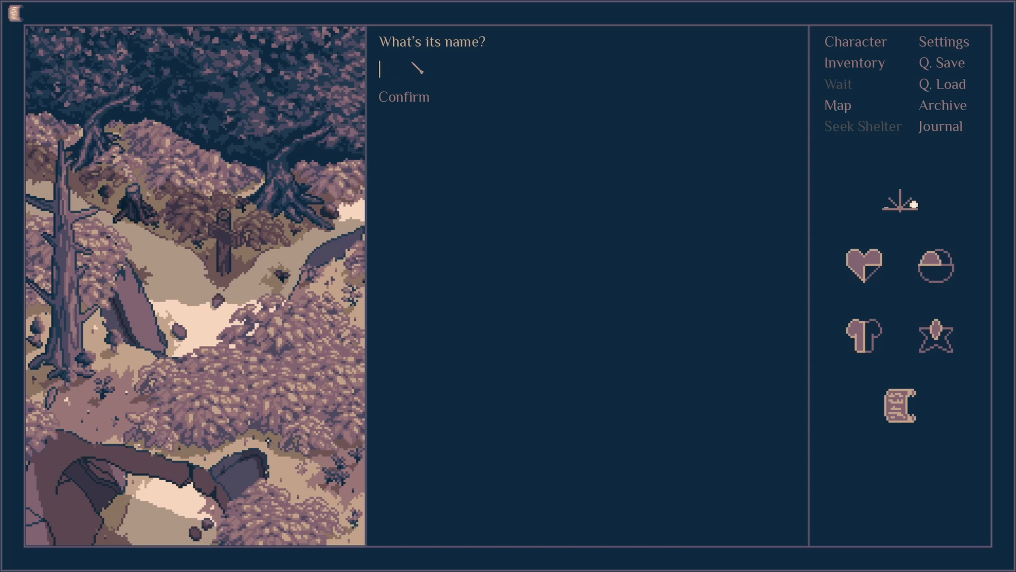
type("Cresc")
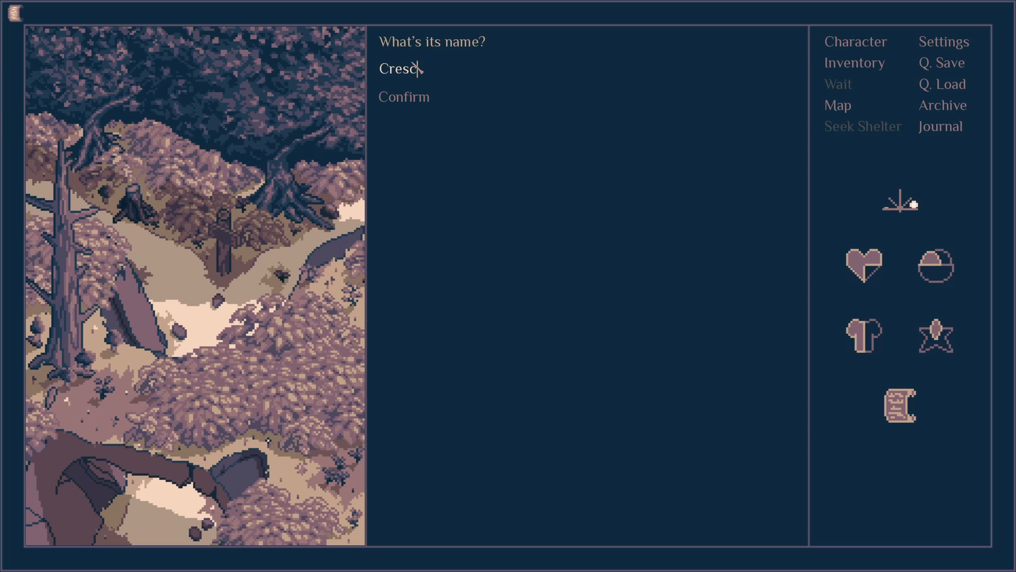
type("ent")
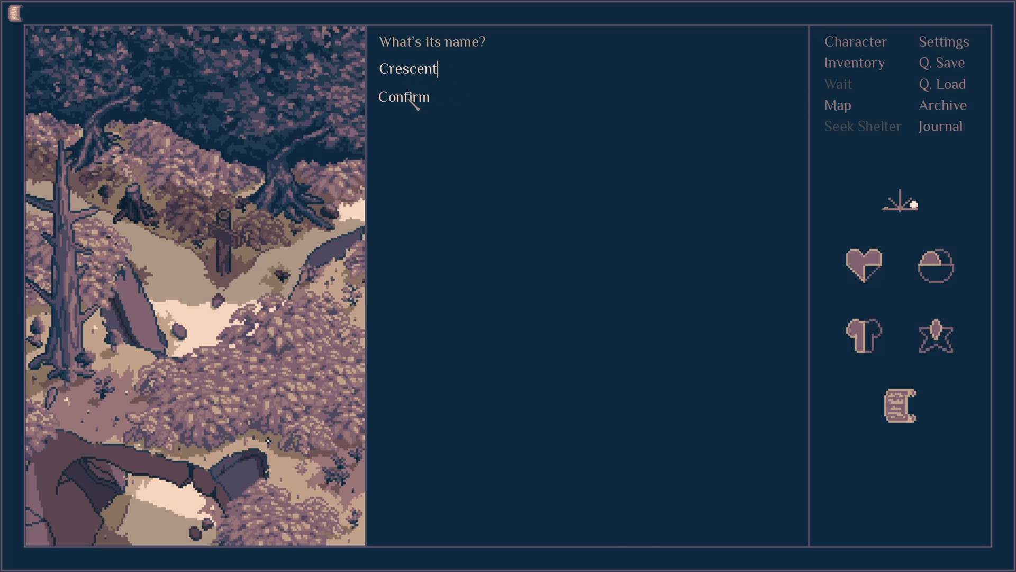
left_click(403, 96)
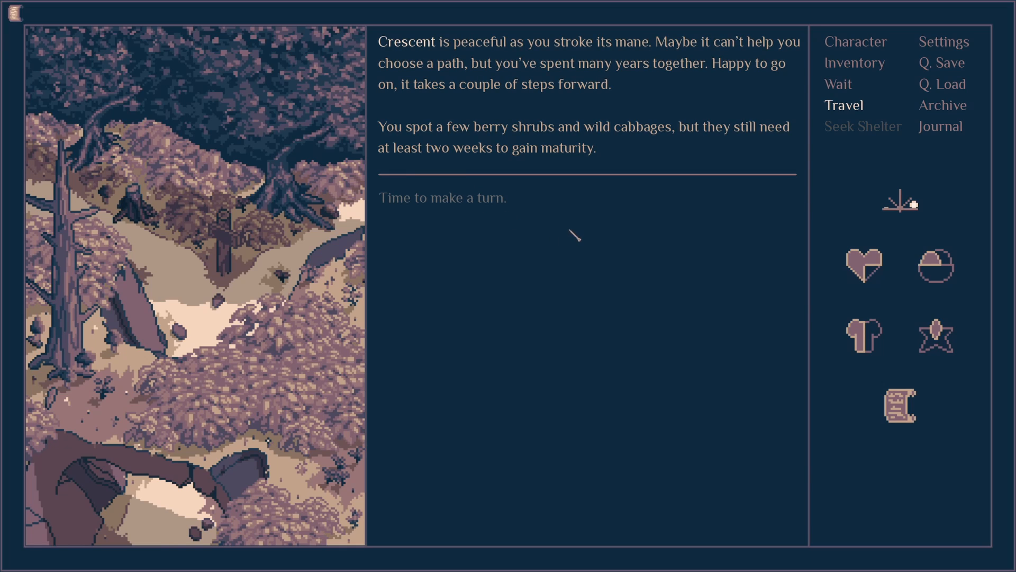
mouse_move(582, 265)
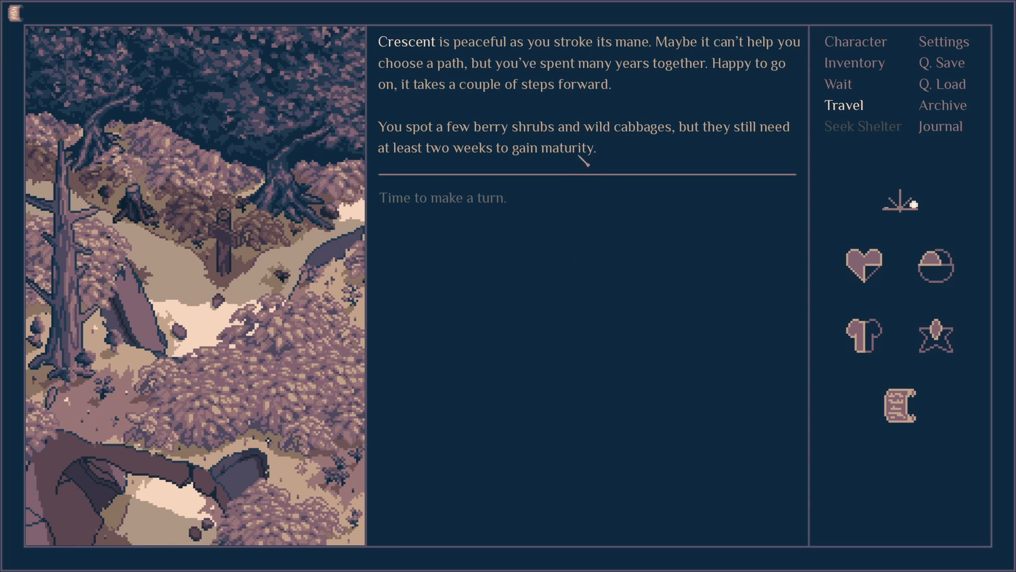
mouse_move(689, 261)
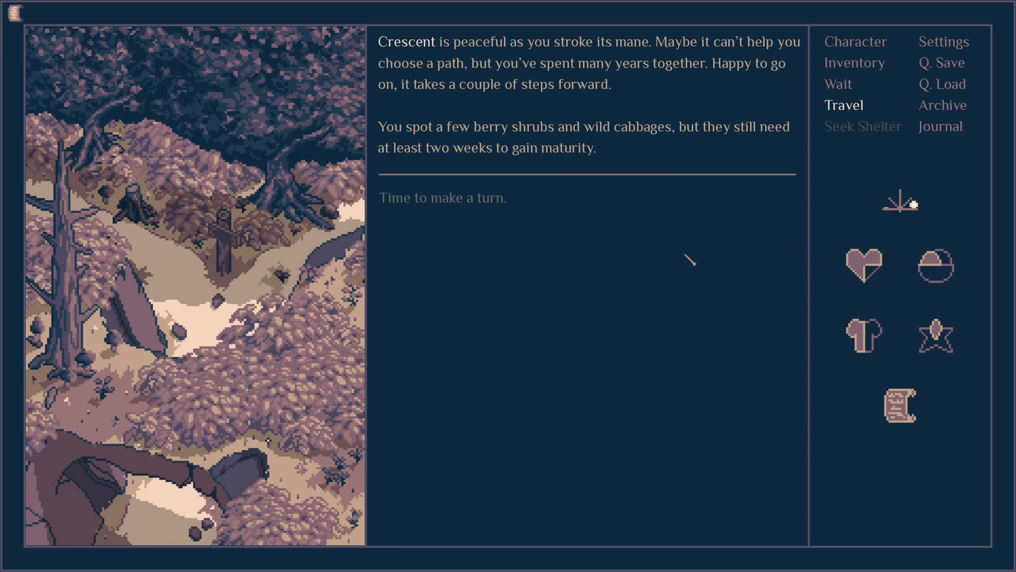
mouse_move(558, 181)
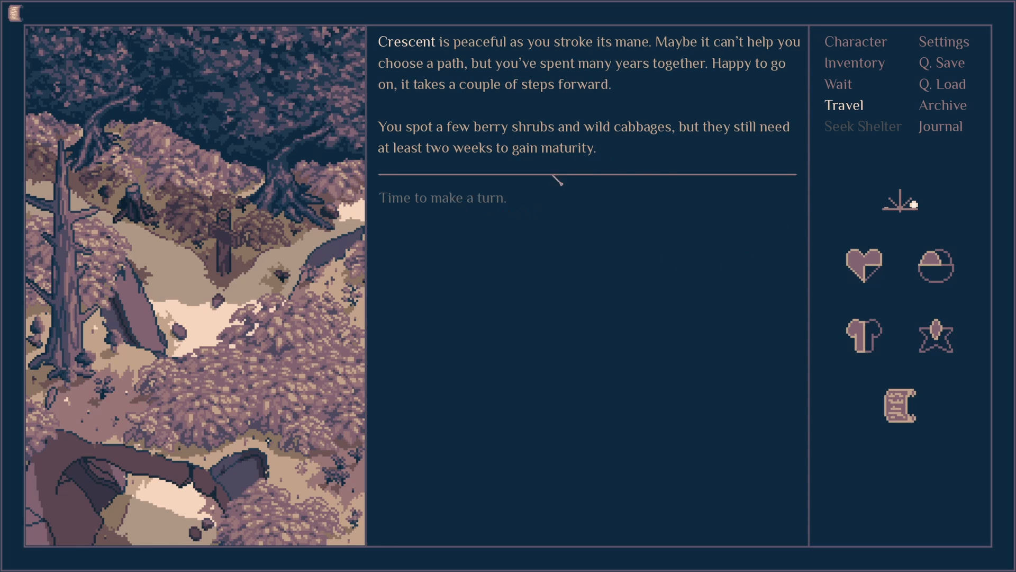
left_click(844, 104)
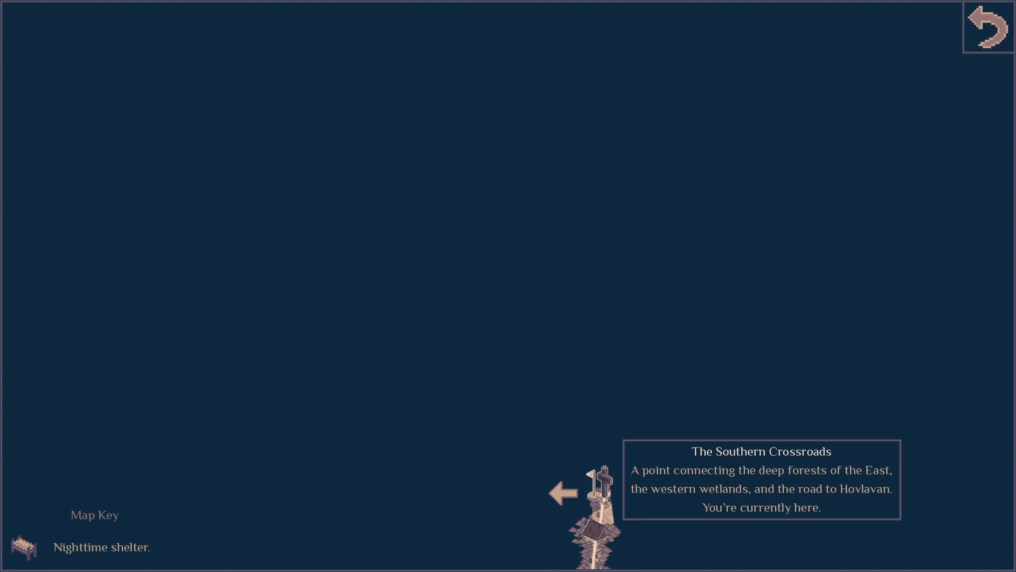
mouse_move(565, 494)
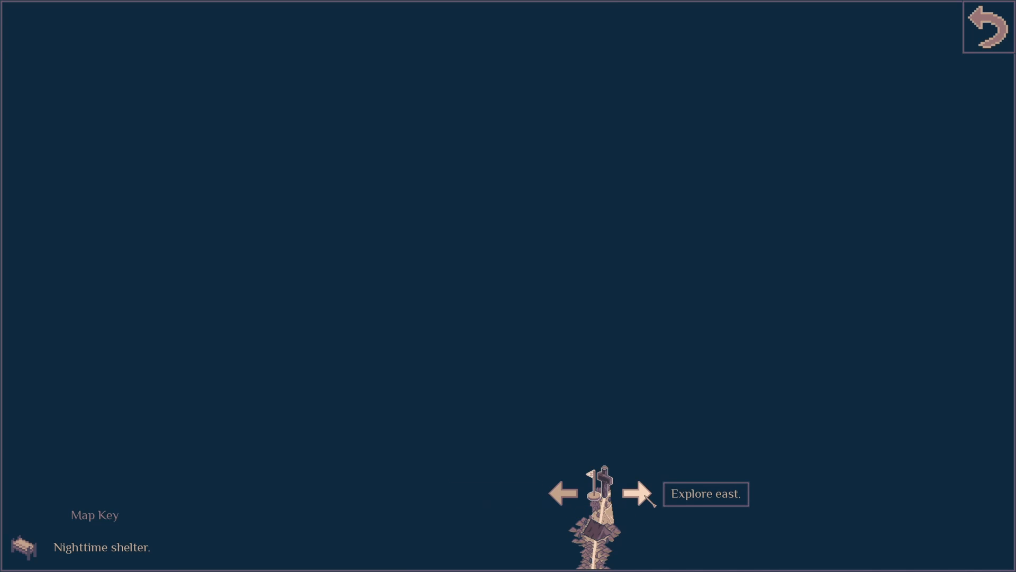
- Set off east from the Southern Crossroads onto the overgrown forest road
left_click(640, 493)
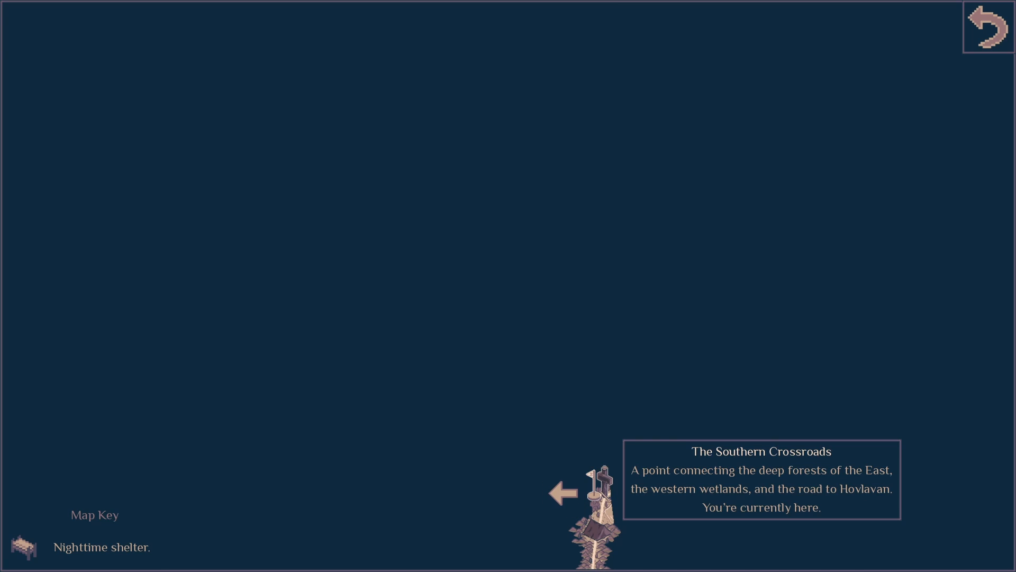
left_click(983, 30)
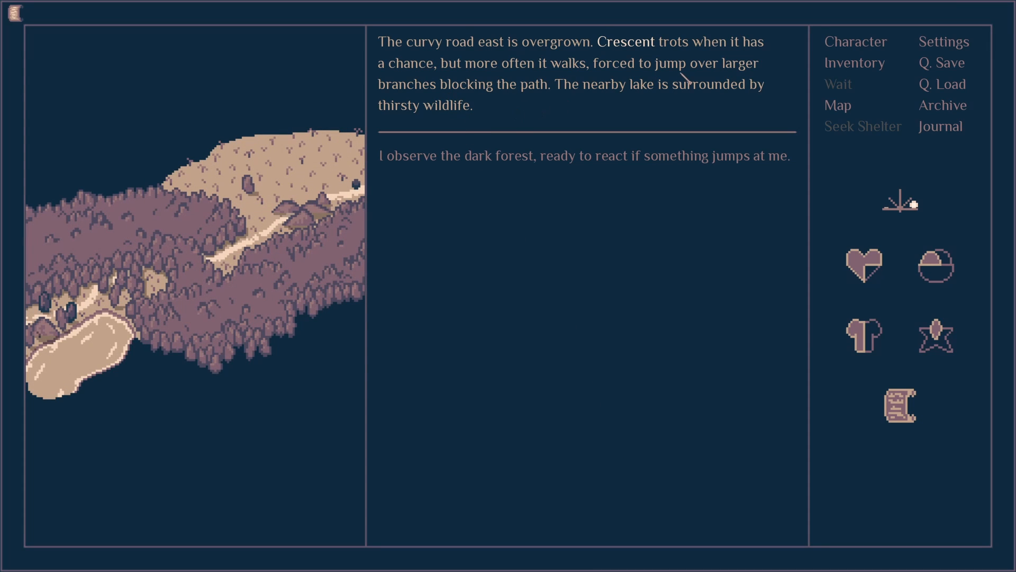
mouse_move(599, 93)
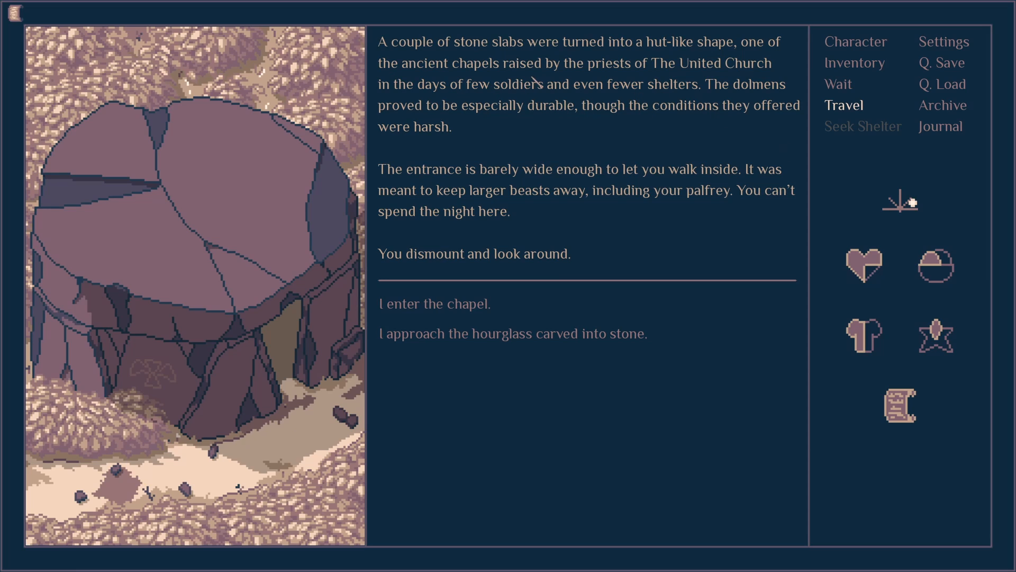
mouse_move(360, 156)
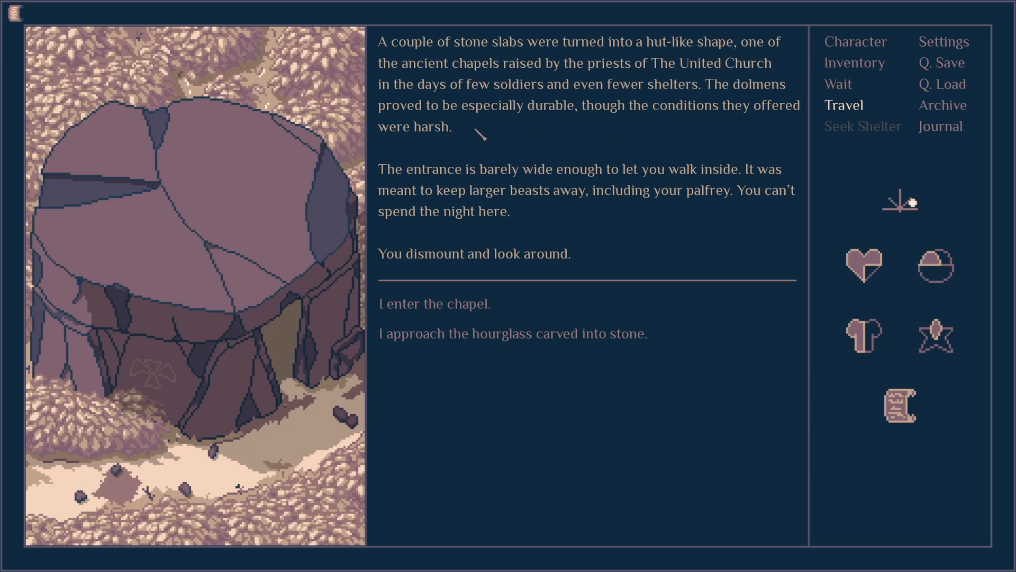
mouse_move(671, 140)
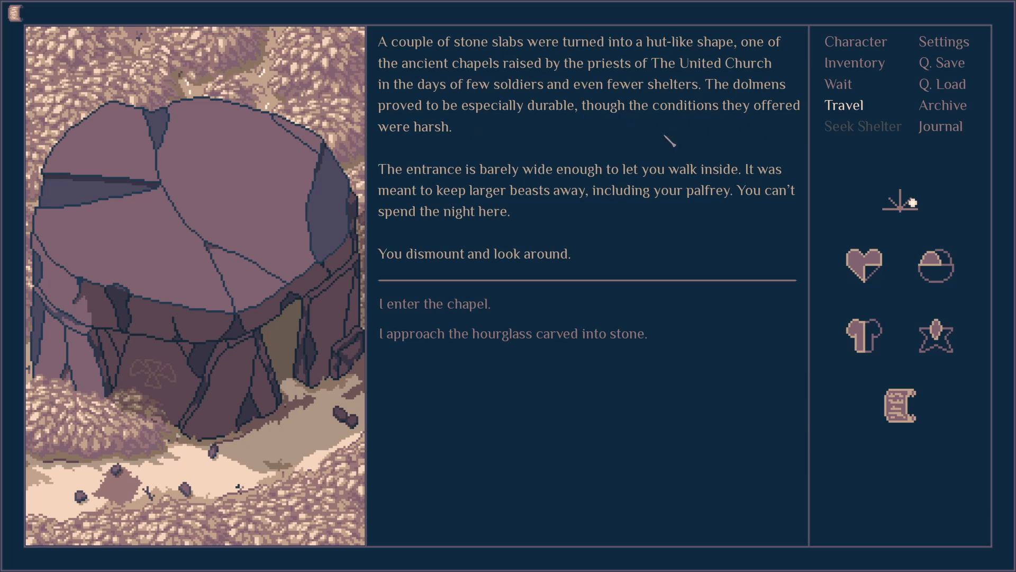
mouse_move(424, 164)
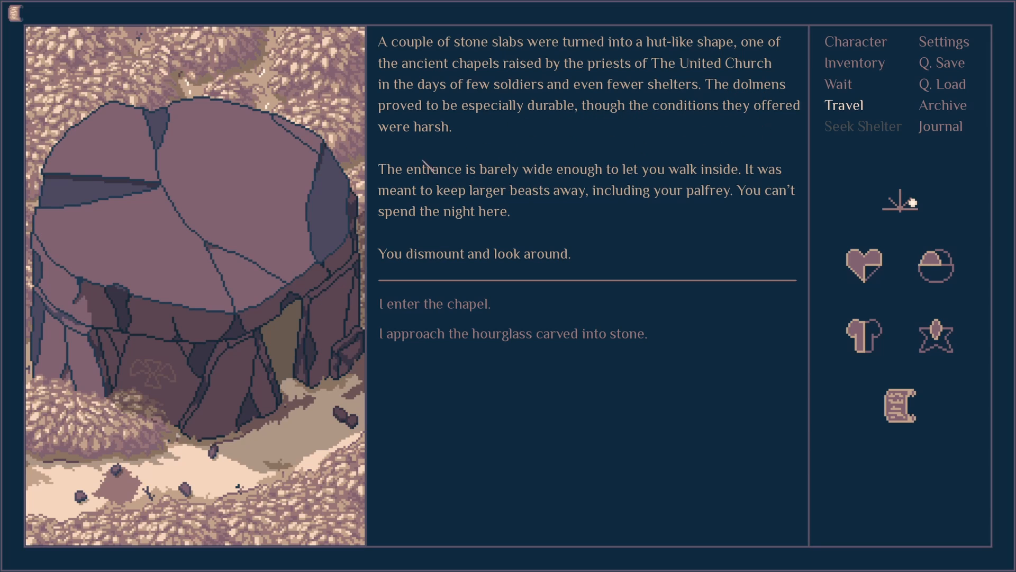
mouse_move(693, 180)
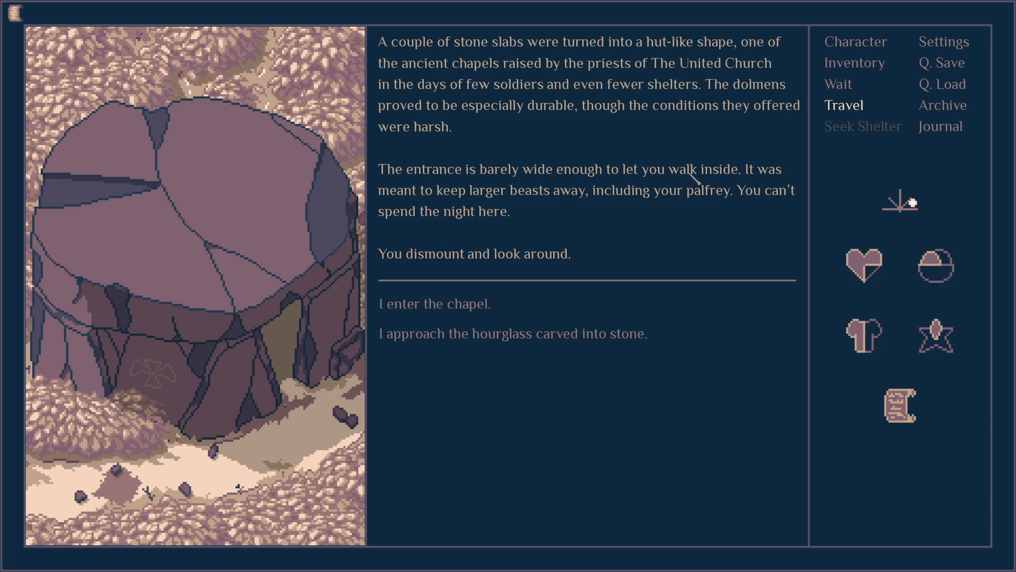
mouse_move(642, 217)
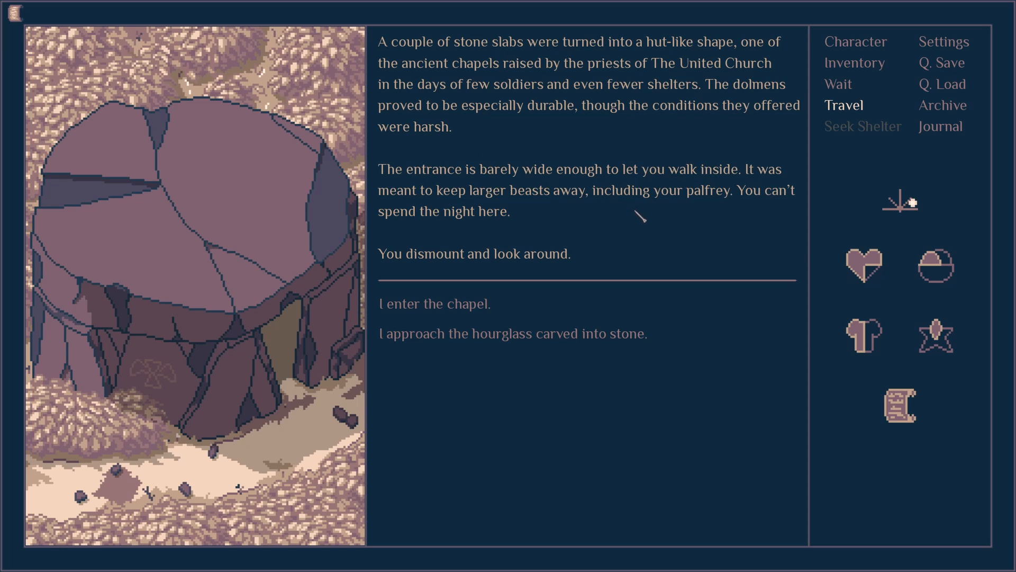
mouse_move(528, 397)
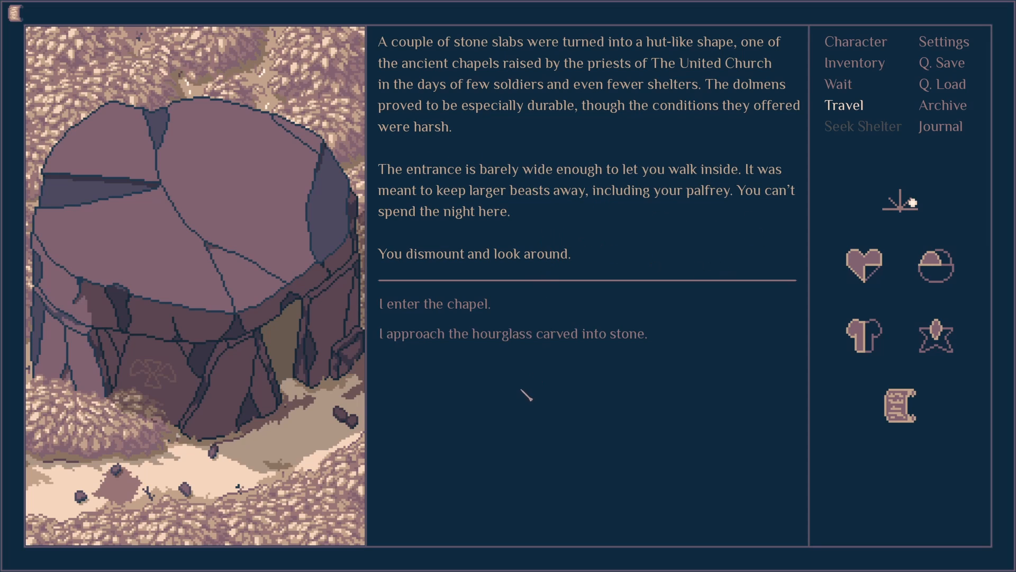
mouse_move(519, 330)
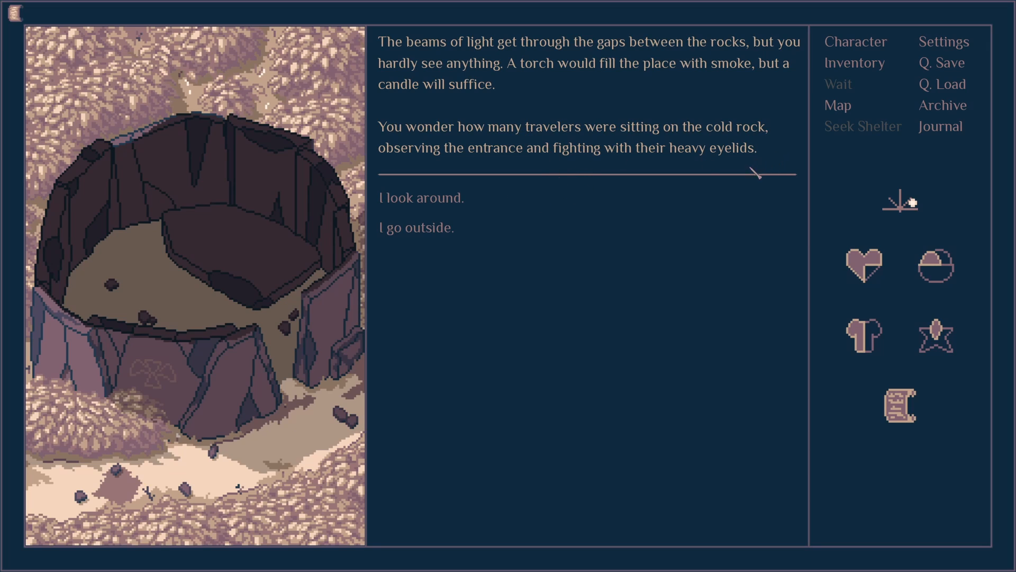
- Look around inside the stone chapel to bring up the search prompt
left_click(420, 198)
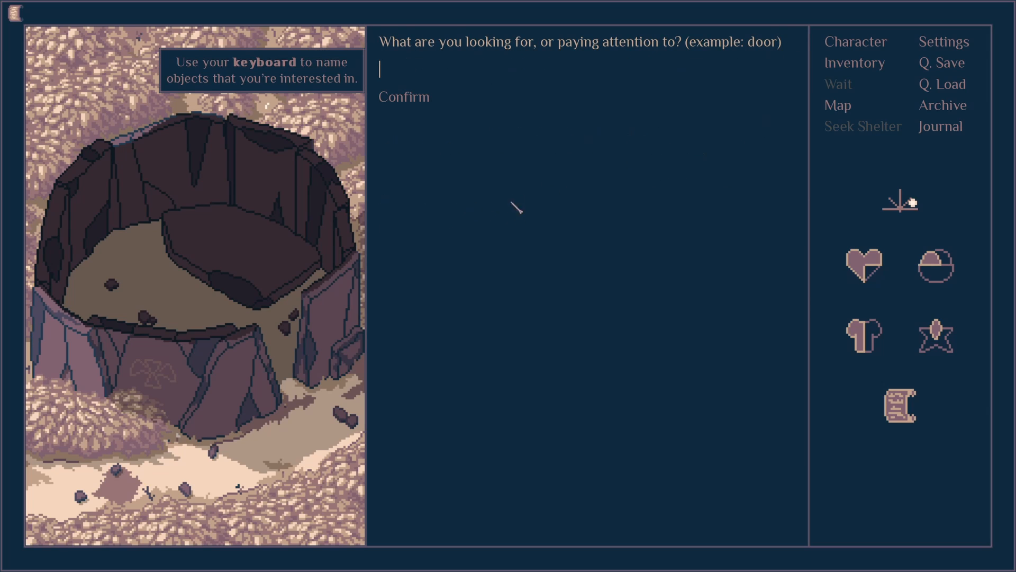
mouse_move(583, 147)
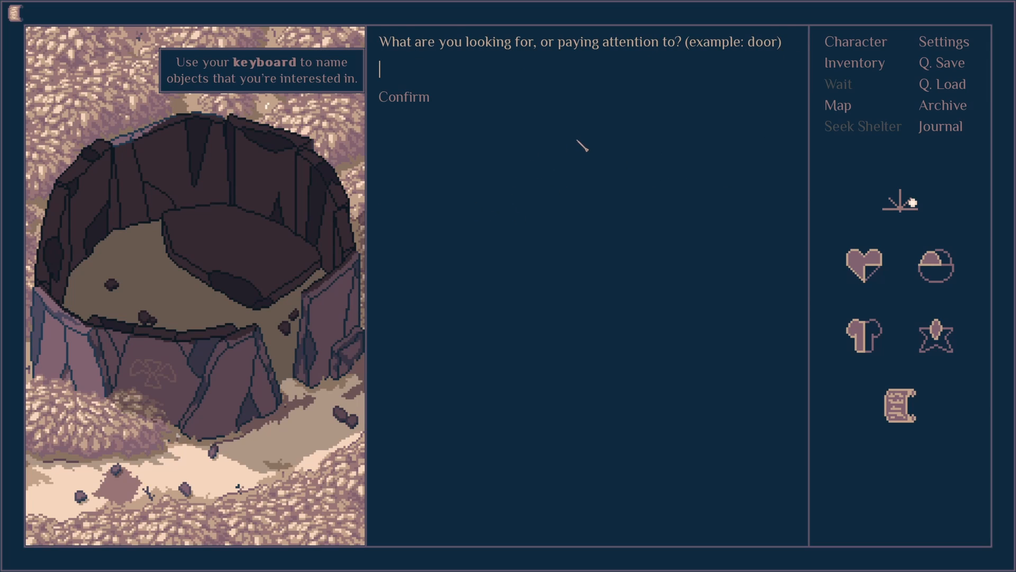
mouse_move(590, 133)
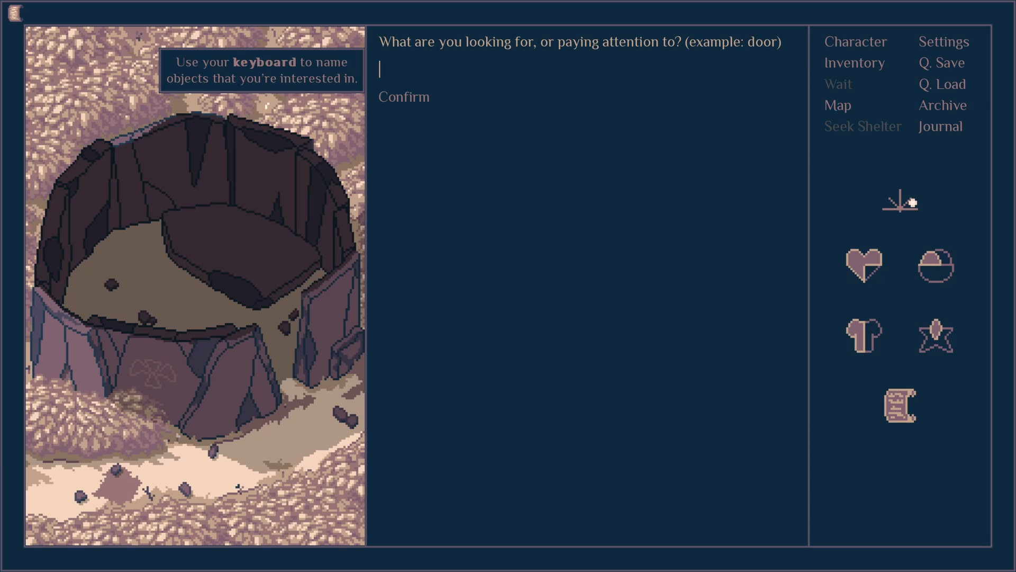
- Search the chapel for herbs, rock and wood, each turning up nothing
type("herbs")
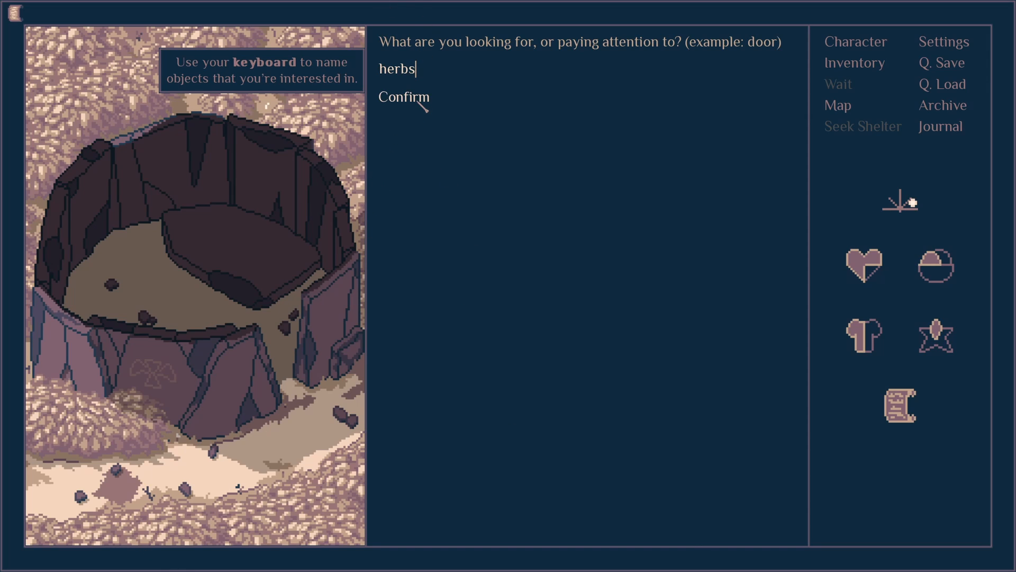
left_click(404, 97)
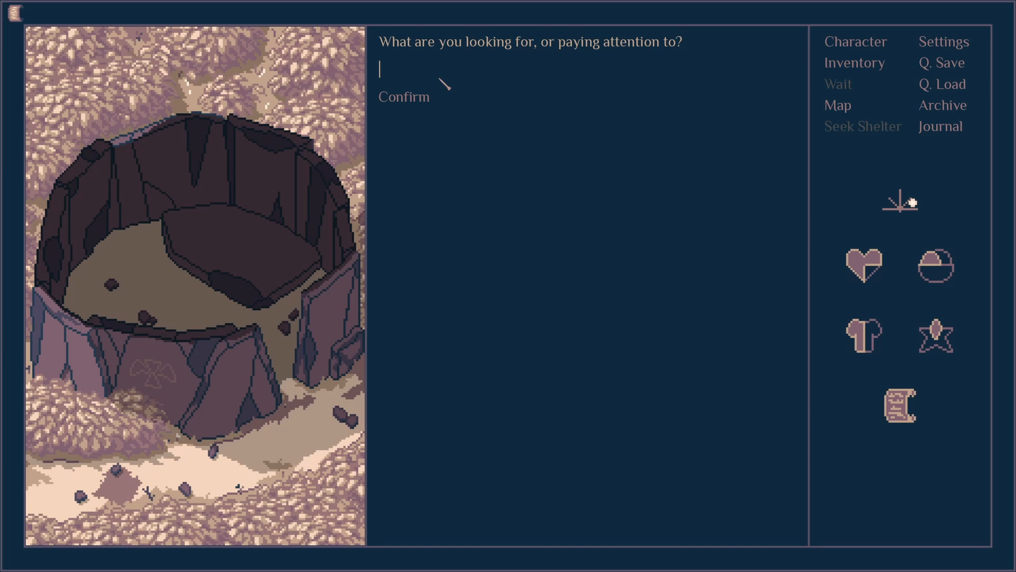
type("bo")
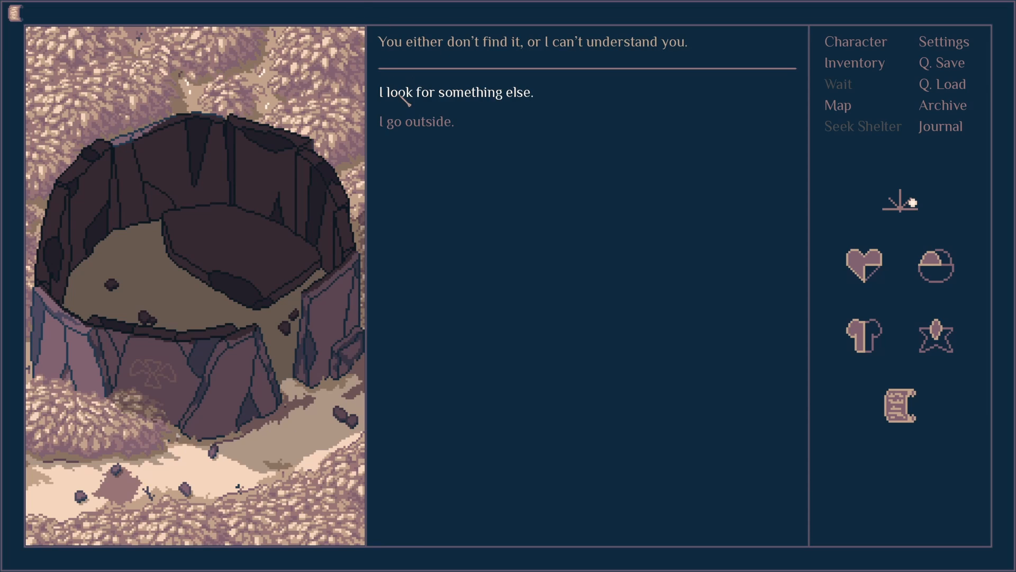
left_click(455, 91)
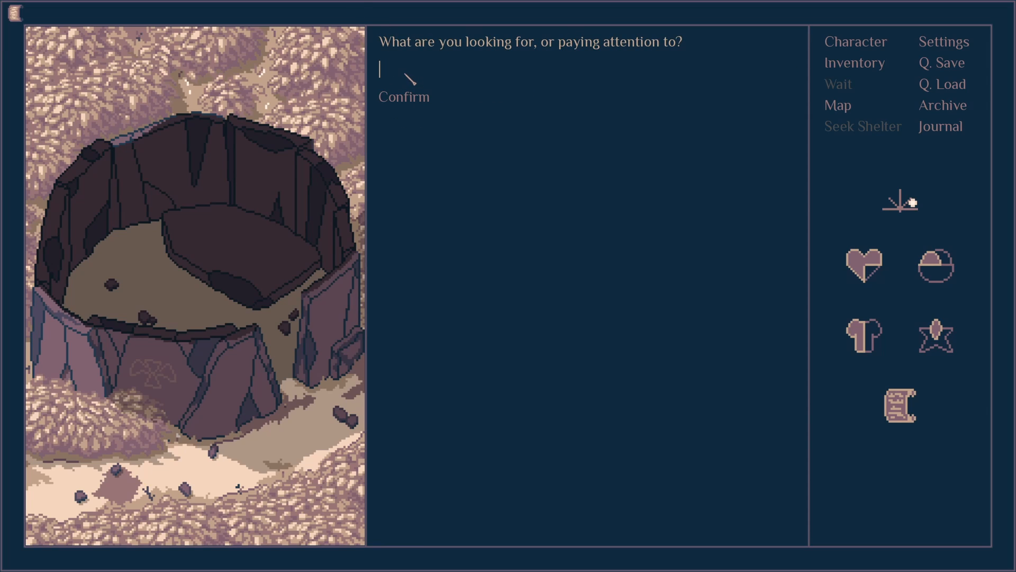
type("r")
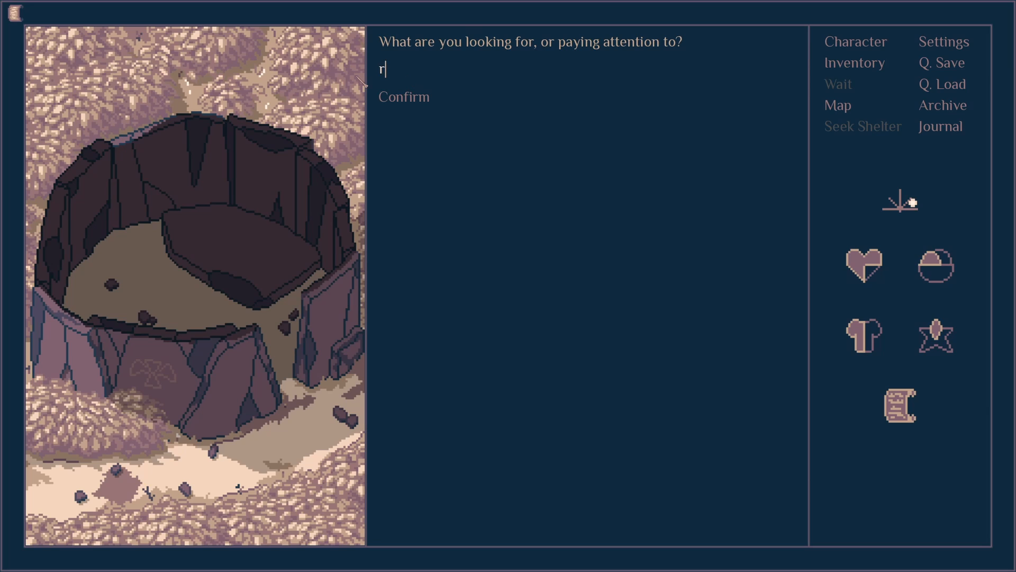
type("ock")
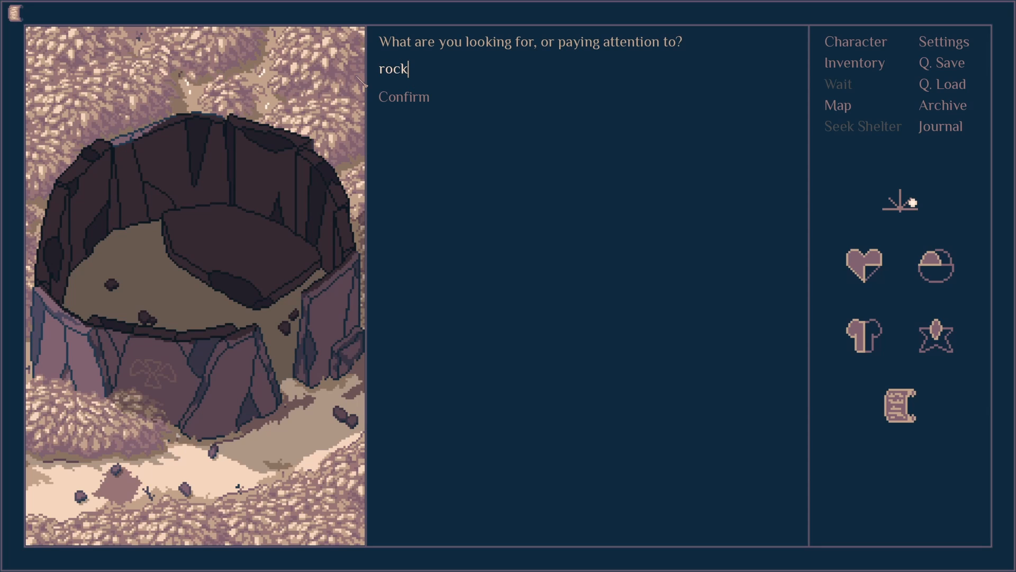
left_click(403, 97)
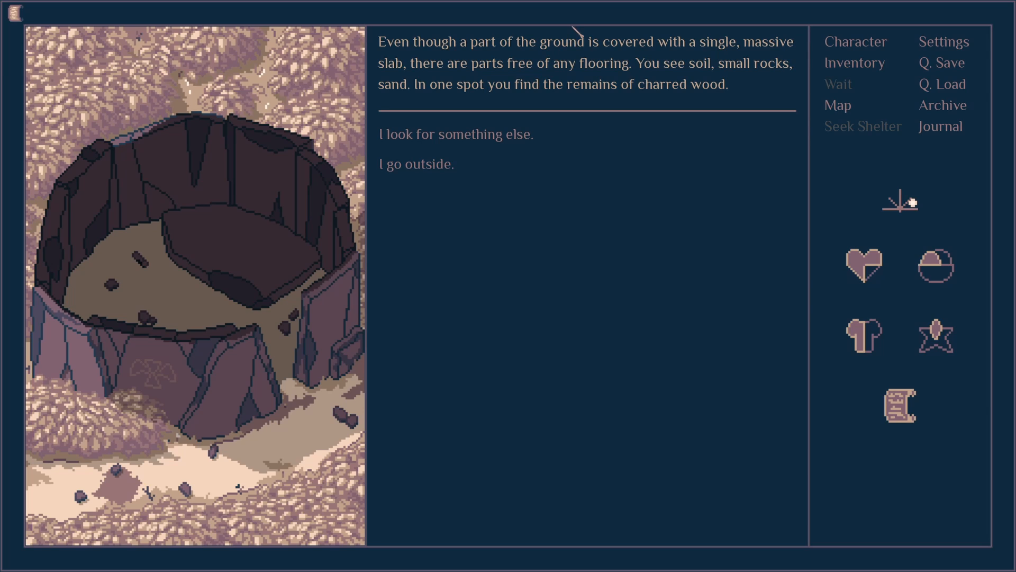
mouse_move(494, 120)
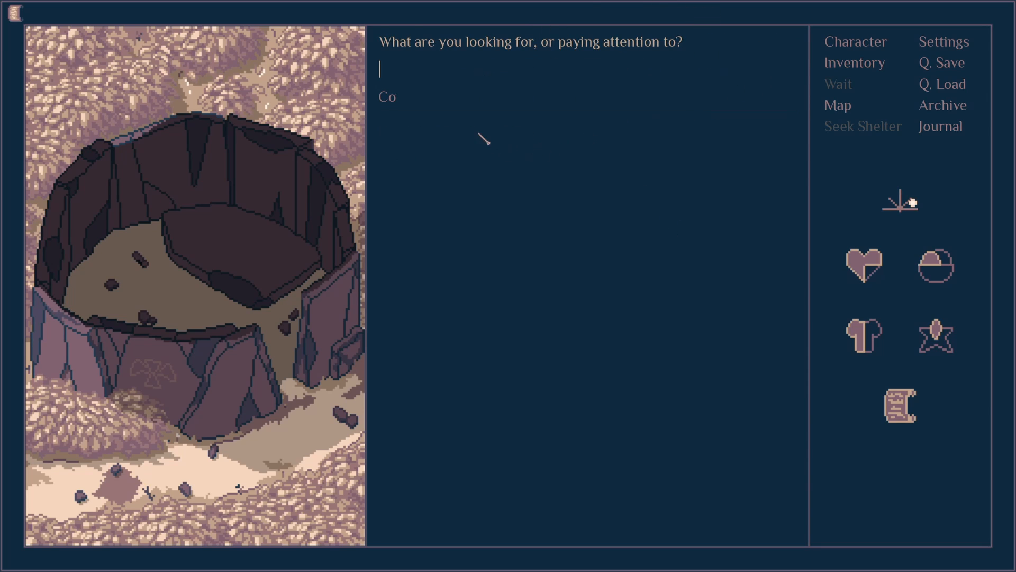
type("wood")
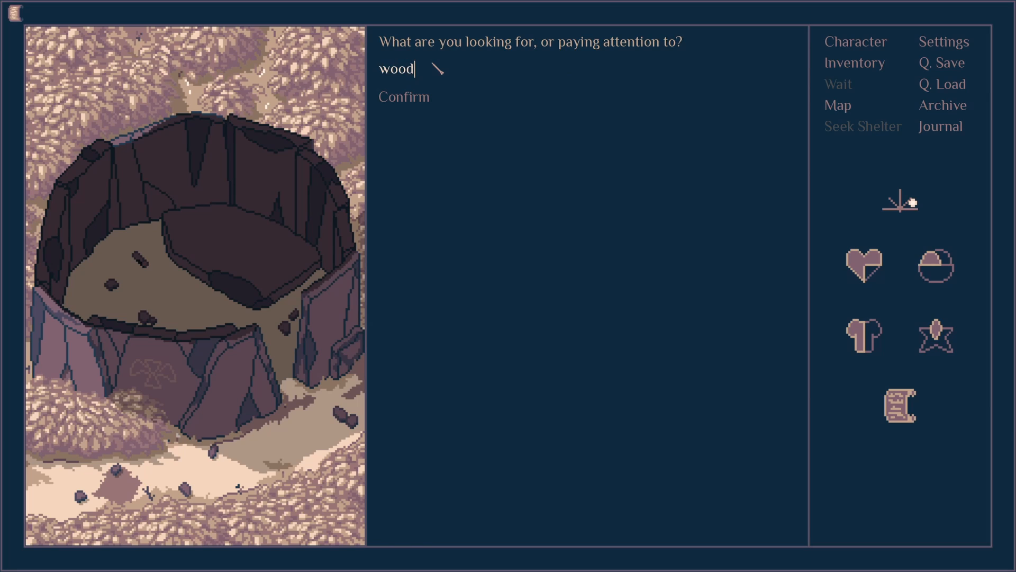
left_click(402, 96)
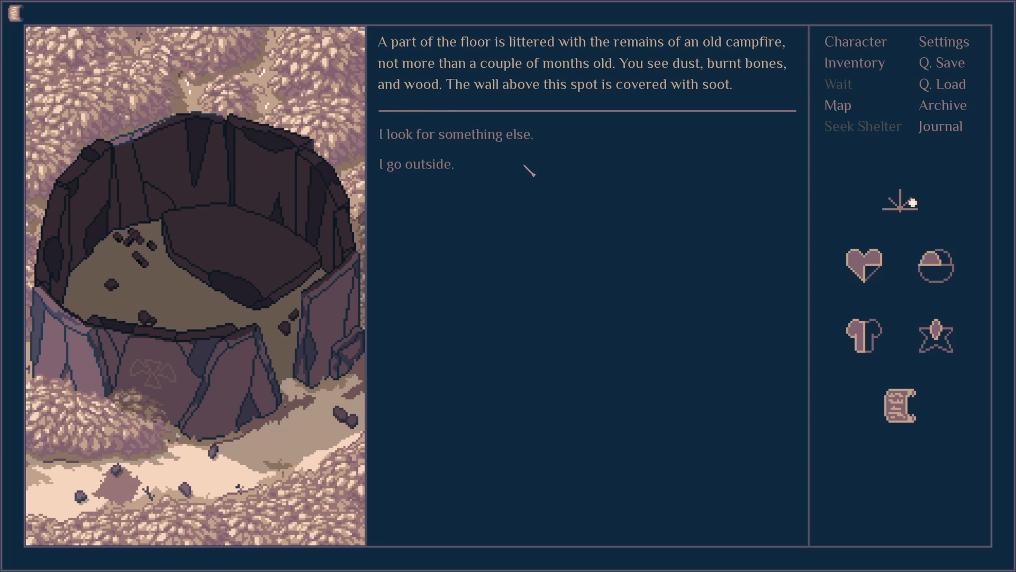
mouse_move(589, 132)
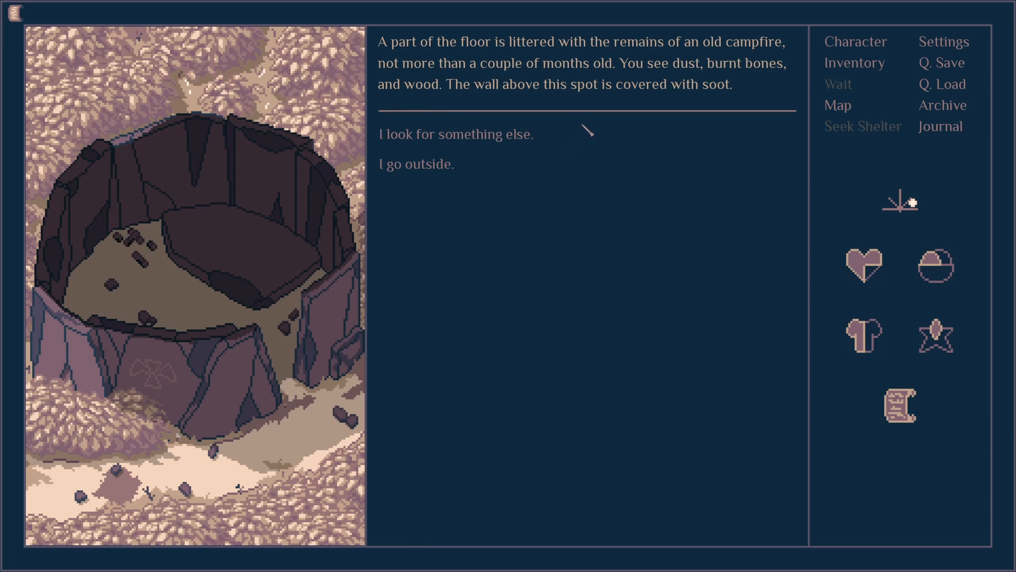
mouse_move(614, 165)
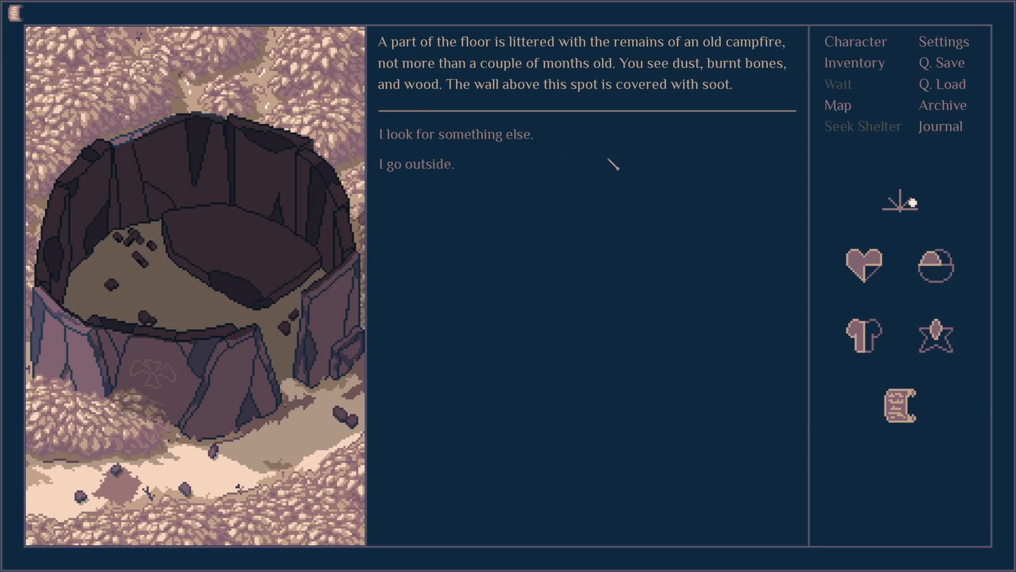
mouse_move(458, 135)
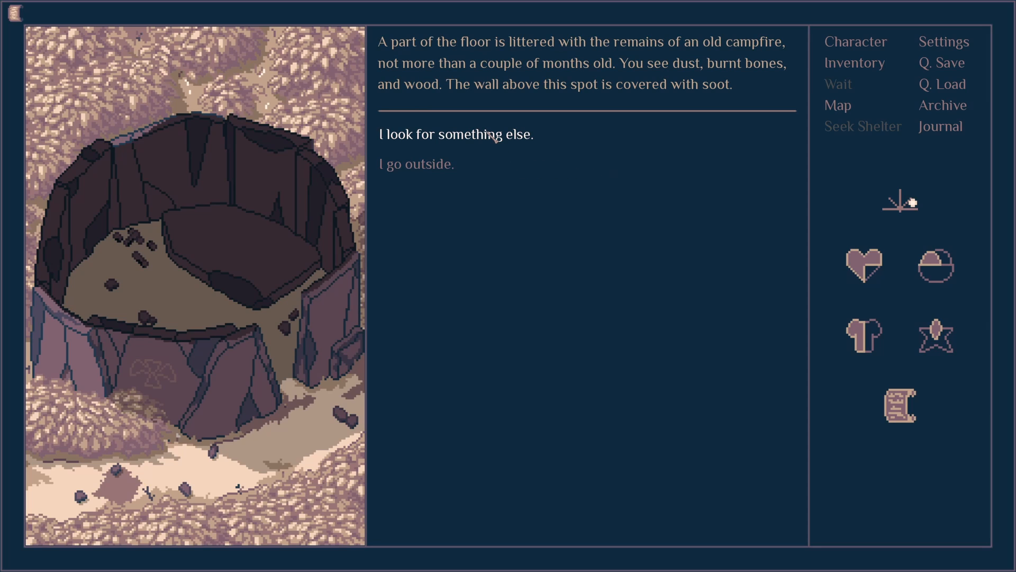
left_click(457, 135)
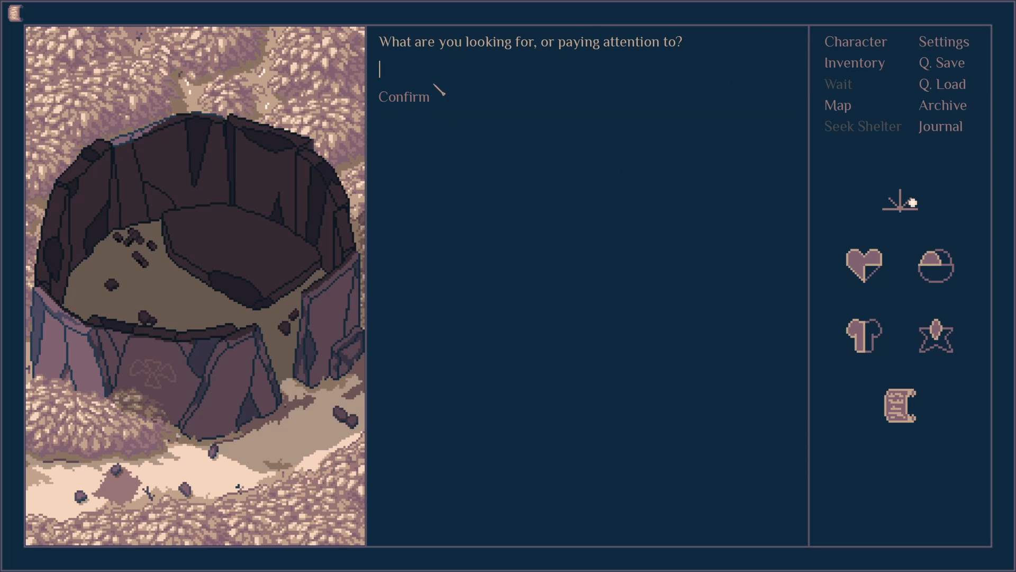
- Search the ruin for bones and plants, still finding nothing
type("bones")
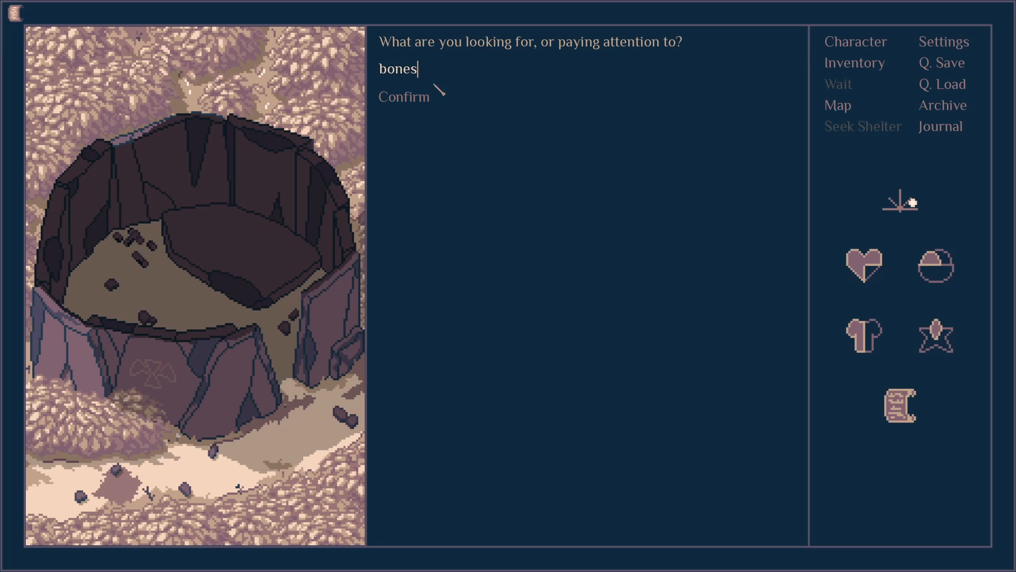
left_click(404, 96)
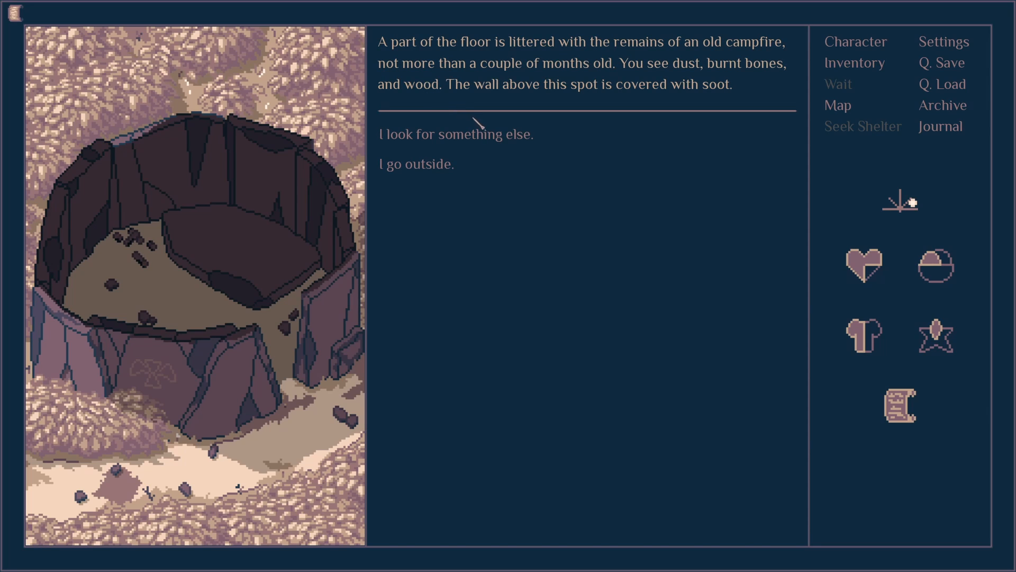
left_click(456, 135)
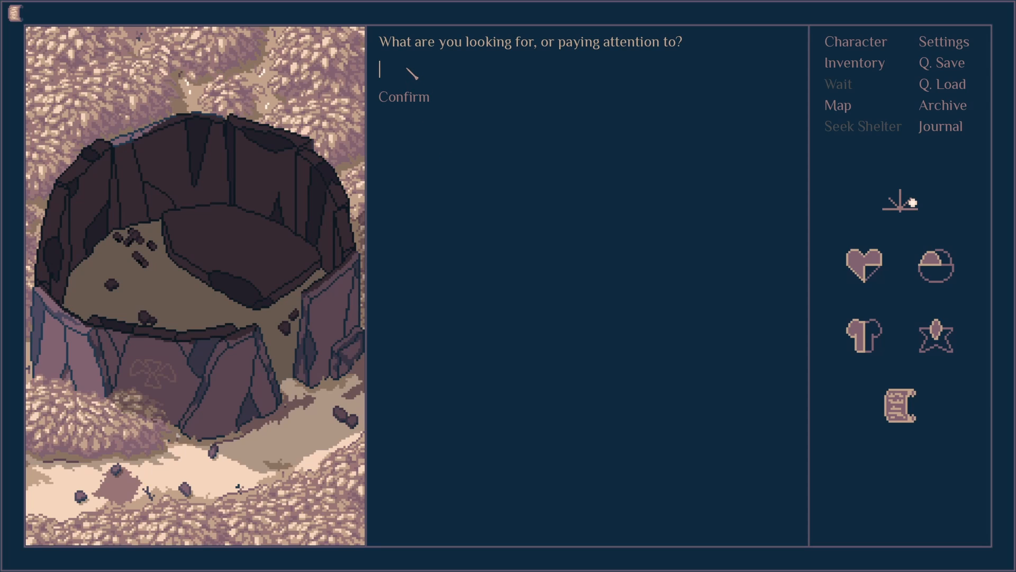
type("plant")
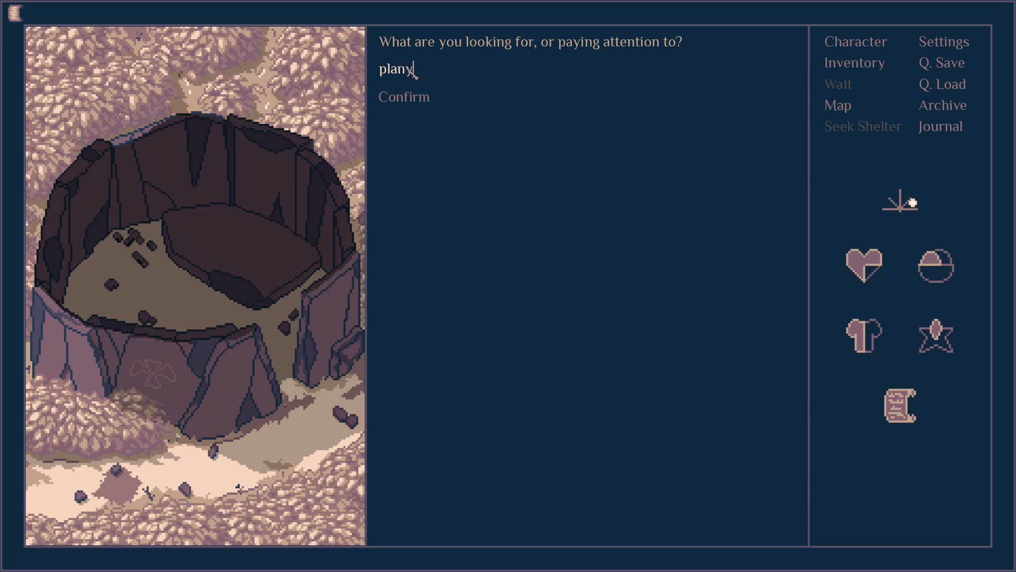
type("ts")
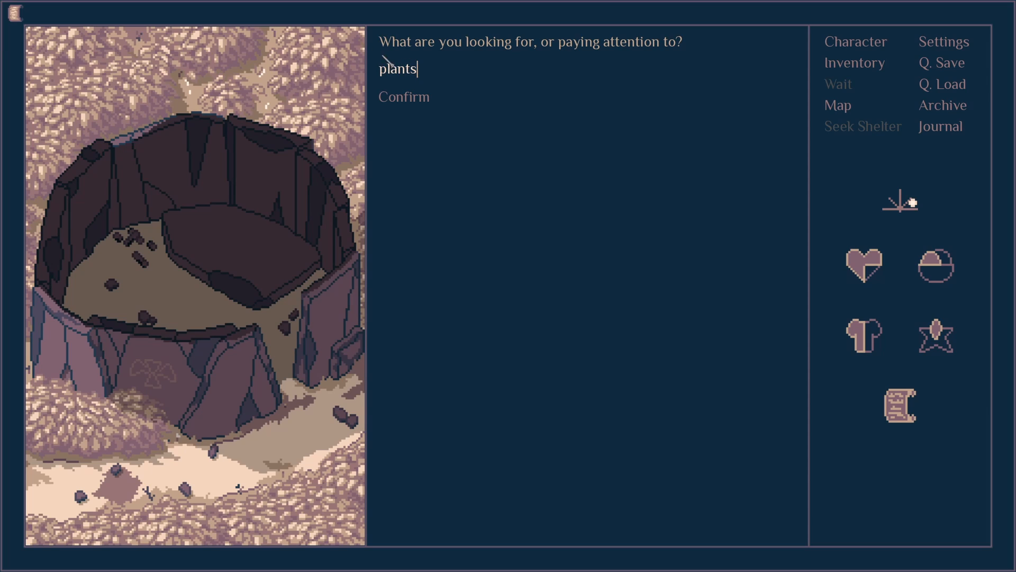
left_click(403, 97)
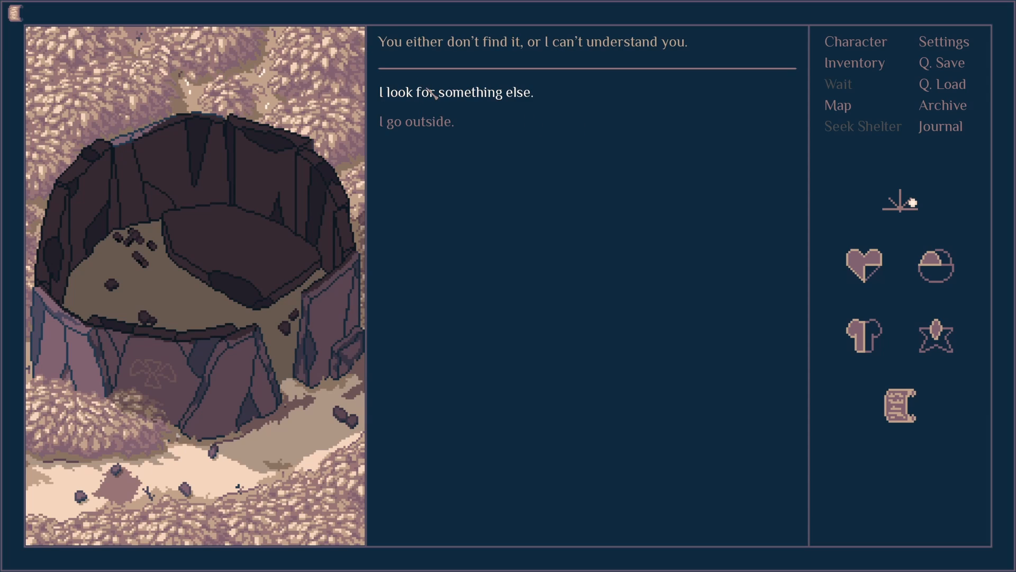
left_click(456, 91)
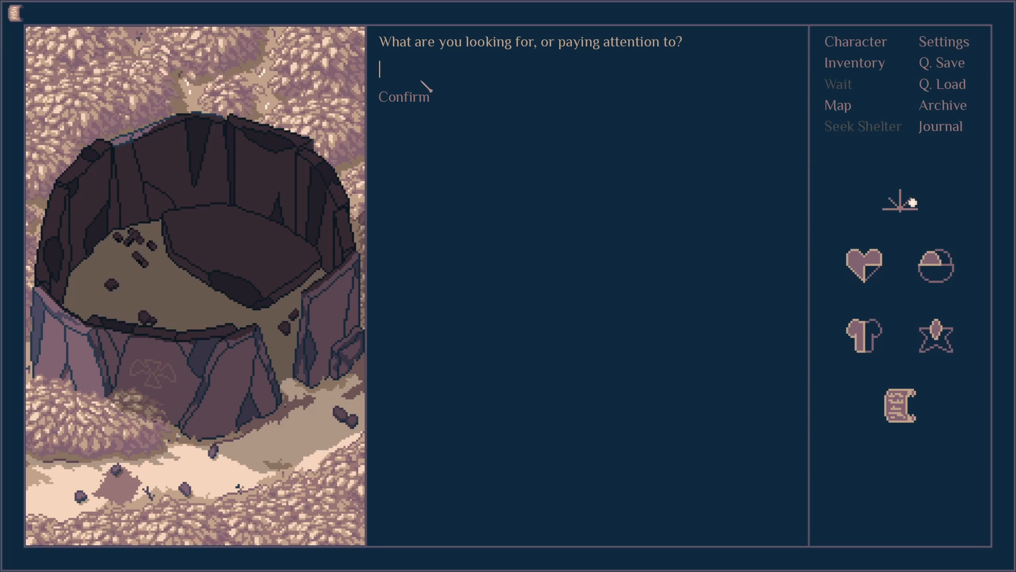
- Search for people and the ground, revealing only an old campfire with burnt bones
type("person")
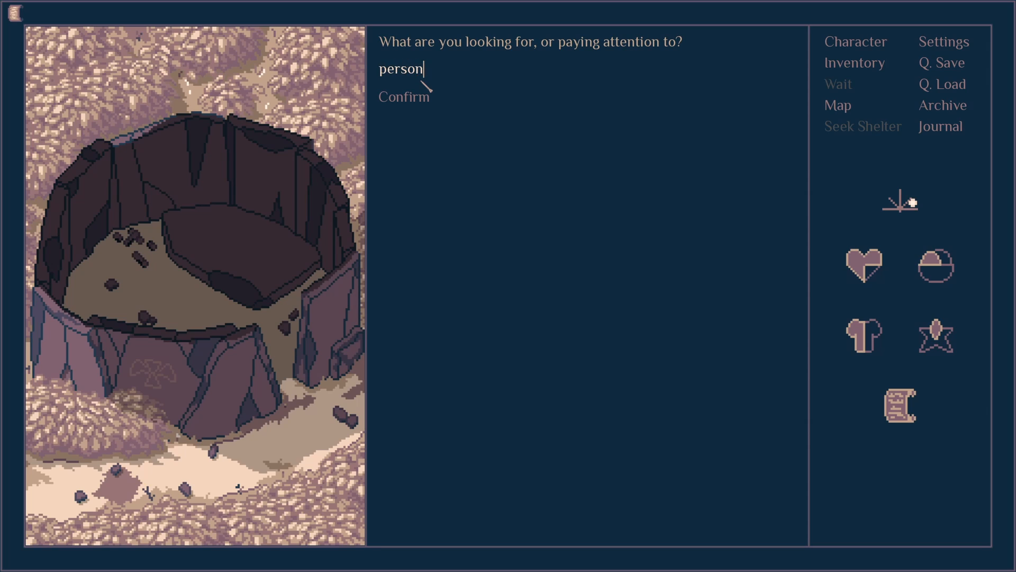
key("backspace")
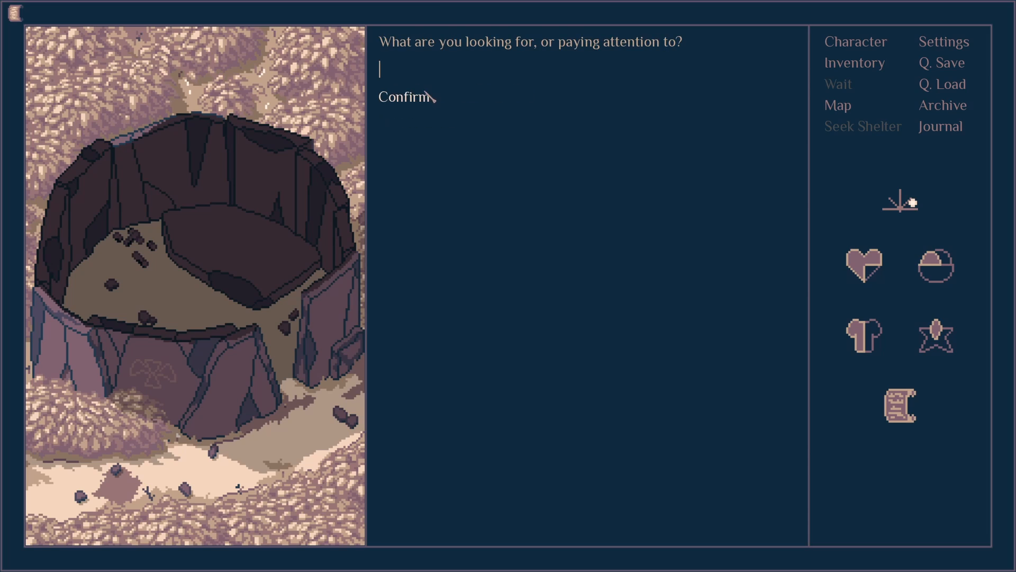
type("pe")
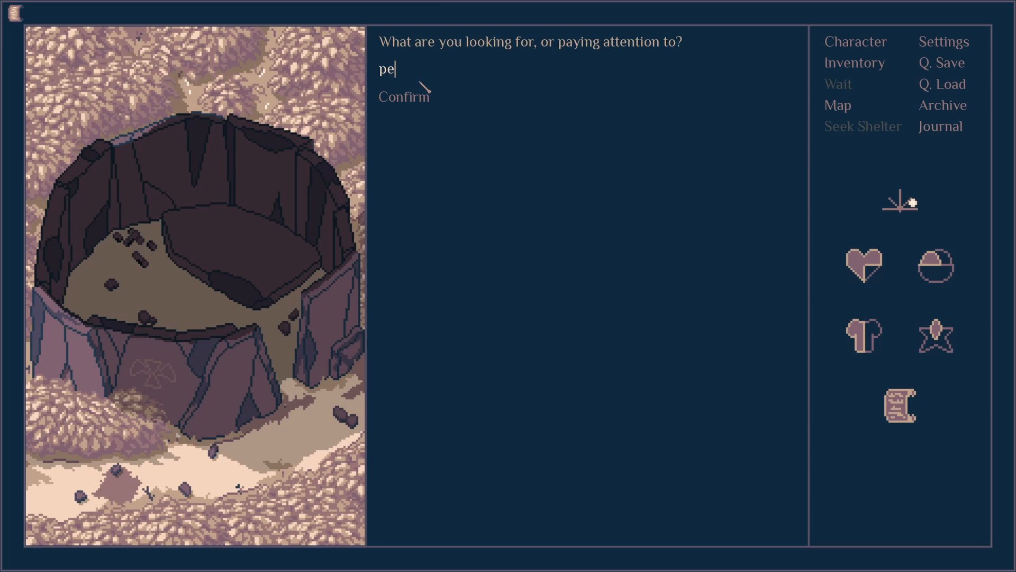
type("op")
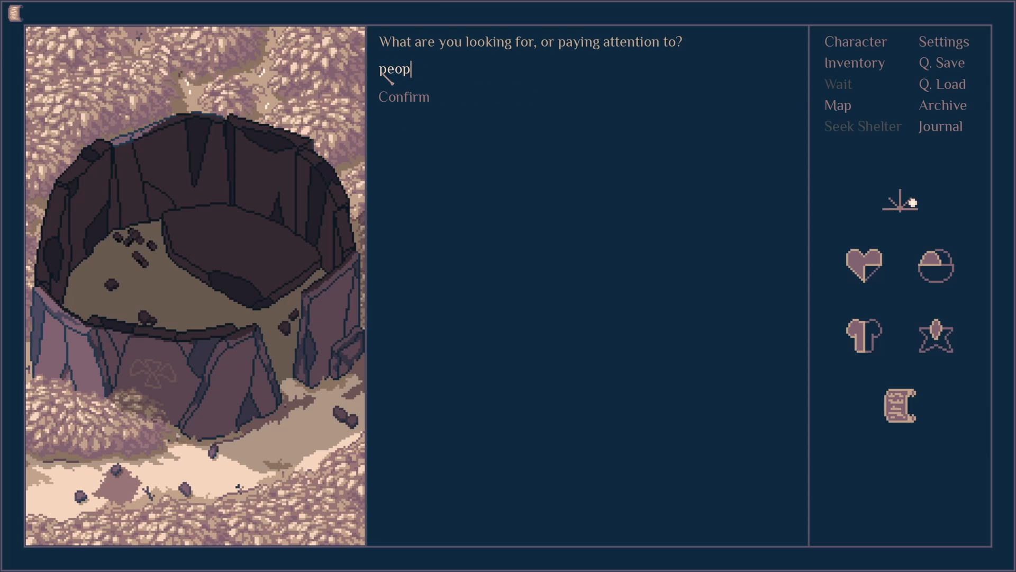
left_click(402, 96)
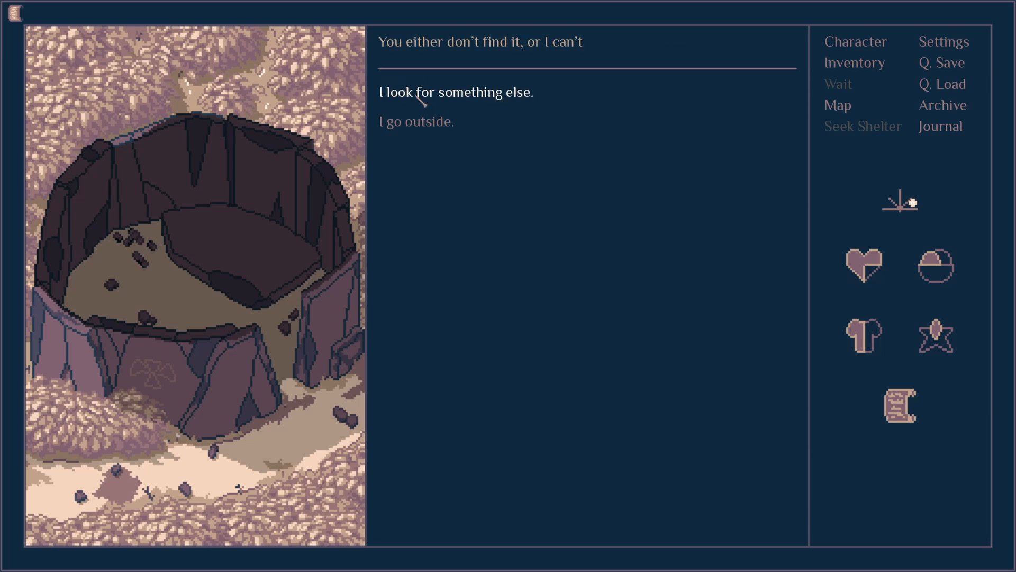
left_click(458, 92)
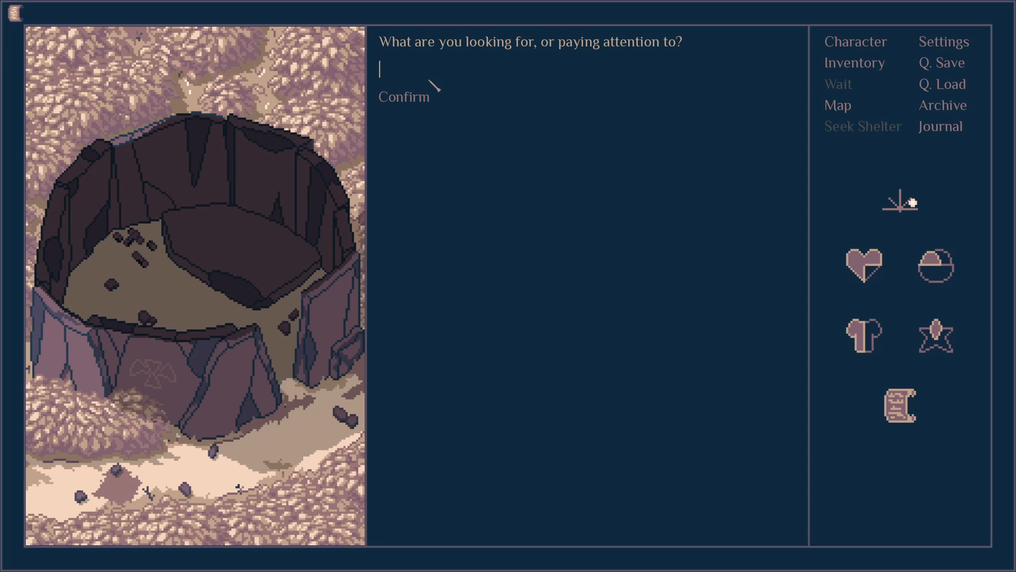
type("ground")
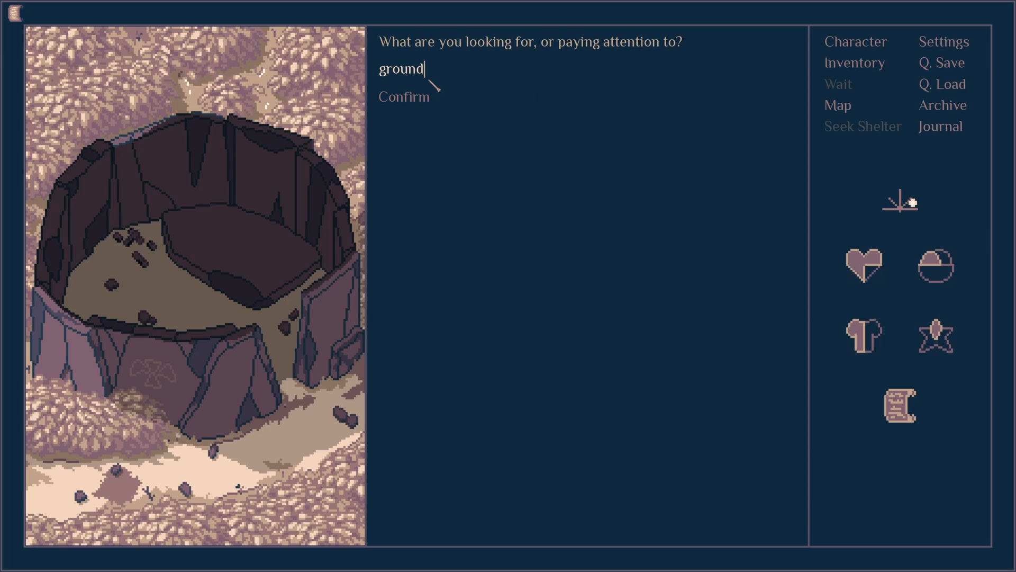
left_click(404, 96)
type("soot")
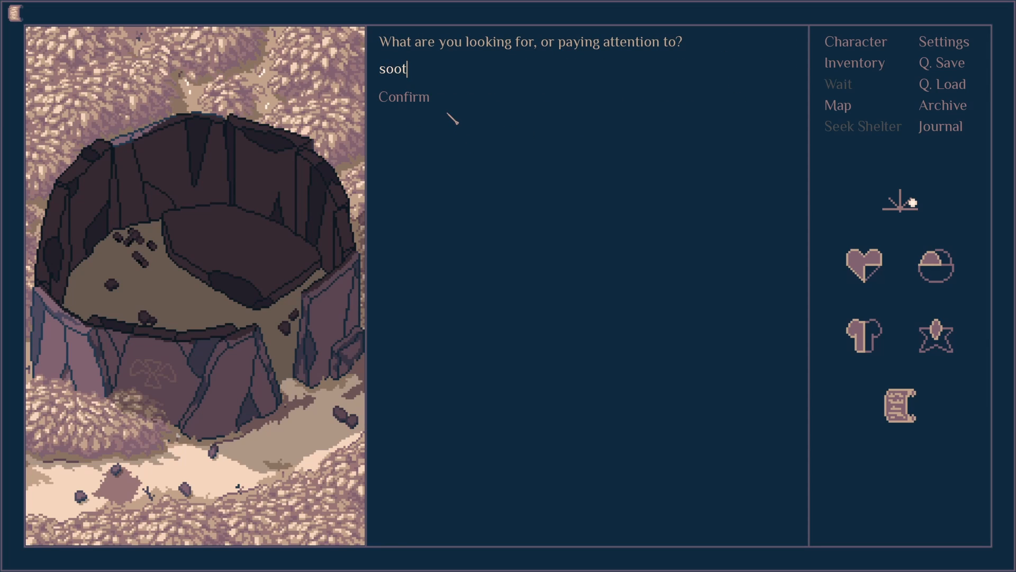
- Search for soot and letters, then decipher the wall engravings' road prayer and trapdoor wares list
left_click(402, 96)
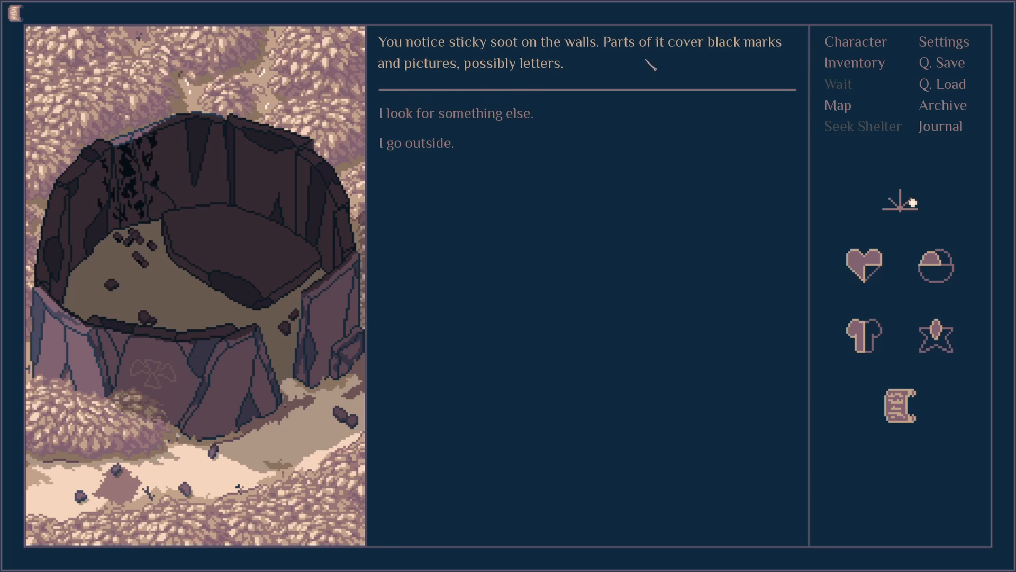
left_click(455, 114)
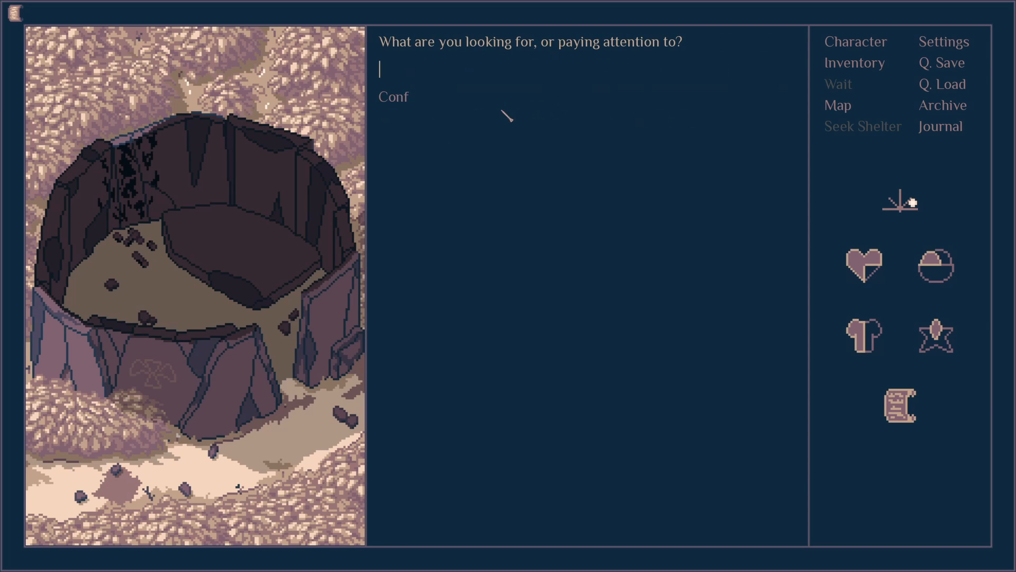
type("letter")
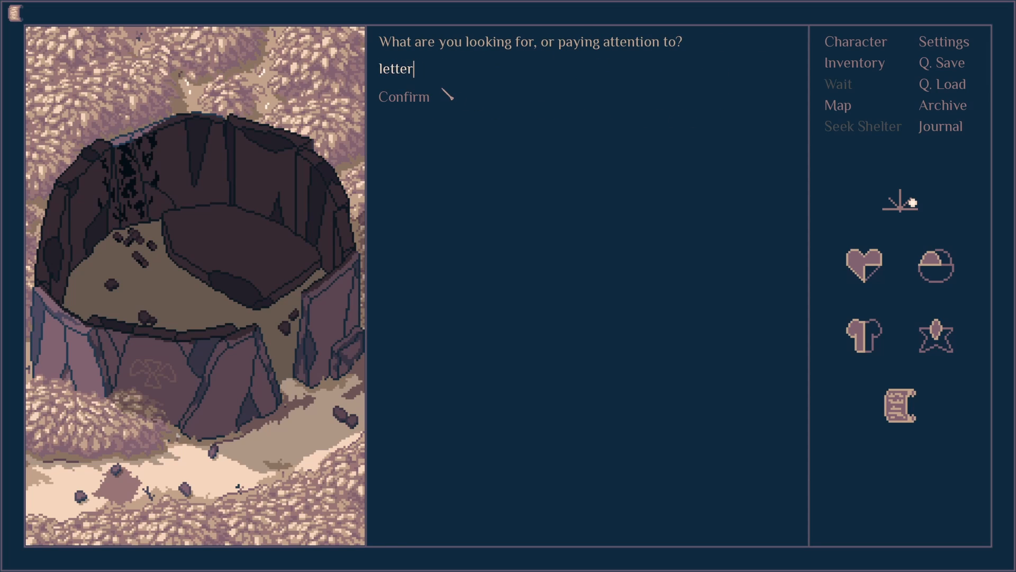
left_click(402, 96)
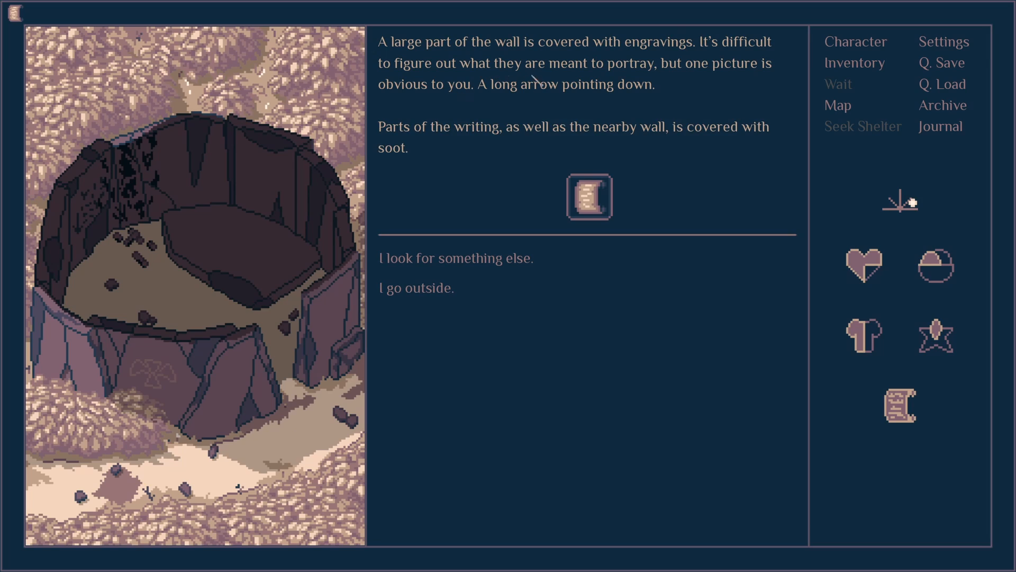
mouse_move(502, 85)
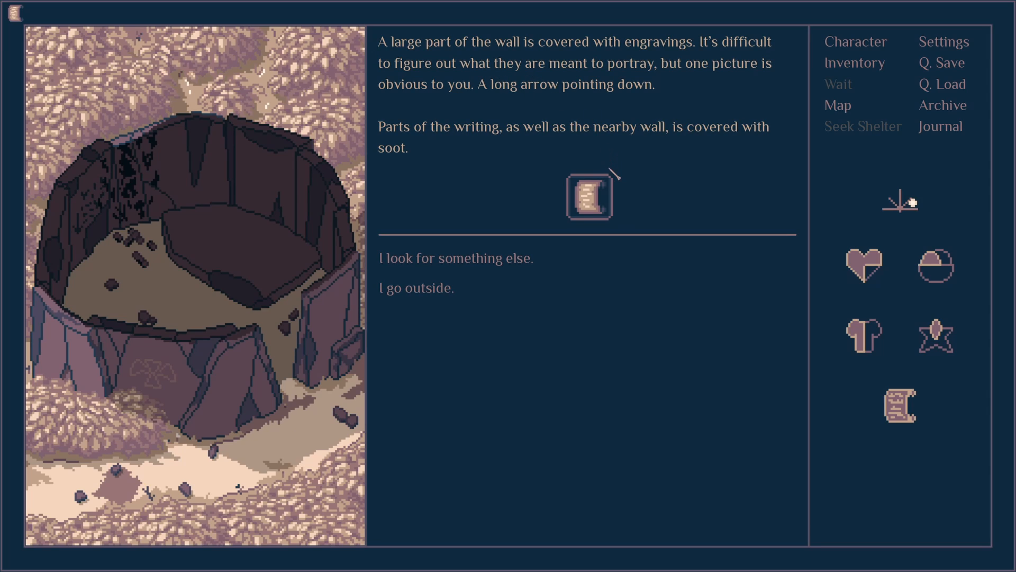
mouse_move(726, 117)
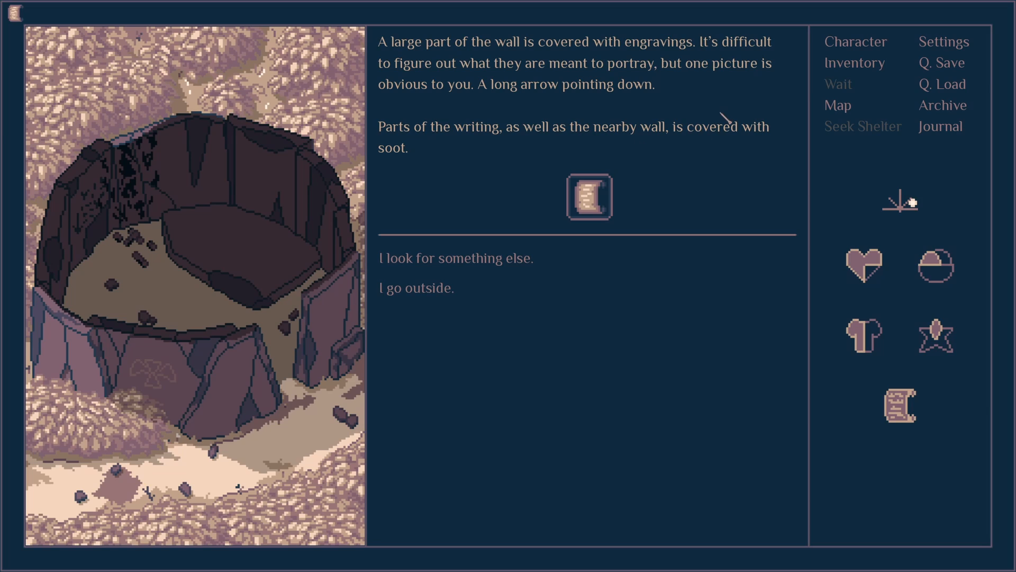
mouse_move(483, 111)
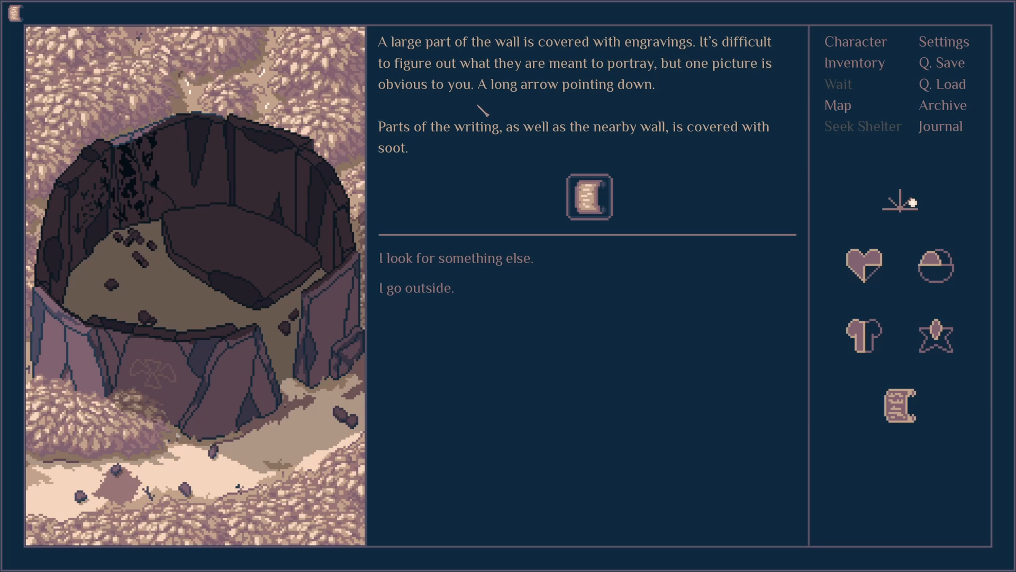
mouse_move(475, 98)
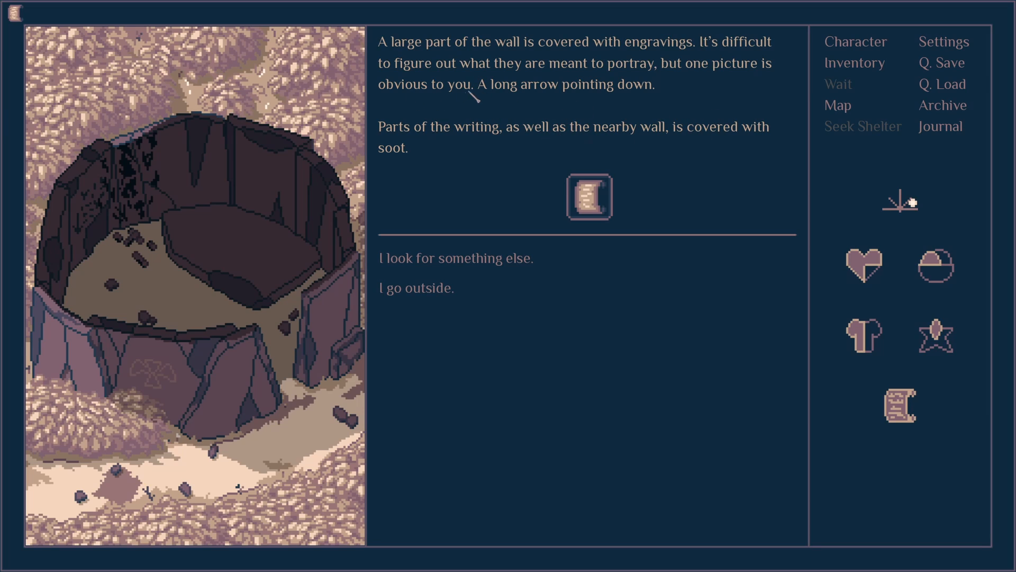
mouse_move(600, 161)
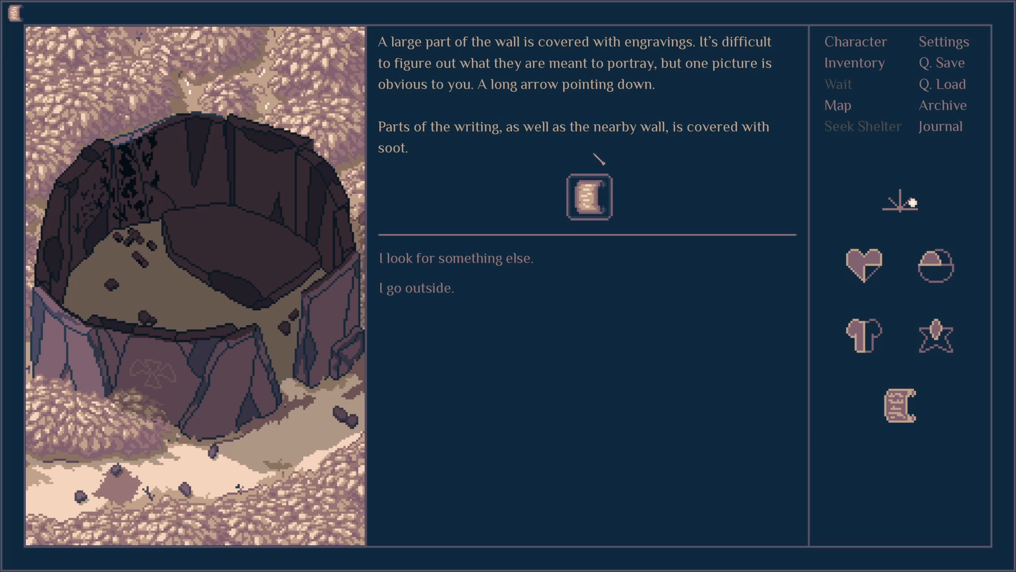
mouse_move(588, 197)
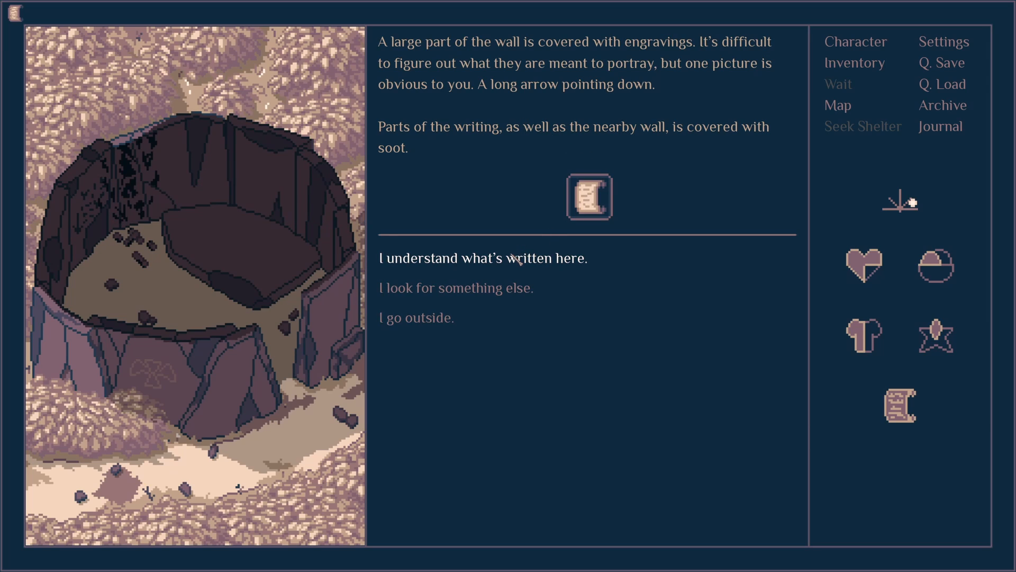
left_click(484, 257)
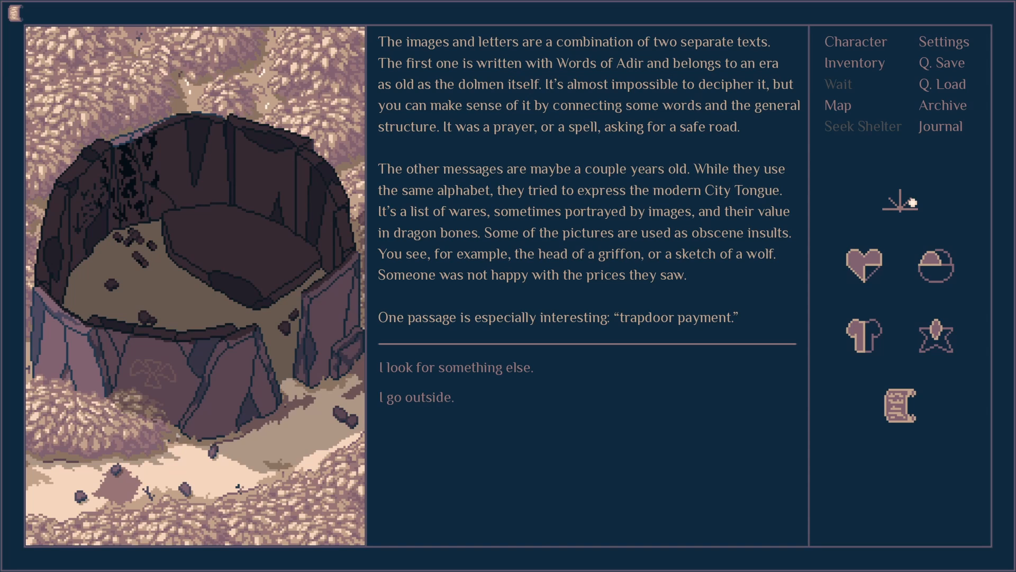
- Search for the trapdoor under the campfire and knock its padlock off with the axe
left_click(455, 367)
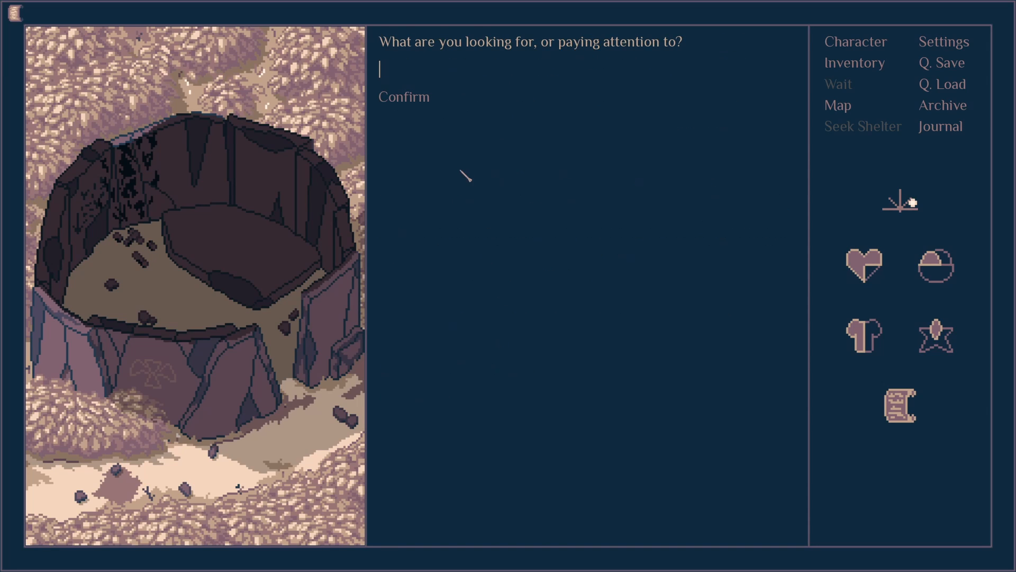
type("trapd")
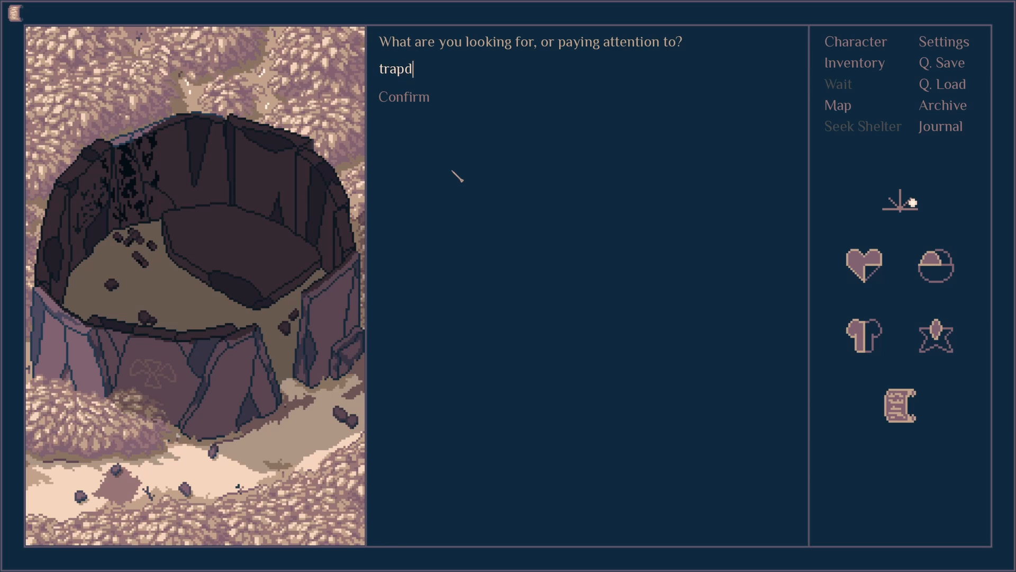
left_click(404, 96)
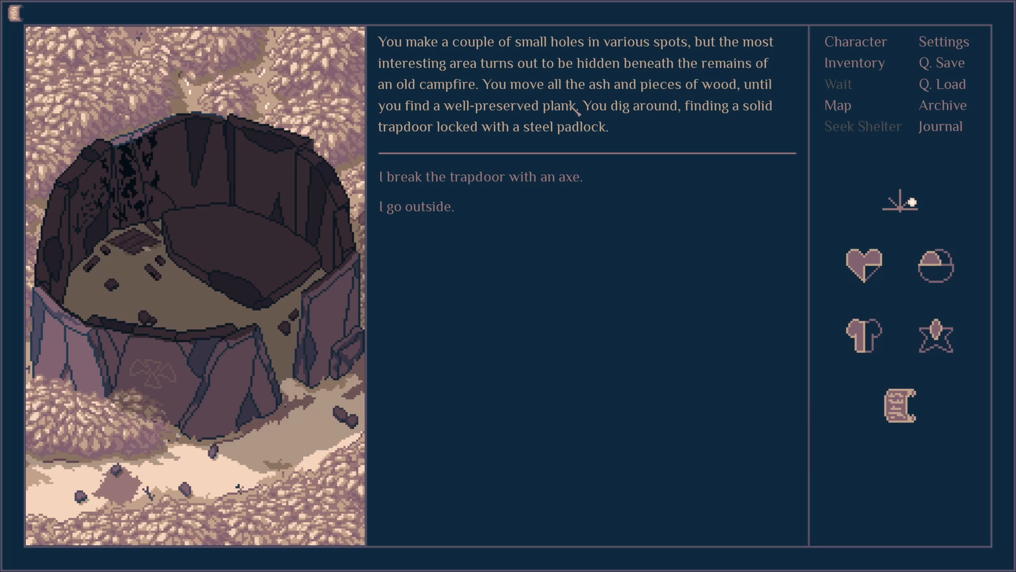
mouse_move(526, 130)
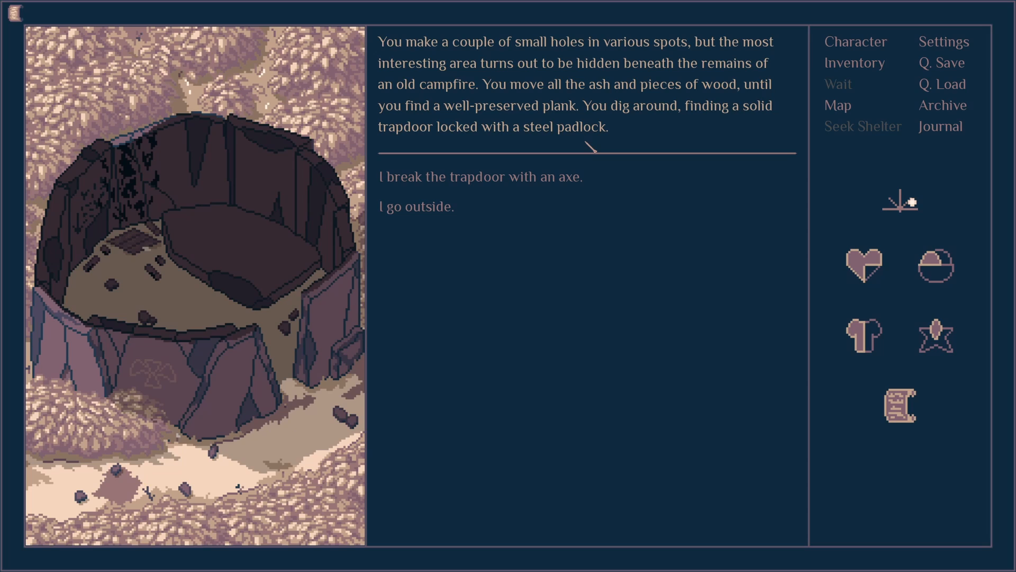
mouse_move(181, 180)
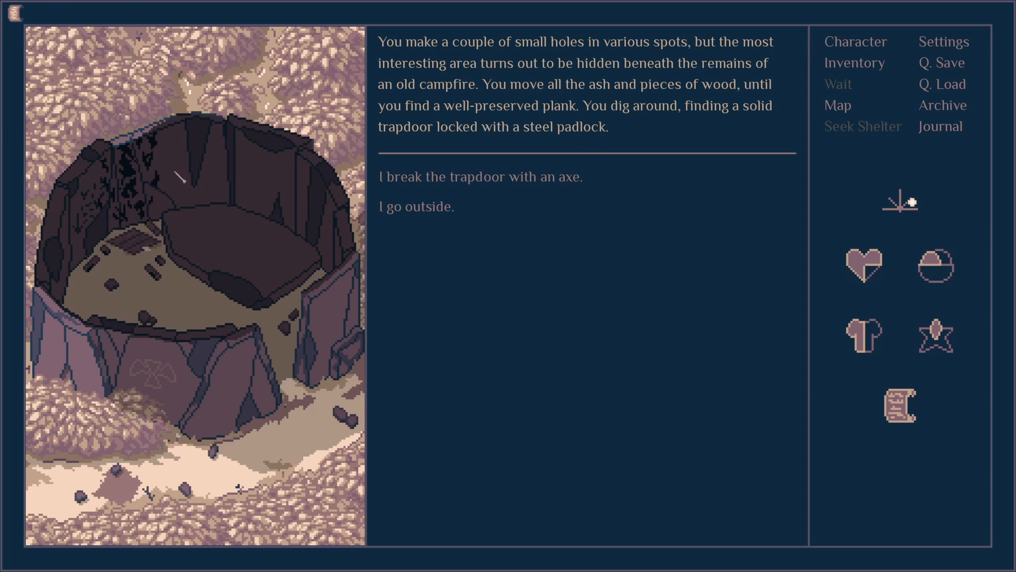
mouse_move(110, 110)
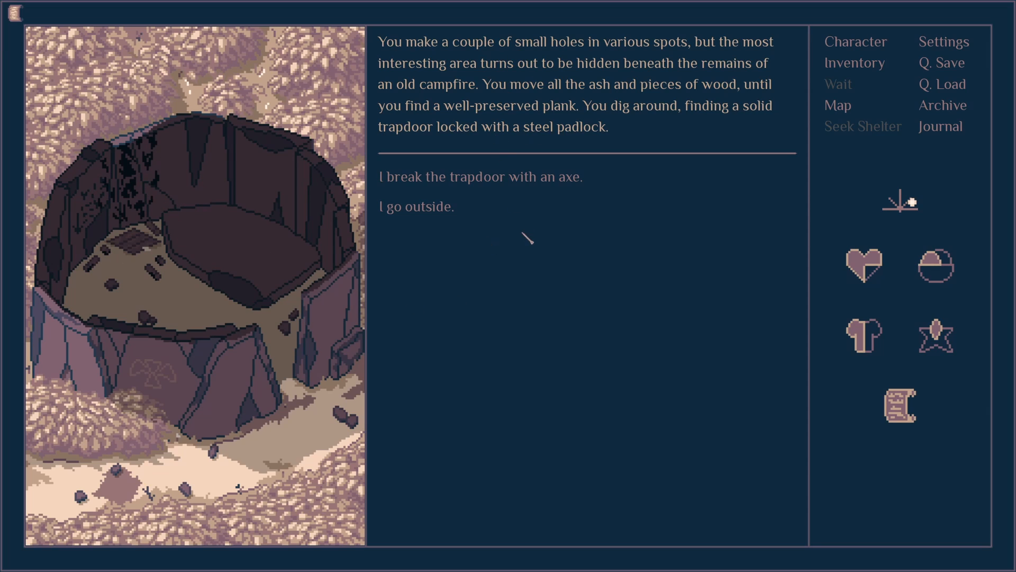
left_click(482, 176)
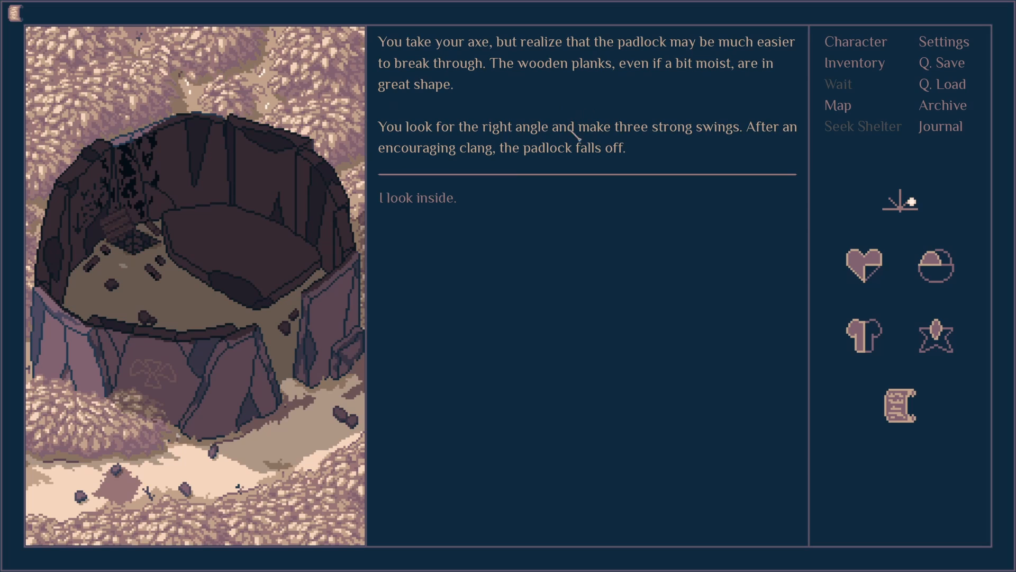
mouse_move(646, 128)
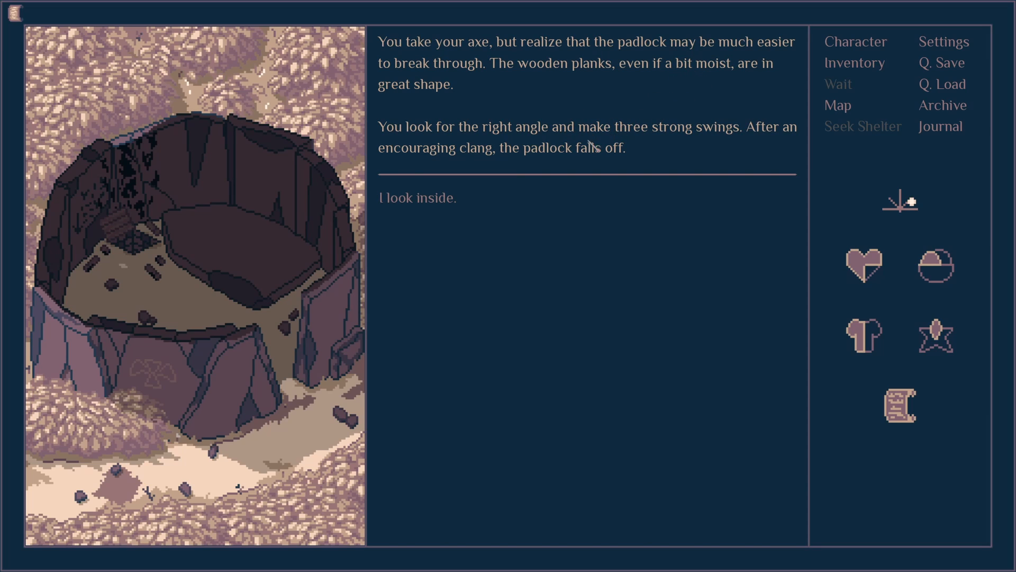
mouse_move(482, 208)
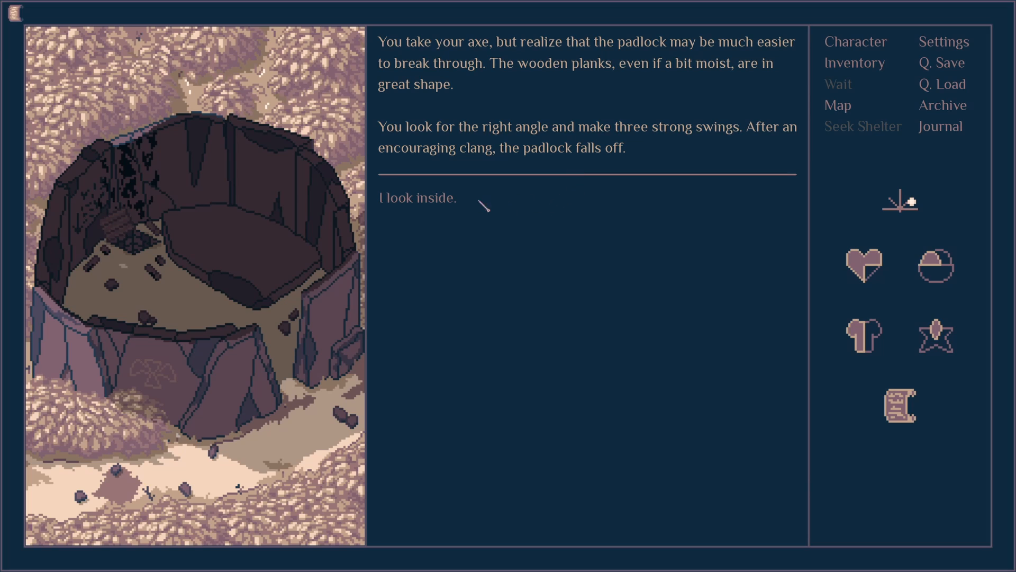
- Look inside the hatch and climb down into the abandoned cellar tunnel
left_click(417, 198)
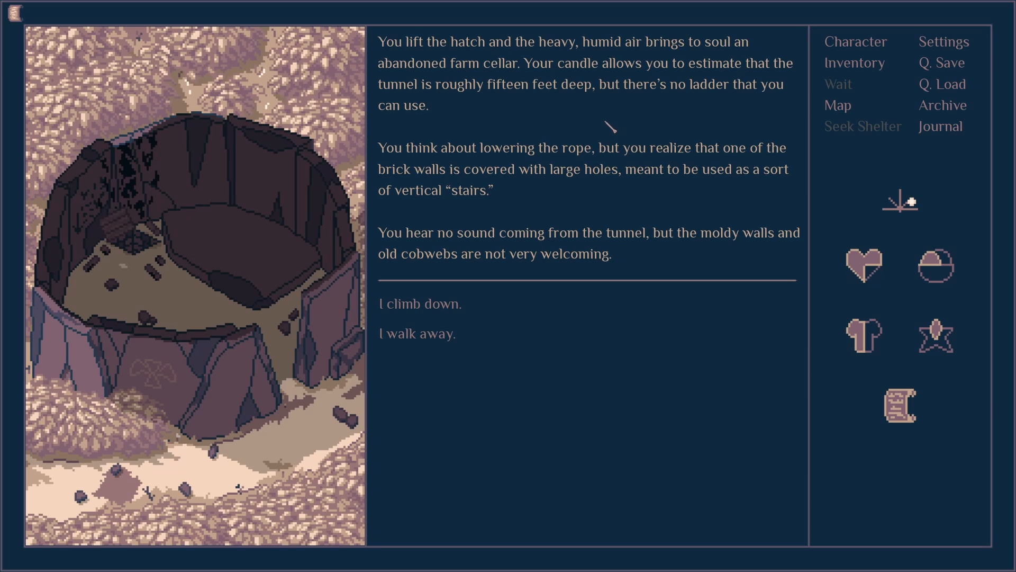
mouse_move(599, 143)
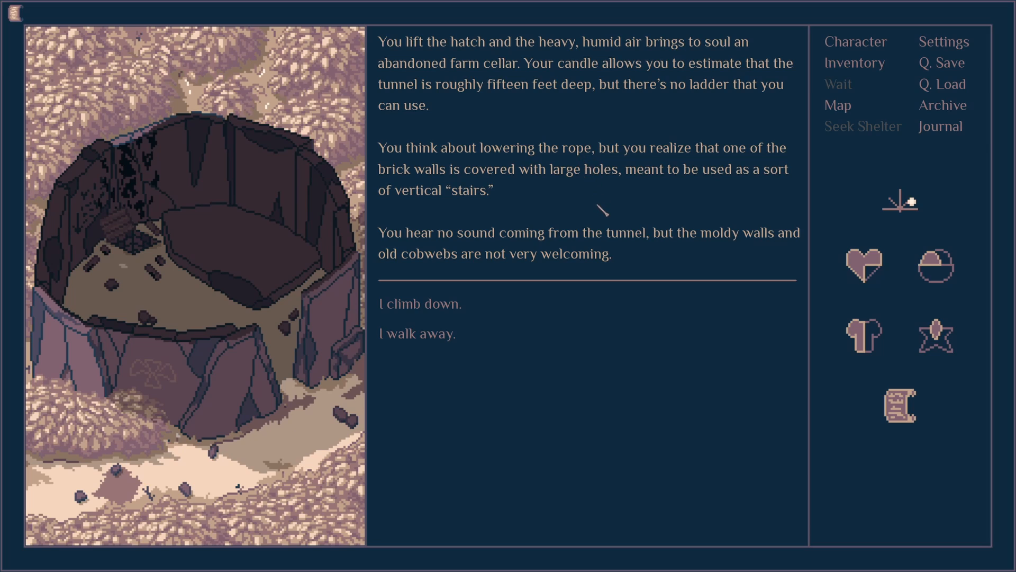
mouse_move(595, 250)
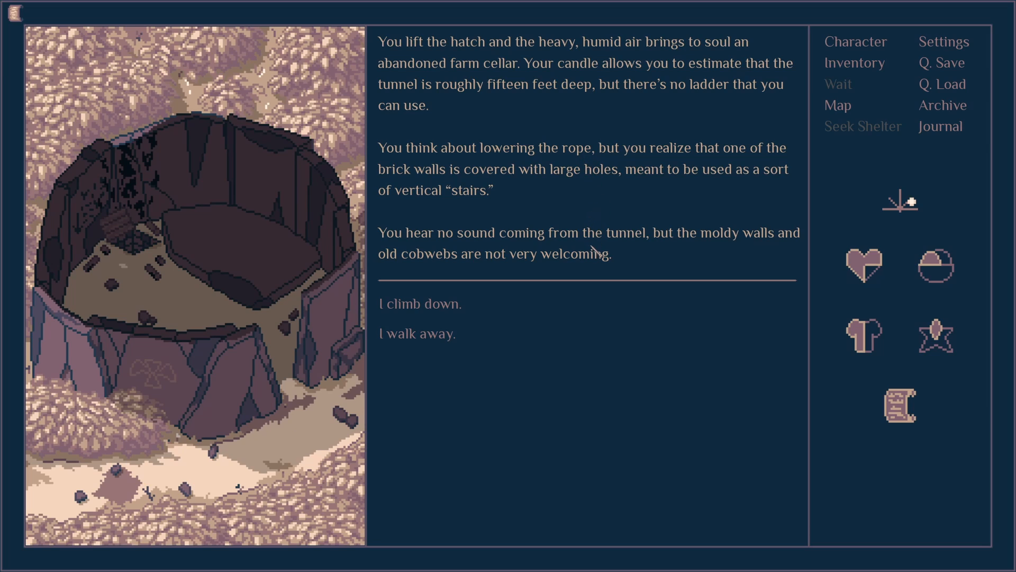
mouse_move(594, 271)
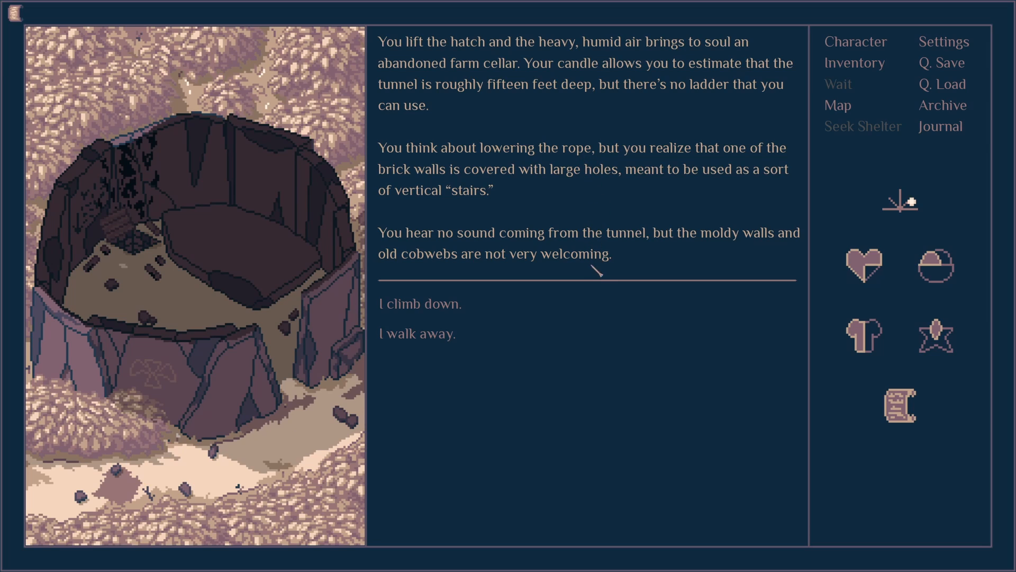
left_click(420, 304)
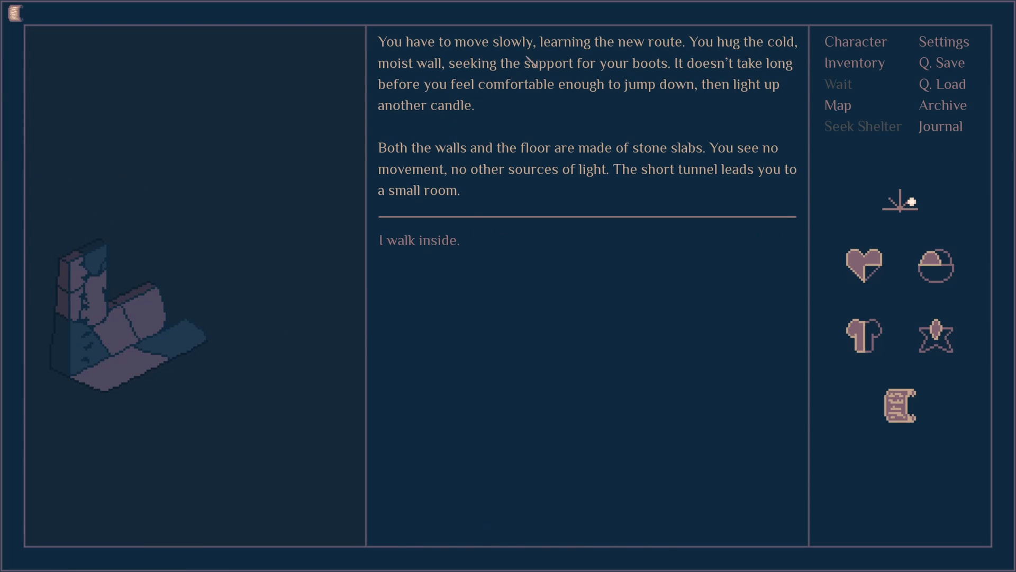
mouse_move(599, 133)
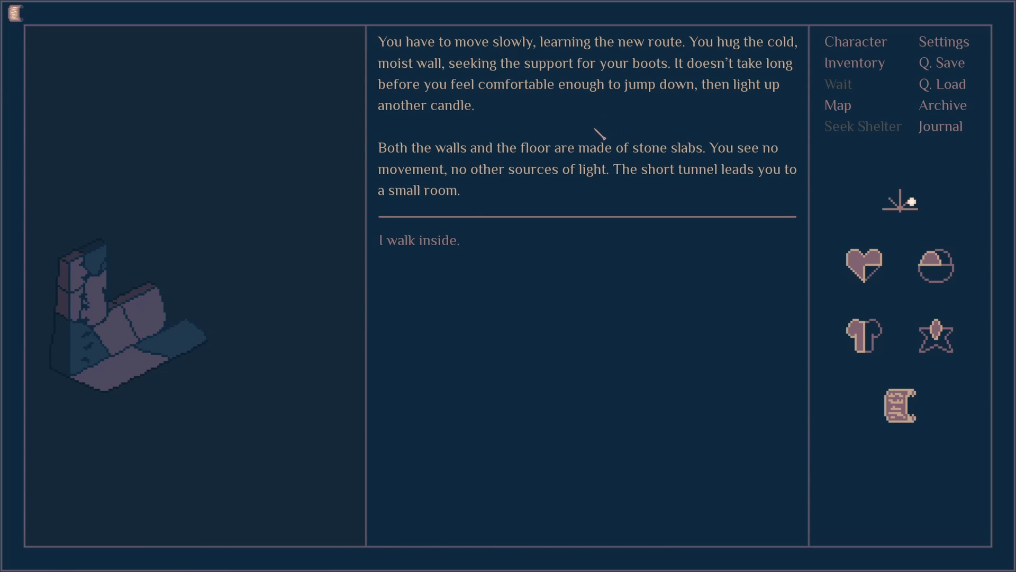
mouse_move(665, 170)
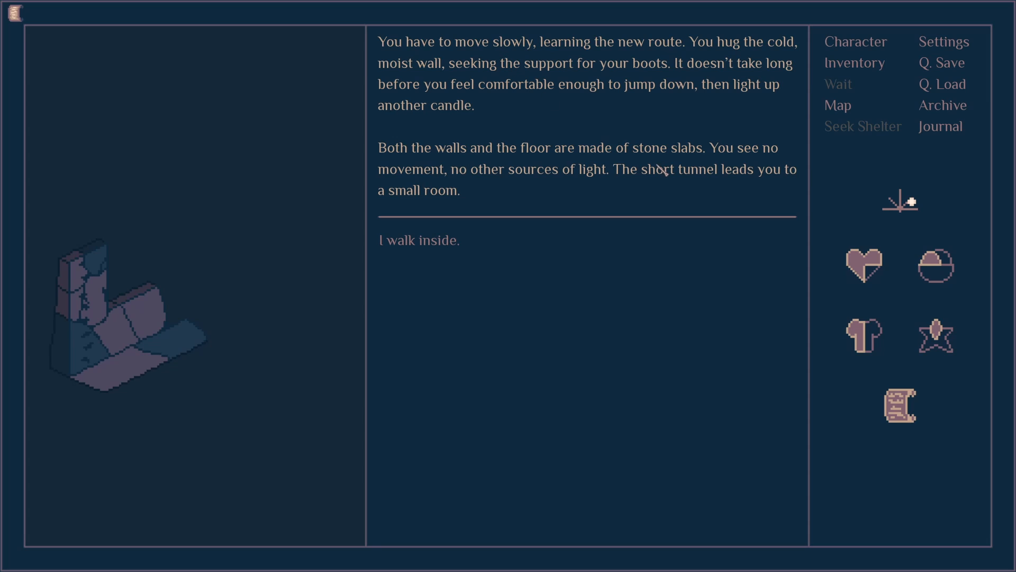
mouse_move(624, 137)
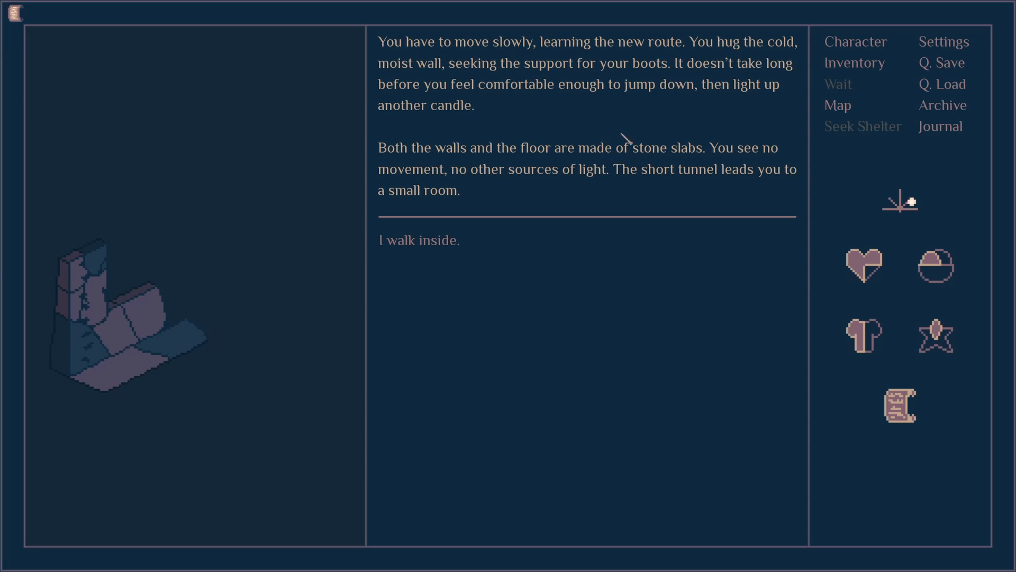
mouse_move(519, 169)
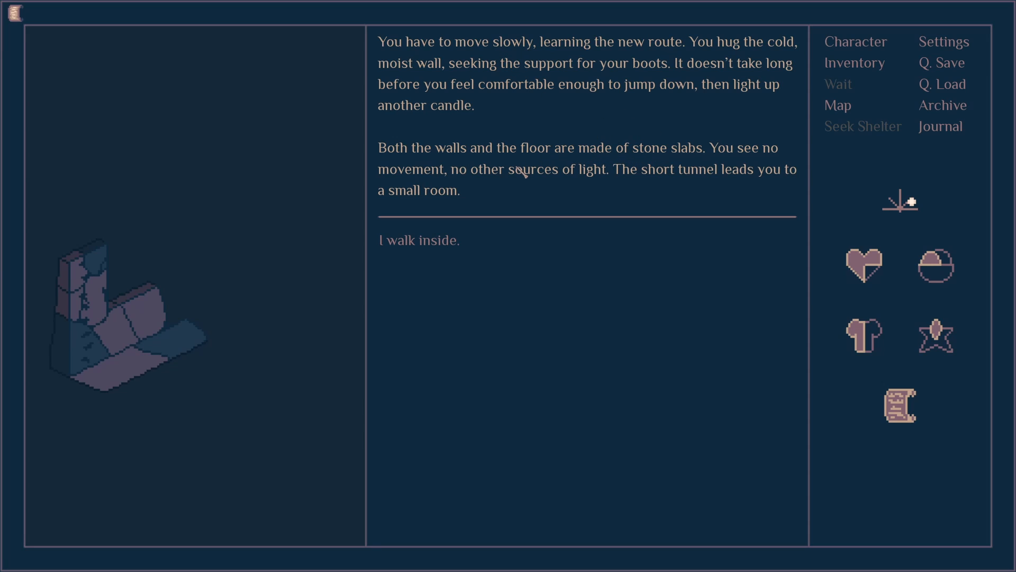
mouse_move(556, 221)
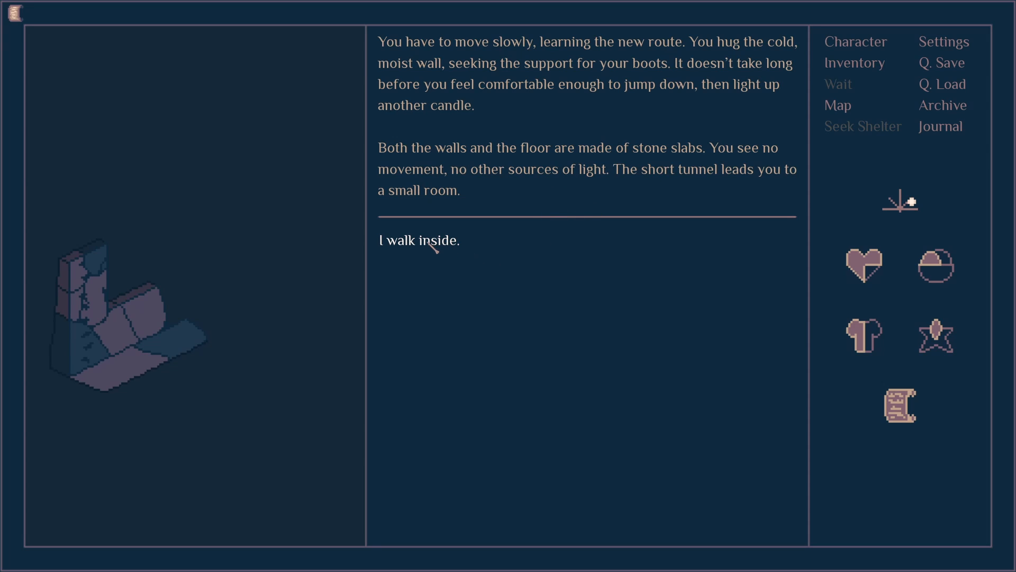
- Walk into the small cellar room and take the corded wooden box
left_click(419, 241)
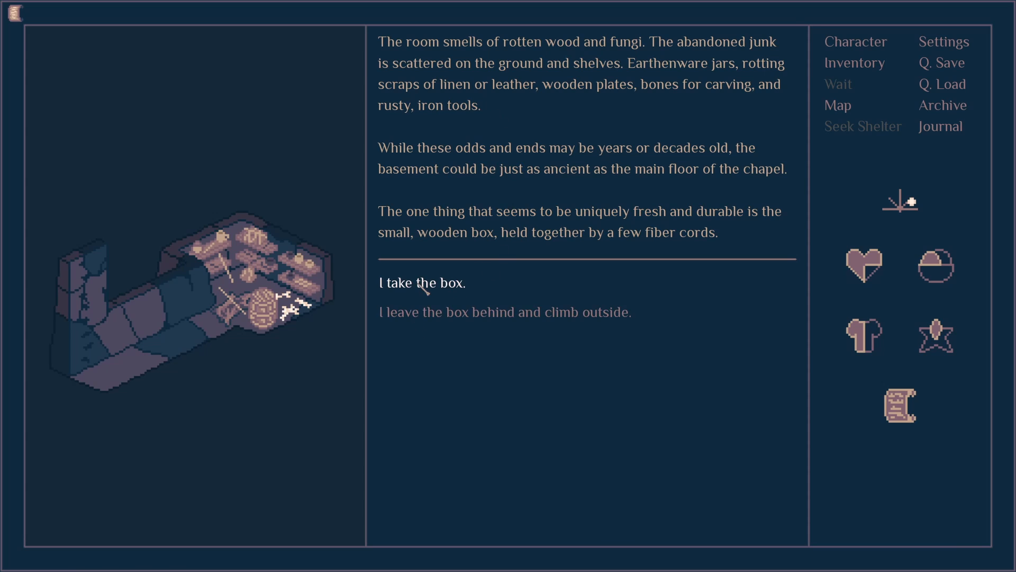
left_click(421, 282)
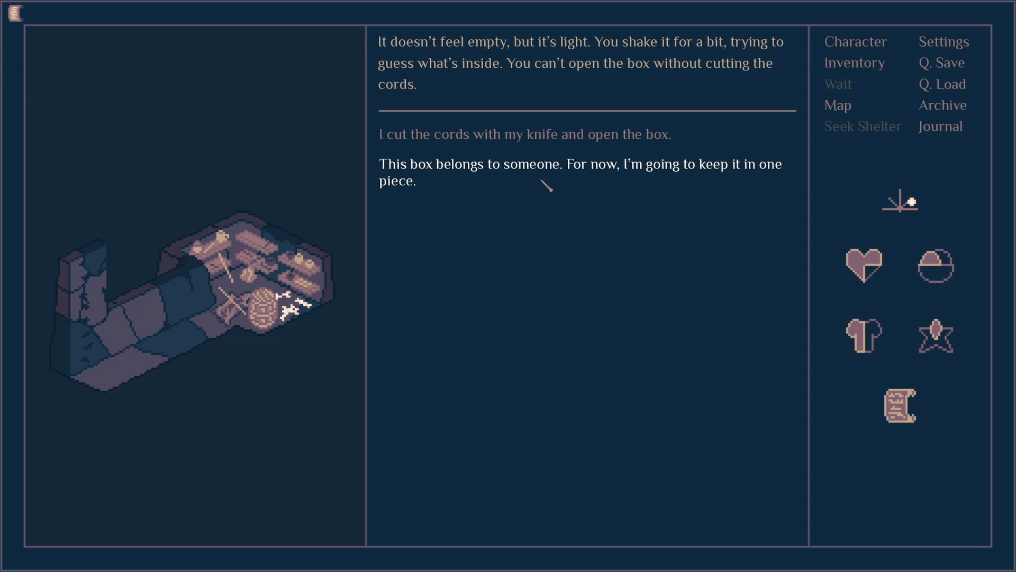
- Keep the box sealed, climb out of the cellar and go outside the chapel
left_click(526, 135)
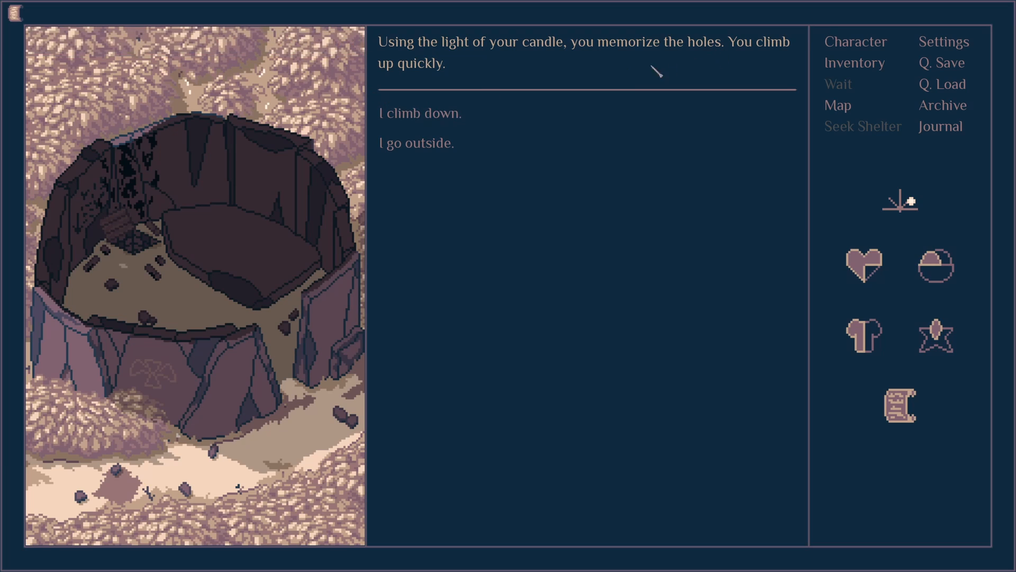
mouse_move(418, 191)
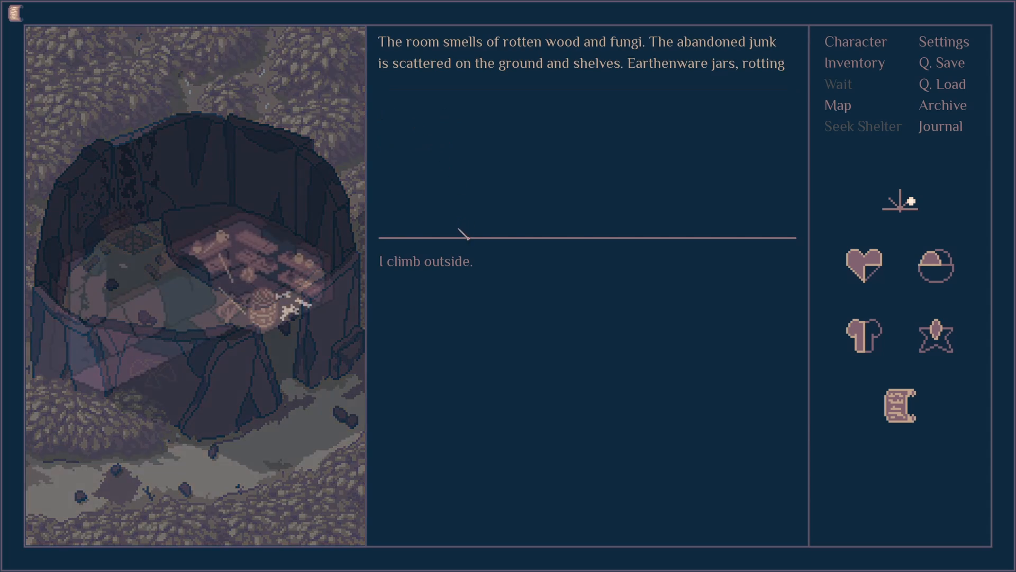
left_click(424, 260)
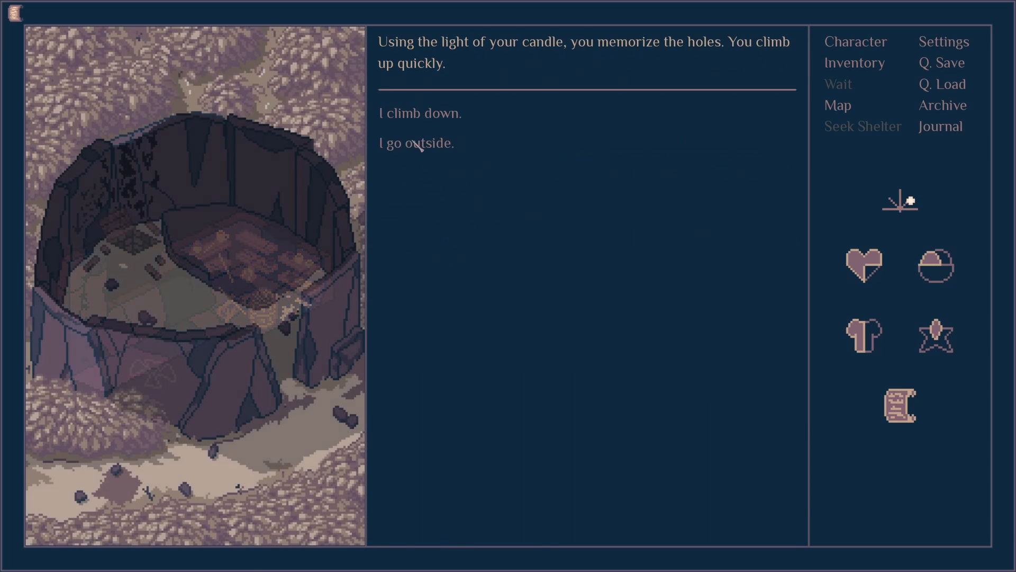
left_click(416, 143)
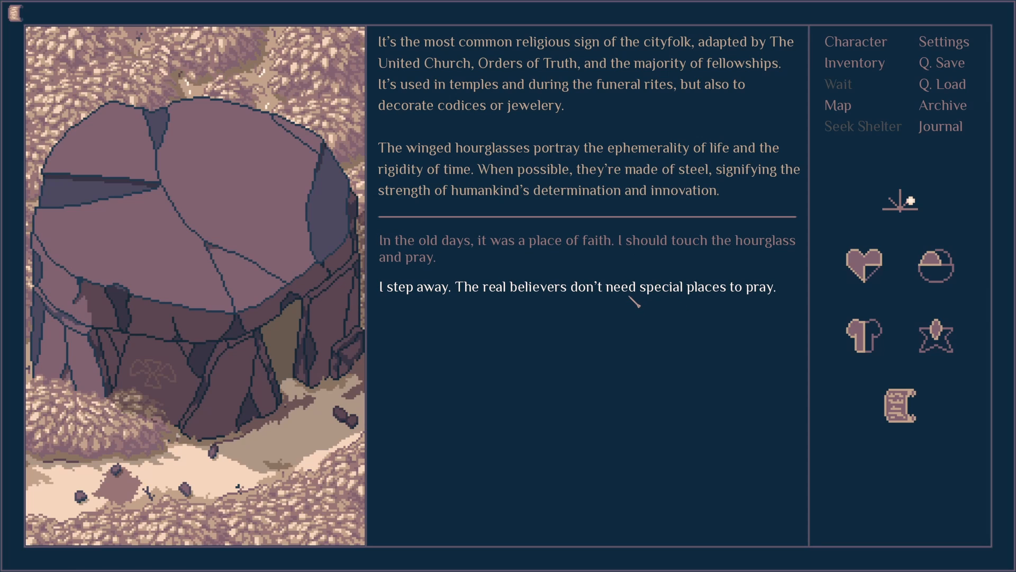
mouse_move(509, 302)
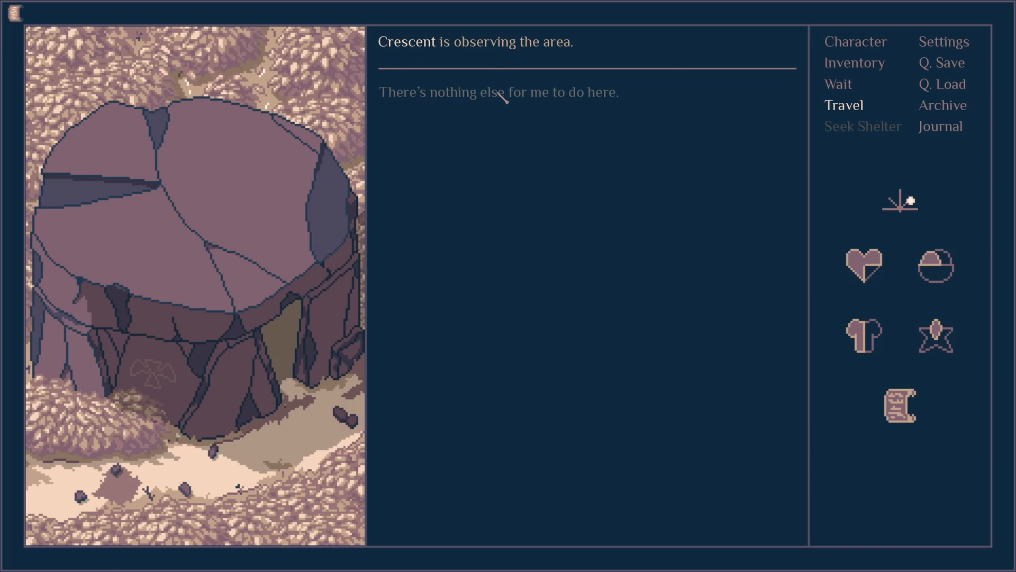
mouse_move(571, 152)
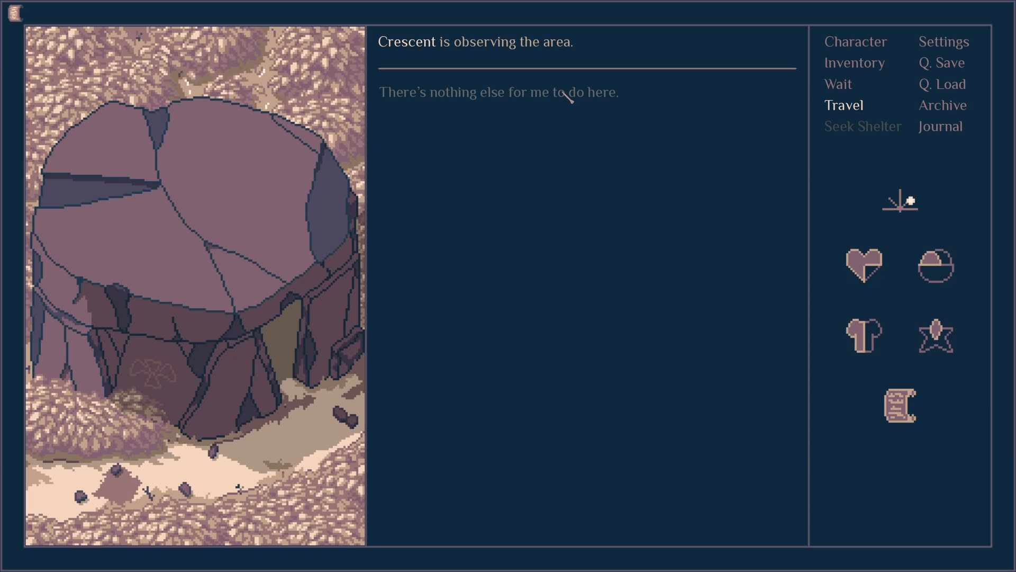
- Leave the hourglass and bring up the travel map of the chapel's surroundings
left_click(844, 105)
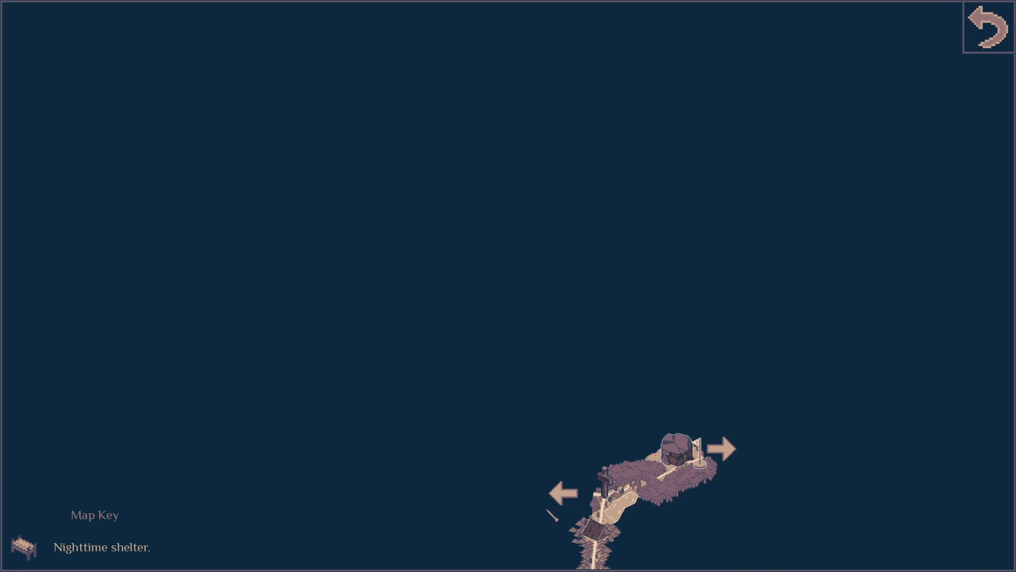
mouse_move(675, 451)
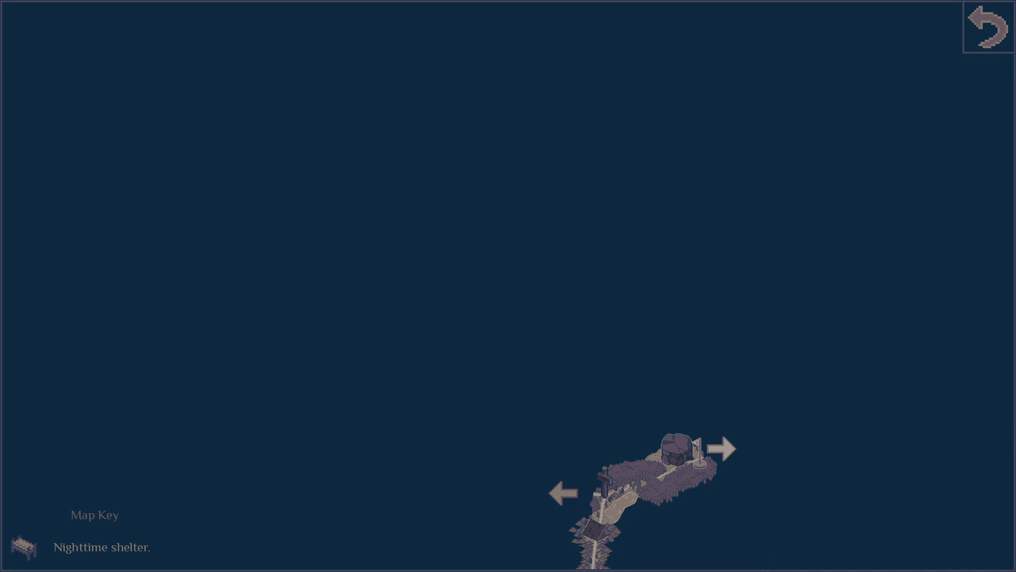
left_click(997, 25)
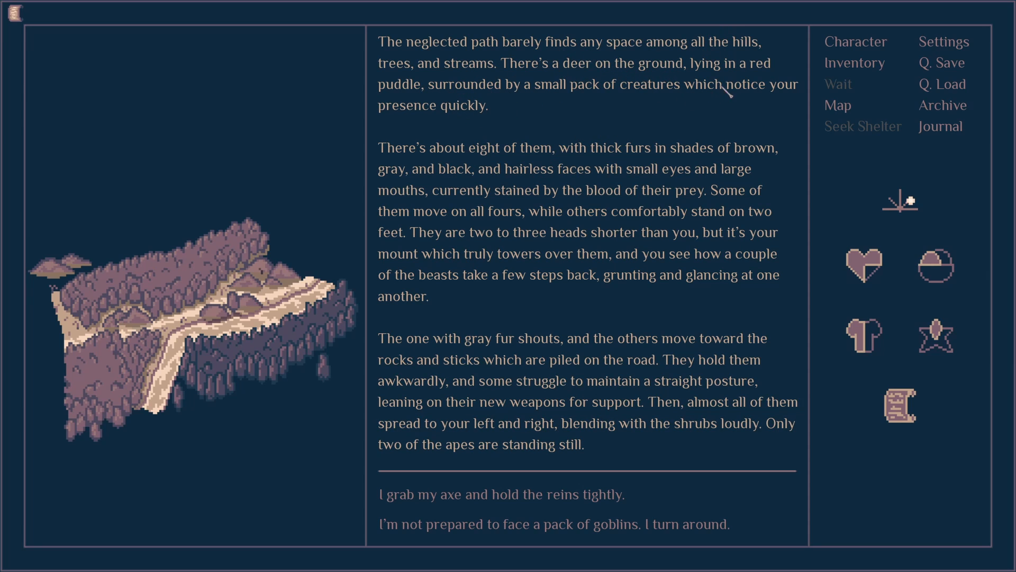
mouse_move(769, 113)
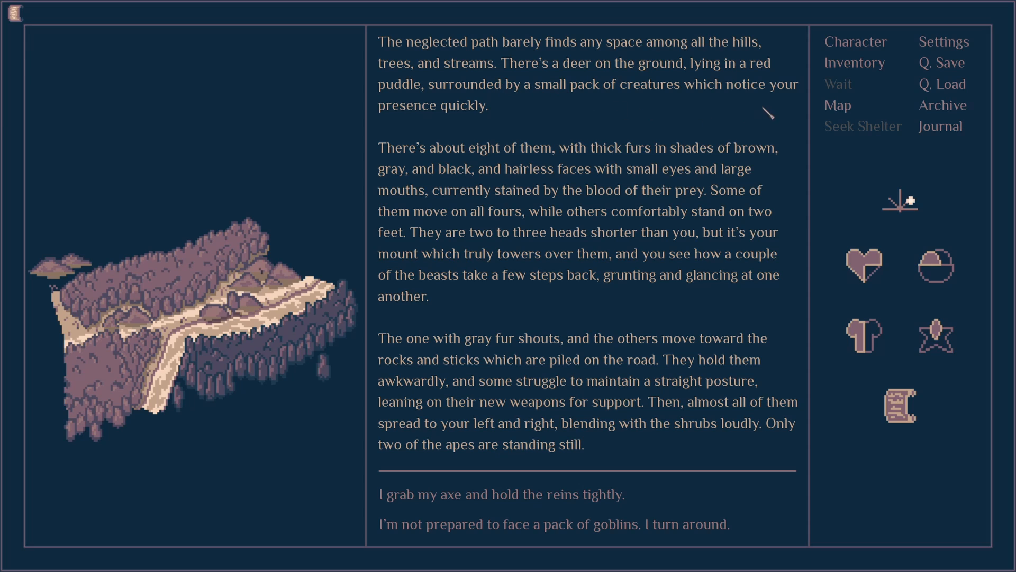
mouse_move(533, 169)
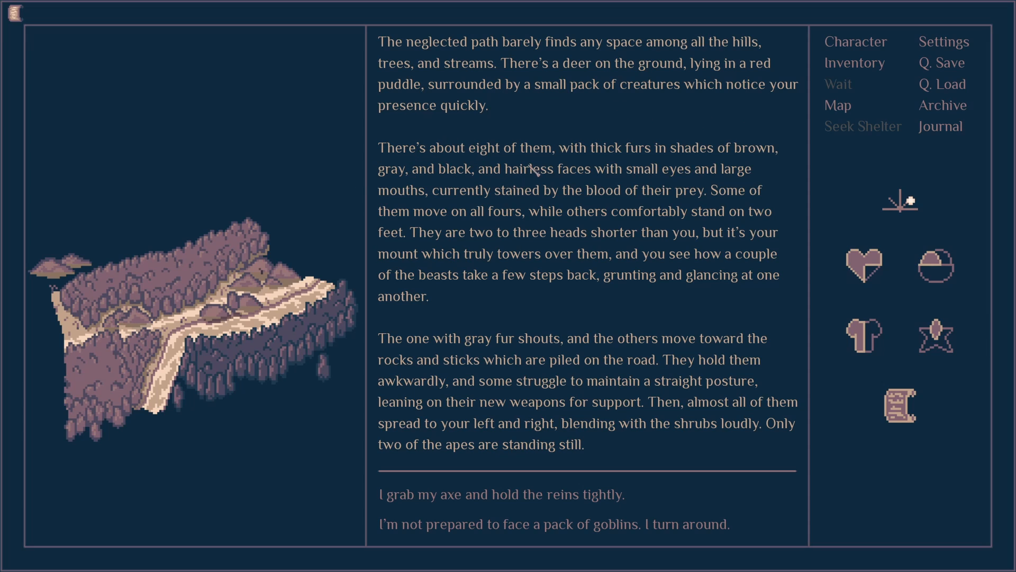
mouse_move(485, 189)
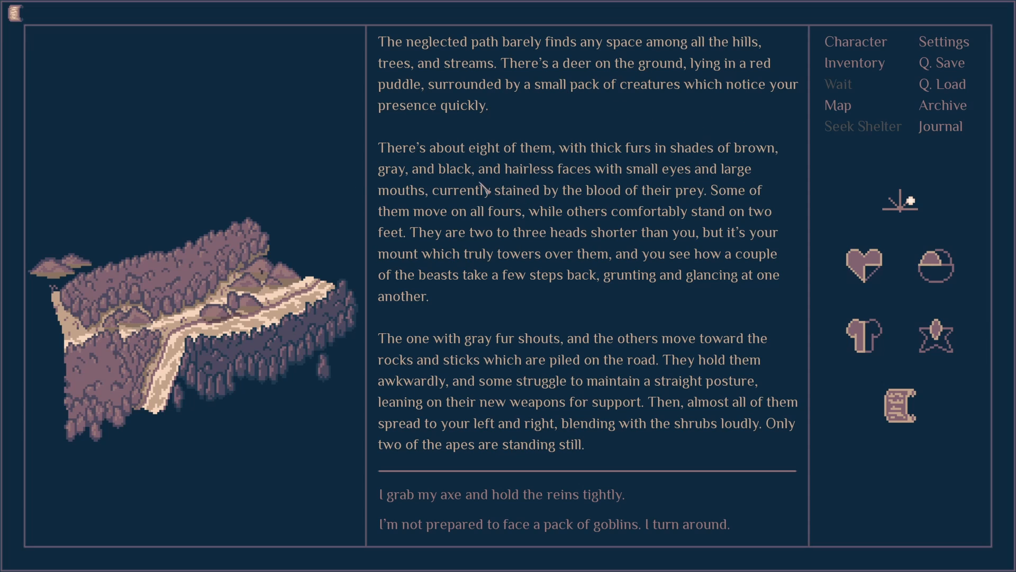
mouse_move(467, 210)
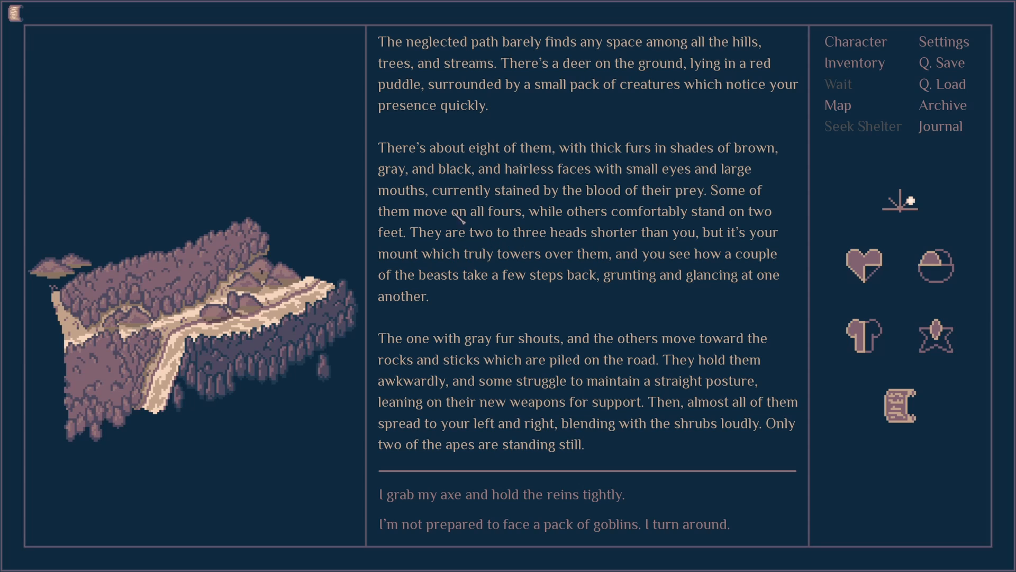
mouse_move(703, 223)
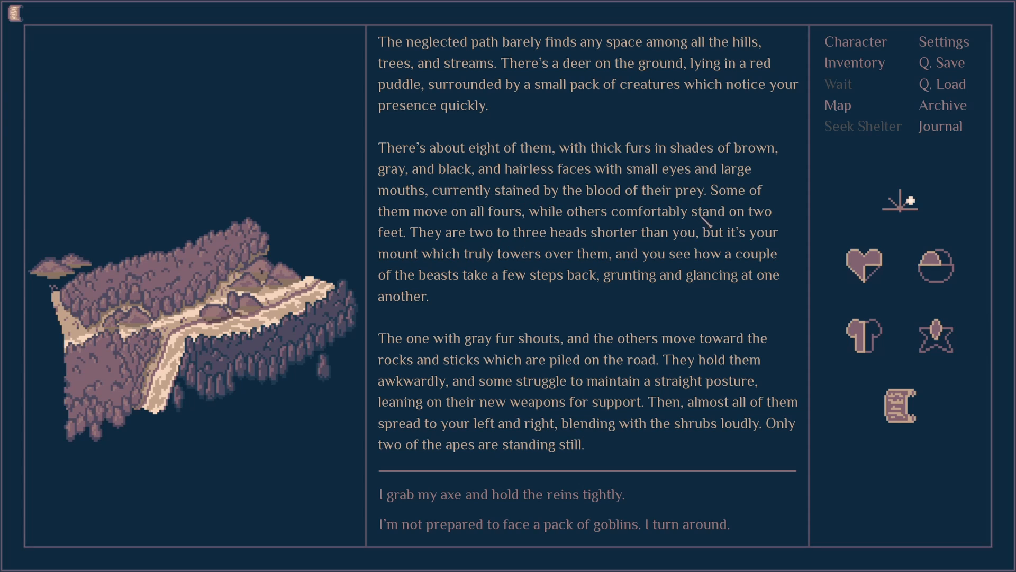
mouse_move(696, 240)
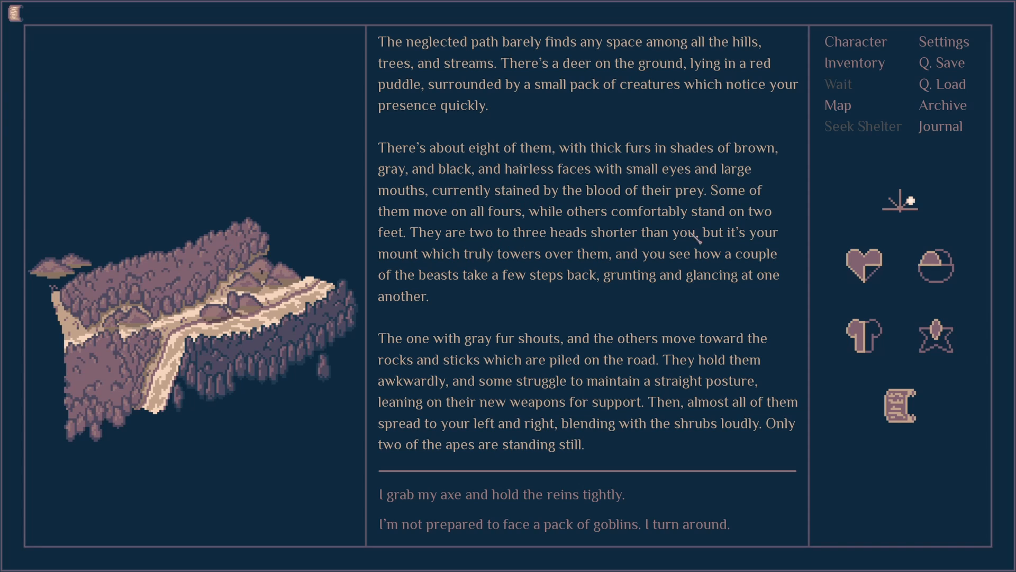
mouse_move(565, 256)
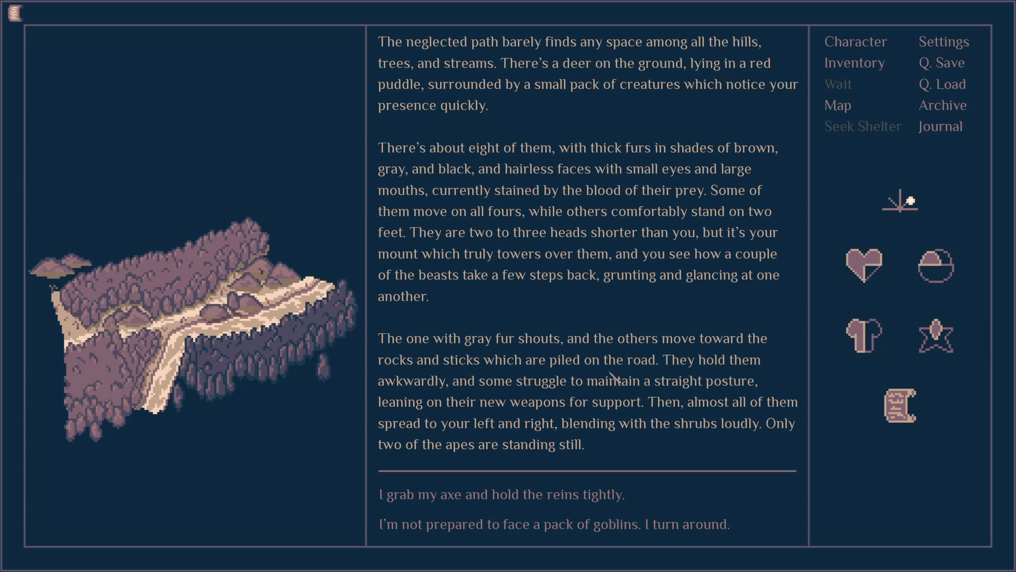
mouse_move(574, 359)
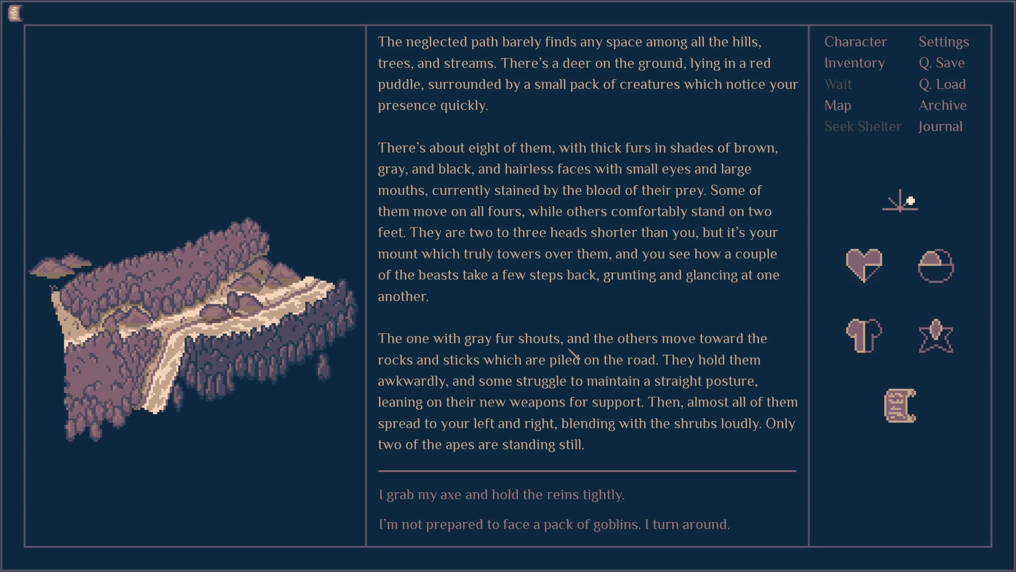
mouse_move(641, 381)
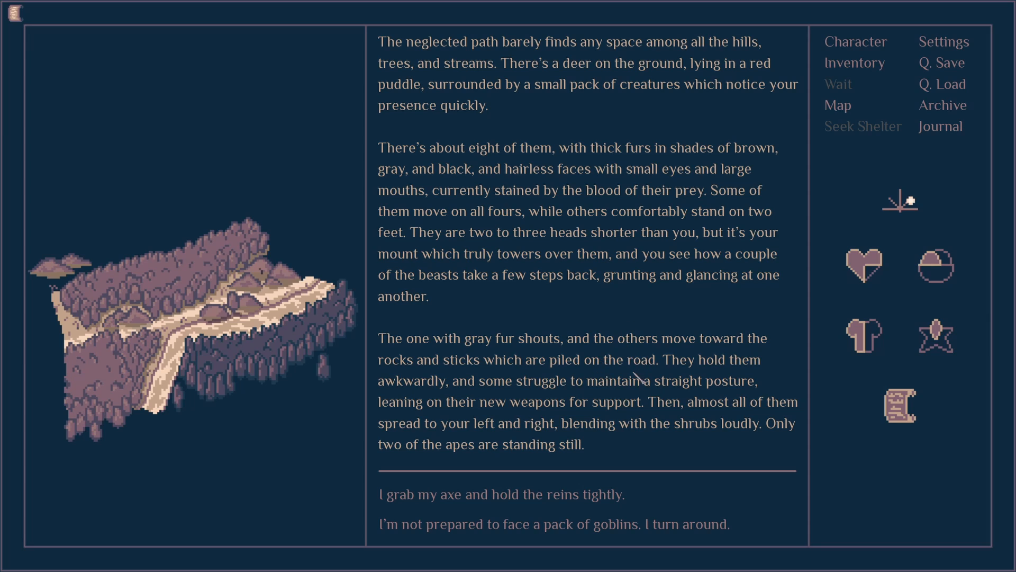
mouse_move(536, 415)
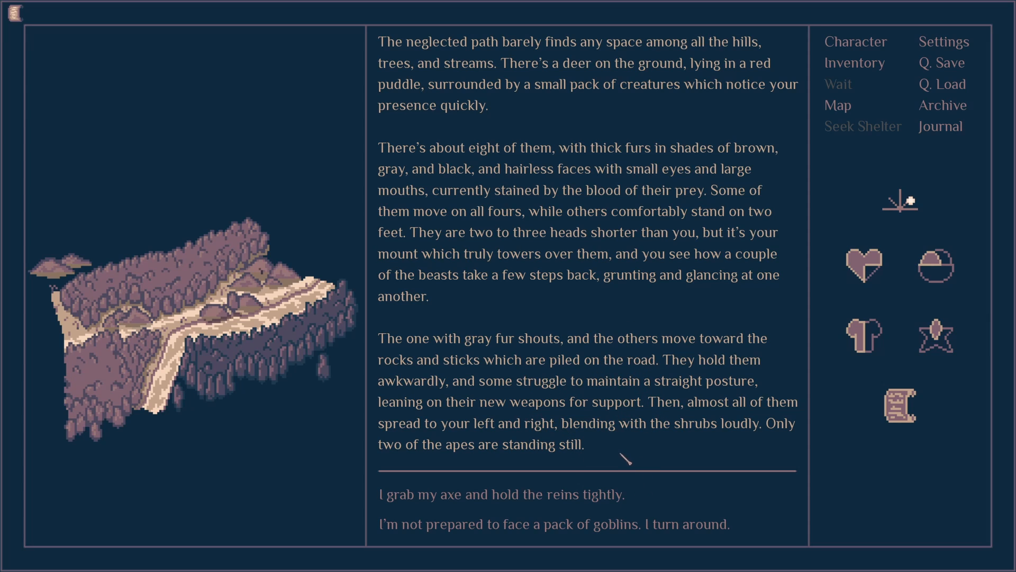
mouse_move(657, 444)
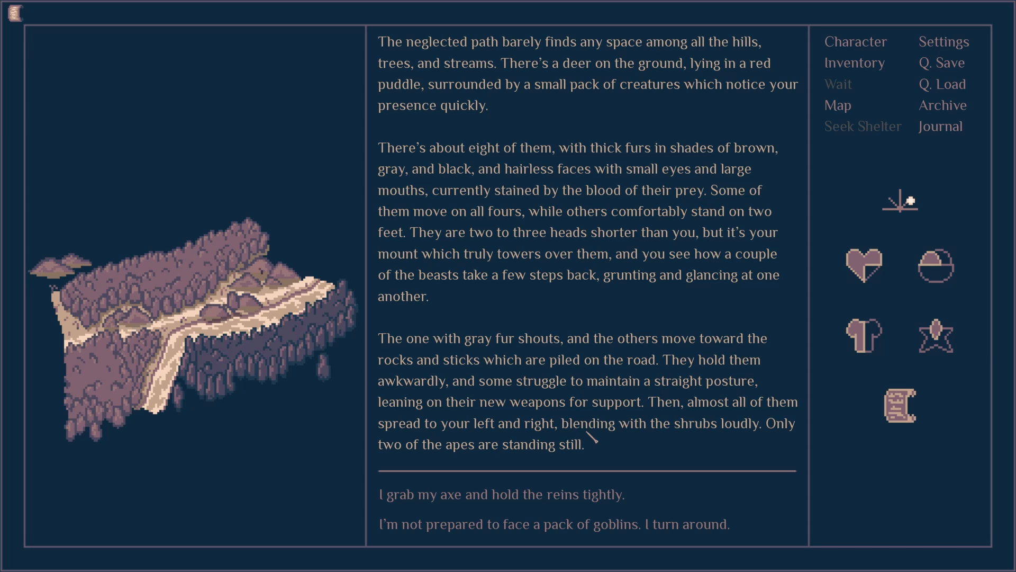
- Turn around and flee the goblin pack on Crescent, heading for the crossroads
left_click(551, 524)
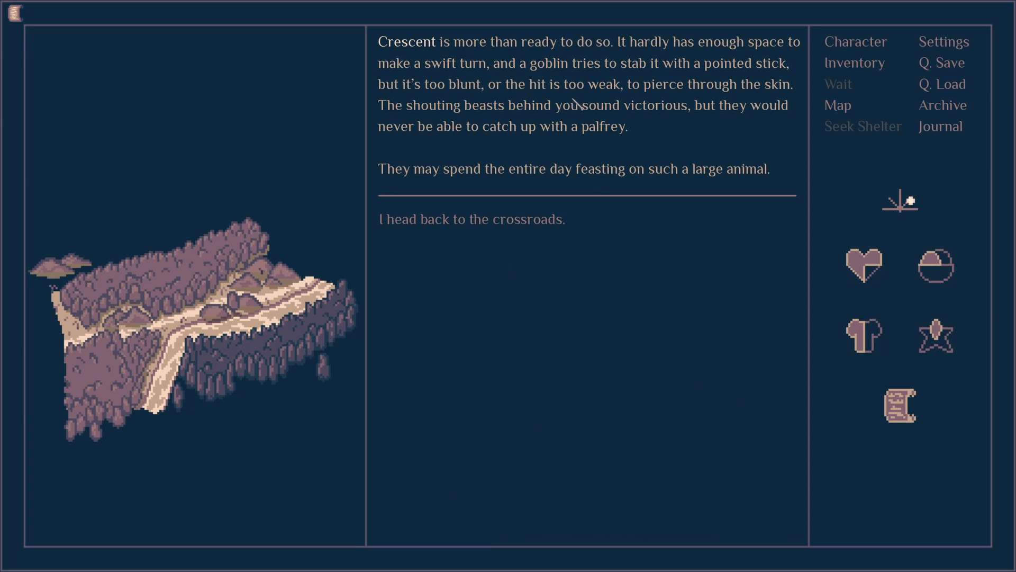
mouse_move(534, 99)
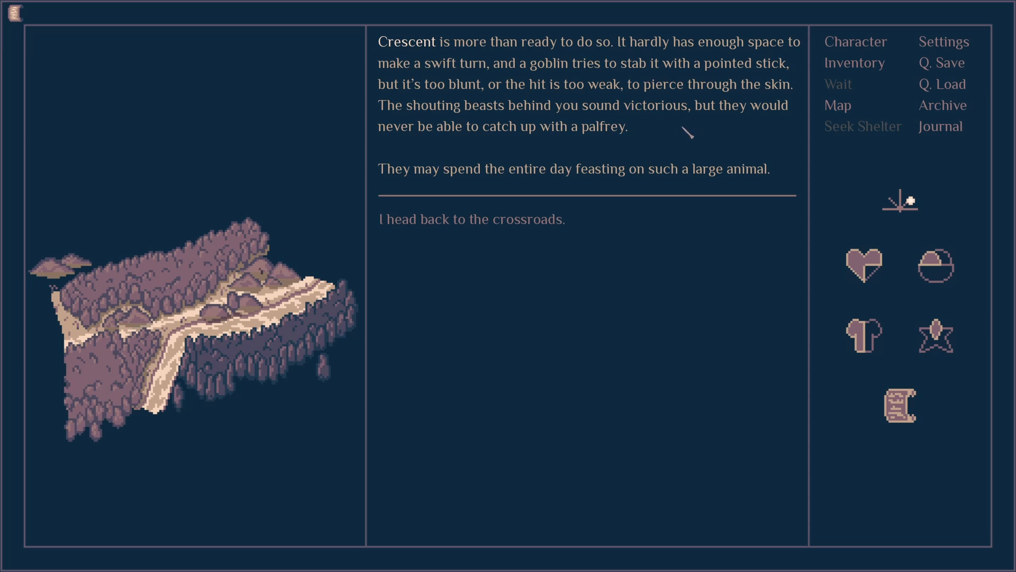
mouse_move(528, 171)
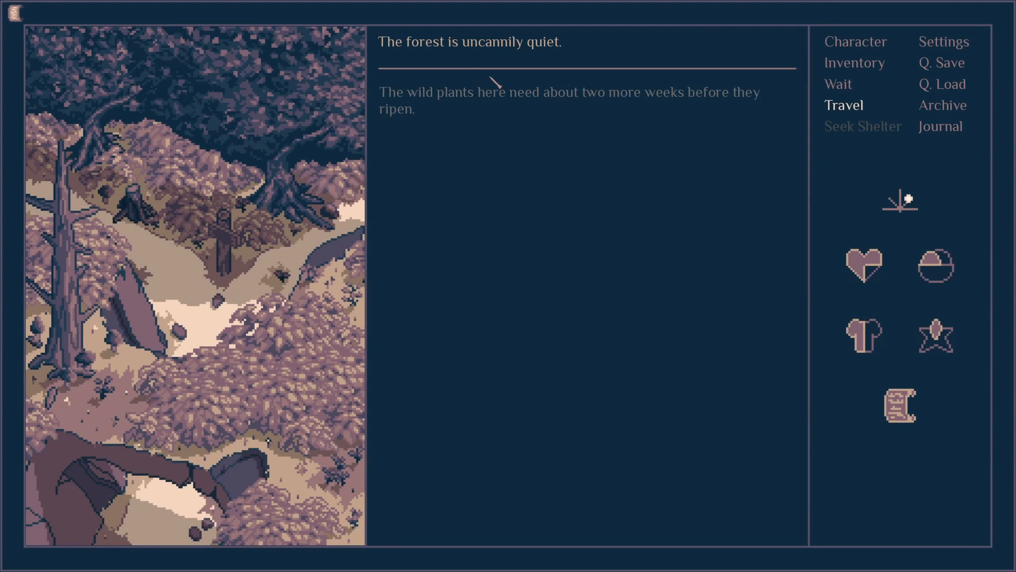
mouse_move(541, 101)
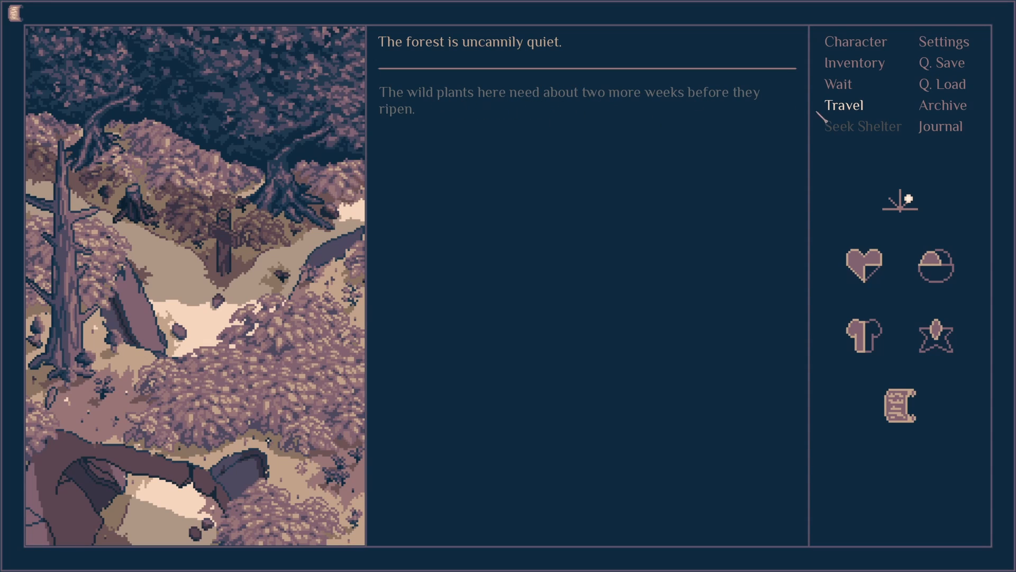
- Set off from the forest crossroads and ride toward the stone tower and inn
left_click(844, 105)
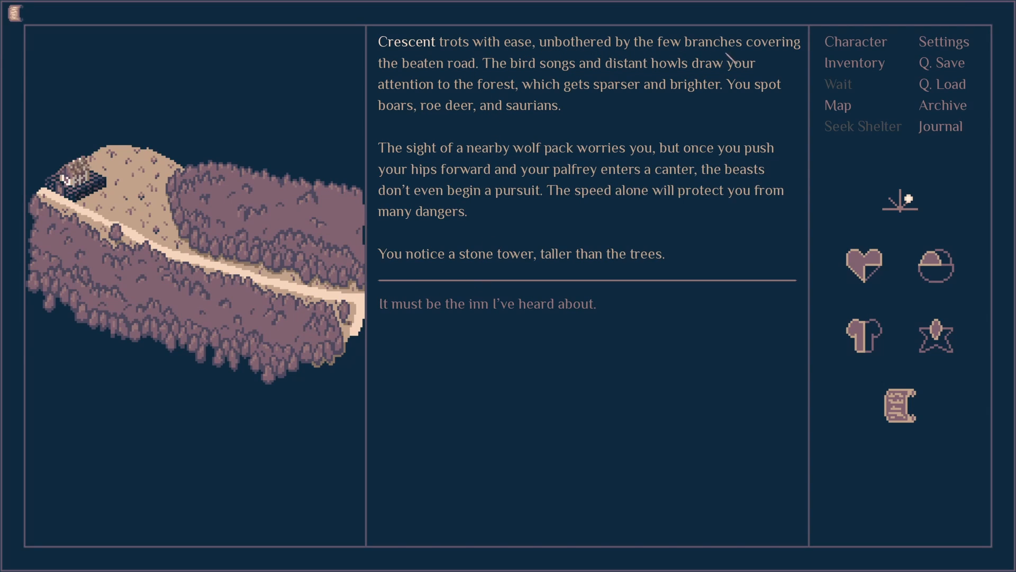
mouse_move(535, 76)
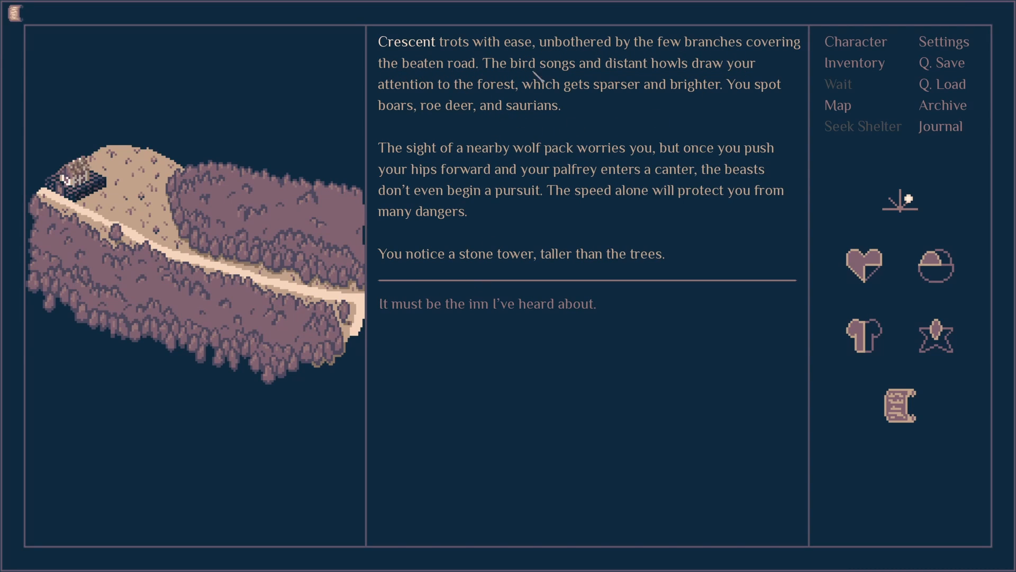
mouse_move(489, 110)
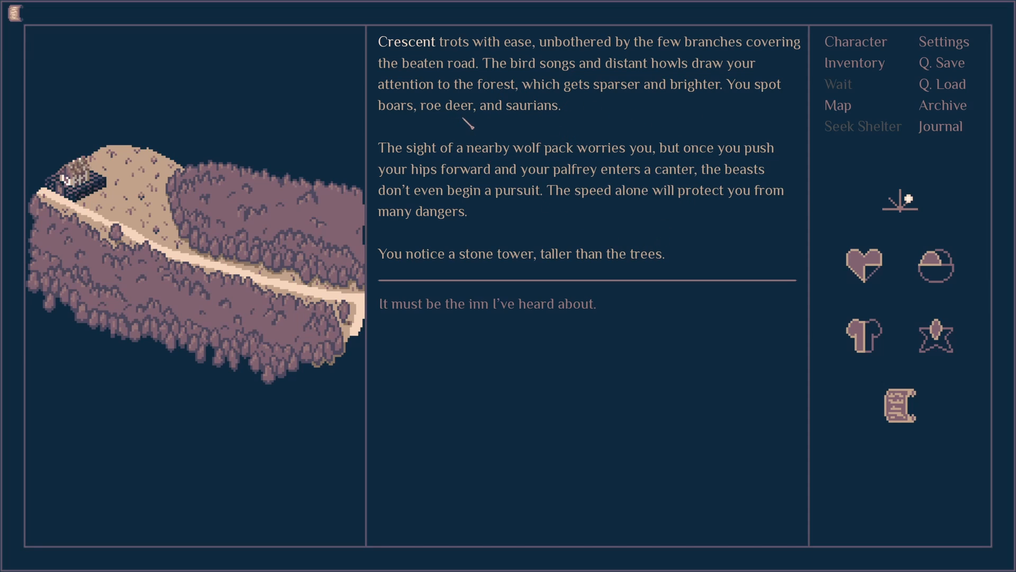
mouse_move(546, 146)
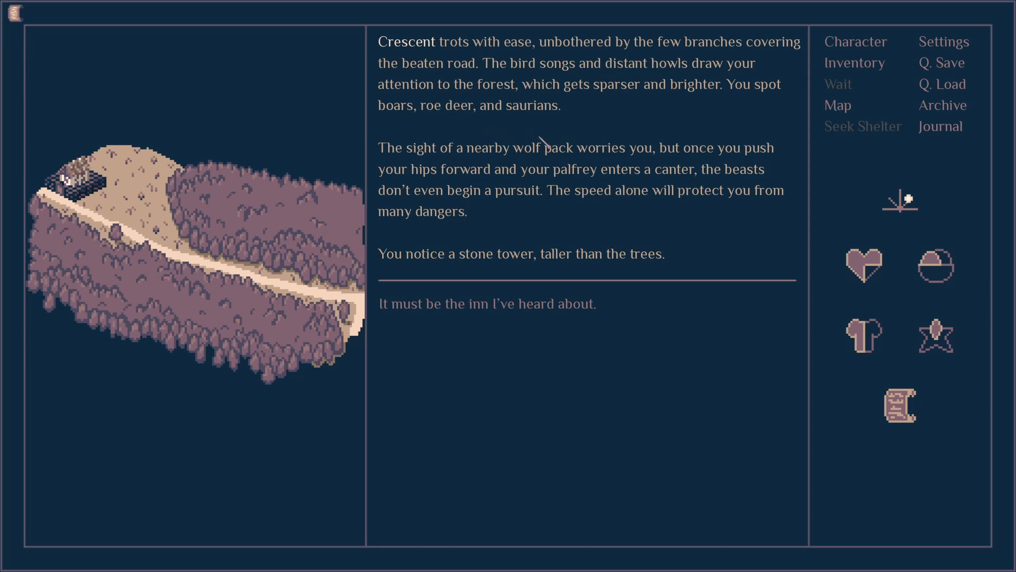
mouse_move(606, 181)
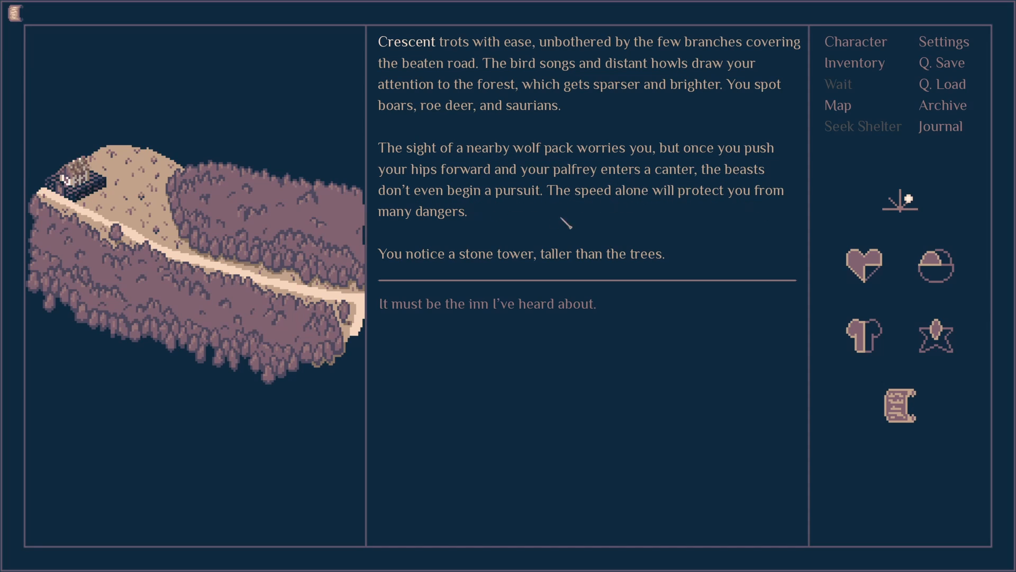
mouse_move(667, 492)
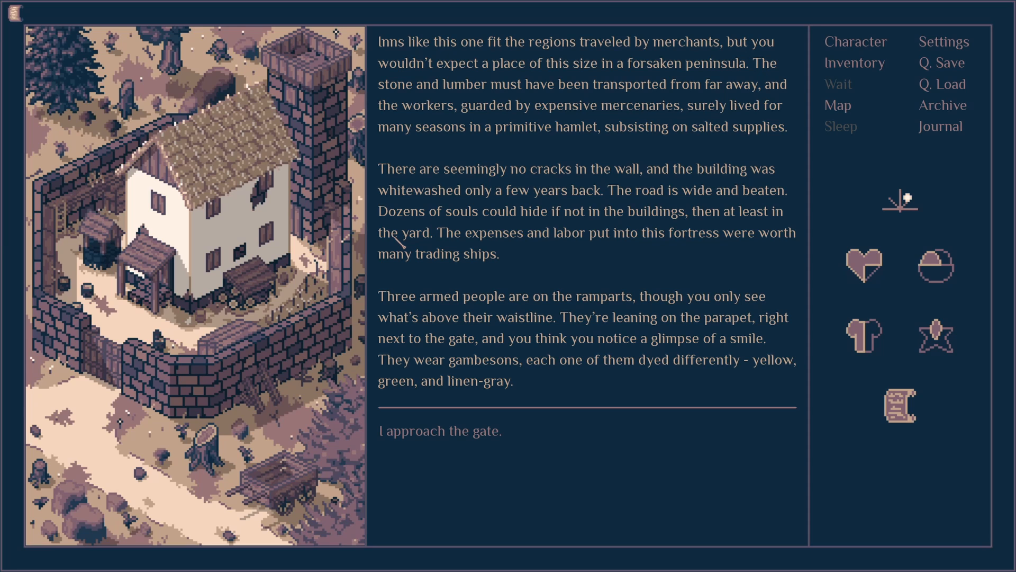
- Review the inventory and read the sealed Box from the Dolmen's description
left_click(854, 62)
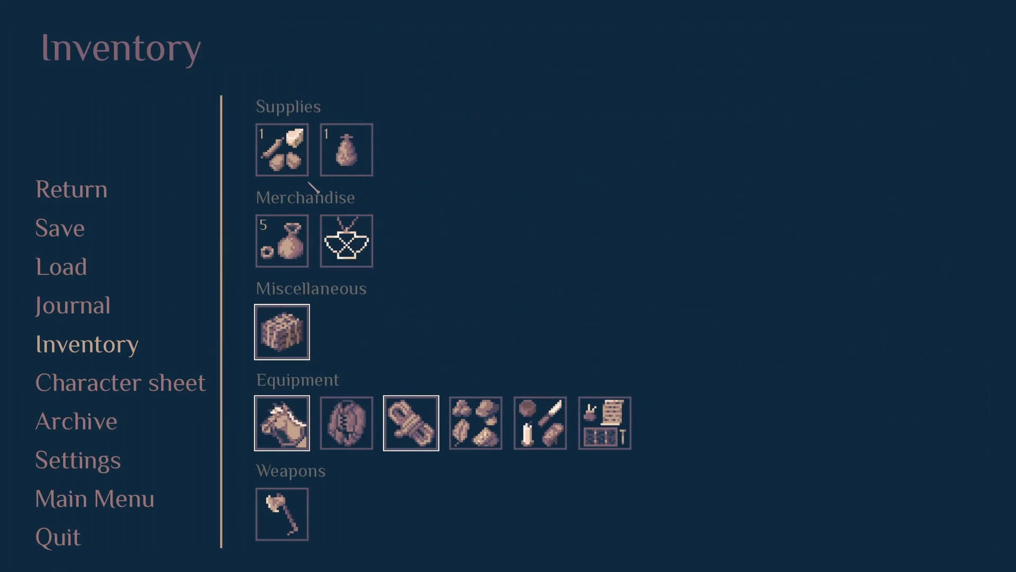
mouse_move(347, 240)
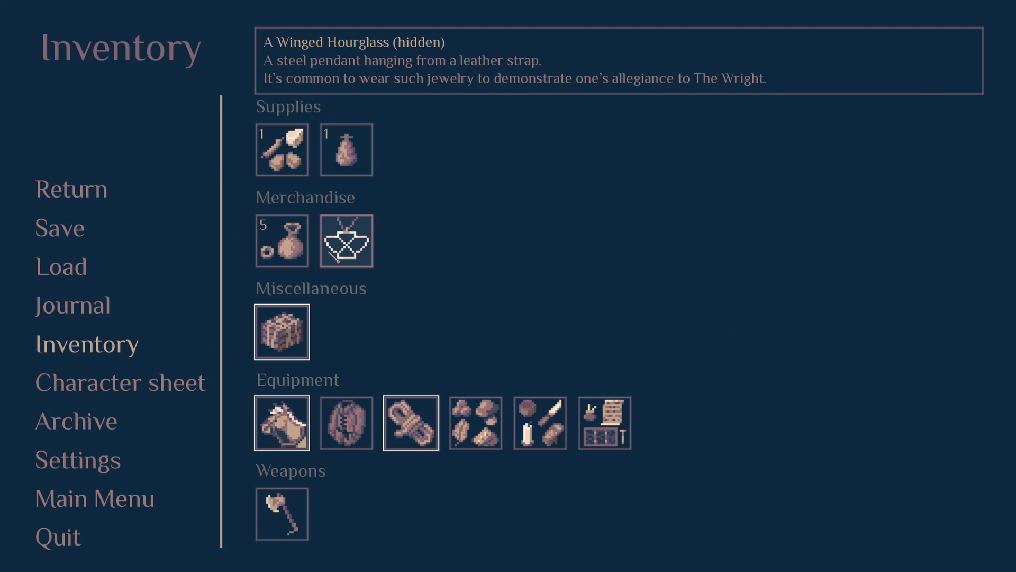
mouse_move(476, 394)
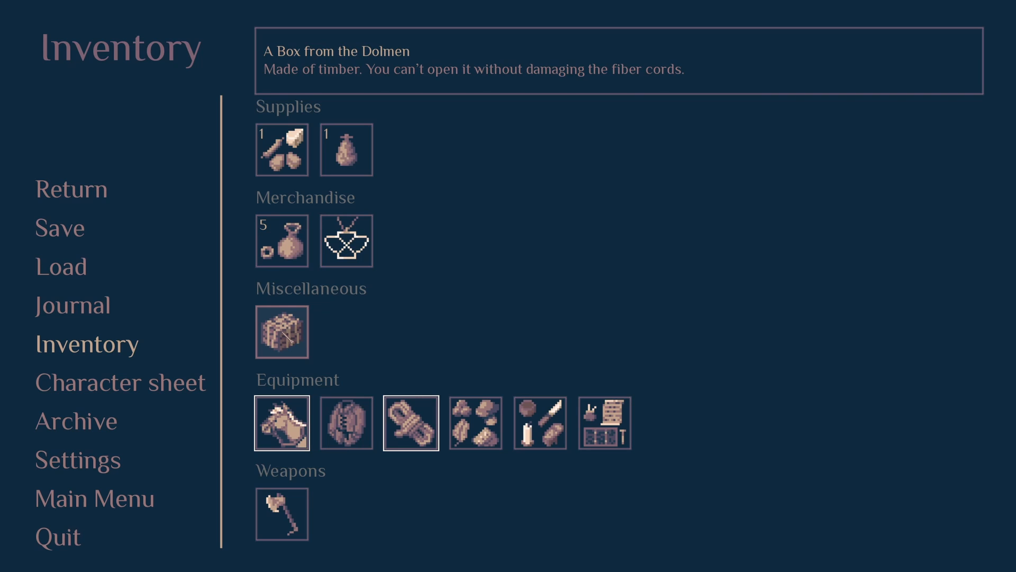
left_click(282, 332)
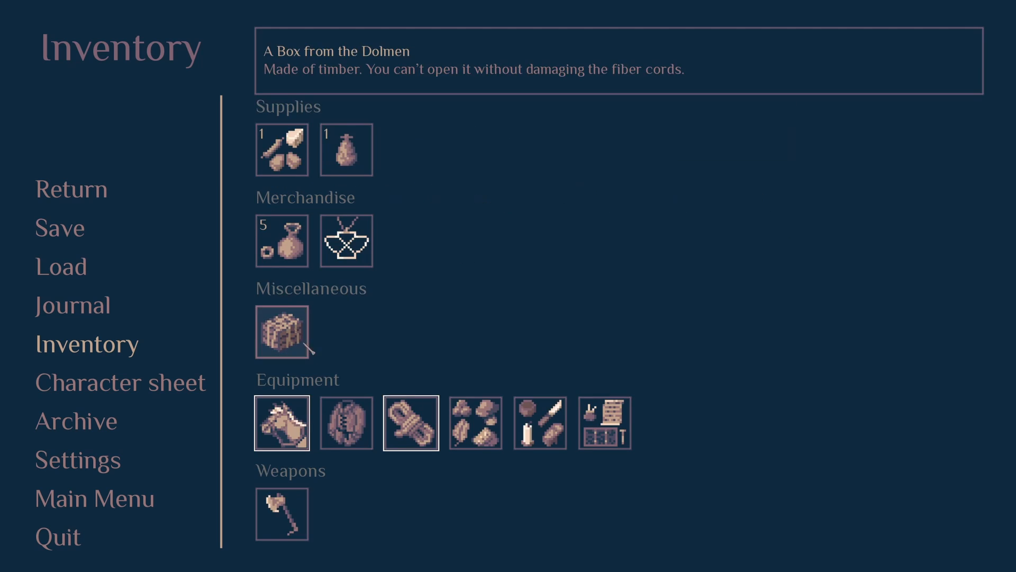
left_click(539, 423)
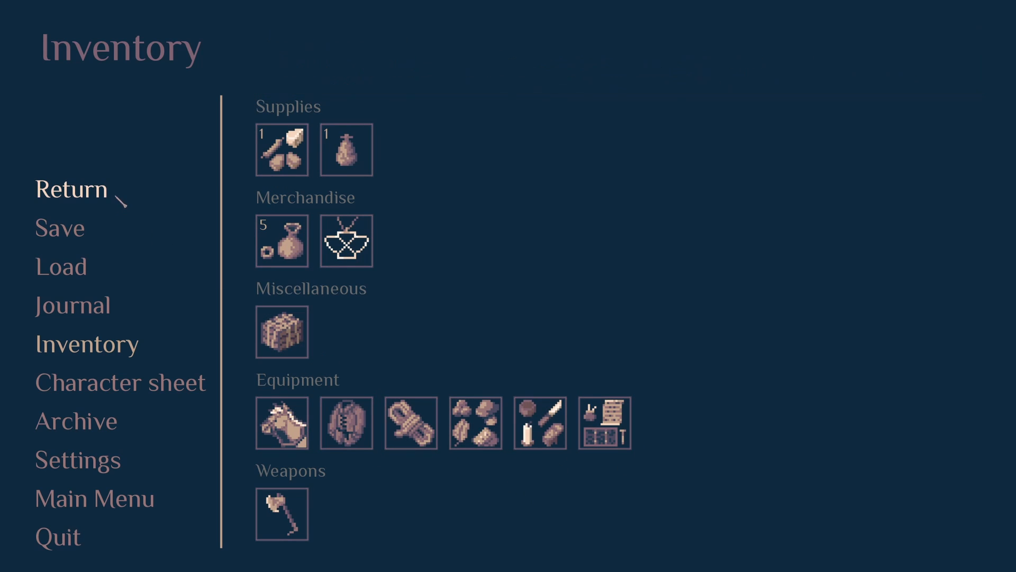
- Save the game in the first empty slot of save page 1
left_click(59, 227)
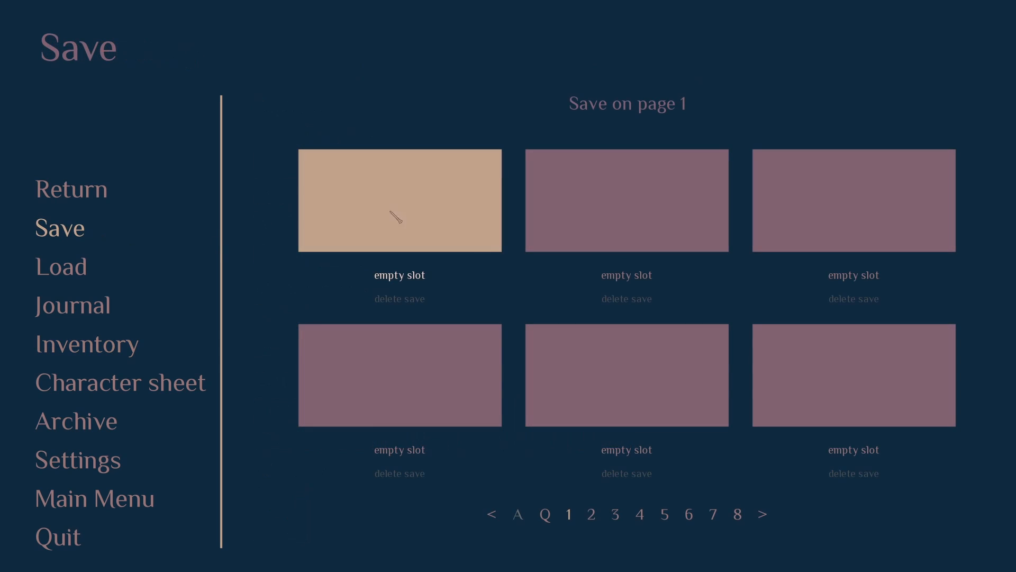
left_click(399, 200)
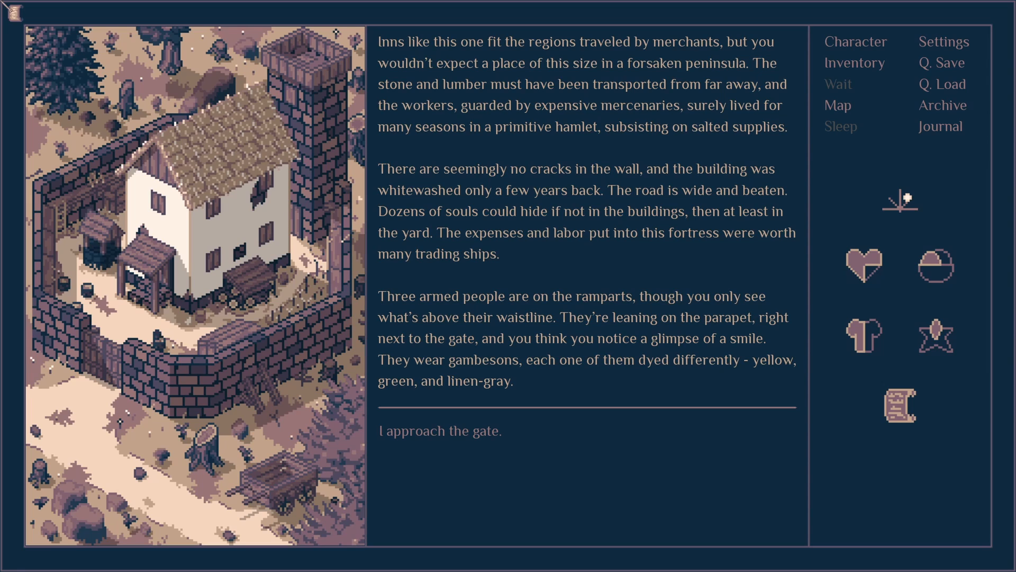
mouse_move(586, 102)
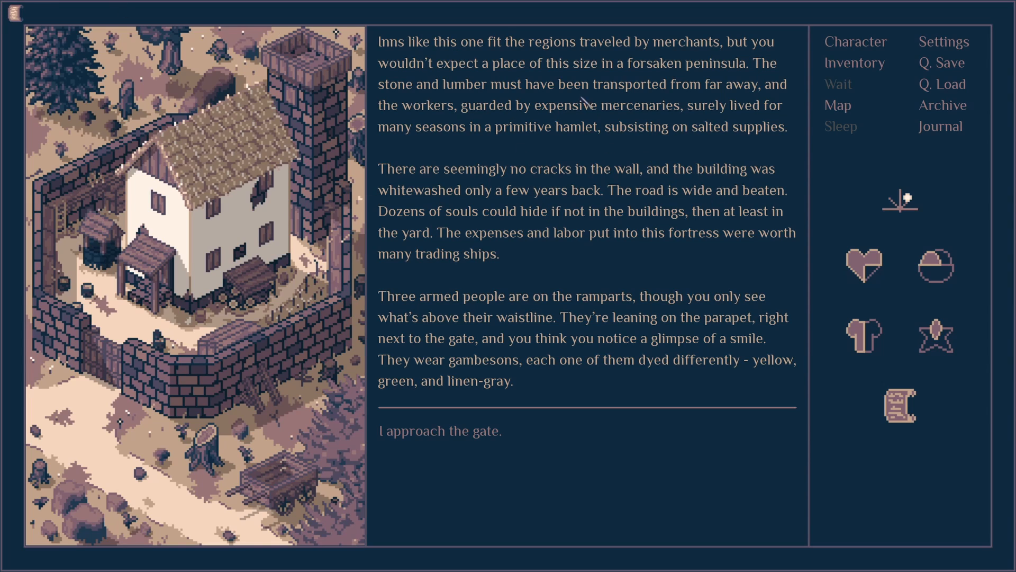